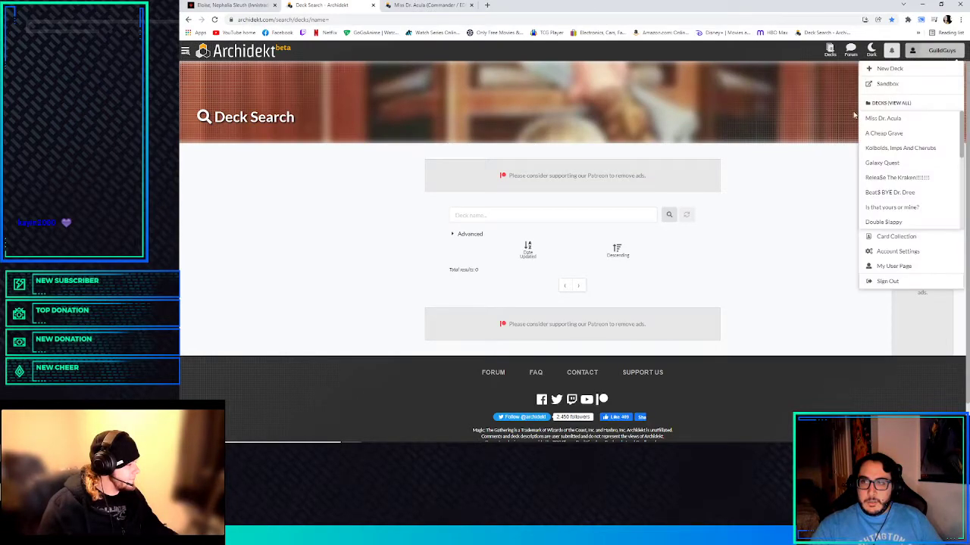
- Start a new deck in Commander / EDH format, name it Dirty Rocks and create it
{"action": "left_click", "coordinate": [885, 68]}
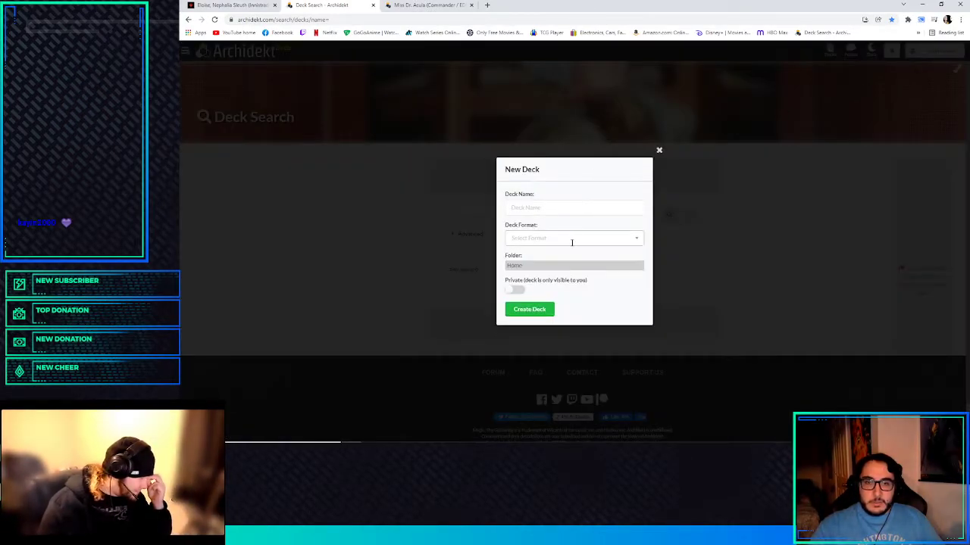
{"action": "left_click", "coordinate": [228, 4]}
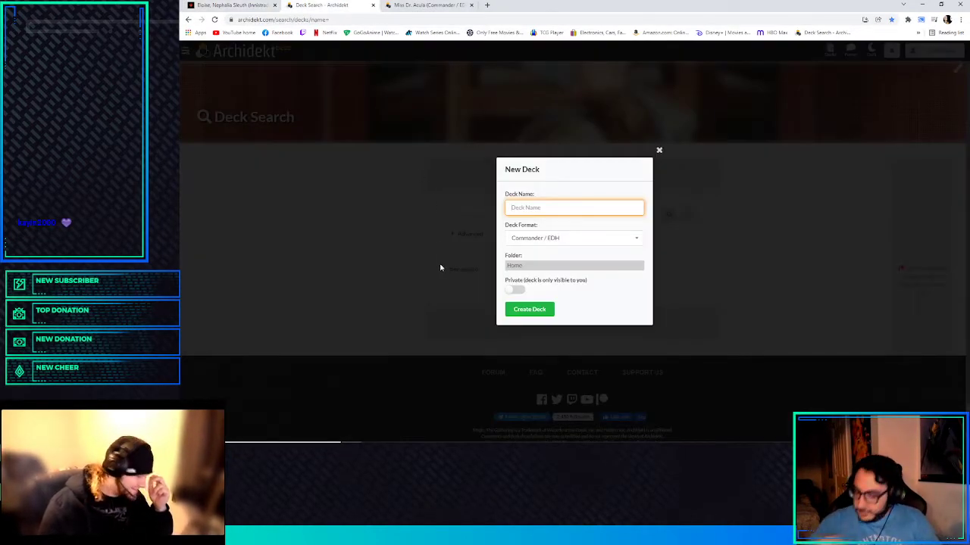
{"action": "type", "text": "D"}
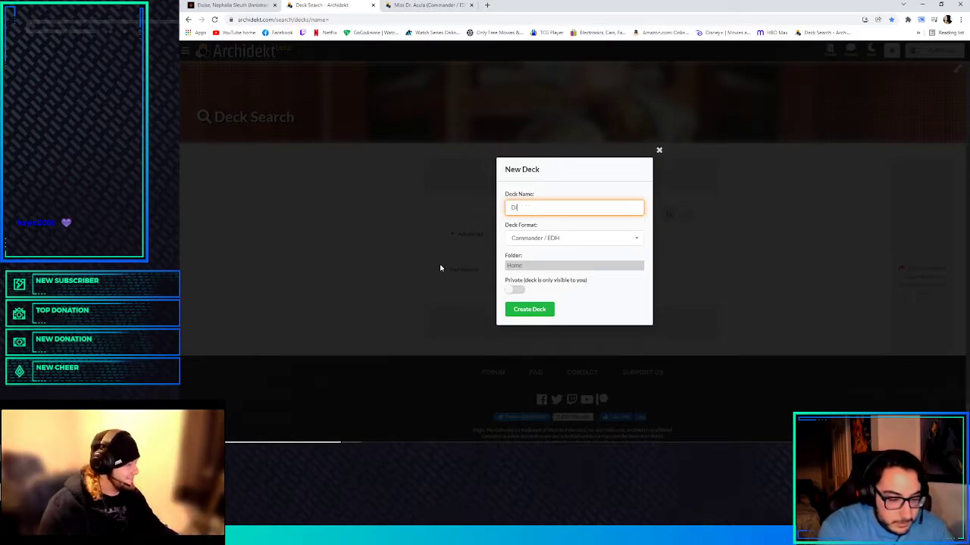
{"action": "type", "text": "Dirty Rod"}
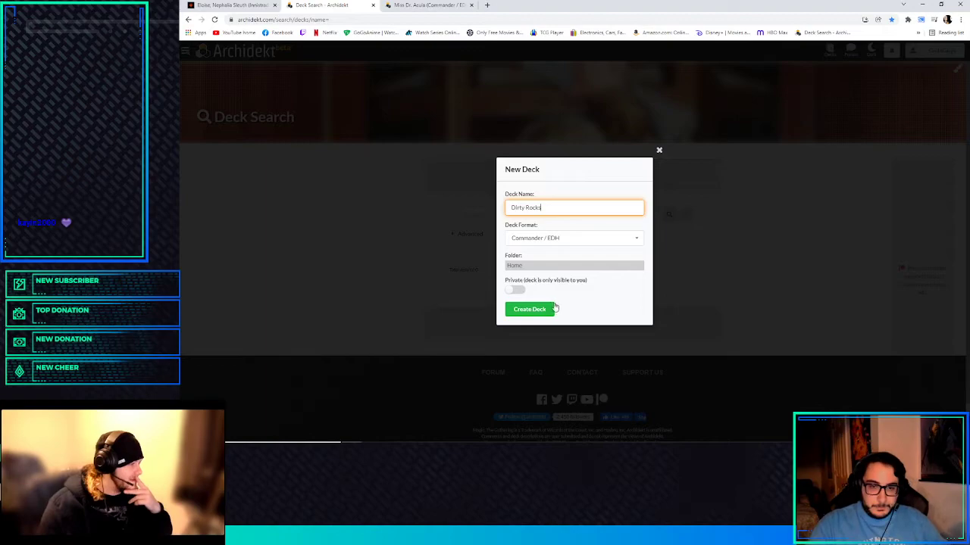
{"action": "left_click", "coordinate": [530, 309]}
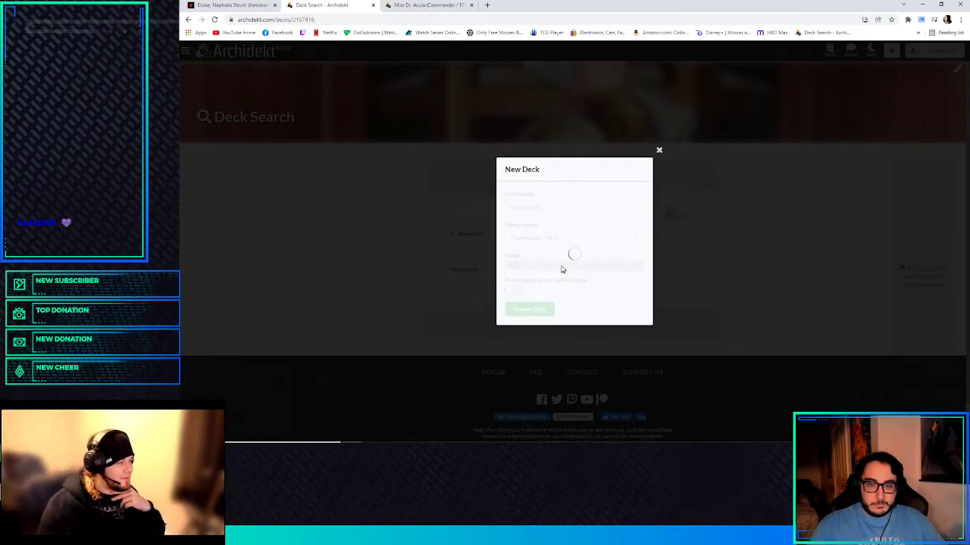
{"action": "left_click", "coordinate": [529, 309]}
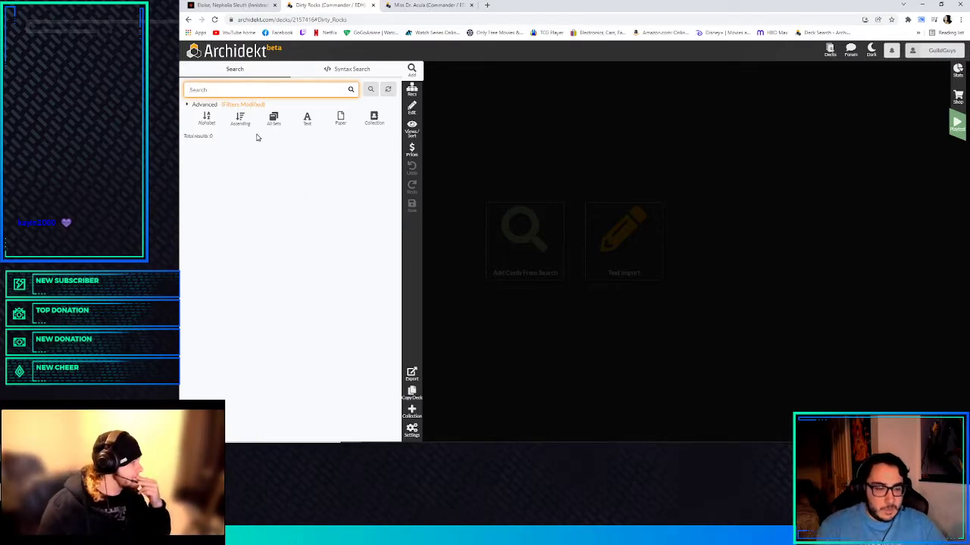
- Search 'ellos', add Eloise, Nephalia Sleuth and set her as the deck's Commander
{"action": "type", "text": "ellos"}
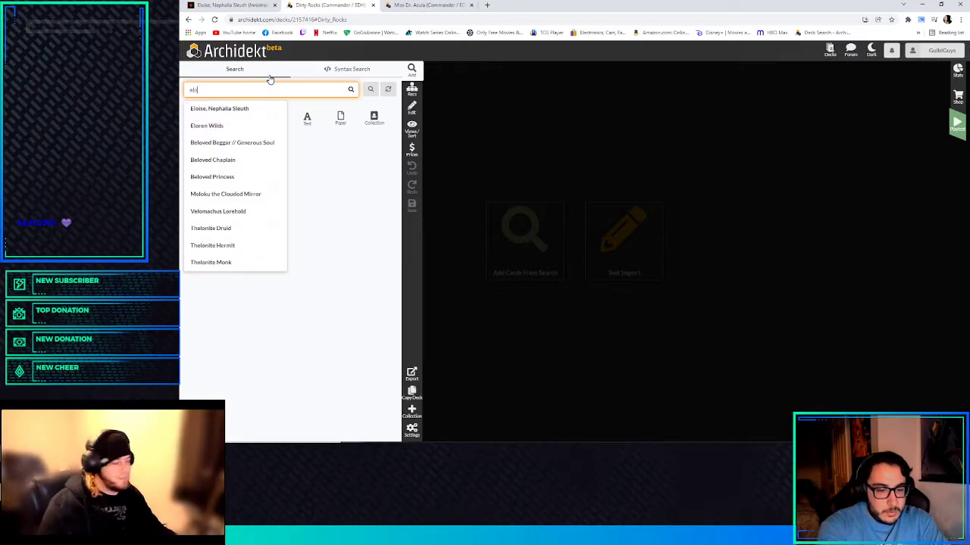
{"action": "left_click", "coordinate": [218, 109]}
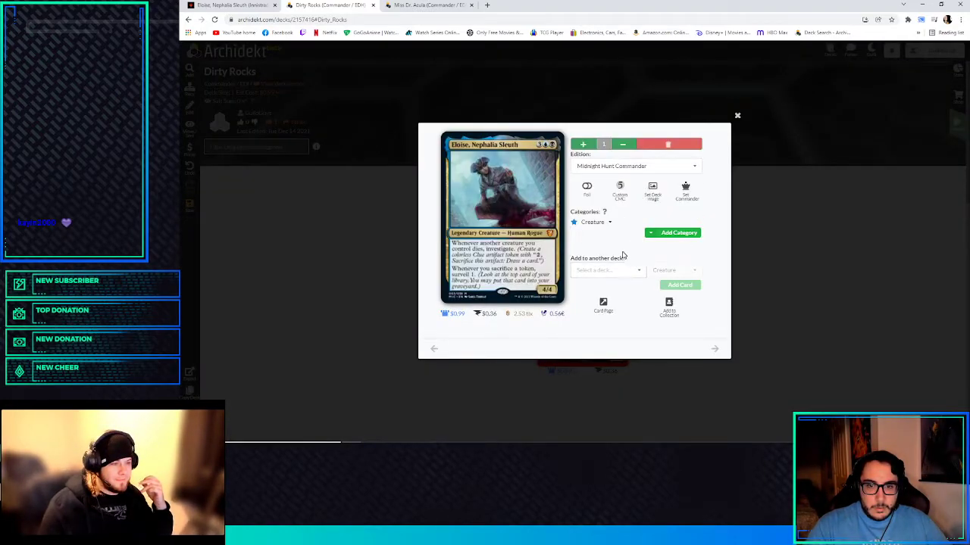
{"action": "left_click", "coordinate": [609, 221]}
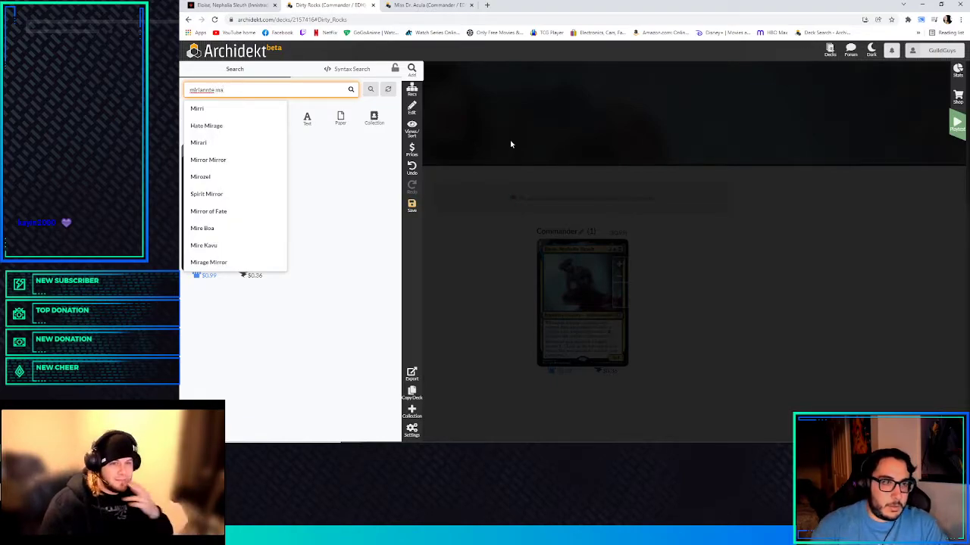
- Add a creature from the 'as' search and Disciple of the Vault to the deck
{"action": "type", "text": "aster"}
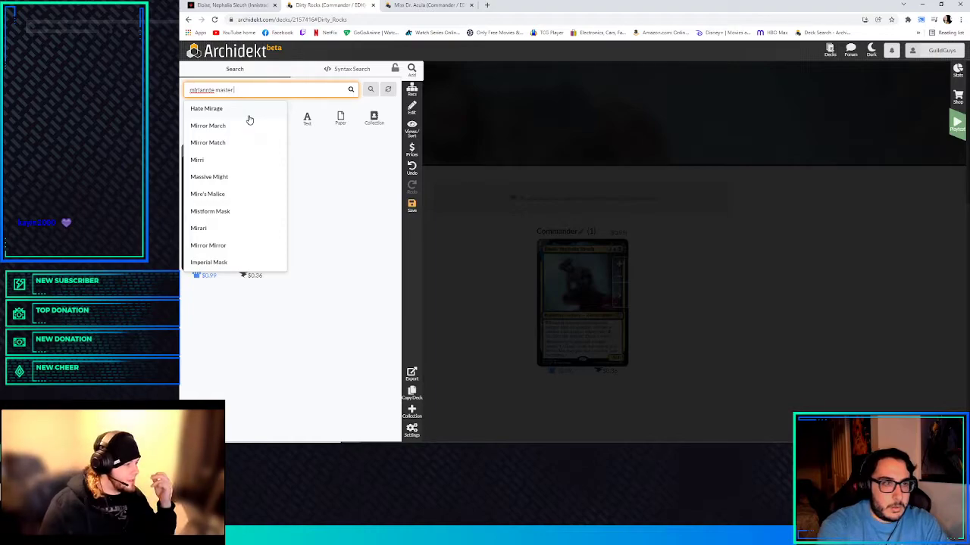
{"action": "left_click", "coordinate": [350, 90]}
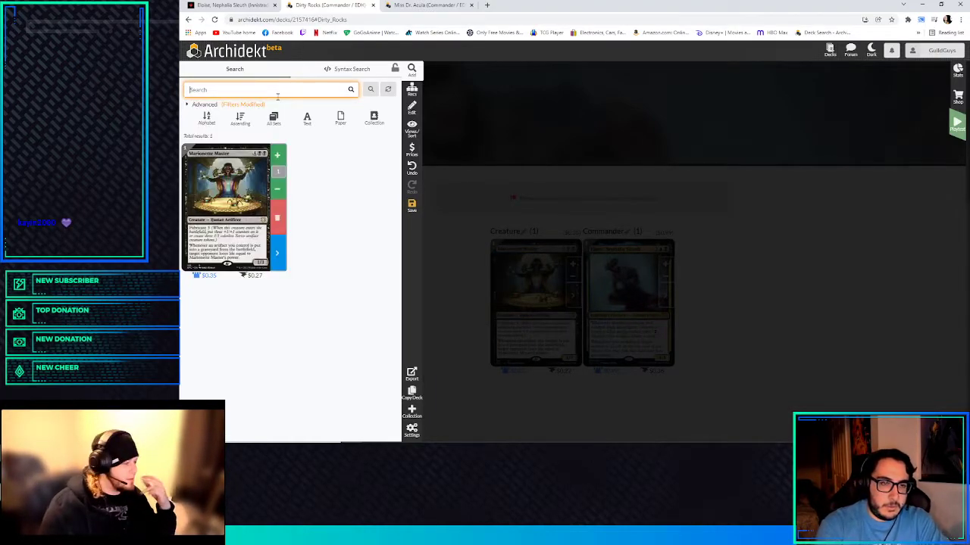
{"action": "type", "text": "dic"}
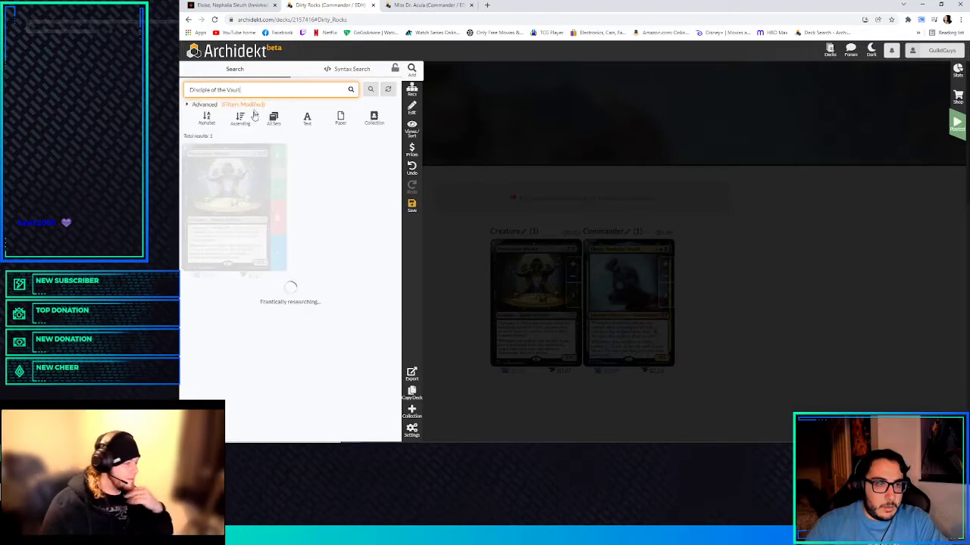
{"action": "left_click", "coordinate": [270, 90]}
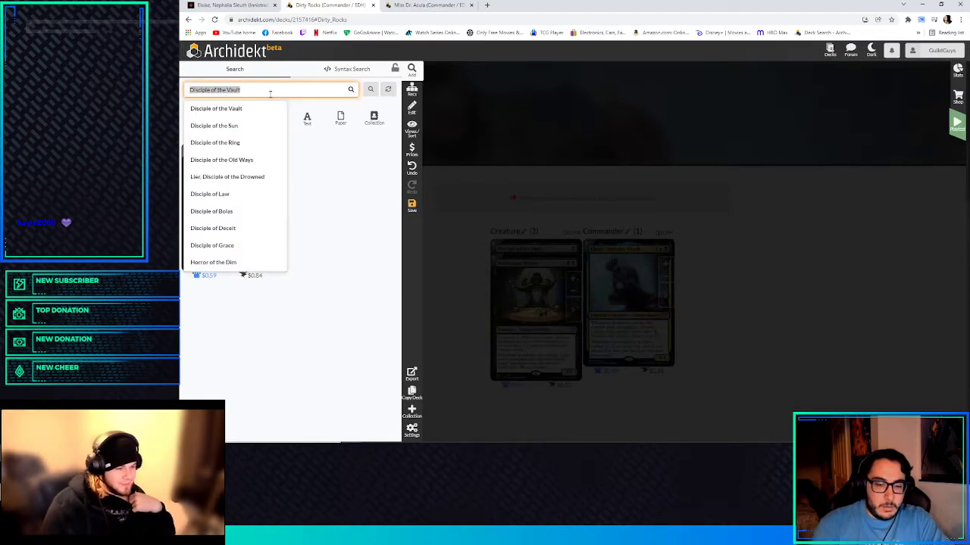
{"action": "left_click", "coordinate": [215, 109]}
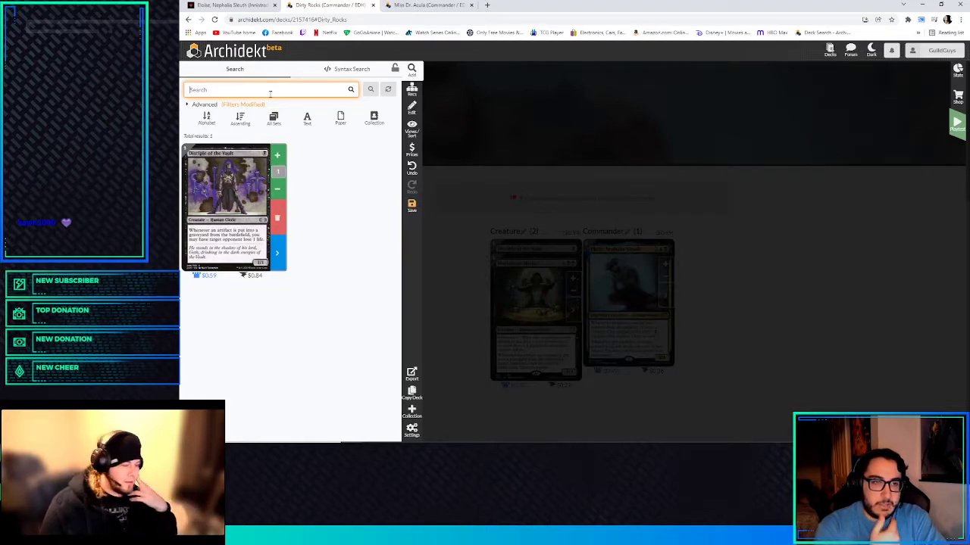
- Add Nim Deathmantle, look up Ashnod's Altar and add the 'karkla' artifact
{"action": "type", "text": "nym deathmantle"}
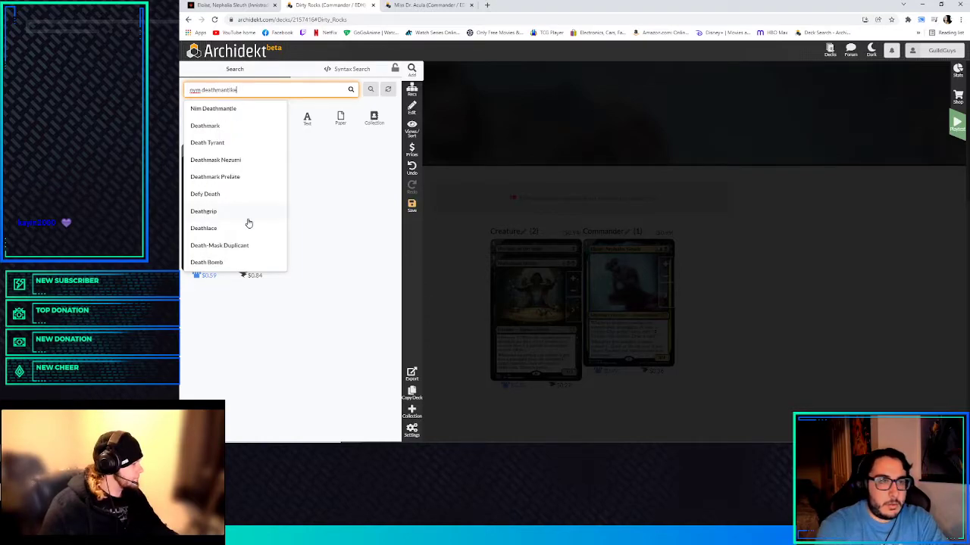
{"action": "left_click", "coordinate": [212, 109]}
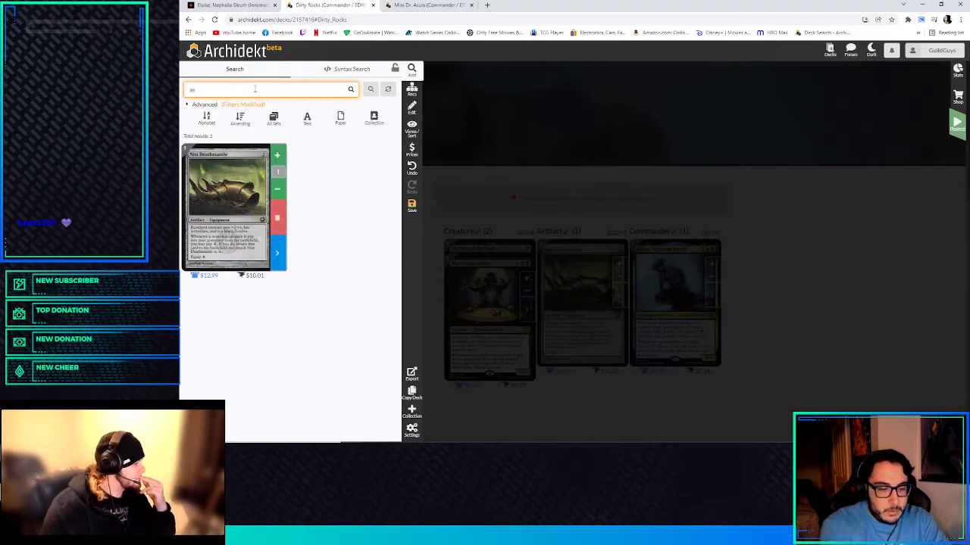
{"action": "type", "text": "Ashnod's Altar"}
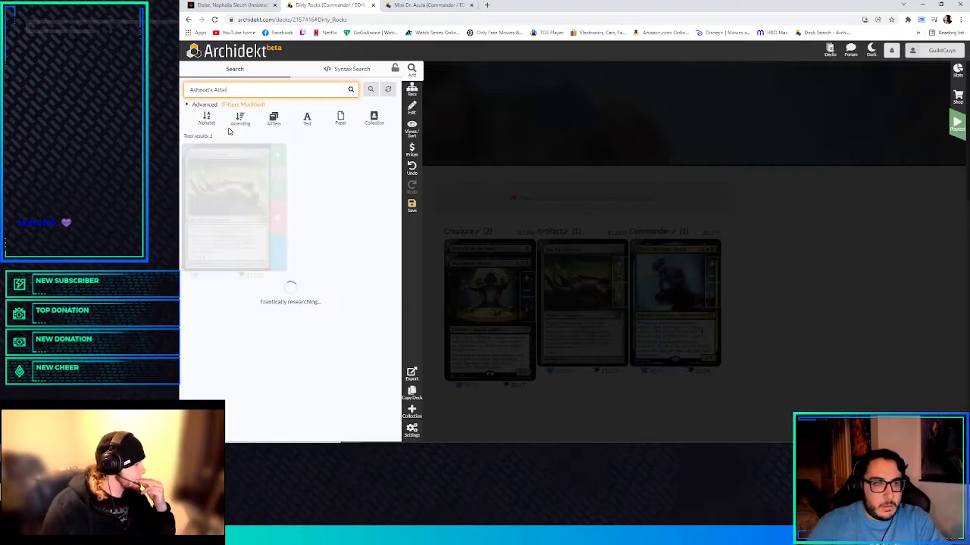
{"action": "left_click", "coordinate": [260, 89]}
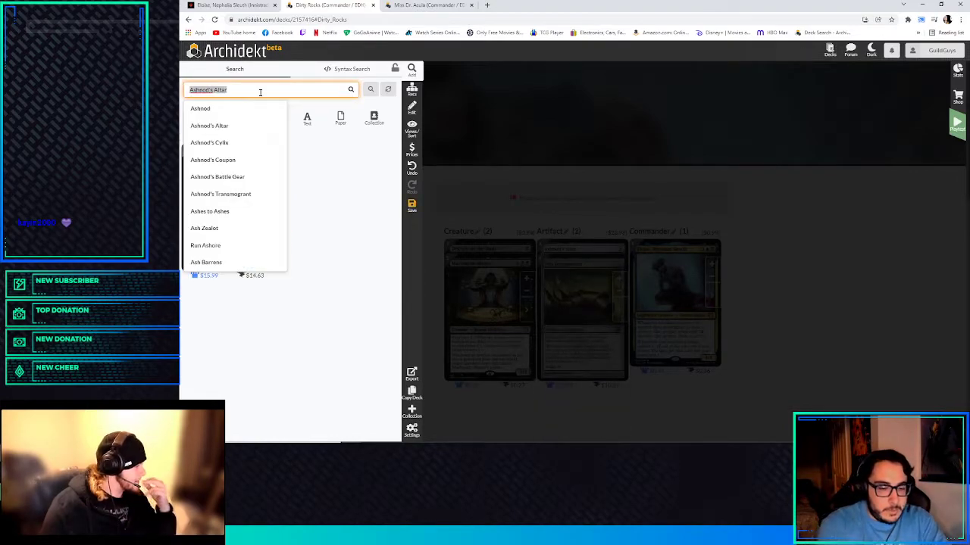
{"action": "type", "text": "karklan iron"}
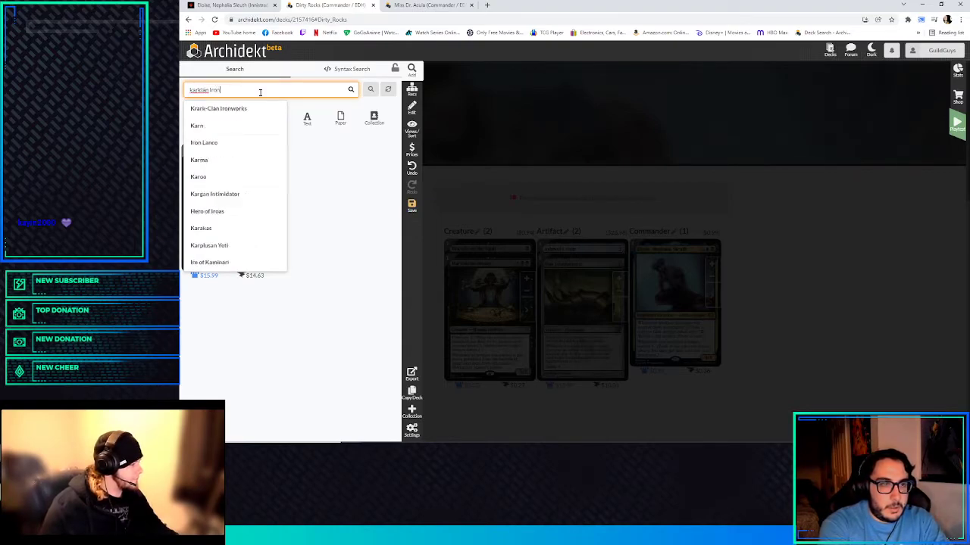
{"action": "left_click", "coordinate": [219, 109]}
{"action": "type", "text": "Scrap Trawler"}
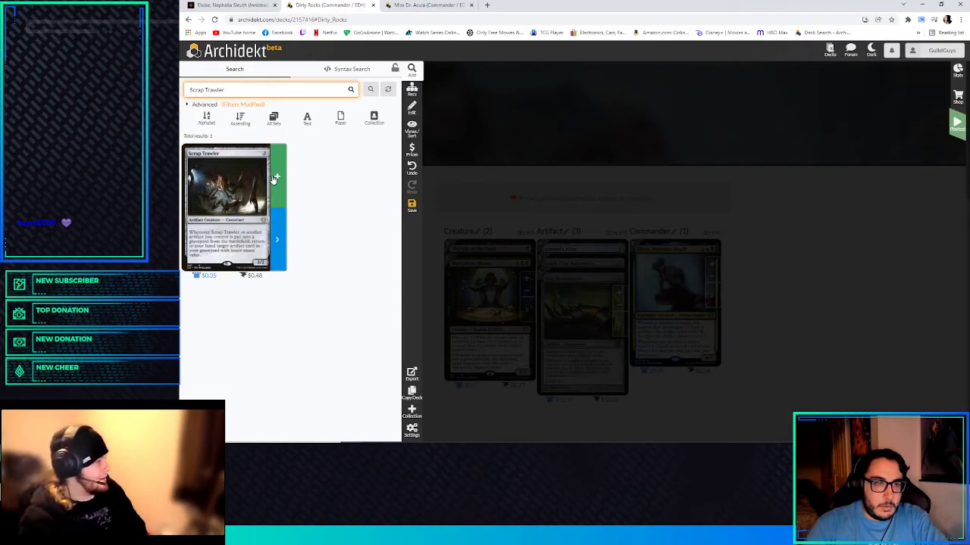
- Add Scrap Trawler, search Myr Retriever, then add Academy Manufactor and Time Sieve
{"action": "left_click", "coordinate": [276, 154]}
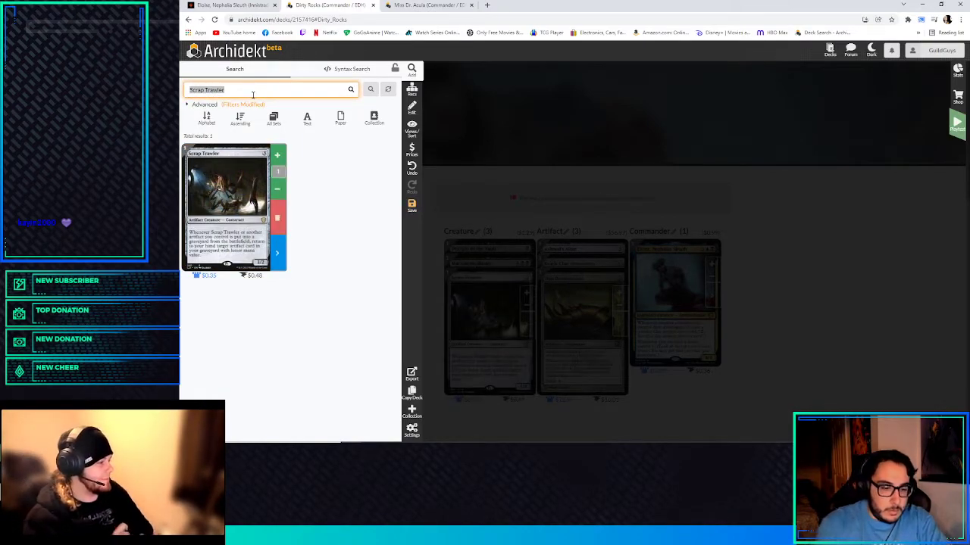
{"action": "type", "text": "myr"}
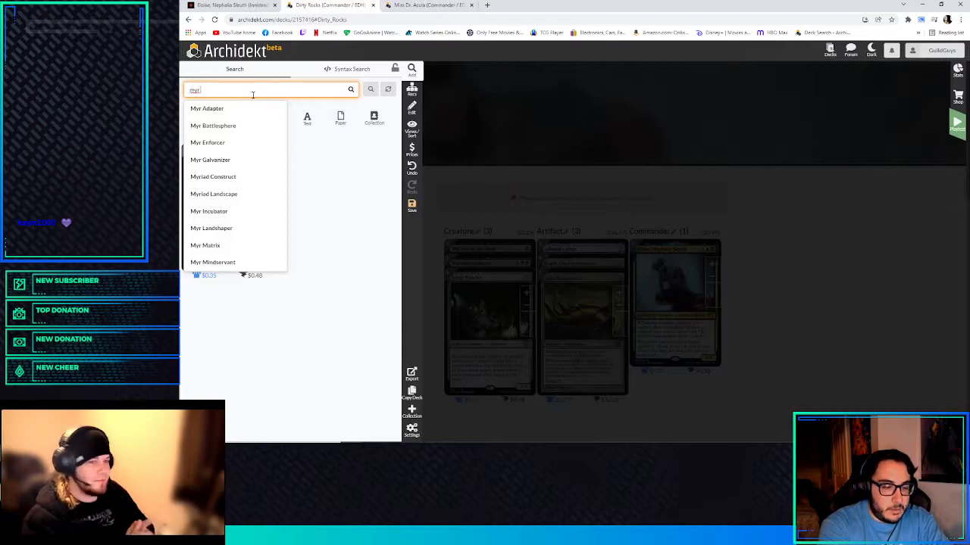
{"action": "type", "text": "Myr Retriever"}
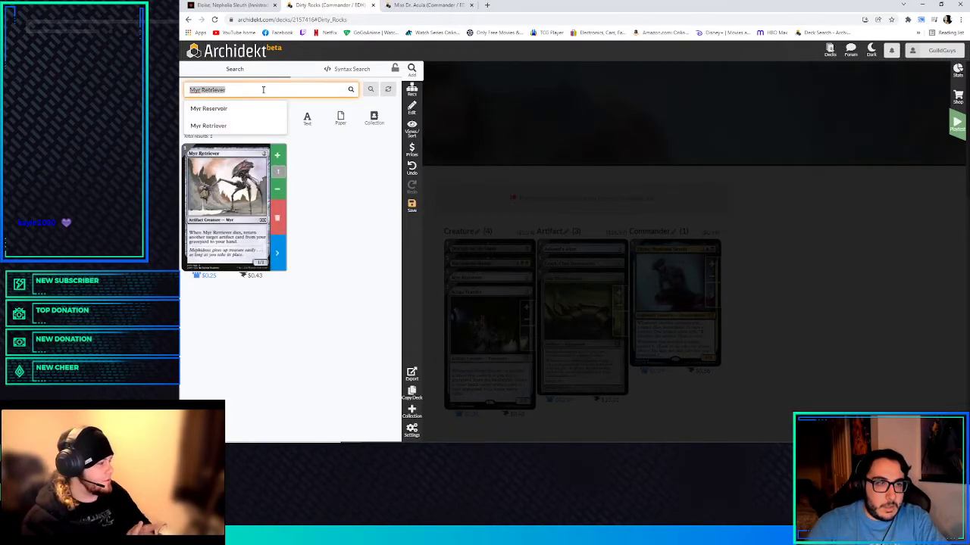
{"action": "type", "text": "Jund"}
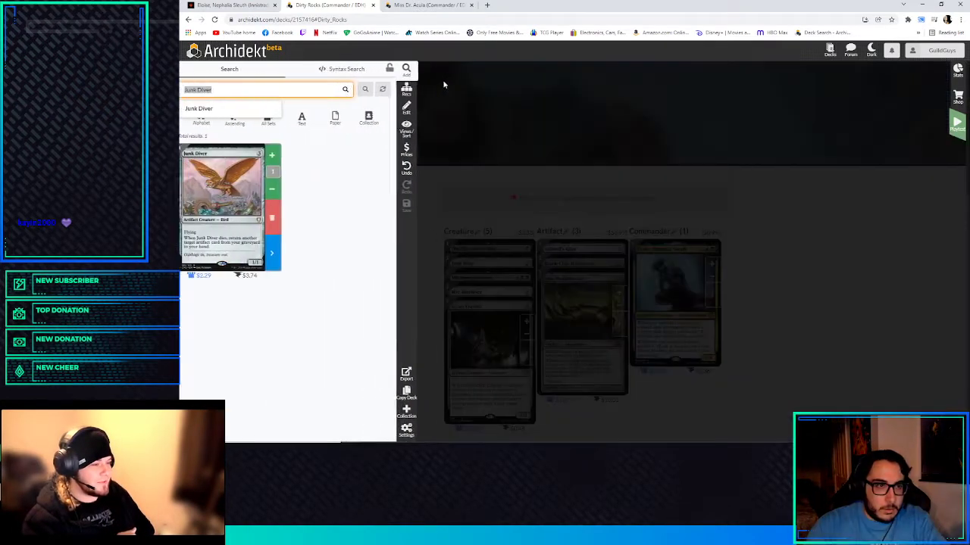
{"action": "type", "text": "academy m"}
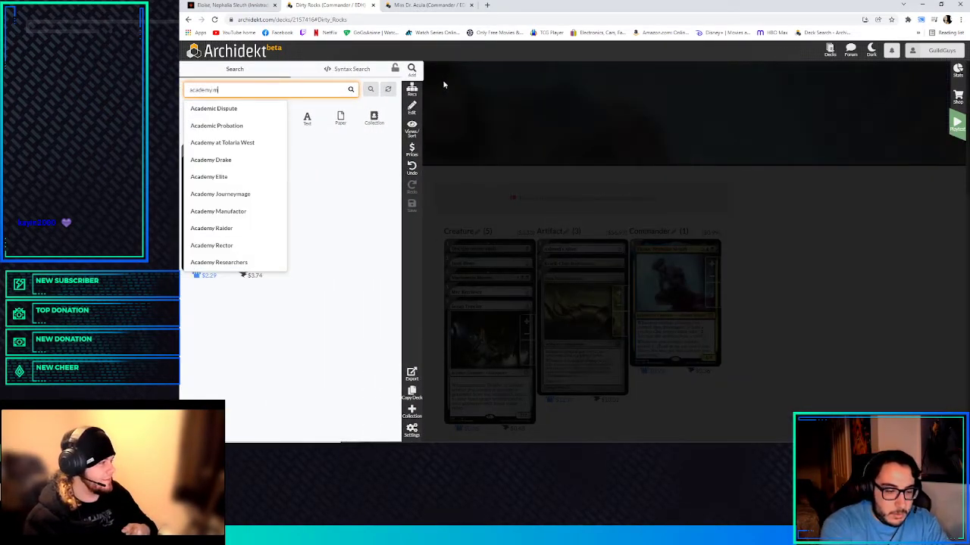
{"action": "left_click", "coordinate": [219, 210]}
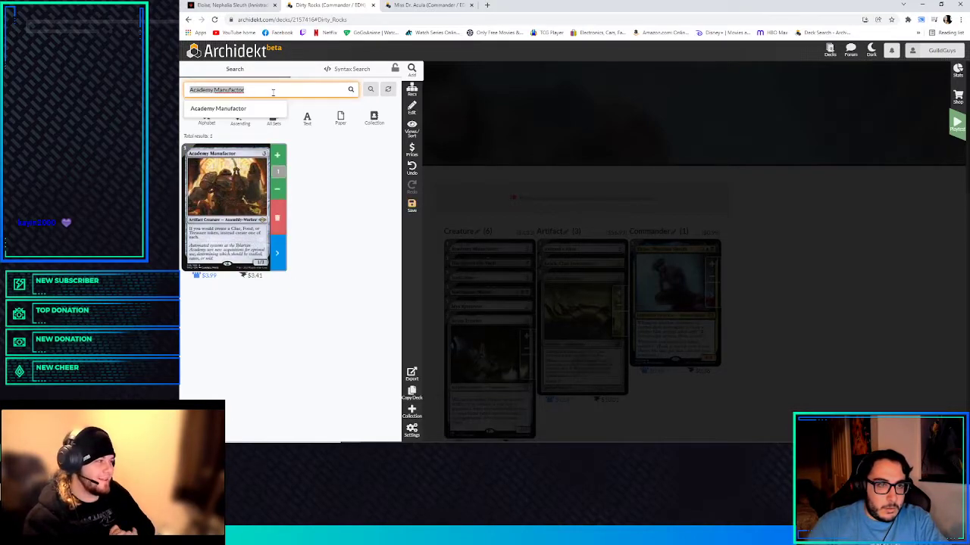
{"action": "type", "text": "timer"}
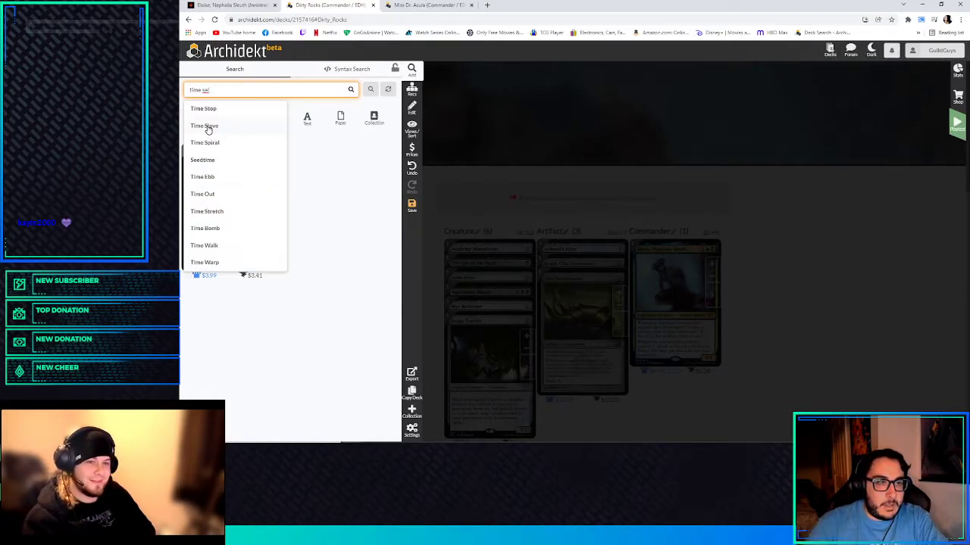
{"action": "left_click", "coordinate": [204, 126]}
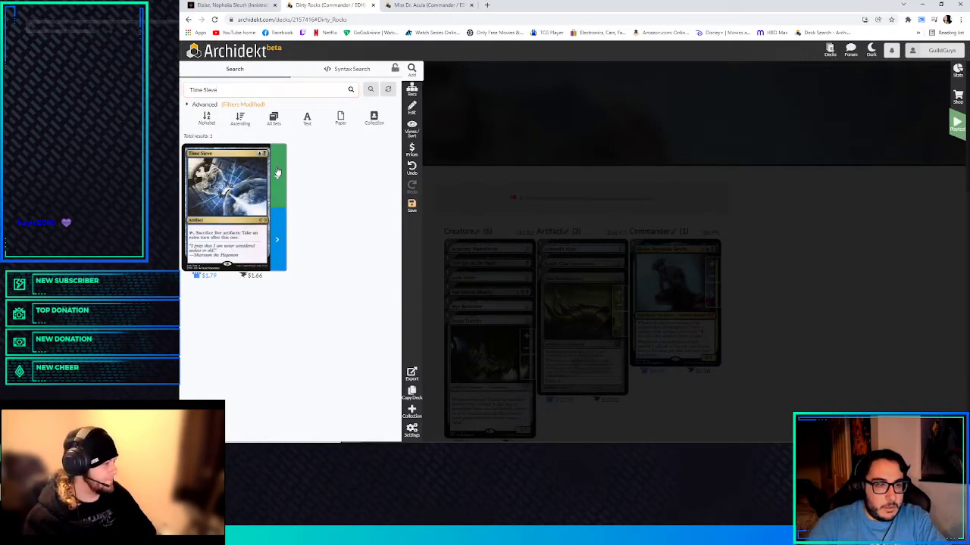
- Add Etherium Sculptor, Baleful Strix and Solemn Simulacrum from search suggestions
{"action": "left_click", "coordinate": [261, 88]}
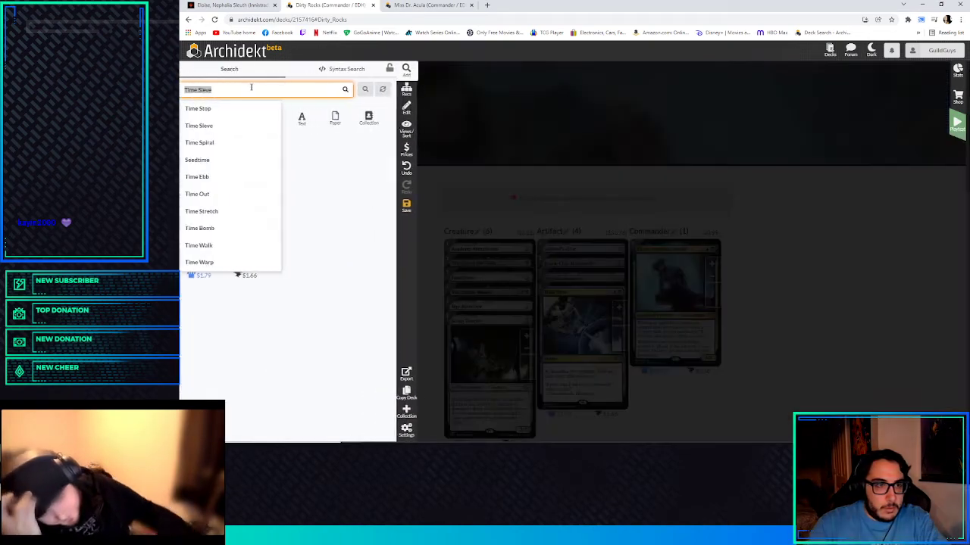
{"action": "type", "text": "etherl"}
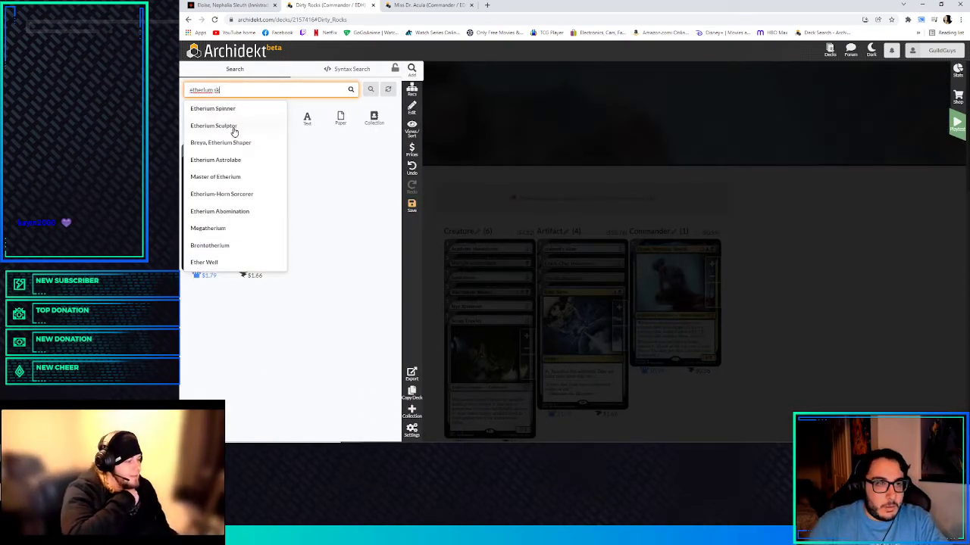
{"action": "left_click", "coordinate": [214, 126]}
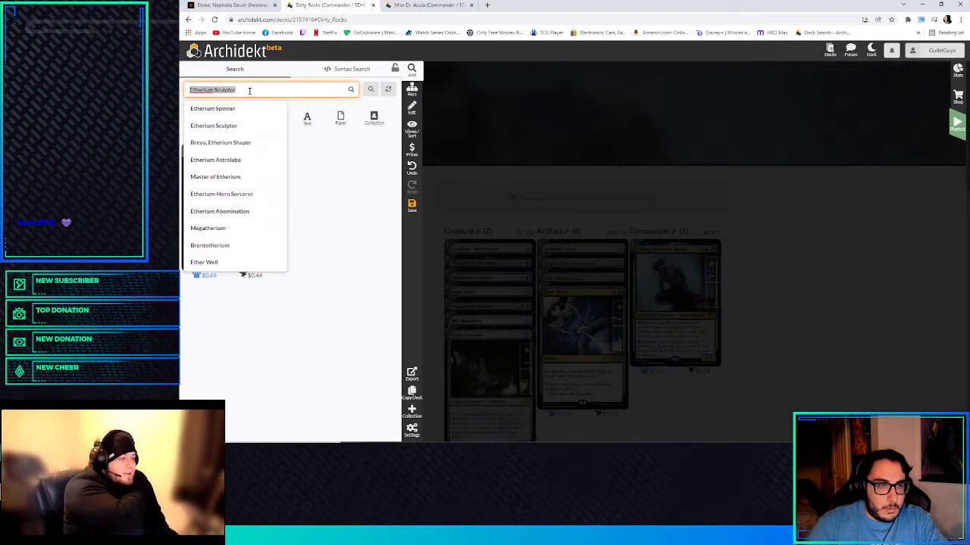
{"action": "type", "text": "master of"}
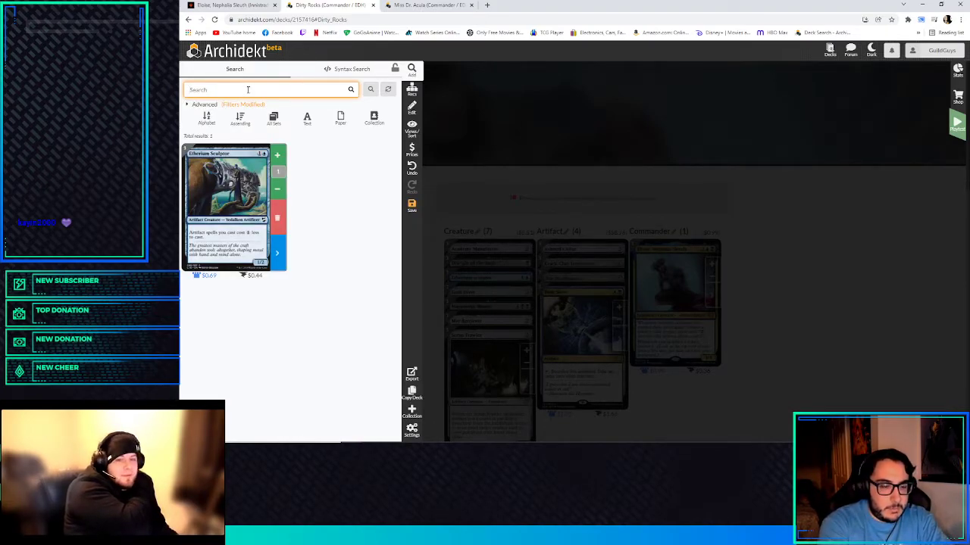
{"action": "type", "text": "baleful"}
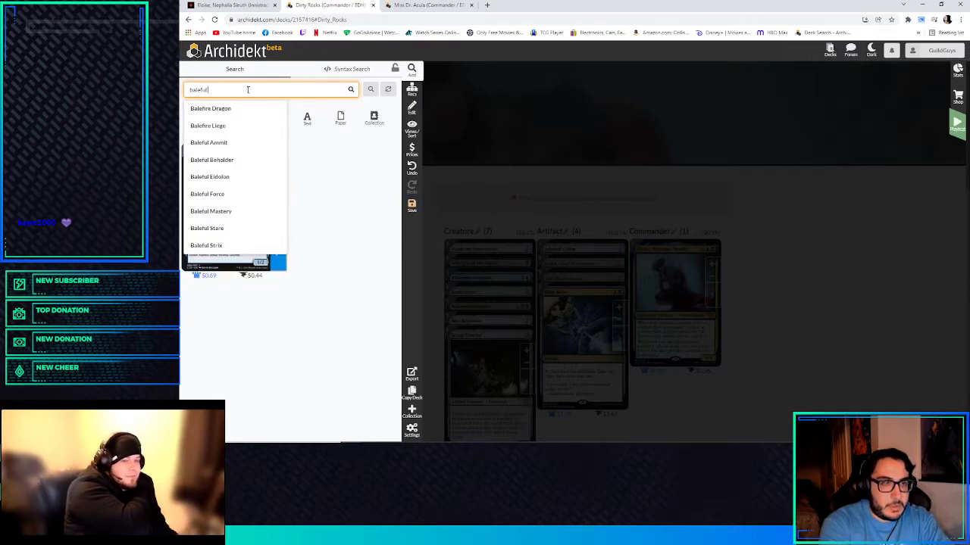
{"action": "left_click", "coordinate": [206, 246]}
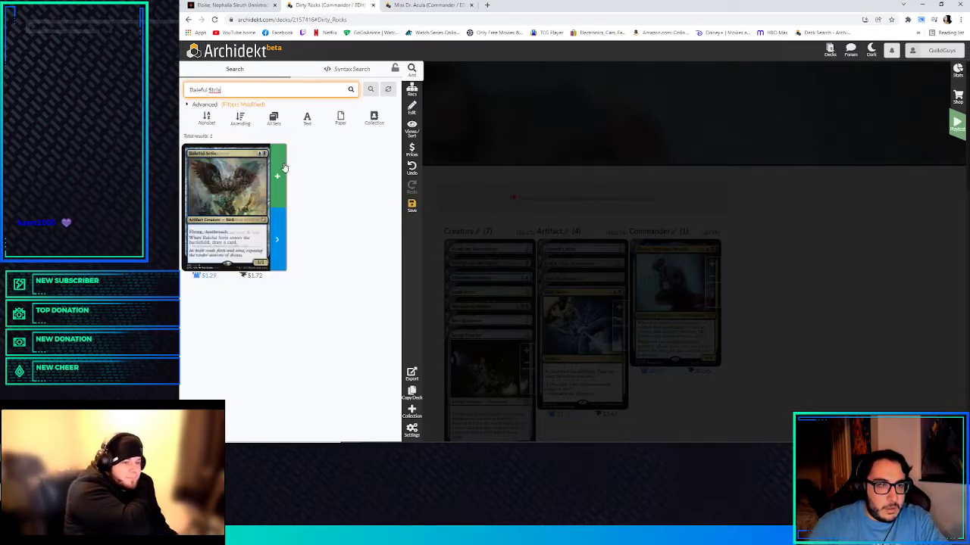
{"action": "type", "text": "solemn s"}
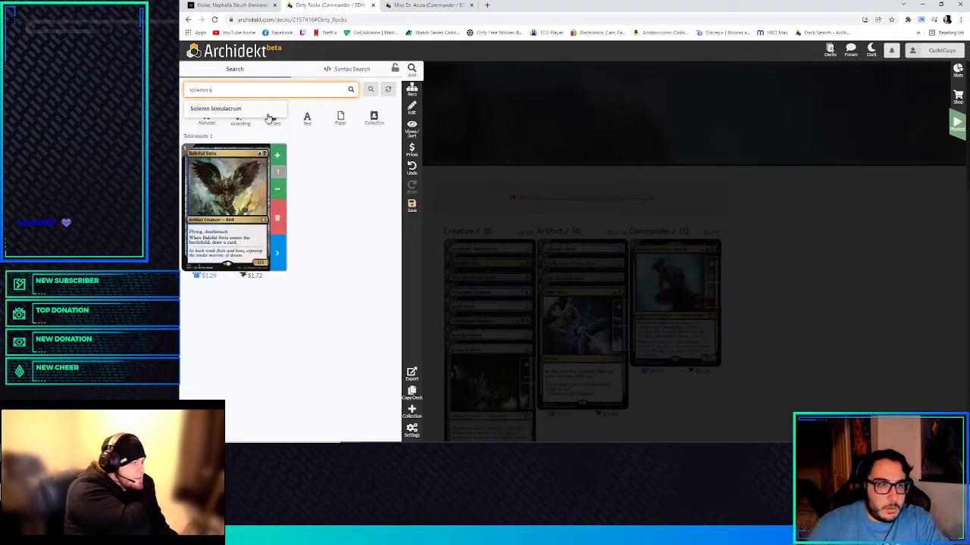
{"action": "left_click", "coordinate": [215, 109]}
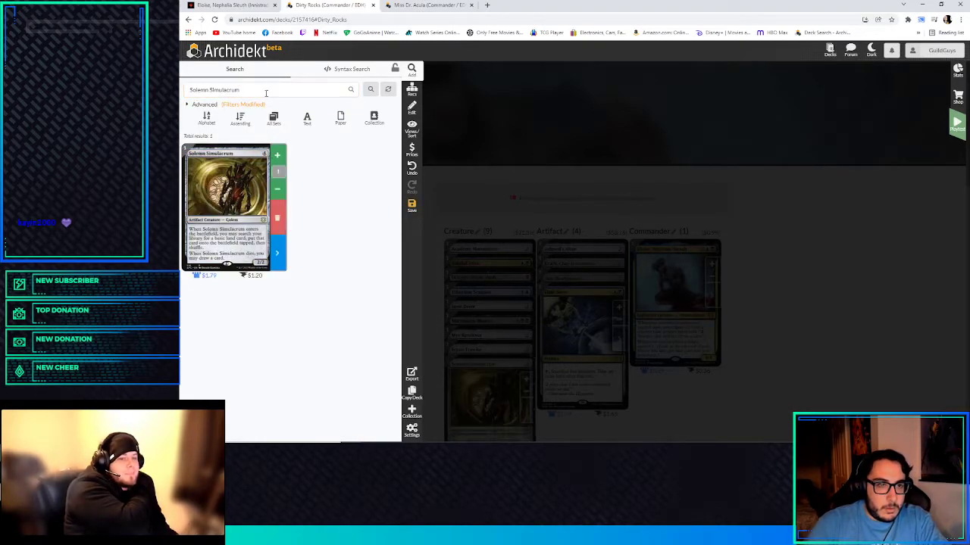
- Search Trading Post and Thought Monitor, then add Talisman of Dominance and Deadly Dispute
{"action": "left_click", "coordinate": [267, 89]}
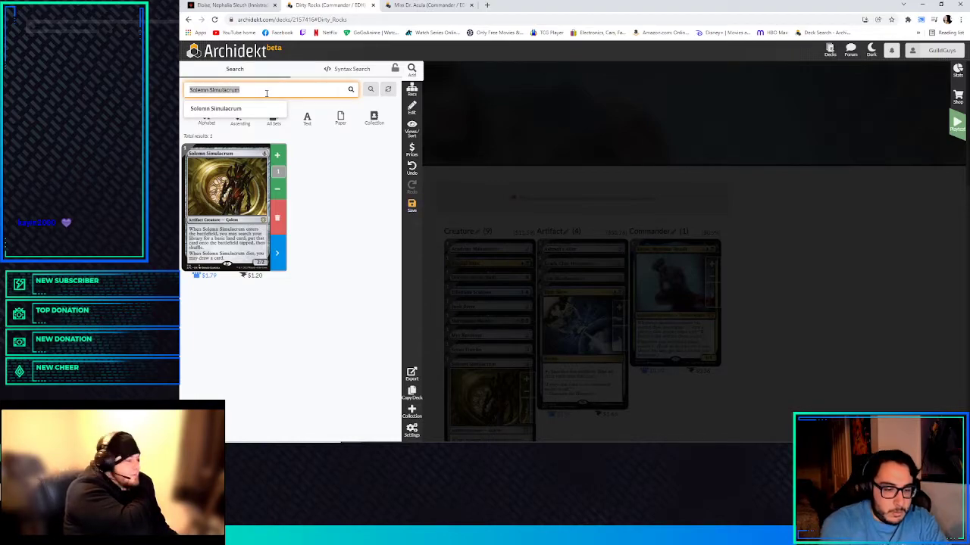
{"action": "type", "text": "trading post"}
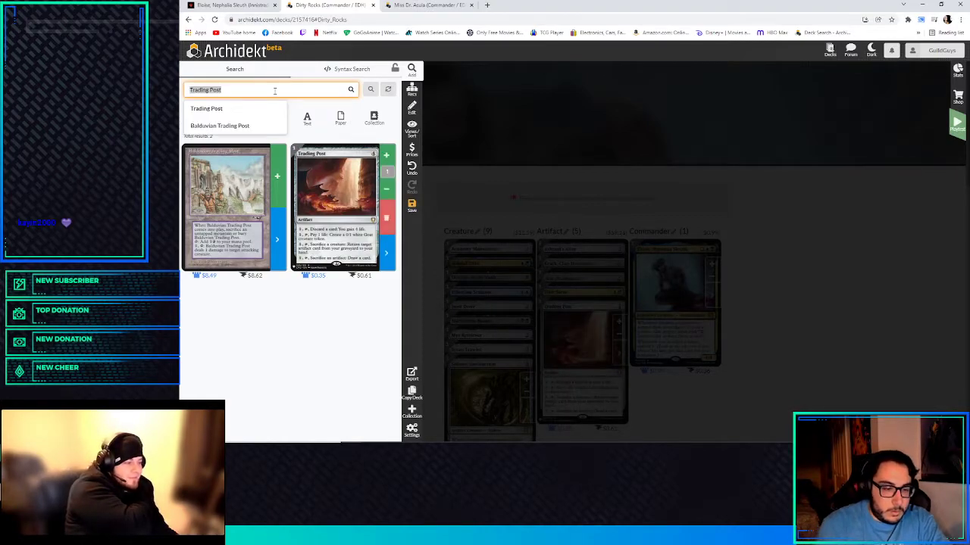
{"action": "type", "text": "thought mon"}
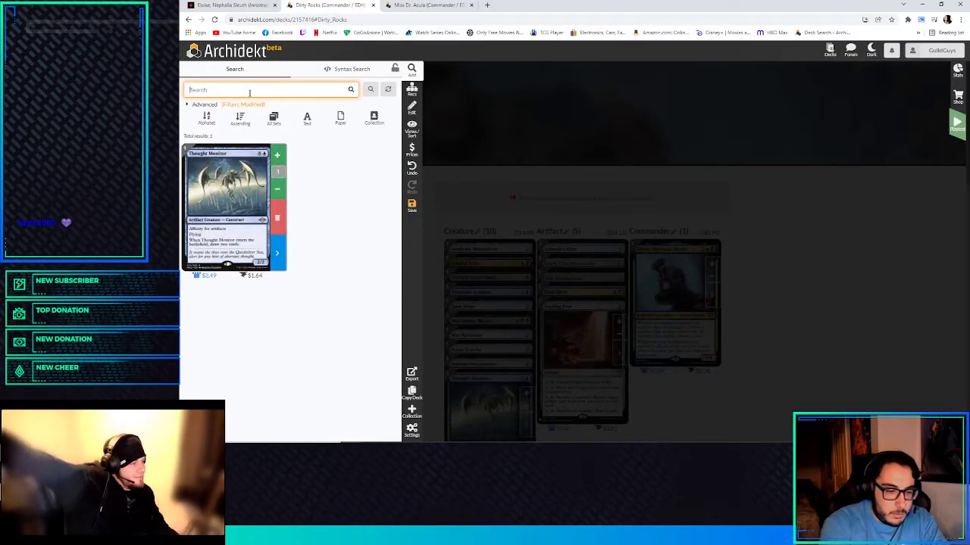
{"action": "type", "text": "talismant of"}
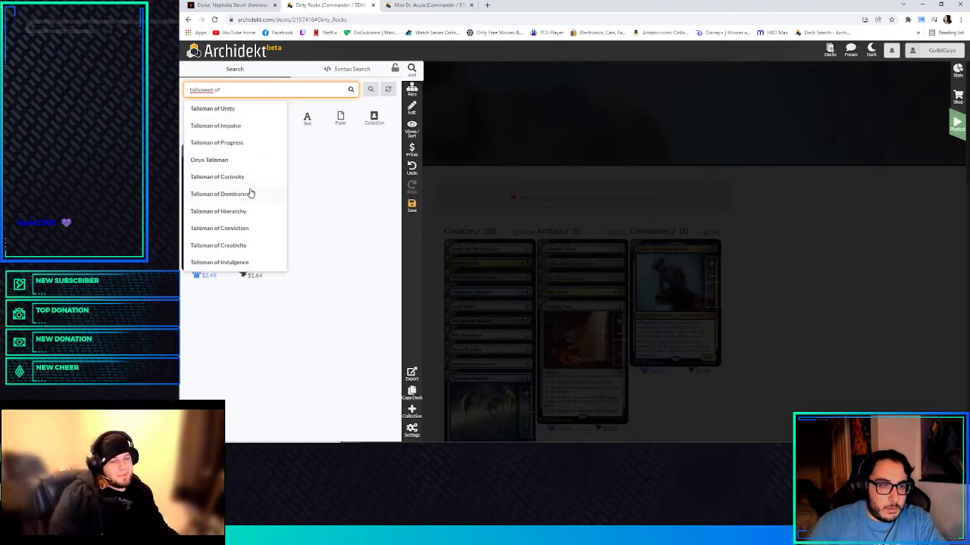
{"action": "left_click", "coordinate": [219, 194]}
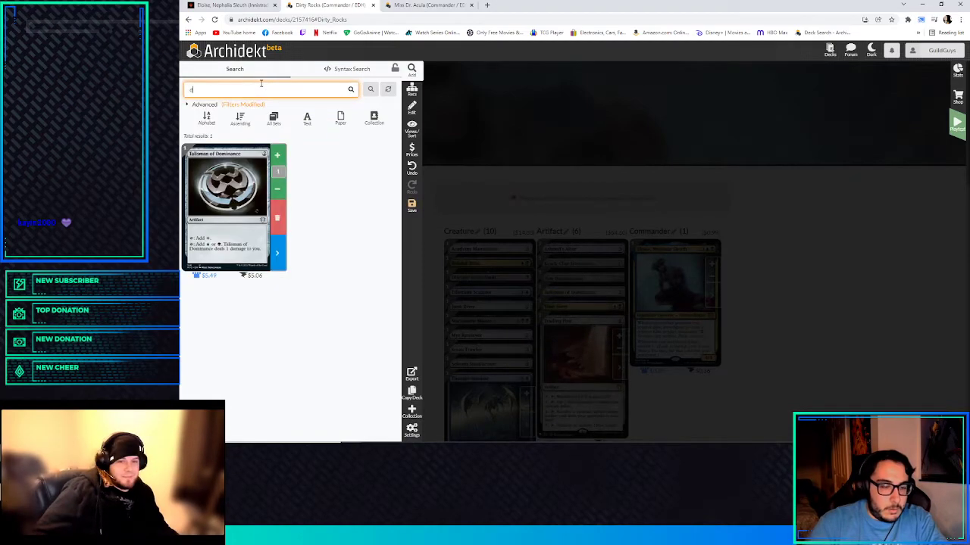
{"action": "type", "text": "deadly dis"}
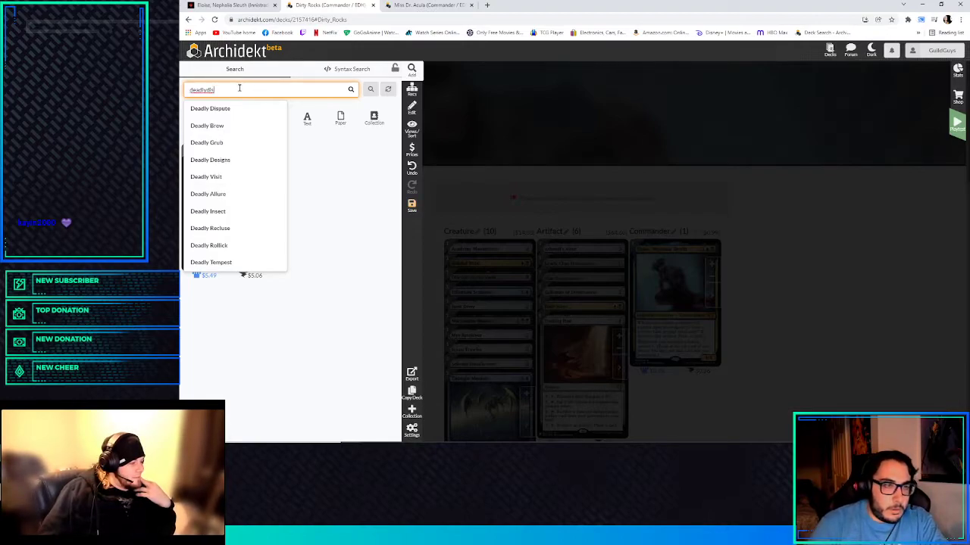
{"action": "left_click", "coordinate": [209, 108]}
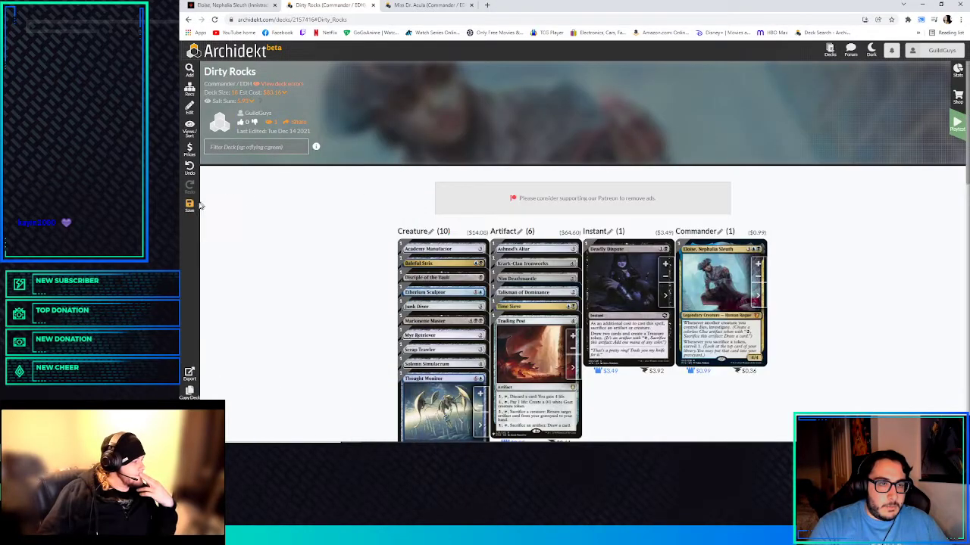
- Search Whir of Invention and add Fabricate from the suggestions
{"action": "scroll", "scroll_direction": "down", "scroll_amount": 3}
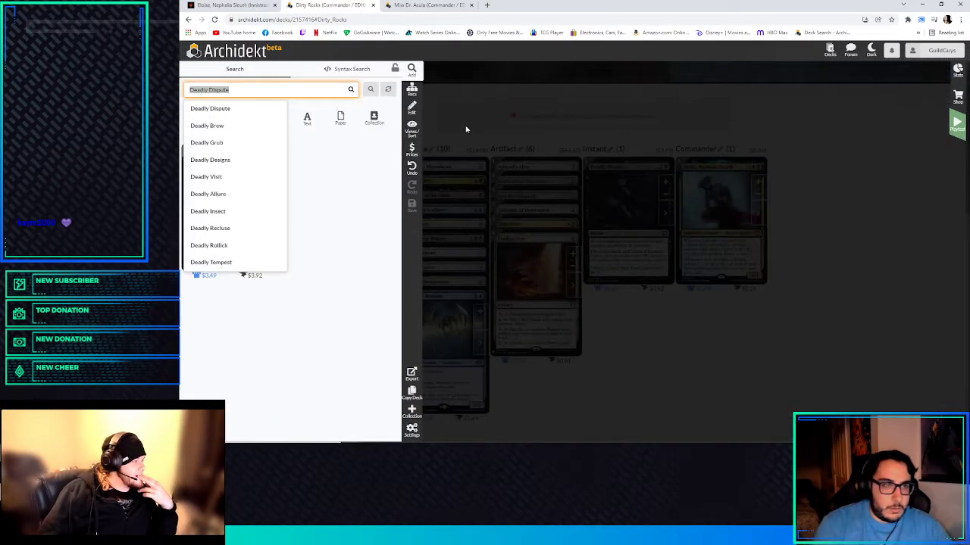
{"action": "type", "text": "whir fo"}
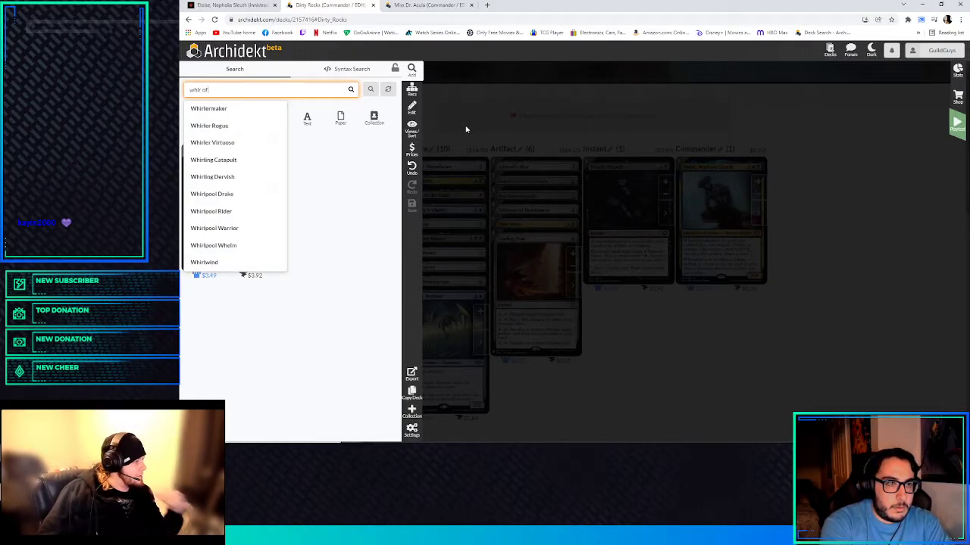
{"action": "type", "text": "Whir of Invention"}
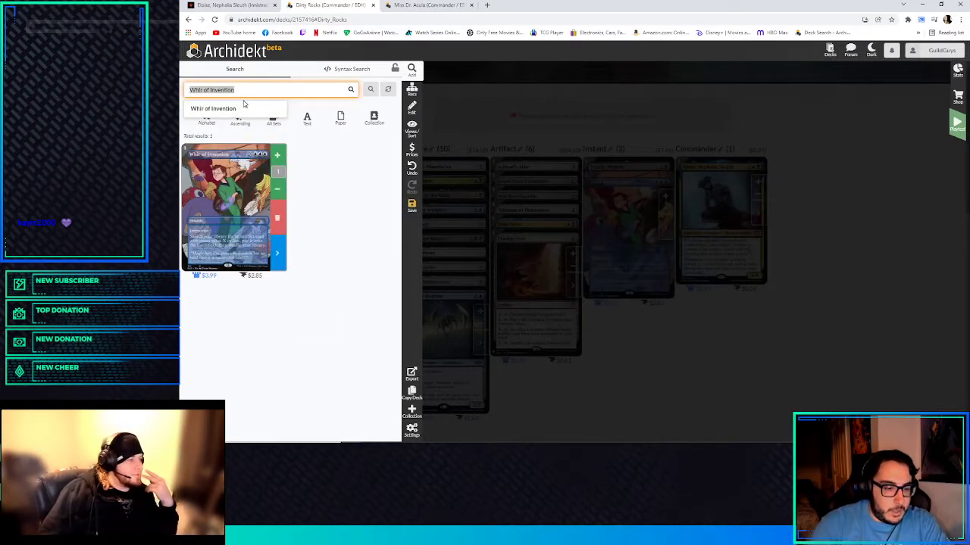
{"action": "type", "text": "fabl"}
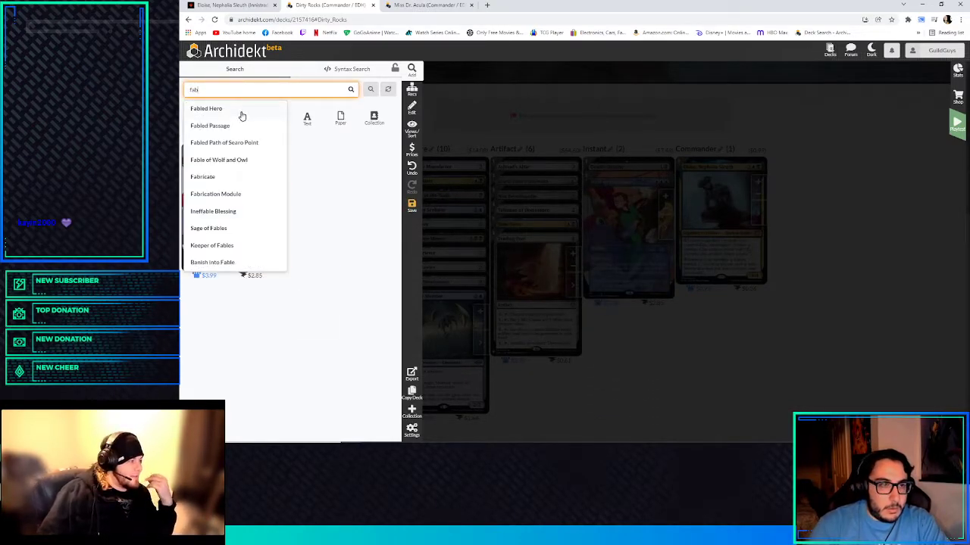
{"action": "left_click", "coordinate": [203, 175]}
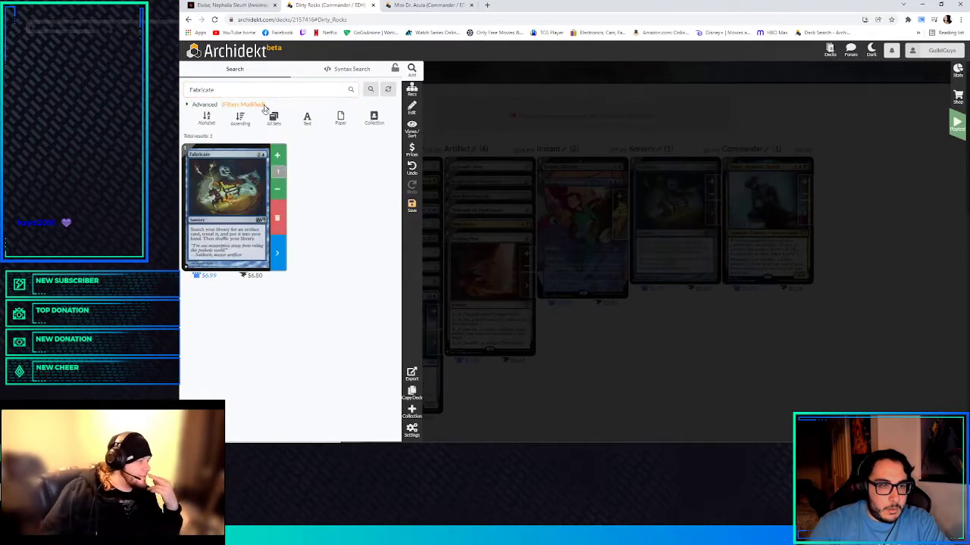
- Search 'tez' and pick Tezzeret the Seeker from the suggestions
{"action": "type", "text": "tez"}
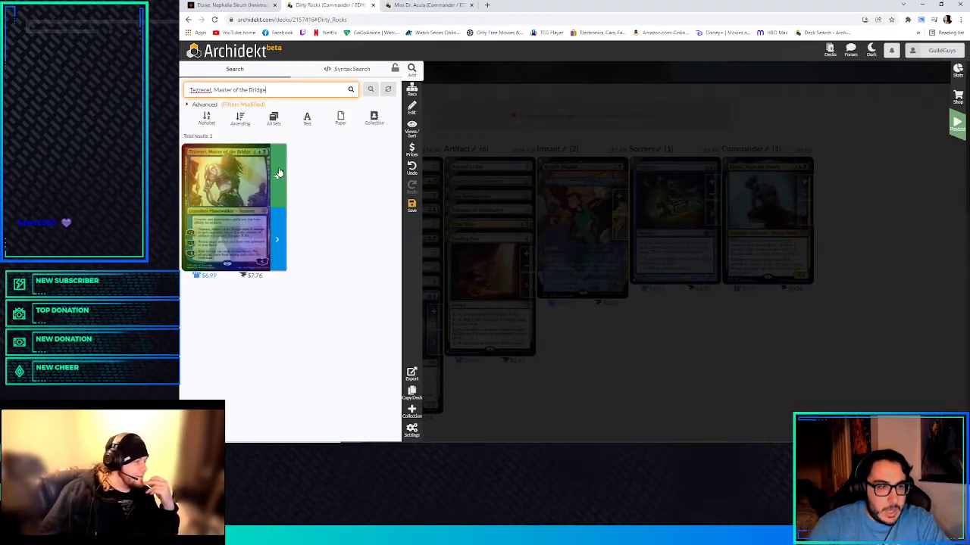
{"action": "left_click", "coordinate": [270, 90]}
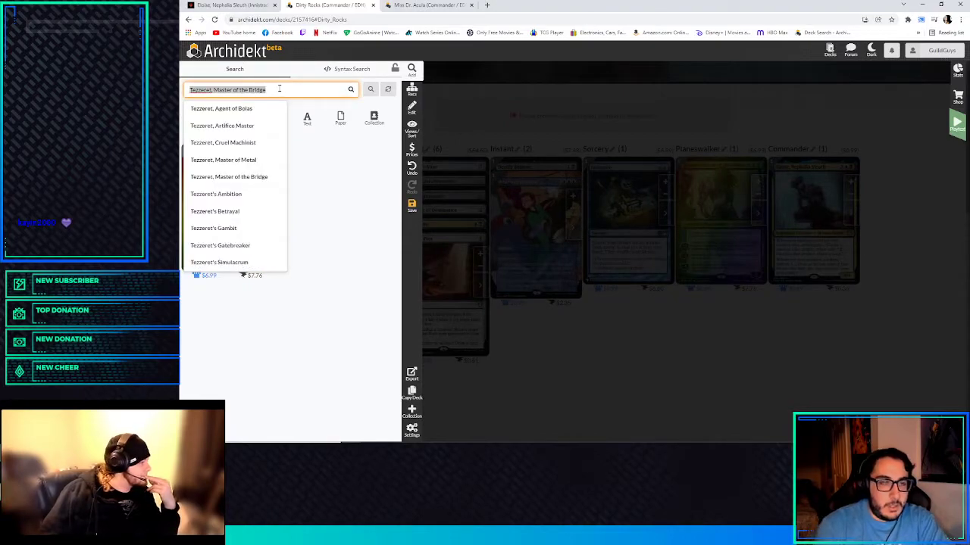
{"action": "left_click", "coordinate": [229, 175]}
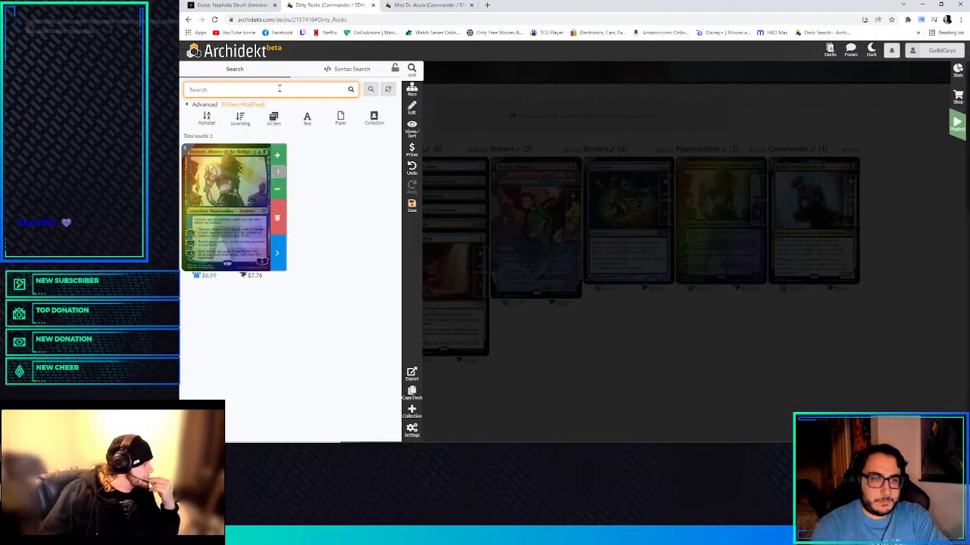
{"action": "type", "text": "tezee"}
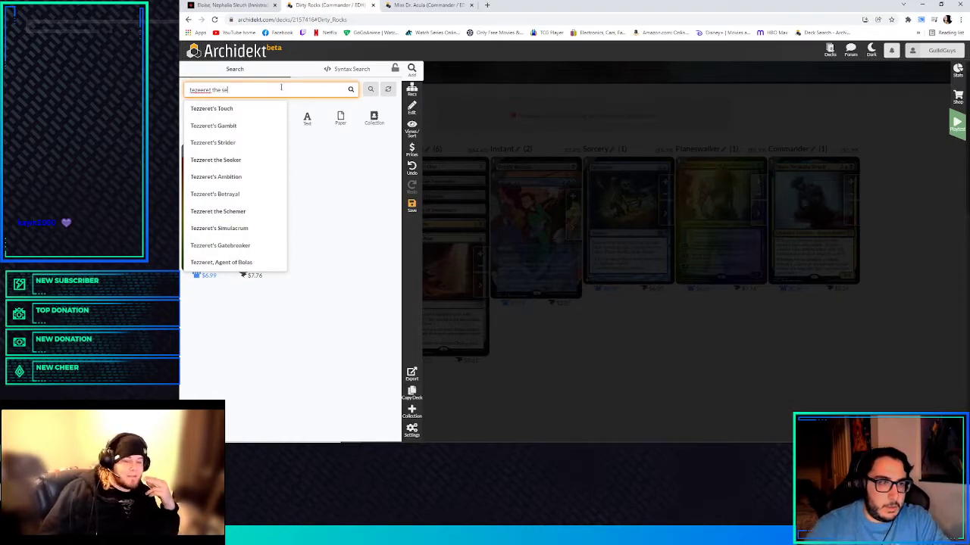
{"action": "left_click", "coordinate": [215, 160]}
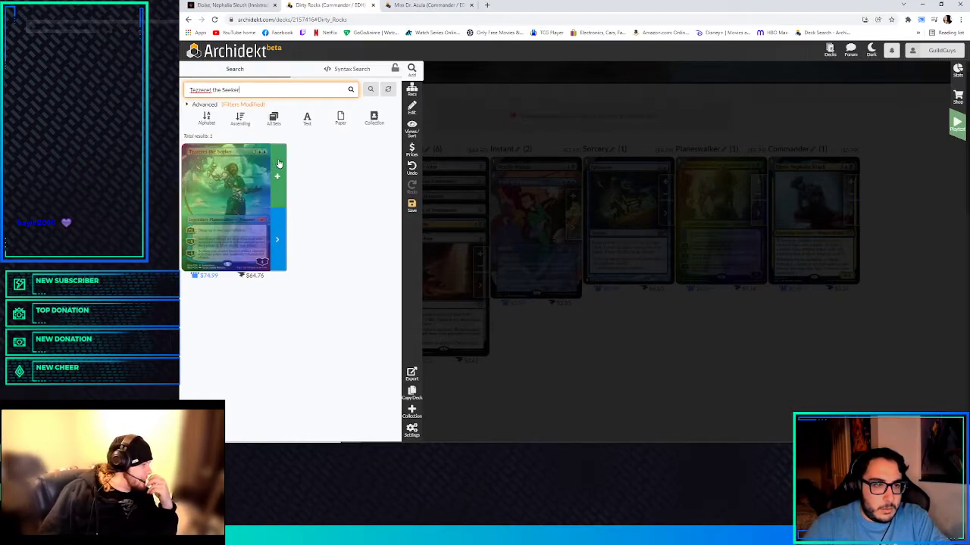
- Pick Thopter Spy Network and the matching Demonic card from new searches
{"action": "left_click", "coordinate": [271, 90]}
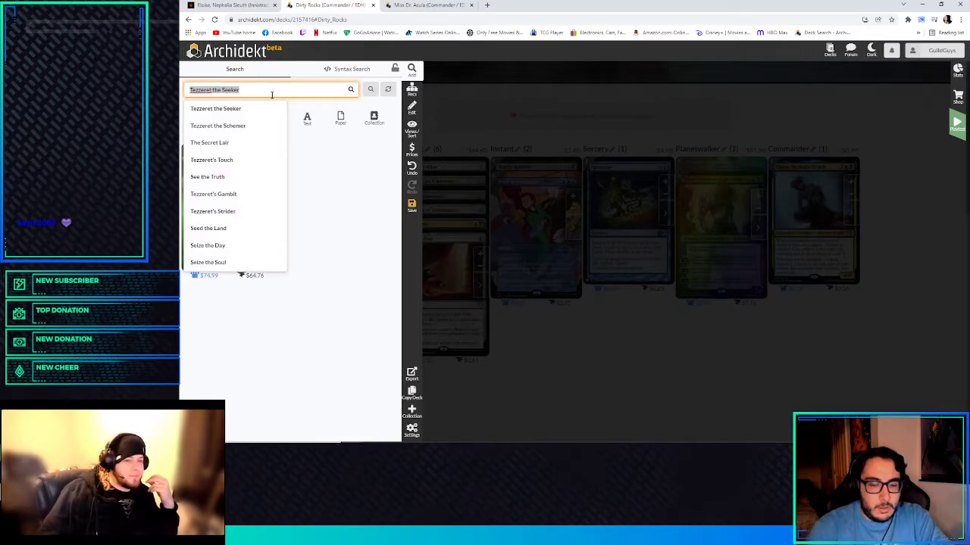
{"action": "type", "text": "thou"}
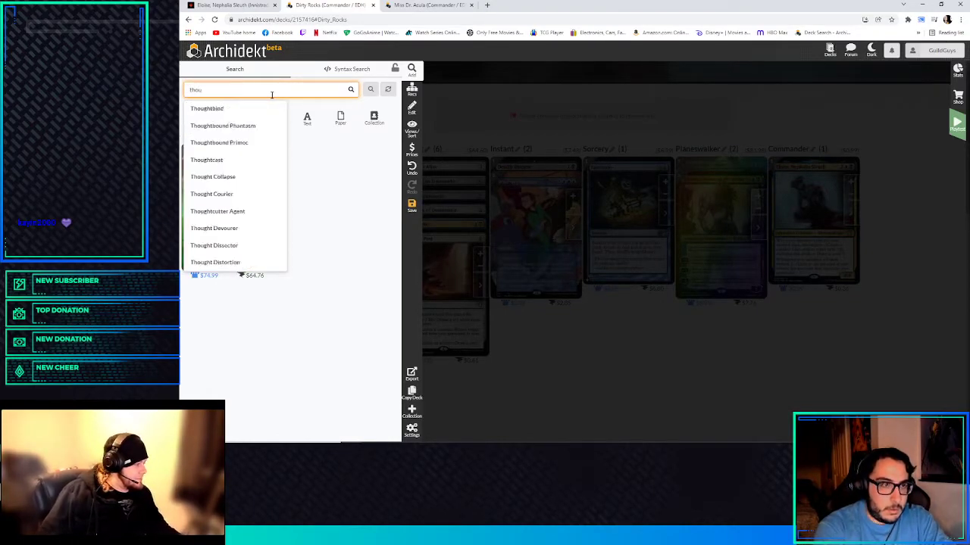
{"action": "type", "text": "thopter sp"}
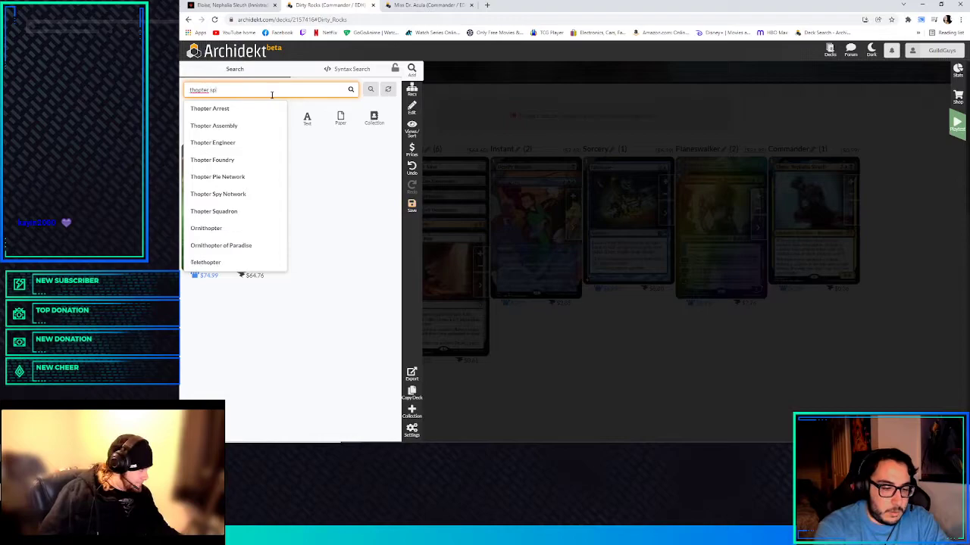
{"action": "left_click", "coordinate": [218, 193]}
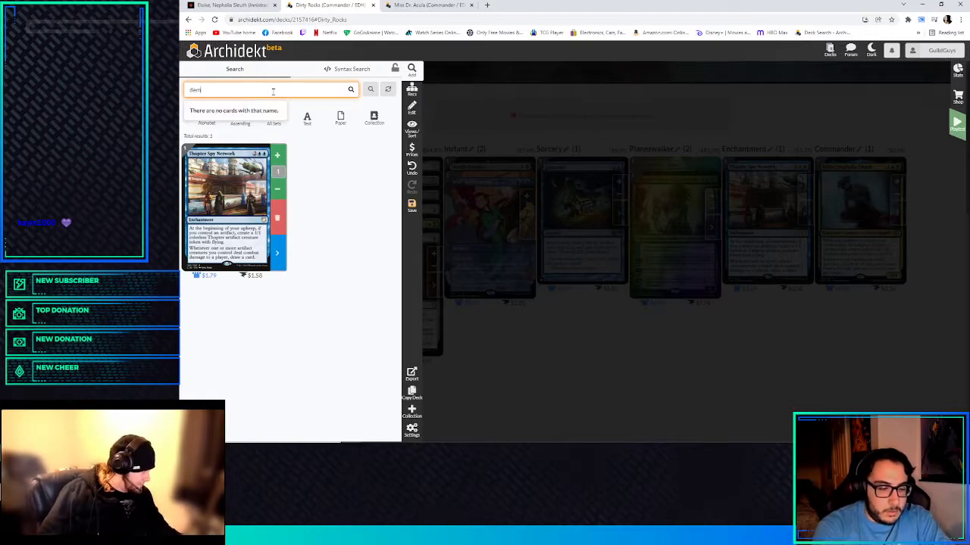
{"action": "type", "text": "demonic ty"}
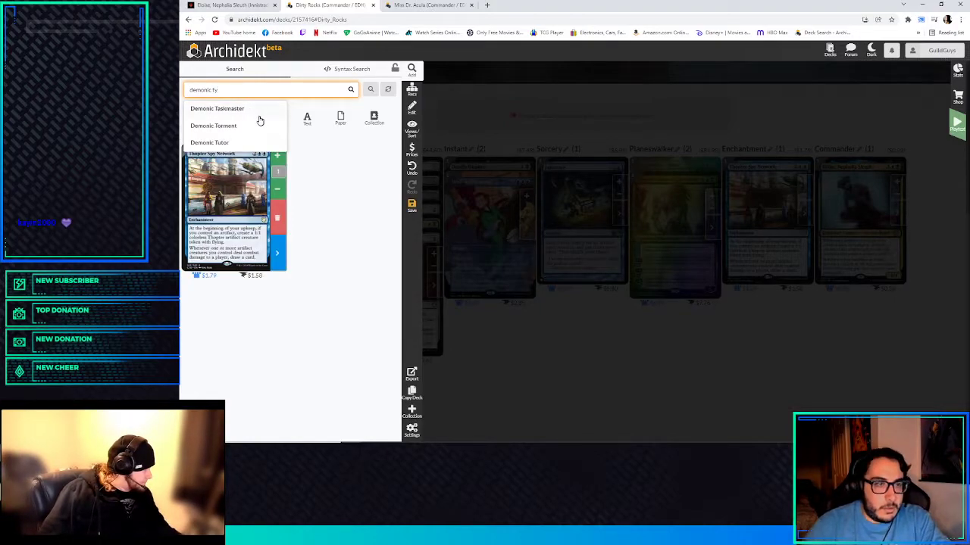
{"action": "left_click", "coordinate": [209, 142]}
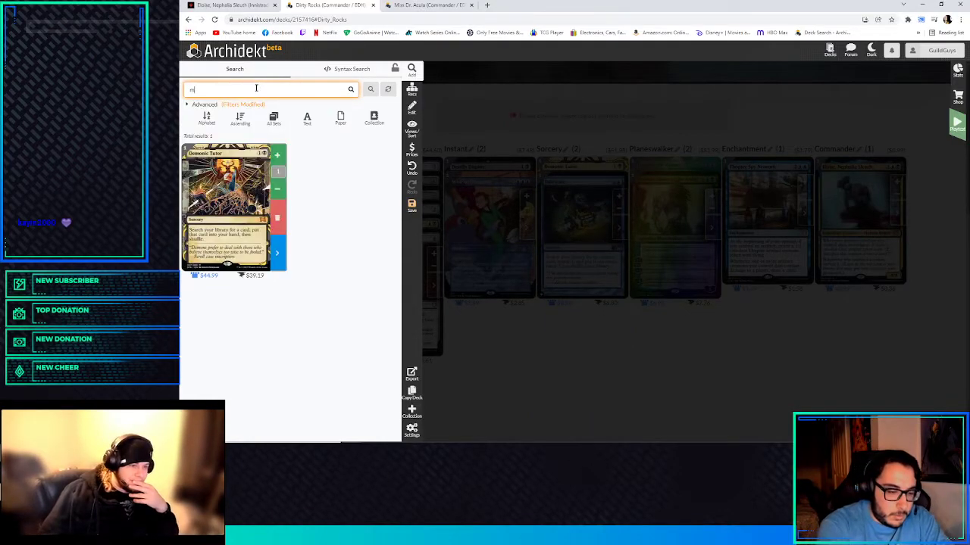
- Choose Mirrodin Besieged and Sai, Master Thopterist, then search Shimmer Dragon
{"action": "type", "text": "irridan besea"}
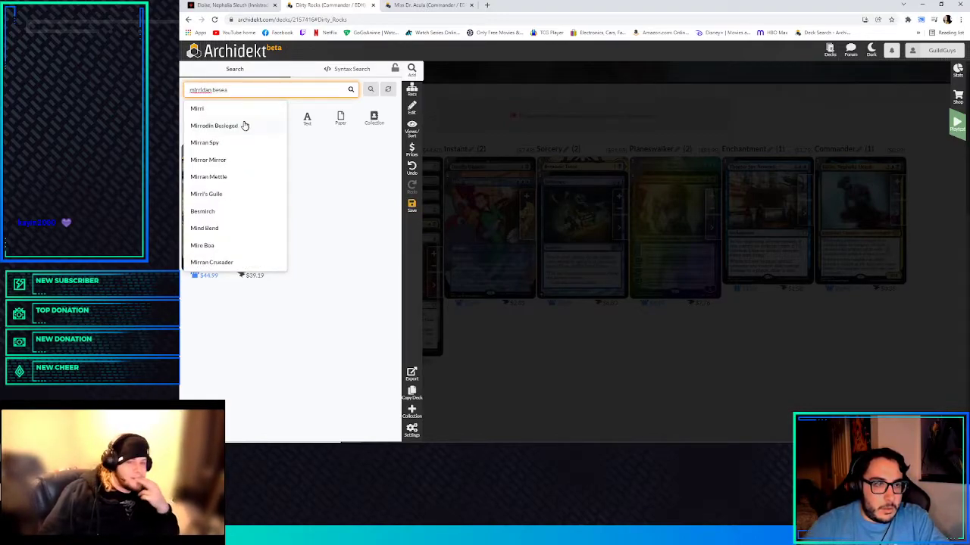
{"action": "left_click", "coordinate": [214, 126]}
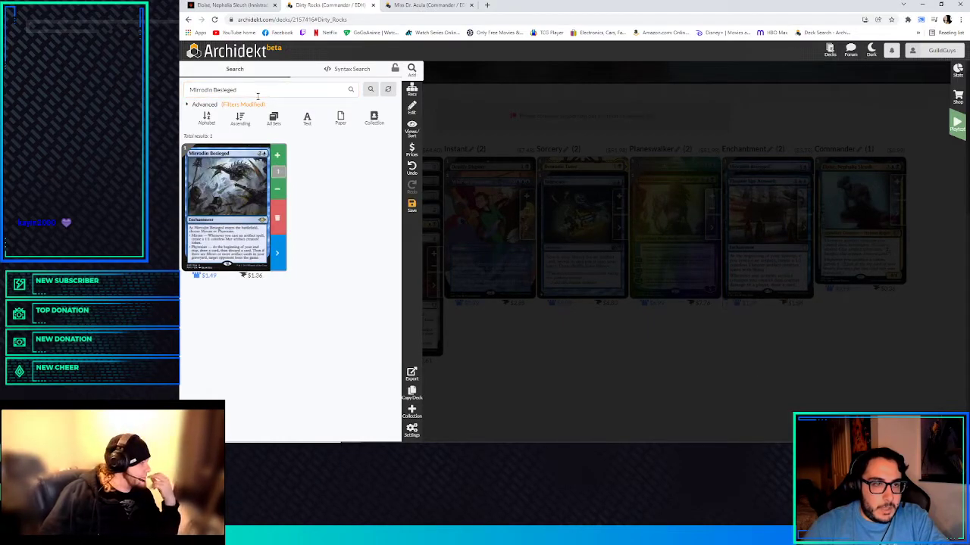
{"action": "type", "text": "sal"}
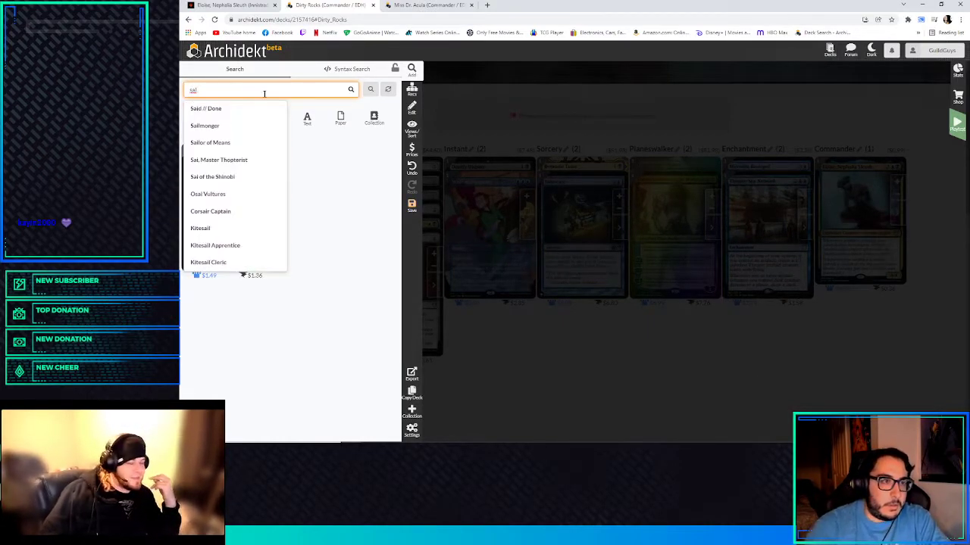
{"action": "left_click", "coordinate": [218, 161]}
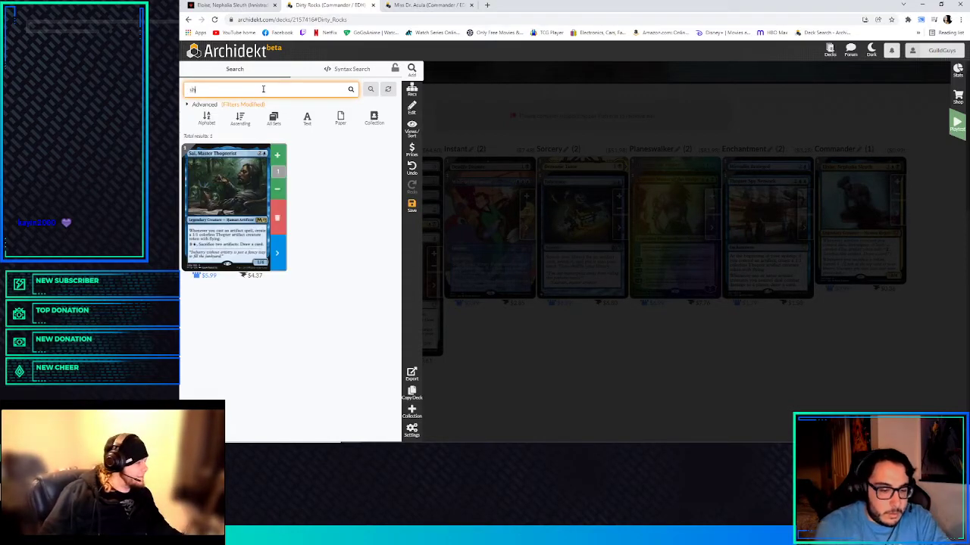
{"action": "type", "text": "Shimmer Dragon"}
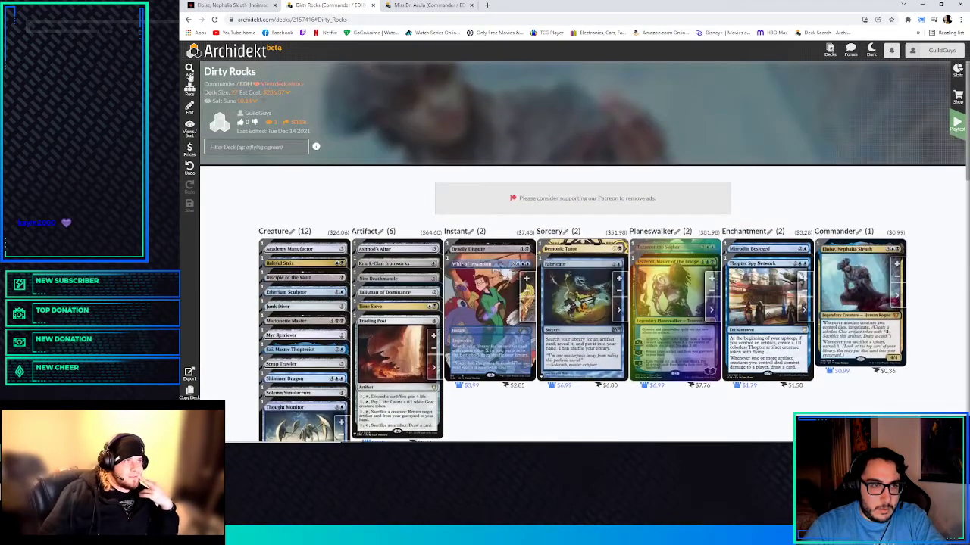
- Reopen search, pick Aether Wellspring via 'cor', then return to the full deck view
{"action": "left_click", "coordinate": [188, 69]}
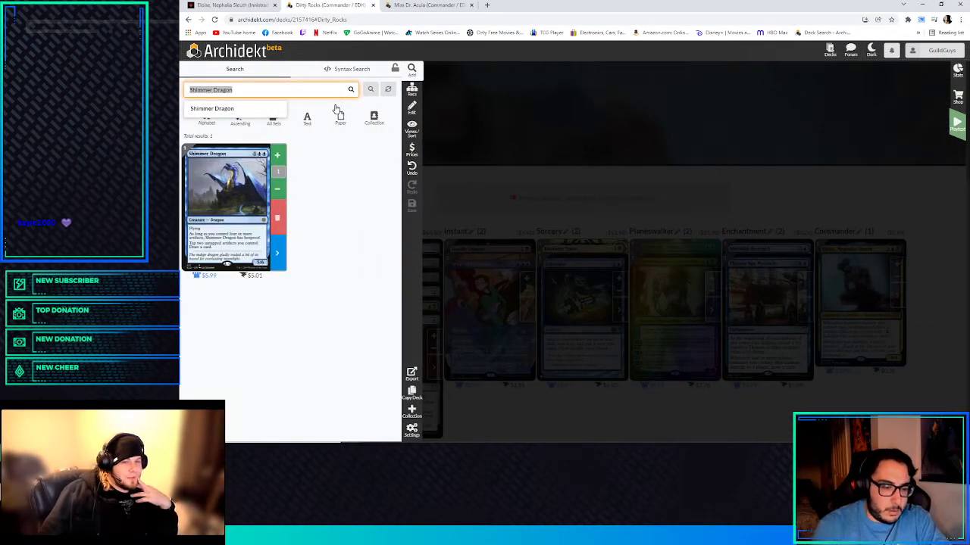
{"action": "type", "text": "cor wells"}
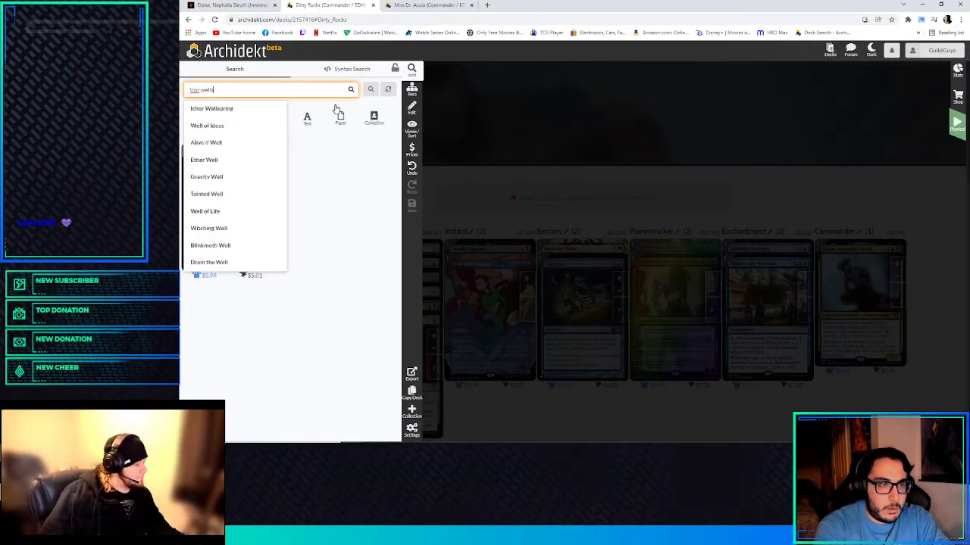
{"action": "left_click", "coordinate": [212, 109]}
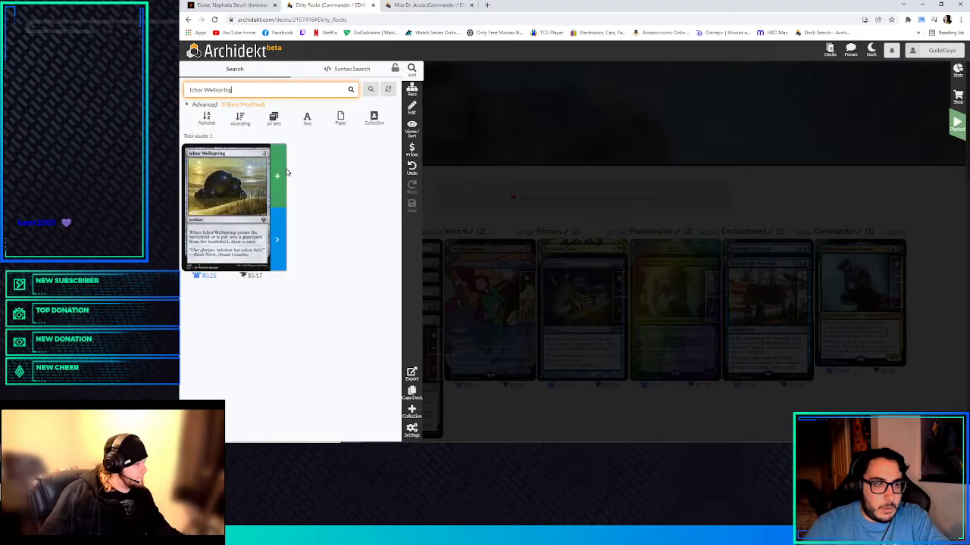
{"action": "left_click", "coordinate": [250, 89]}
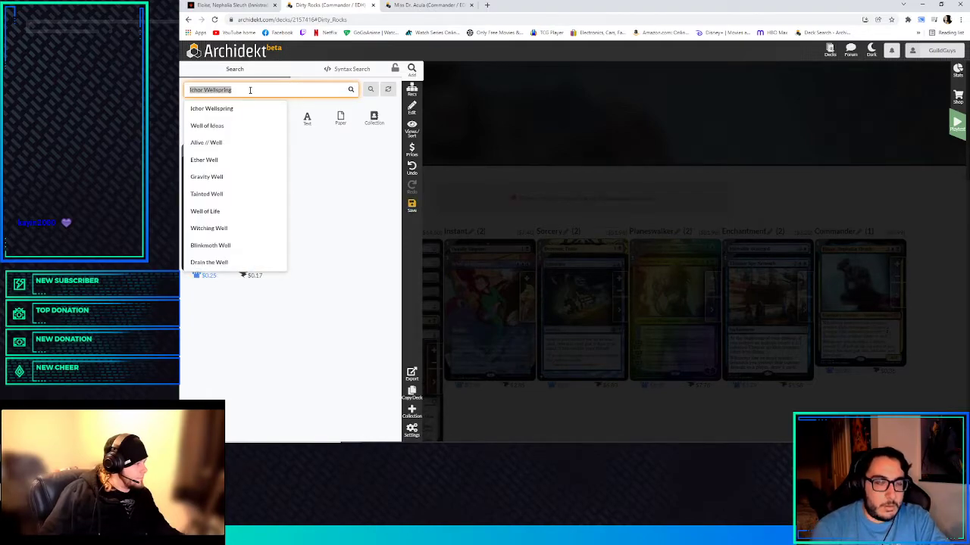
{"action": "left_click", "coordinate": [212, 109]}
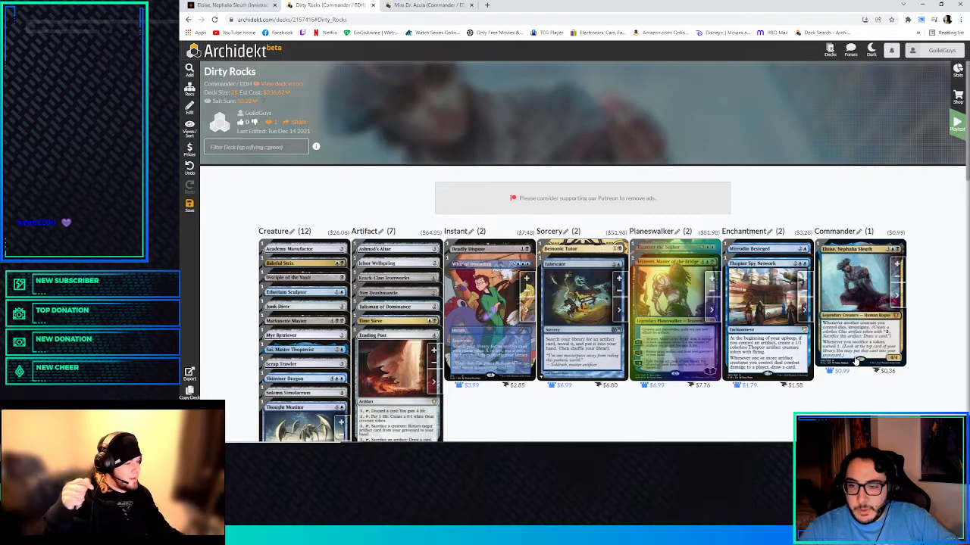
{"action": "mouse_move", "coordinate": [290, 188]}
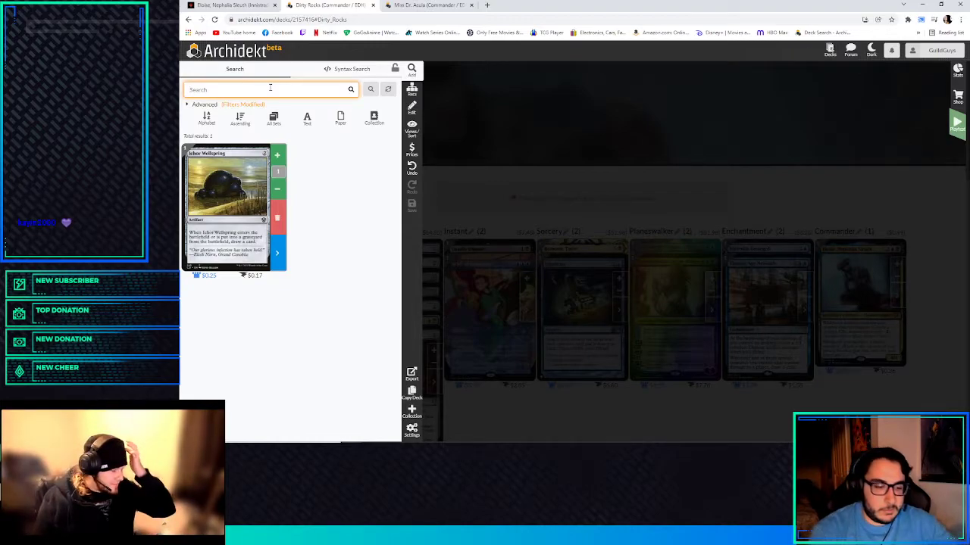
- Pick Elsewhere Flask, then Prismatic Omen and Prismatic Lens from the suggestions
{"action": "type", "text": "els"}
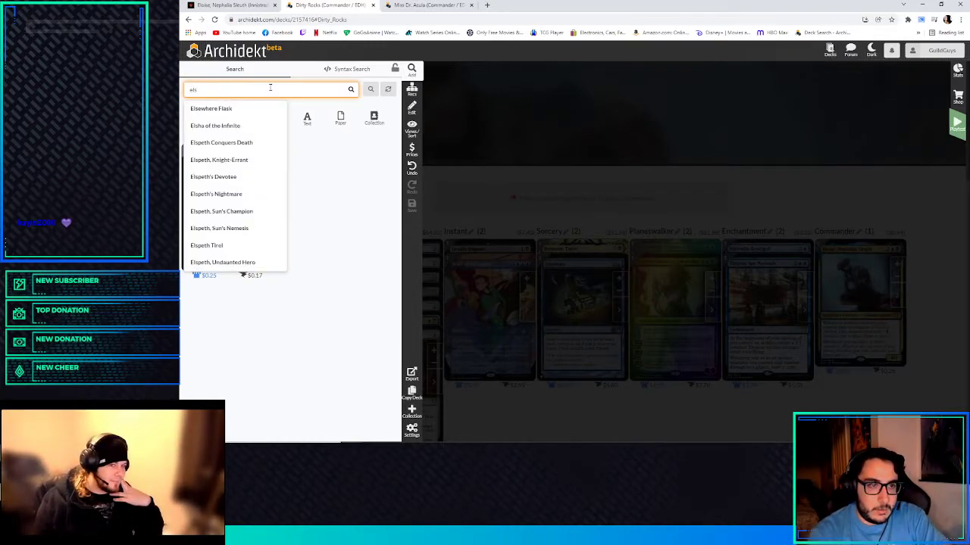
{"action": "left_click", "coordinate": [211, 109]}
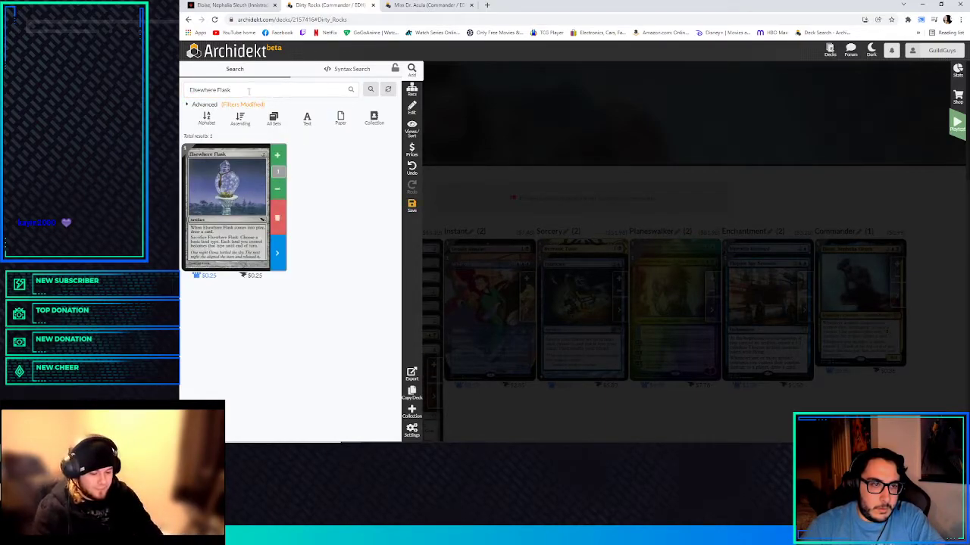
{"action": "left_click", "coordinate": [265, 89]}
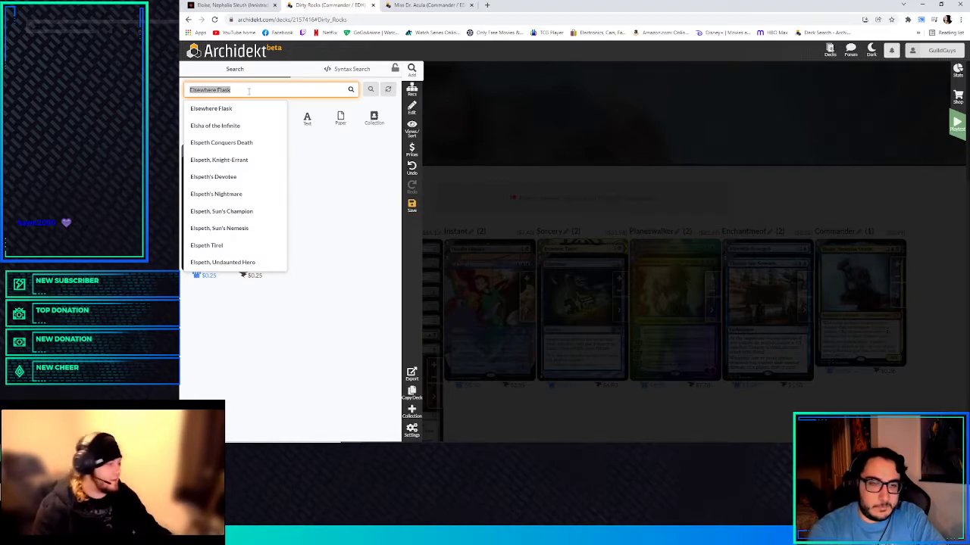
{"action": "left_click", "coordinate": [212, 109]}
{"action": "type", "text": "prismatic omen"}
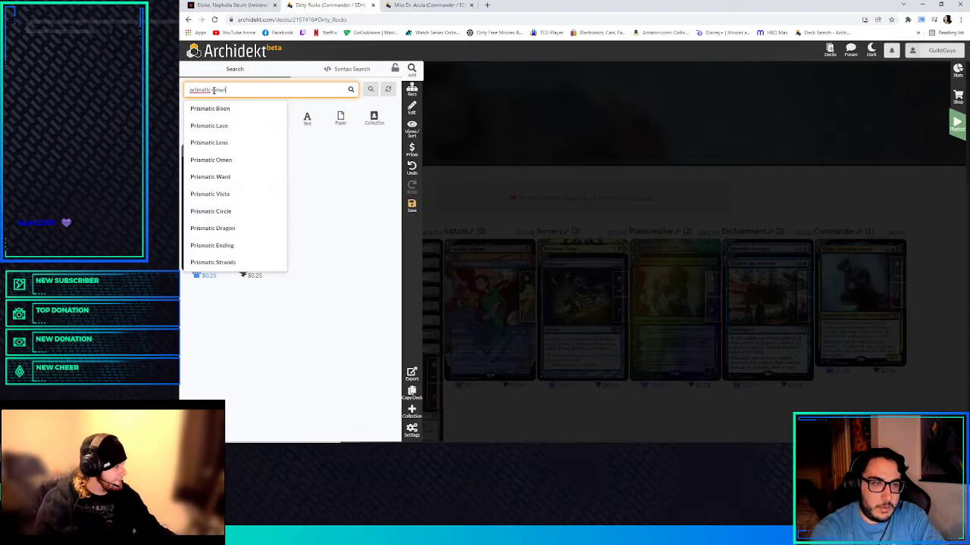
{"action": "left_click", "coordinate": [210, 161]}
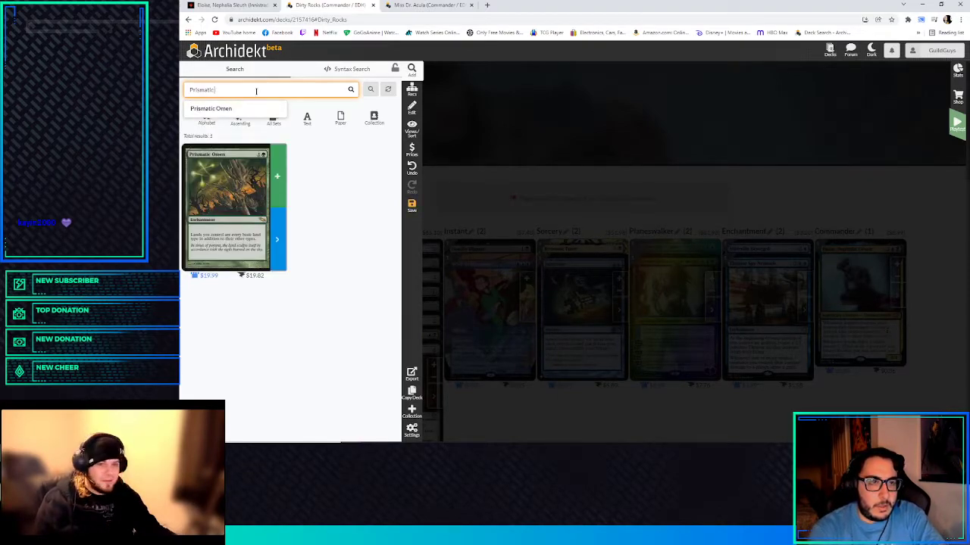
{"action": "key", "text": "Backspace"}
{"action": "type", "text": " lense"}
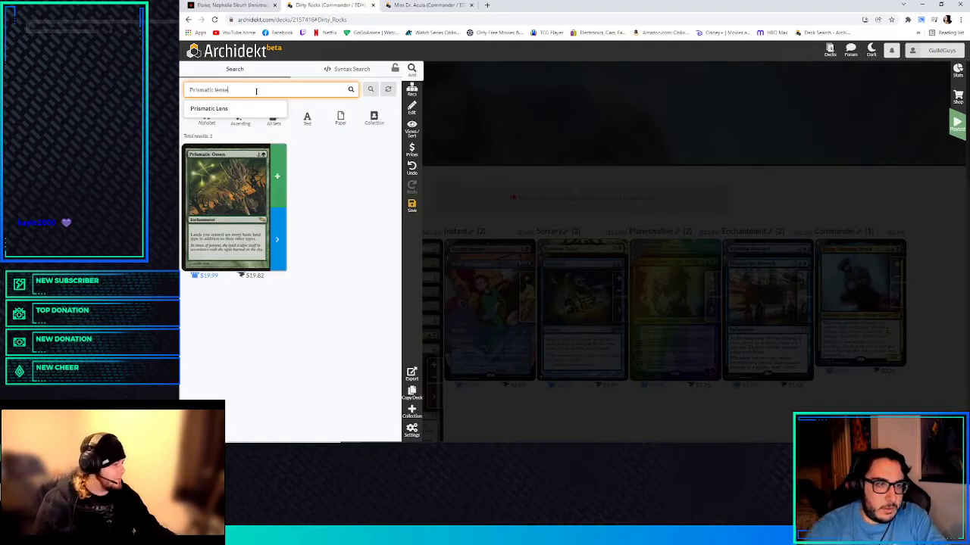
{"action": "left_click", "coordinate": [209, 109]}
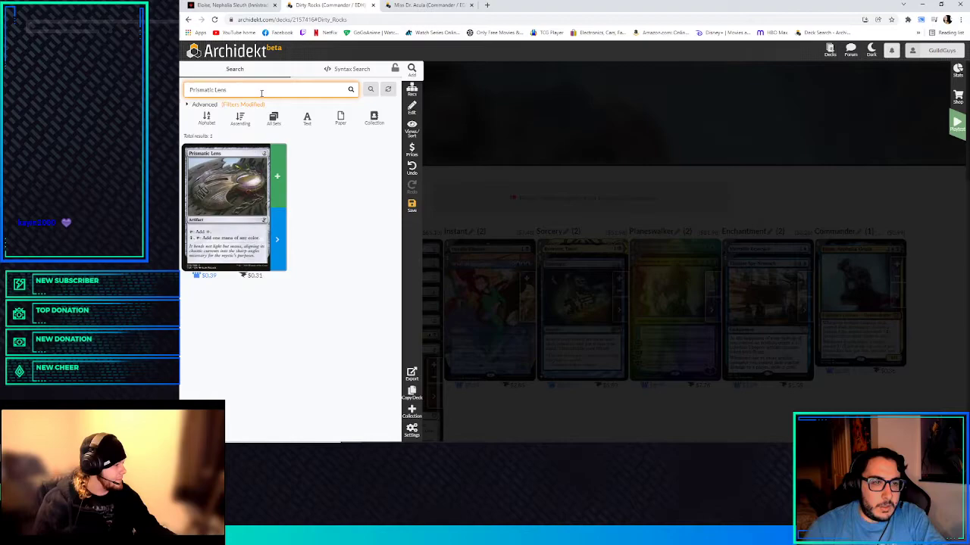
{"action": "type", "text": "Prismatic"}
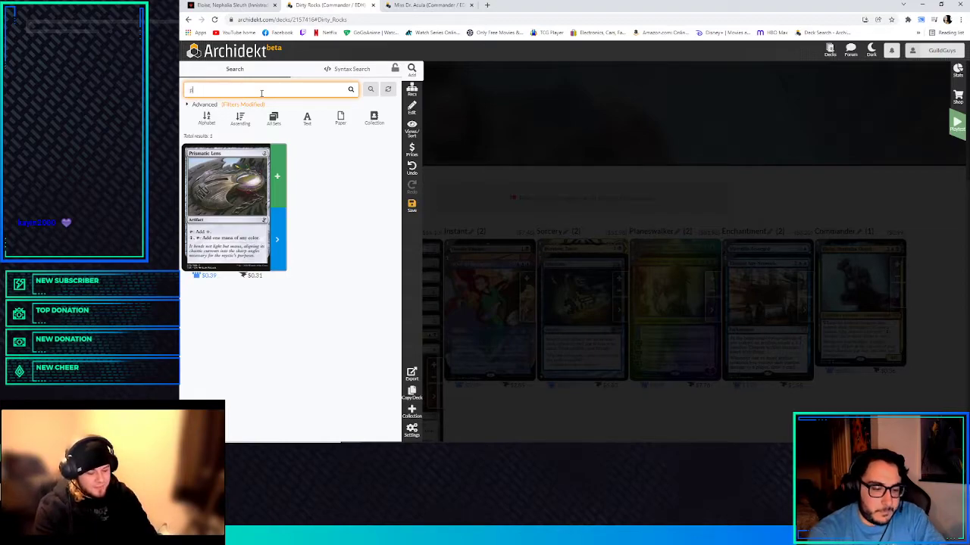
- Search 'prophetic', then add Hangarback Walker and a Bolas card
{"action": "type", "text": "prophetic"}
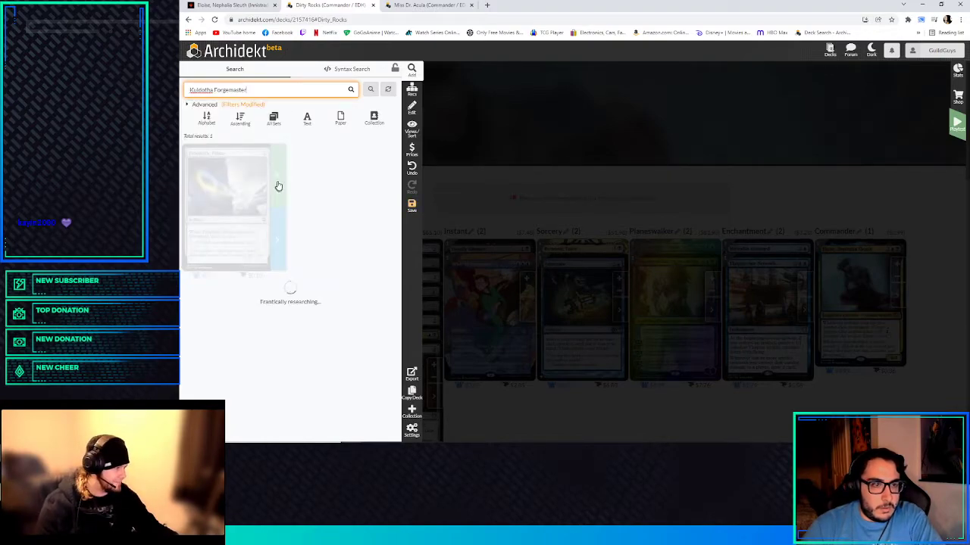
{"action": "left_click", "coordinate": [269, 90]}
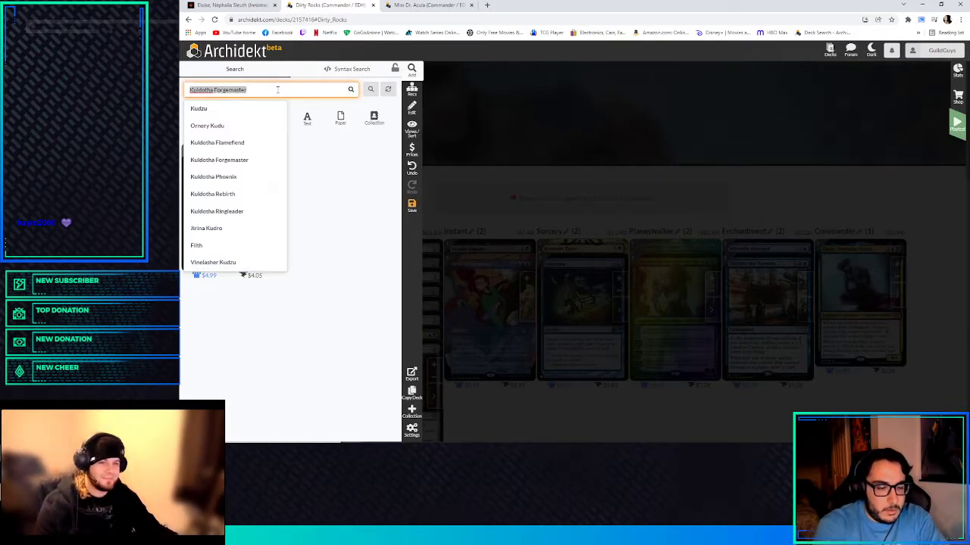
{"action": "type", "text": "hangerback walk"}
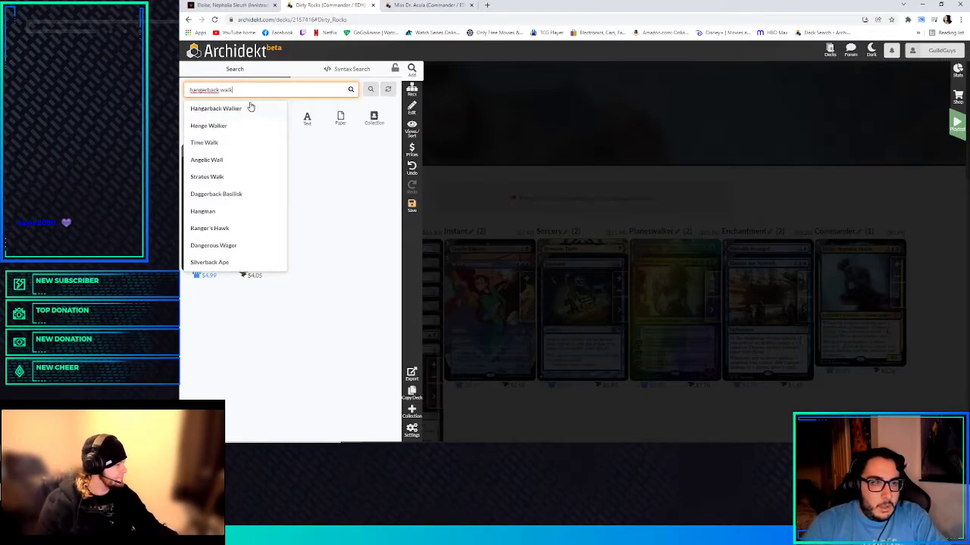
{"action": "left_click", "coordinate": [215, 107]}
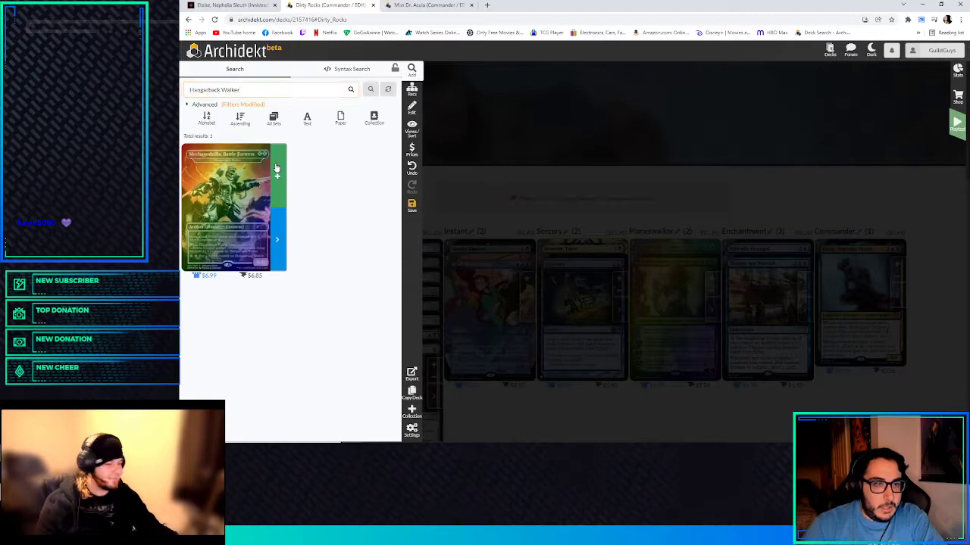
{"action": "type", "text": "be"}
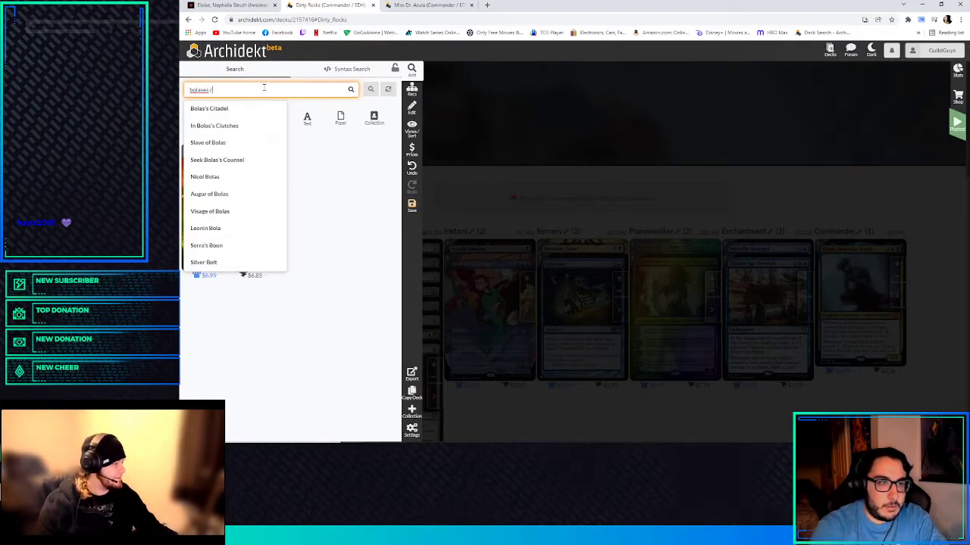
{"action": "left_click", "coordinate": [209, 109]}
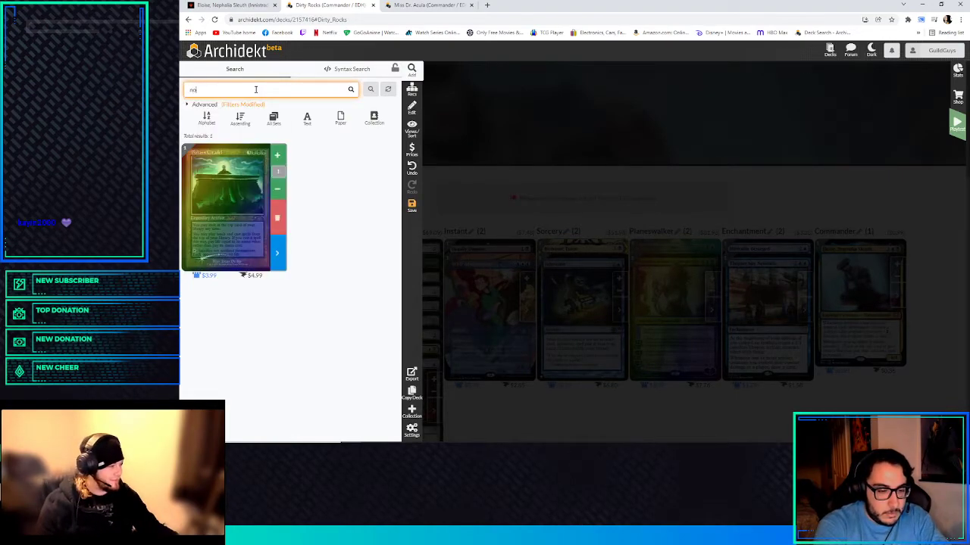
- Add Noxious Gearhulk and Arcbound Ravager, then search Master of Etherium
{"action": "type", "text": "noxious gea"}
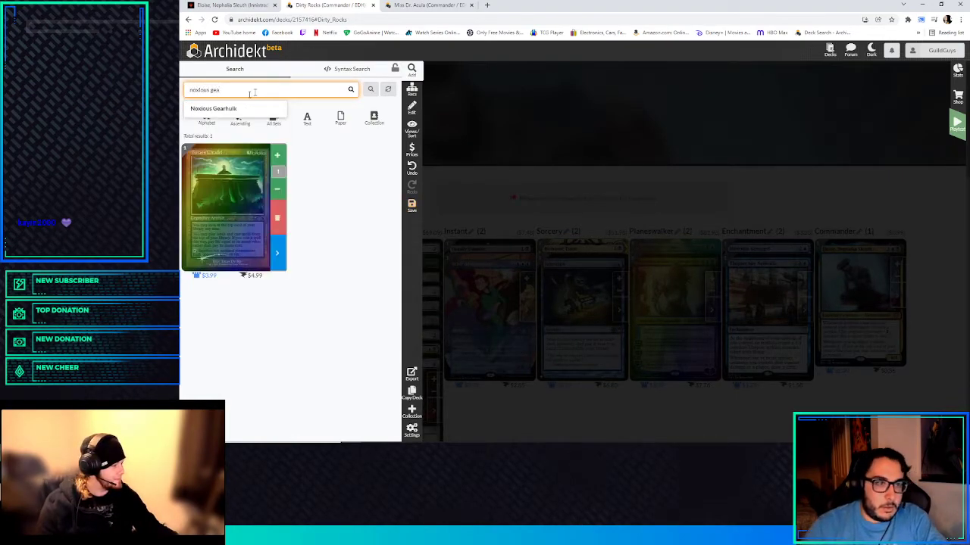
{"action": "left_click", "coordinate": [214, 109]}
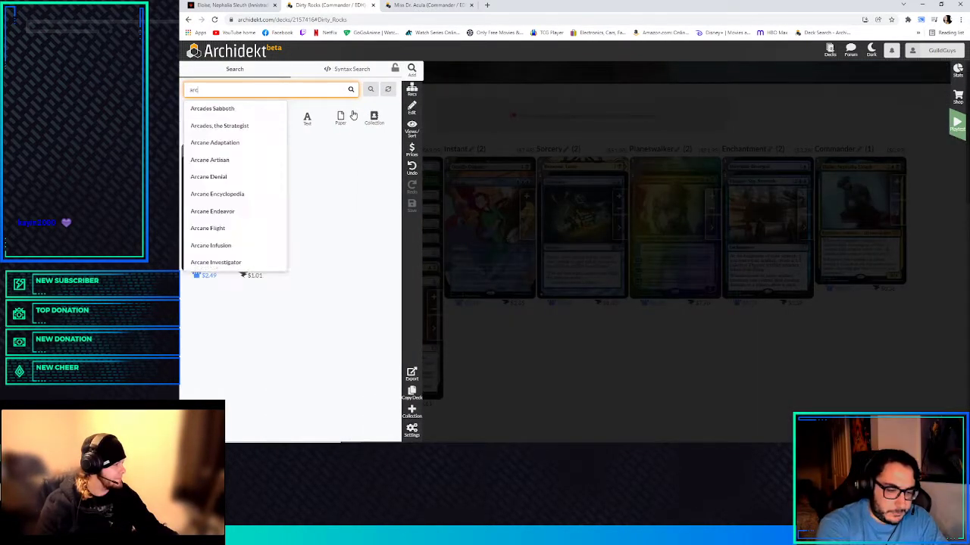
{"action": "type", "text": "archound ra"}
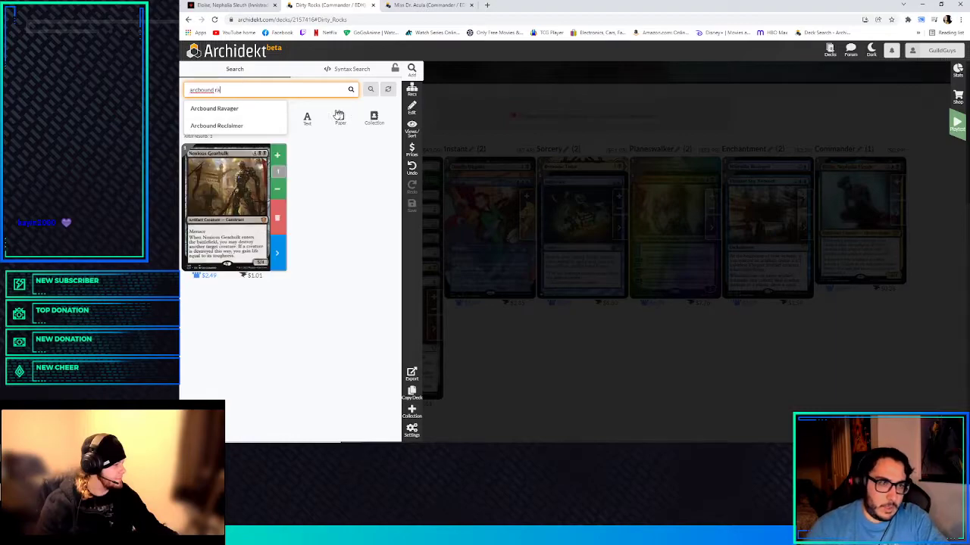
{"action": "left_click", "coordinate": [215, 109]}
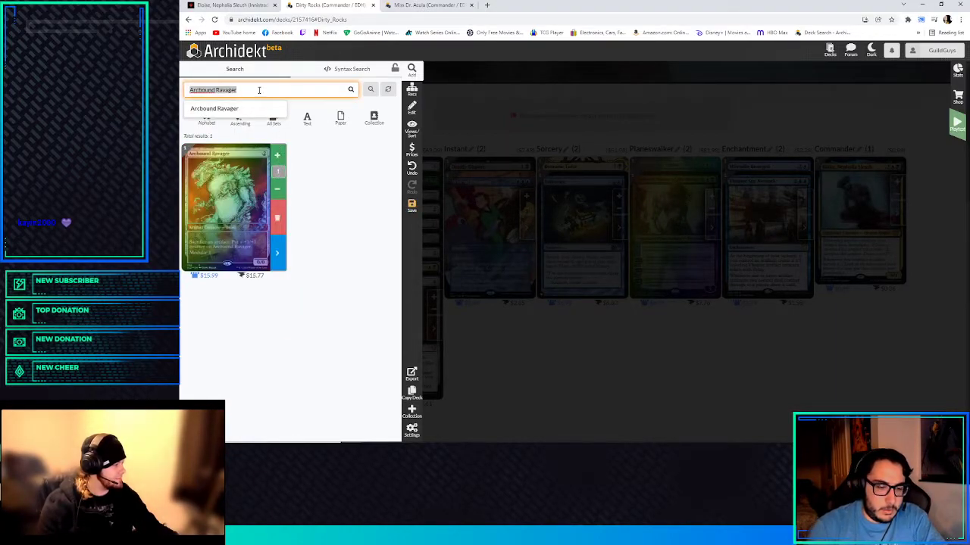
{"action": "type", "text": "master of e"}
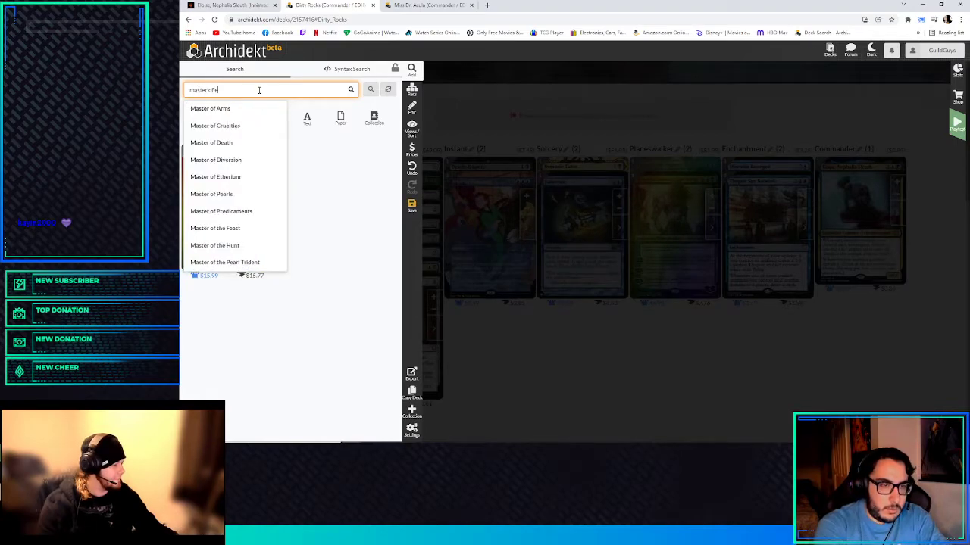
{"action": "left_click", "coordinate": [215, 175]}
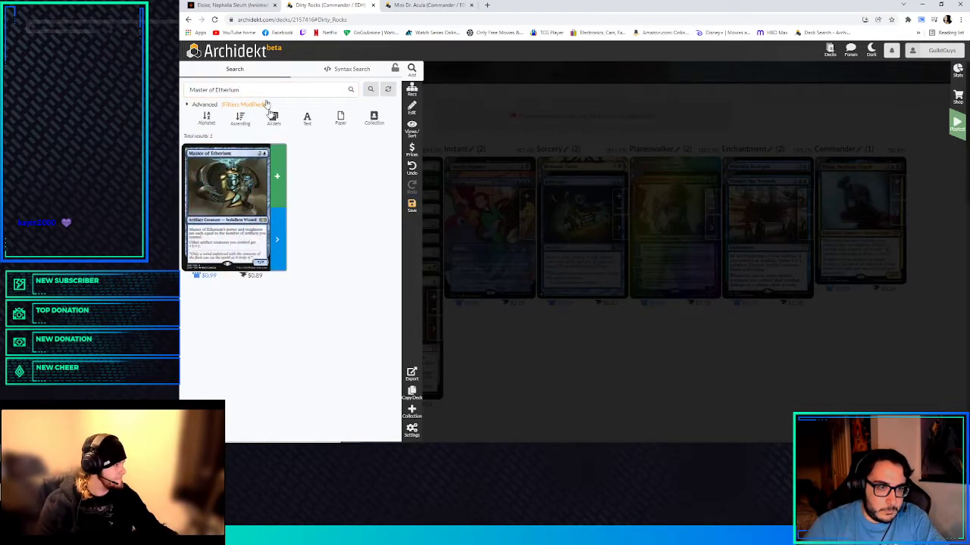
- Pick Meteor Golem and another golem card from the suggestions
{"action": "type", "text": "meta"}
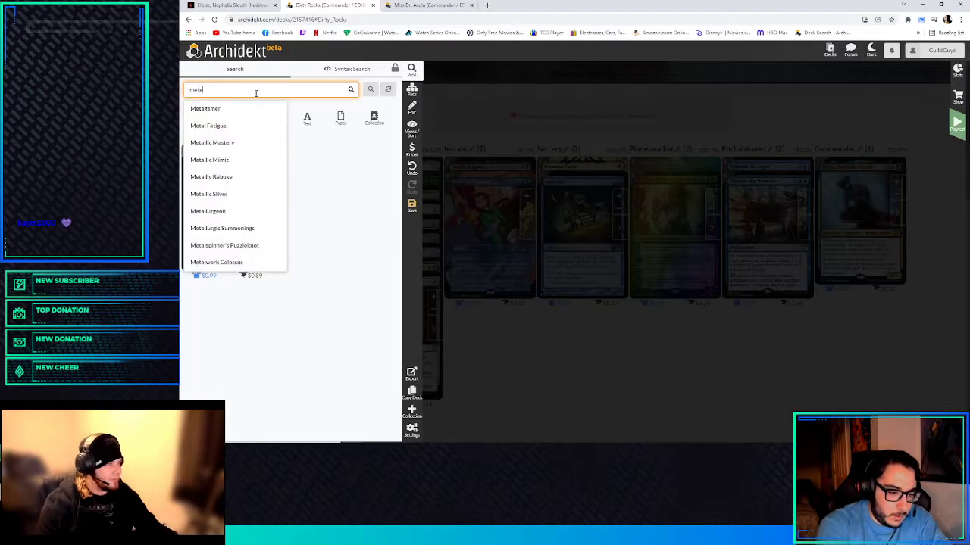
{"action": "type", "text": "meteor gol"}
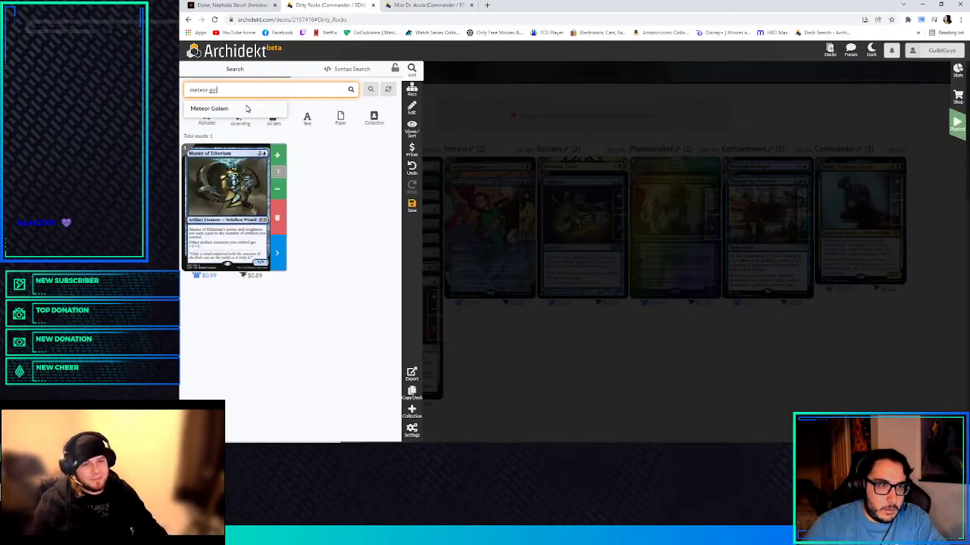
{"action": "left_click", "coordinate": [209, 109]}
{"action": "type", "text": "microsynth"}
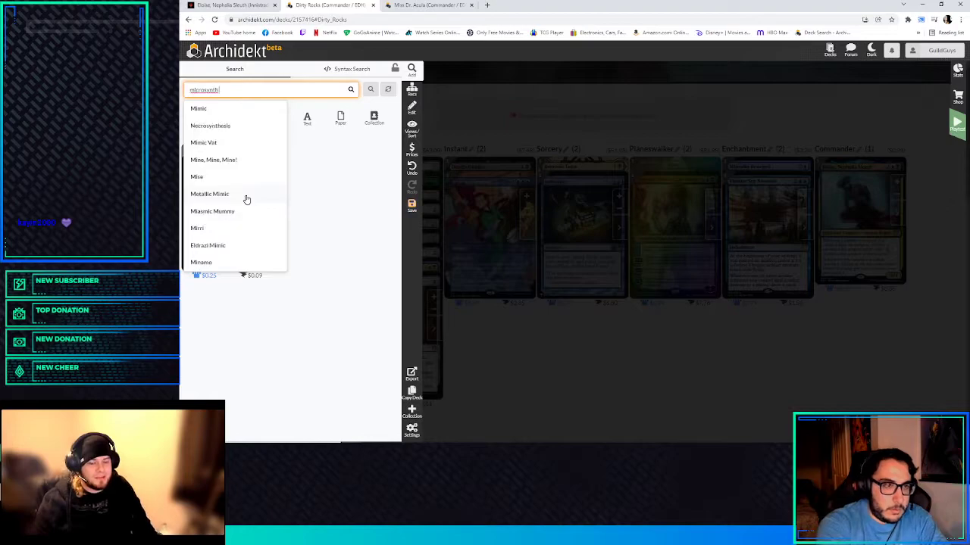
{"action": "type", "text": "golem"}
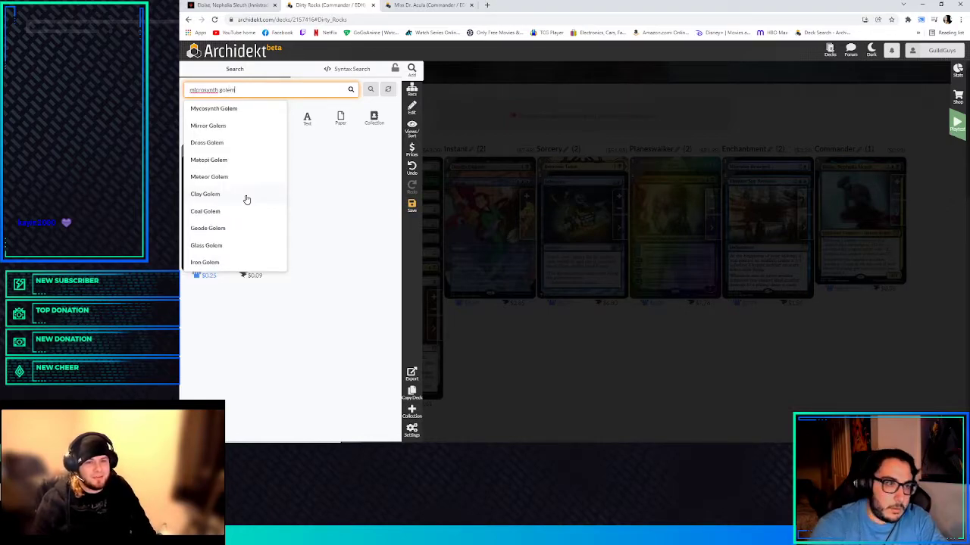
{"action": "left_click", "coordinate": [213, 109]}
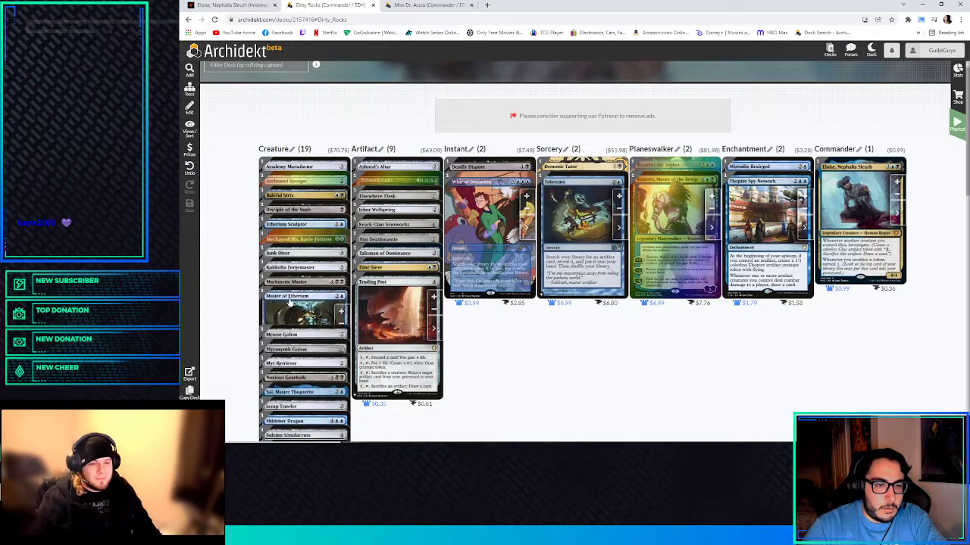
- Scroll down the Dirty Rocks deck before bringing card search back up
{"action": "scroll", "scroll_direction": "down", "scroll_amount": 3}
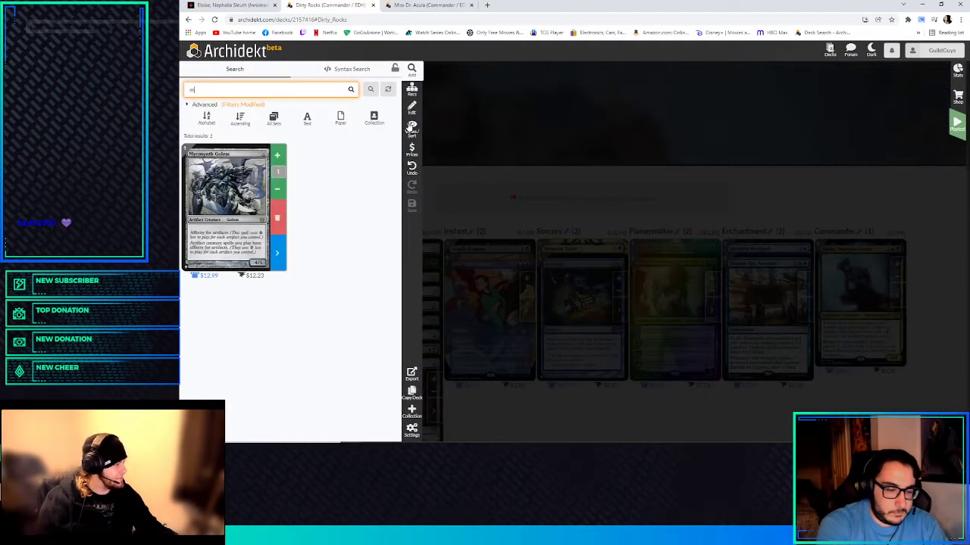
- Add a Myr card and Jhoira's Familiar to the deck
{"action": "type", "text": "myr s"}
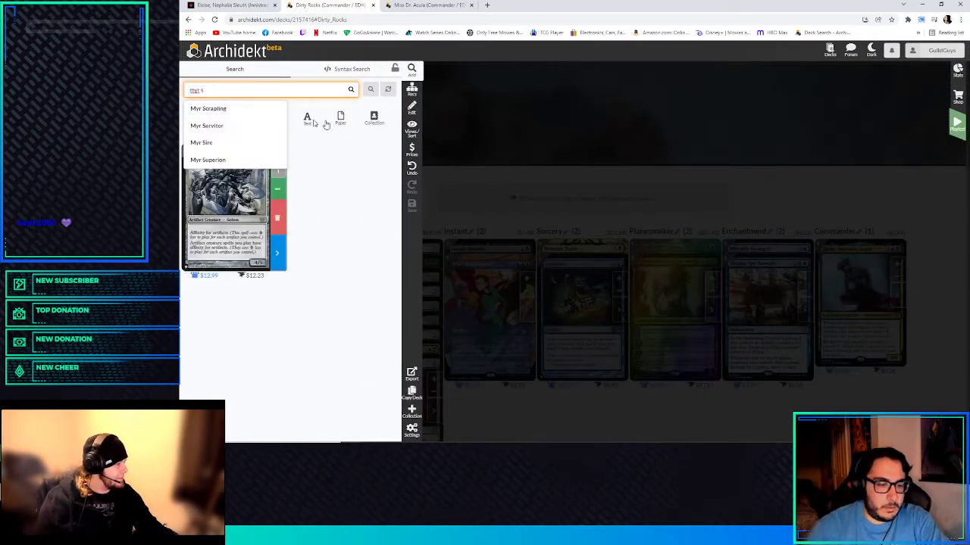
{"action": "left_click", "coordinate": [200, 142]}
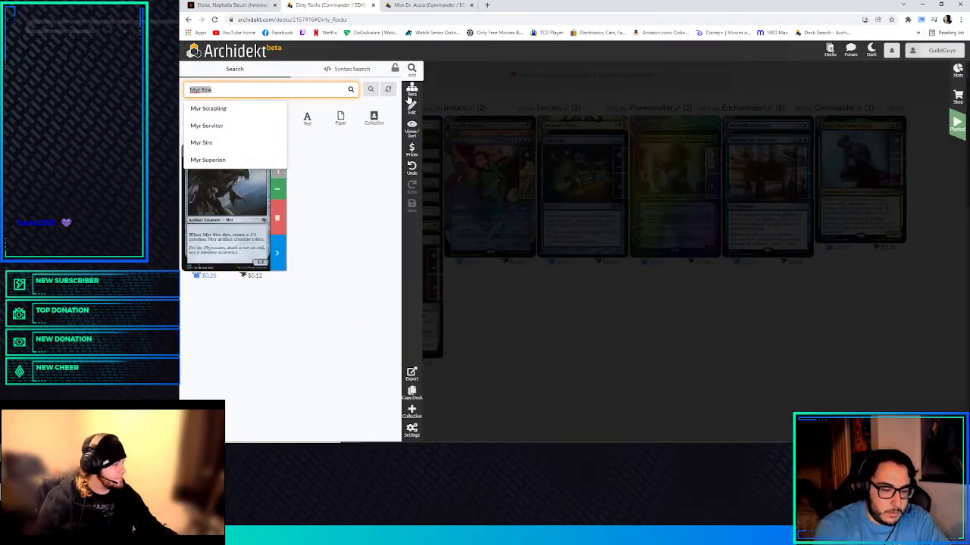
{"action": "type", "text": "jhoiras fas"}
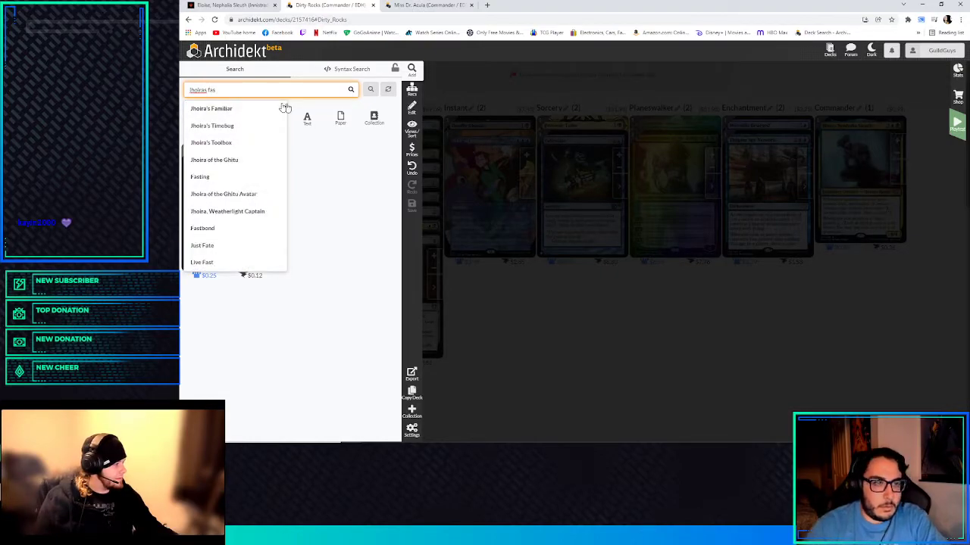
{"action": "left_click", "coordinate": [213, 109]}
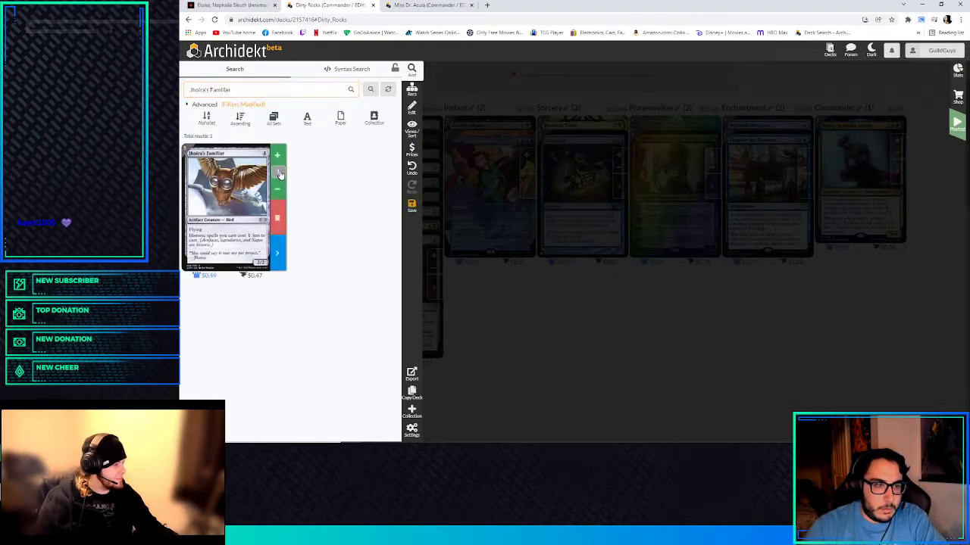
{"action": "left_click", "coordinate": [254, 89]}
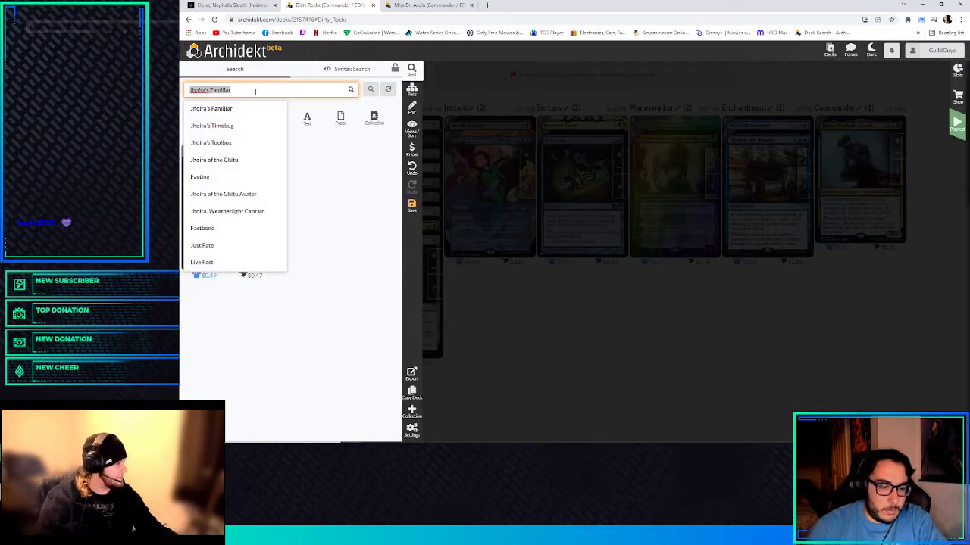
- Add Foundry Inspector and a Vedalken card from the suggestions
{"action": "type", "text": "foundry"}
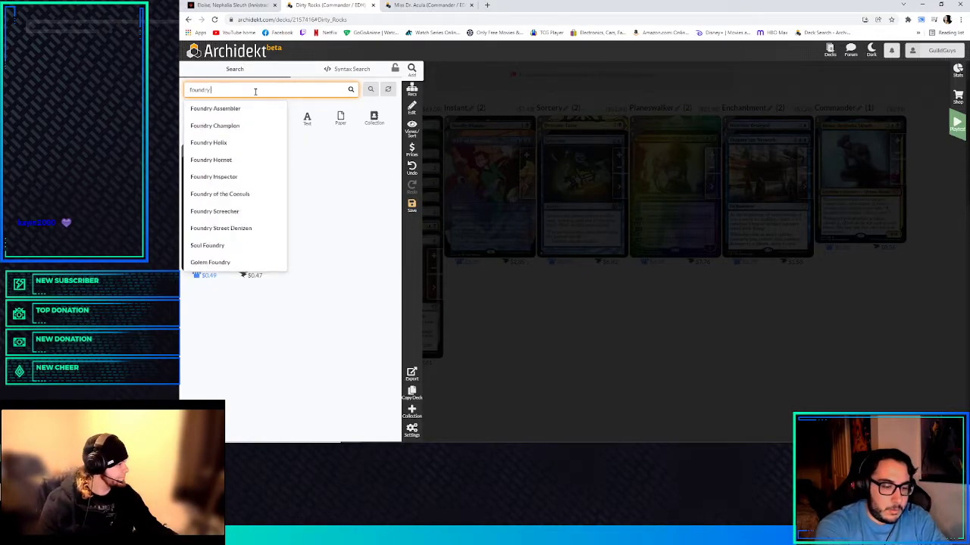
{"action": "left_click", "coordinate": [213, 176]}
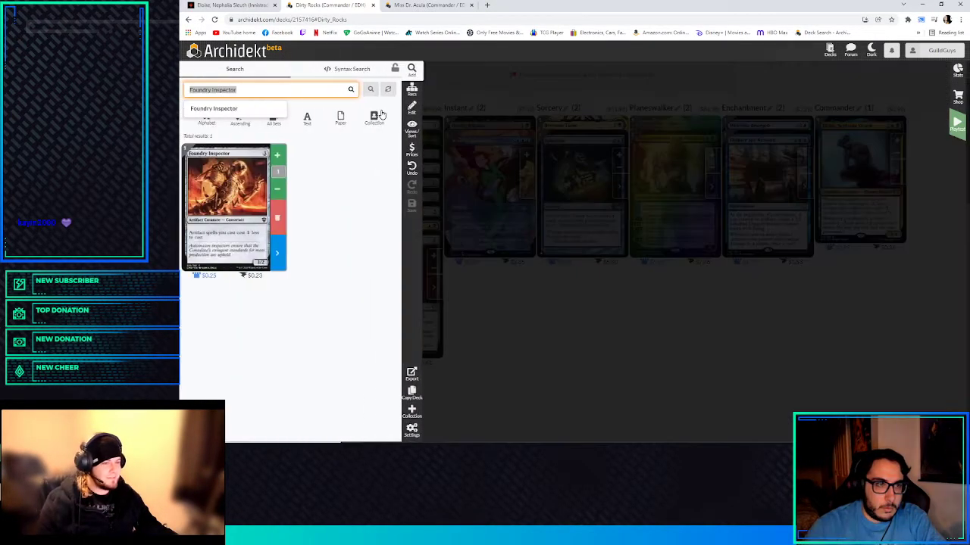
{"action": "type", "text": "vedalkin ar"}
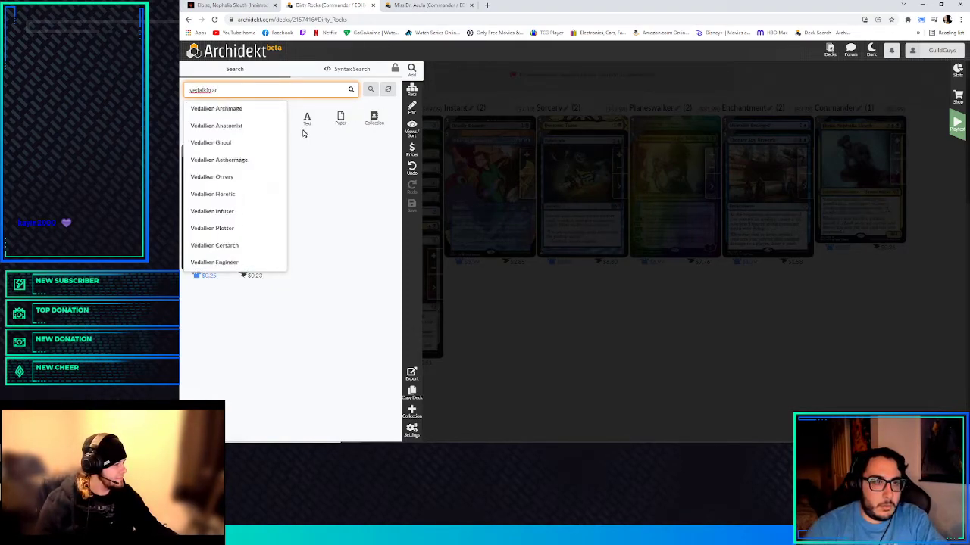
{"action": "left_click", "coordinate": [215, 108]}
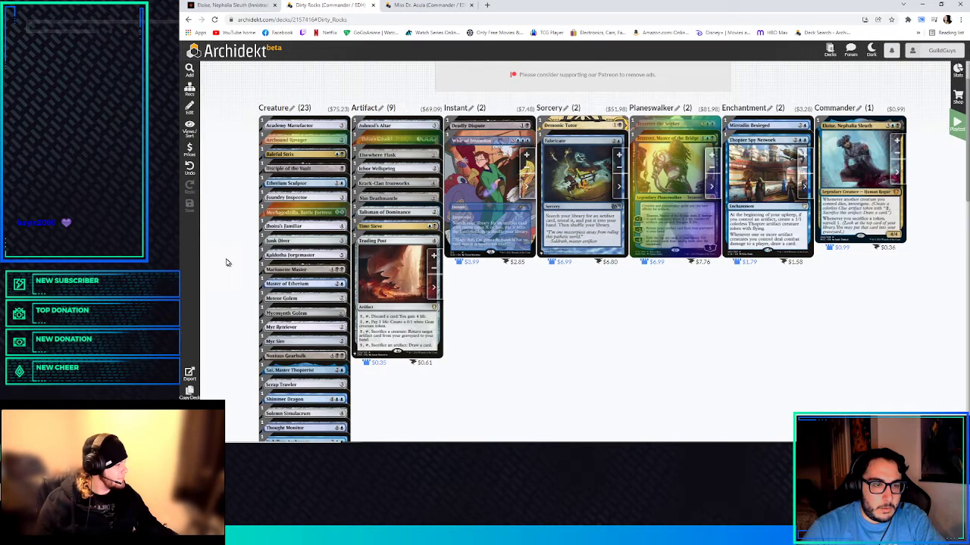
- Scroll down the deck overview before reopening card search
{"action": "scroll", "scroll_direction": "down", "scroll_amount": 3}
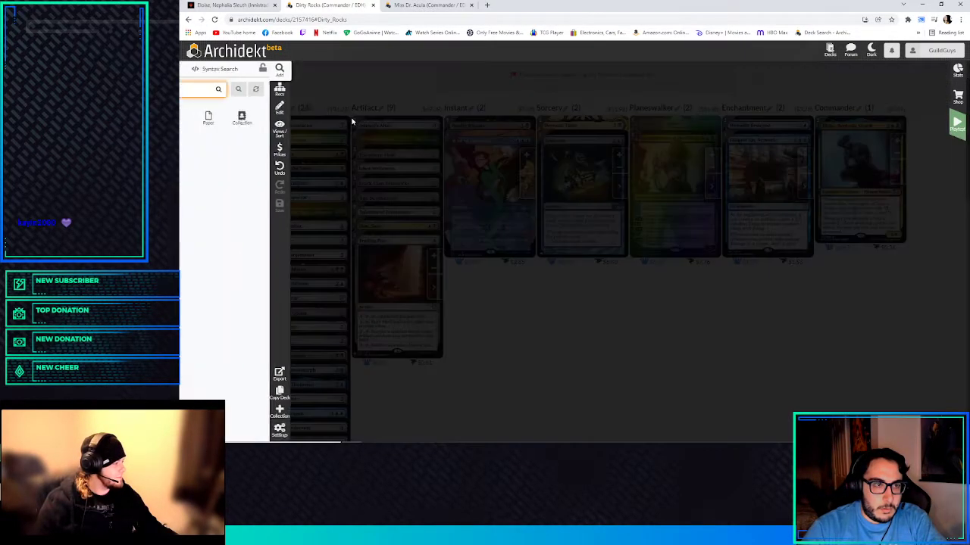
- Search 'thought' and add a Thopter creature, bringing creatures to 25
{"action": "type", "text": "thought"}
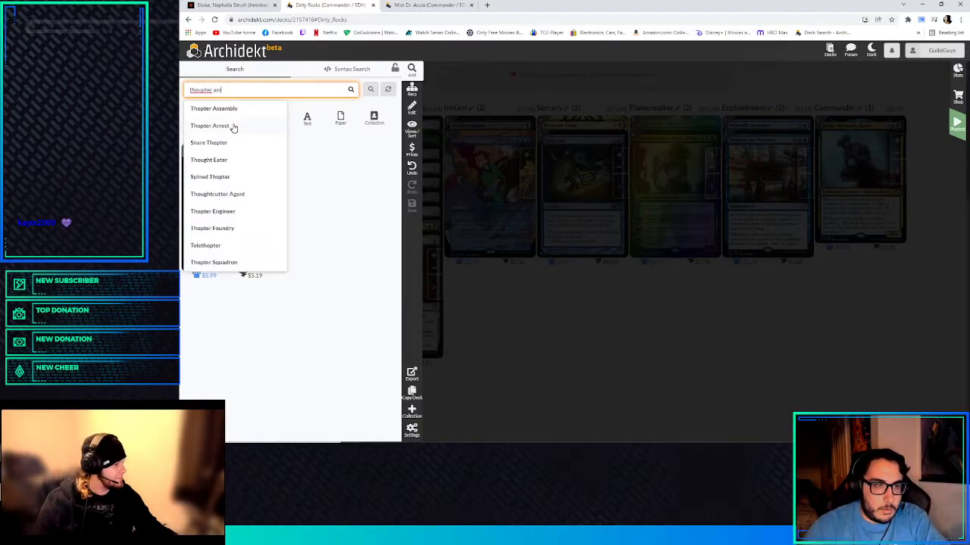
{"action": "left_click", "coordinate": [209, 125]}
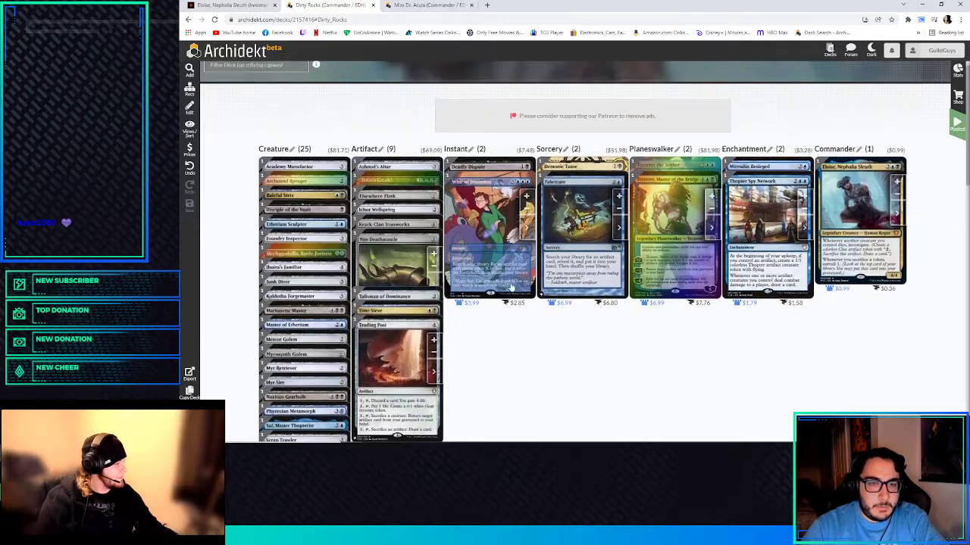
- Scroll down the Dirty Rocks deck overview before searching again
{"action": "scroll", "scroll_direction": "down", "scroll_amount": 3}
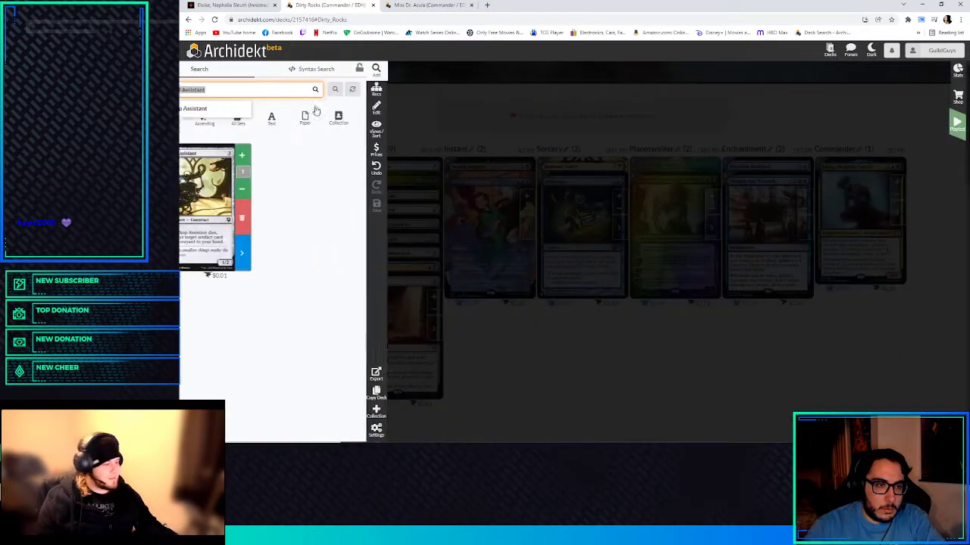
- Add a Zulaport card and search 'contrab' so creatures reach 28
{"action": "type", "text": "zulpor"}
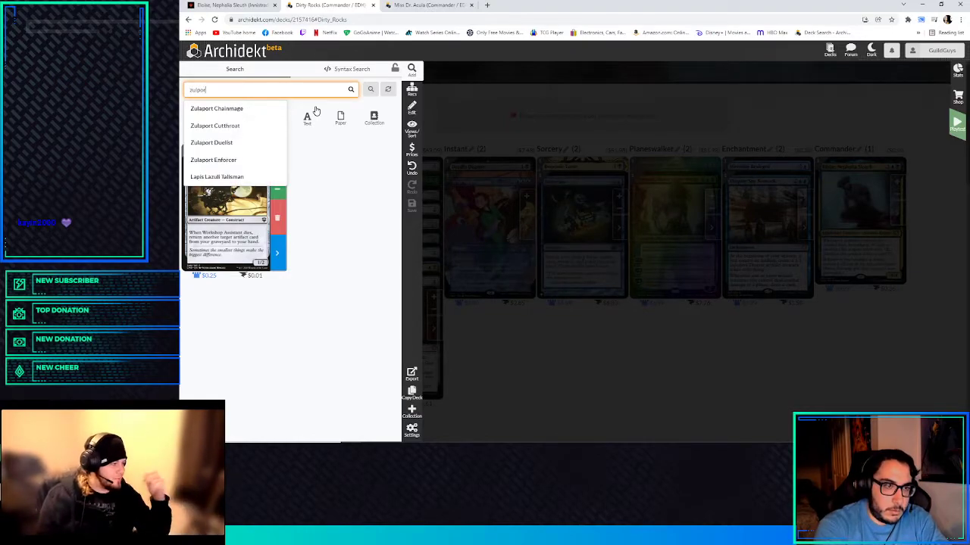
{"action": "left_click", "coordinate": [215, 125]}
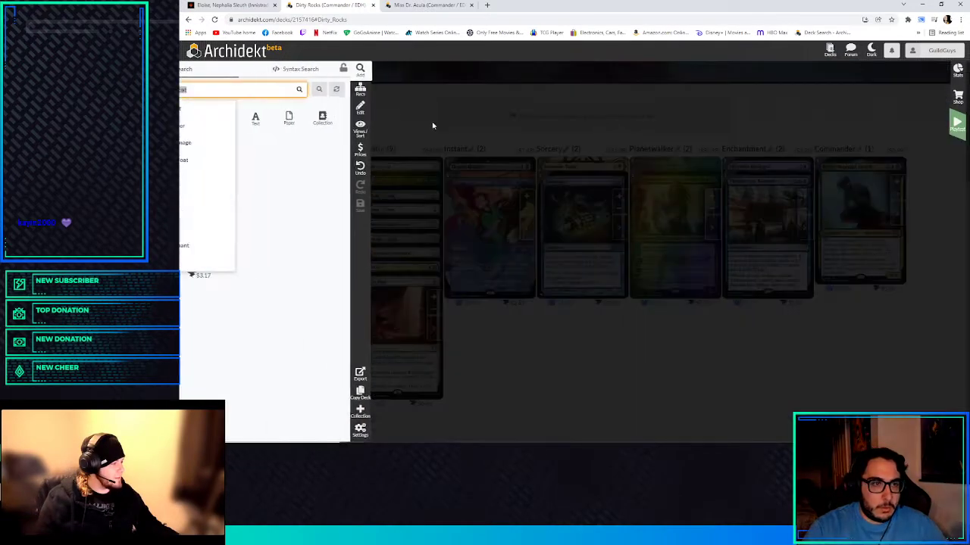
{"action": "type", "text": "contrab"}
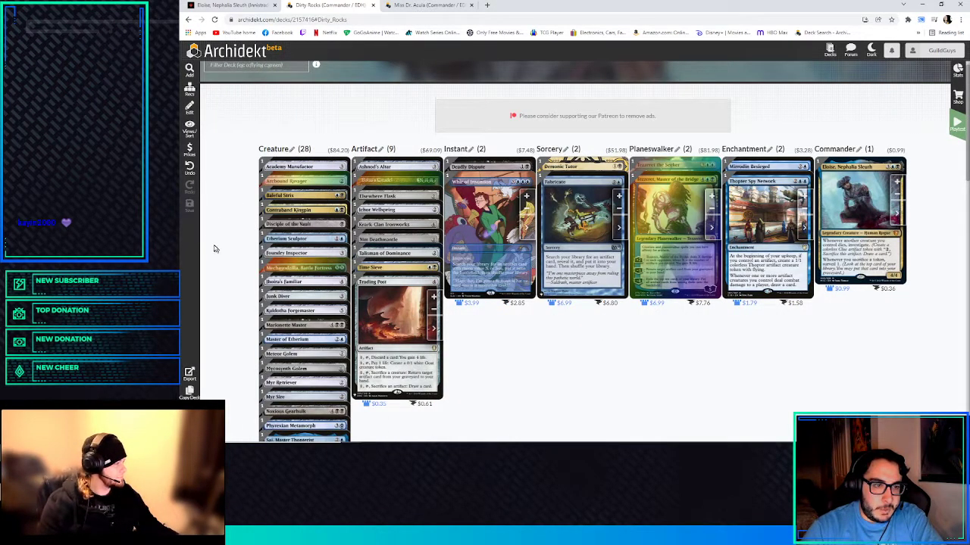
- Scroll down the deck overview with Contraband Kingpin in search
{"action": "scroll", "scroll_direction": "down", "scroll_amount": 3}
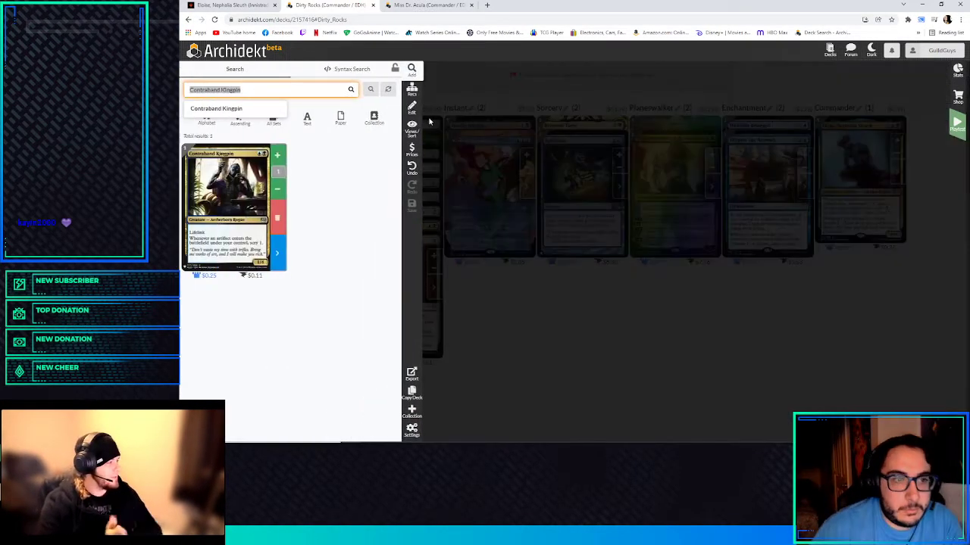
- Add Tamiyo's Journal and search Reshape, bringing artifacts to ten
{"action": "type", "text": "Tamiyo"}
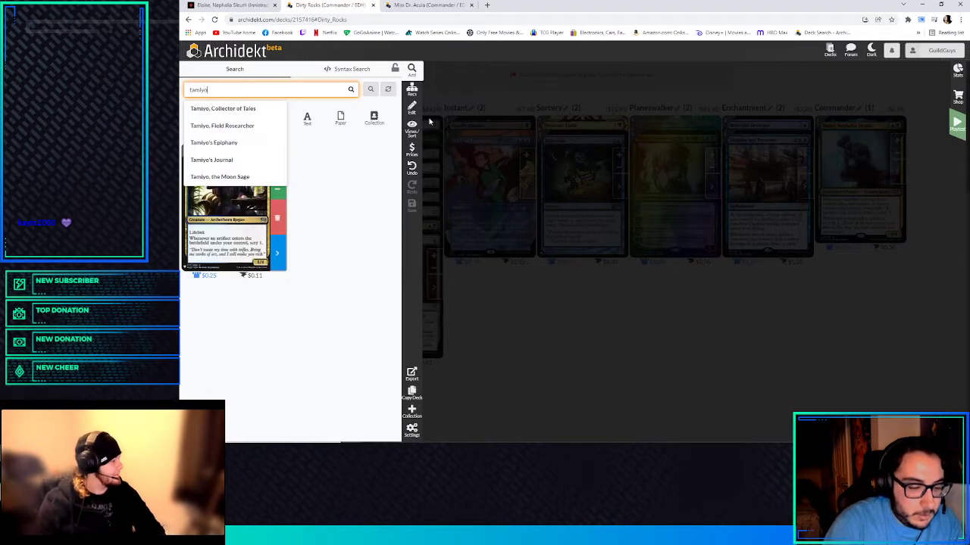
{"action": "left_click", "coordinate": [212, 160]}
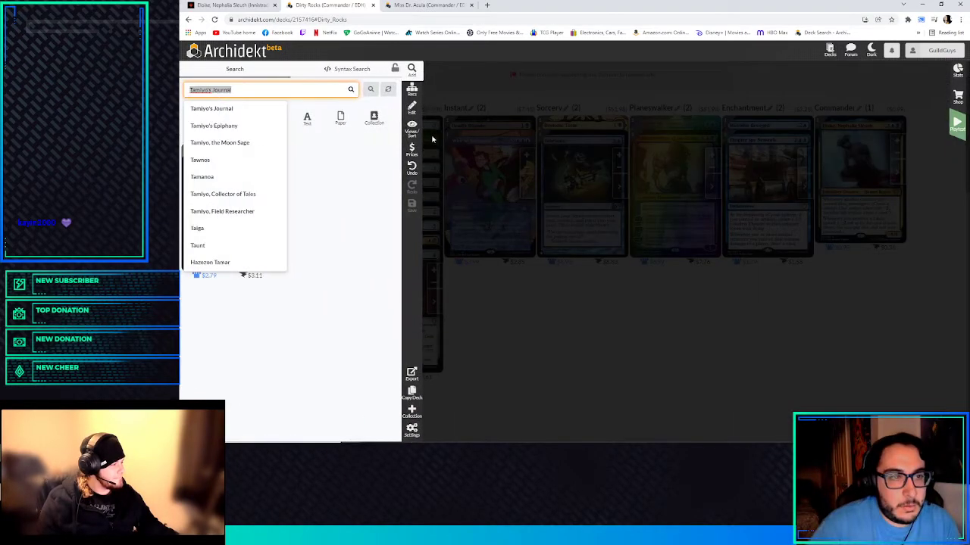
{"action": "type", "text": "reshape"}
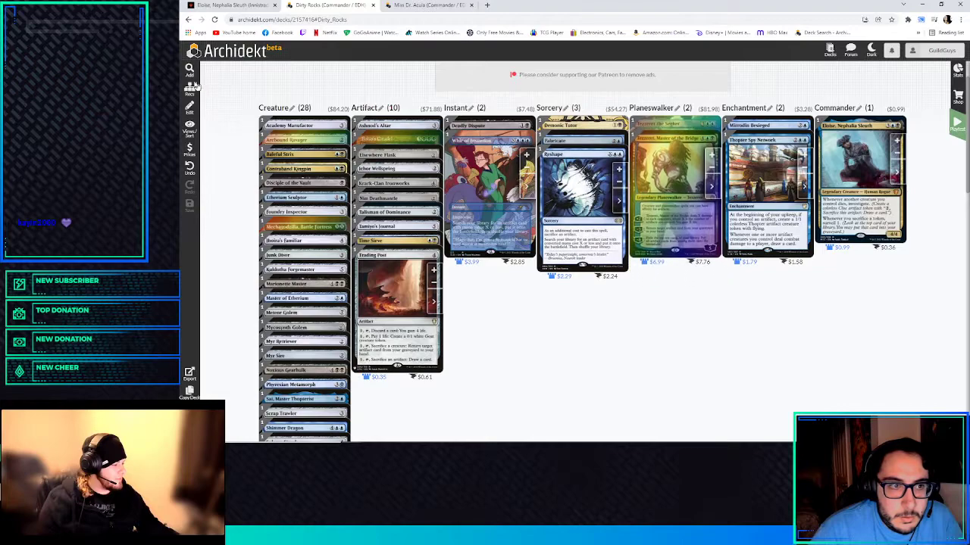
- Search 'mishras' and pull up Mishra's Self-Replicator from the suggestions
{"action": "type", "text": "misi"}
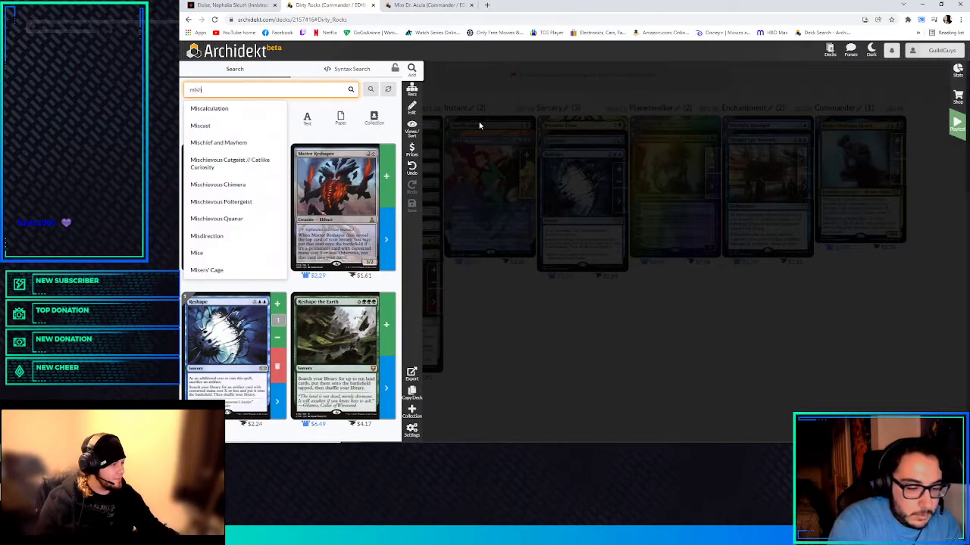
{"action": "type", "text": "mishras self"}
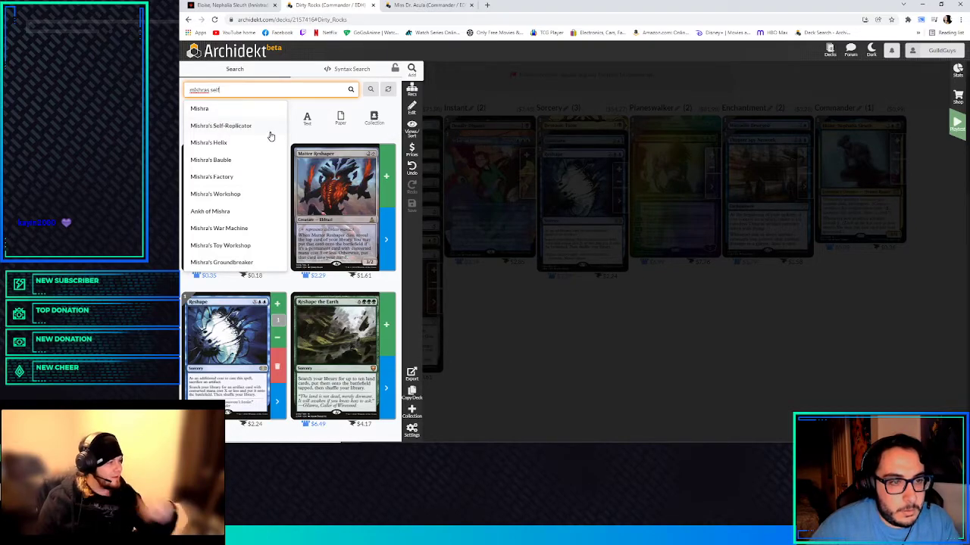
{"action": "left_click", "coordinate": [221, 126]}
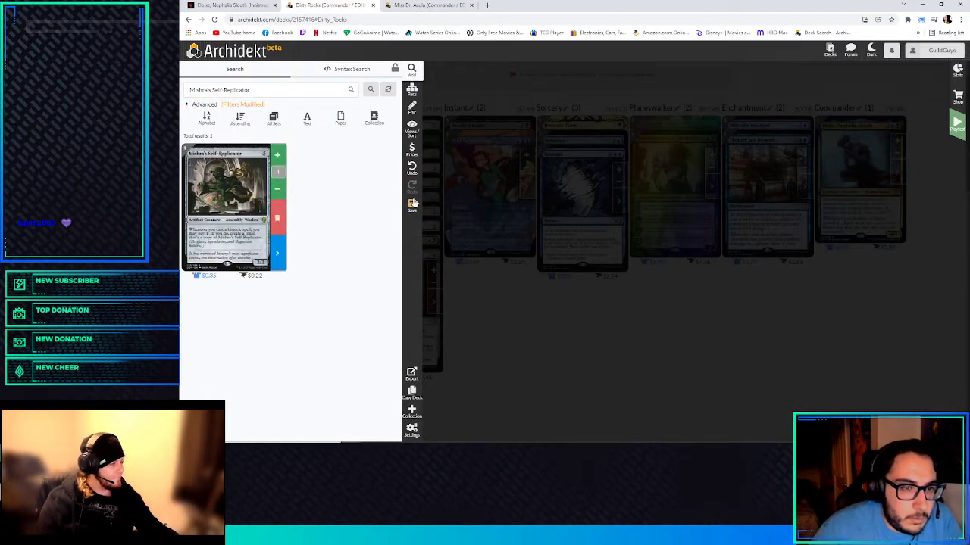
{"action": "mouse_move", "coordinate": [503, 300]}
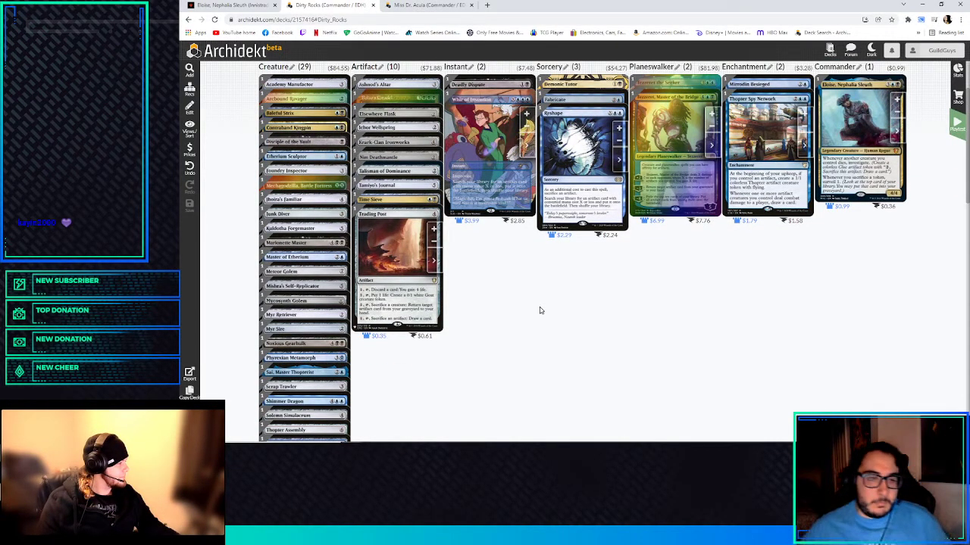
{"action": "mouse_move", "coordinate": [500, 311]}
{"action": "type", "text": "inspired sanc"}
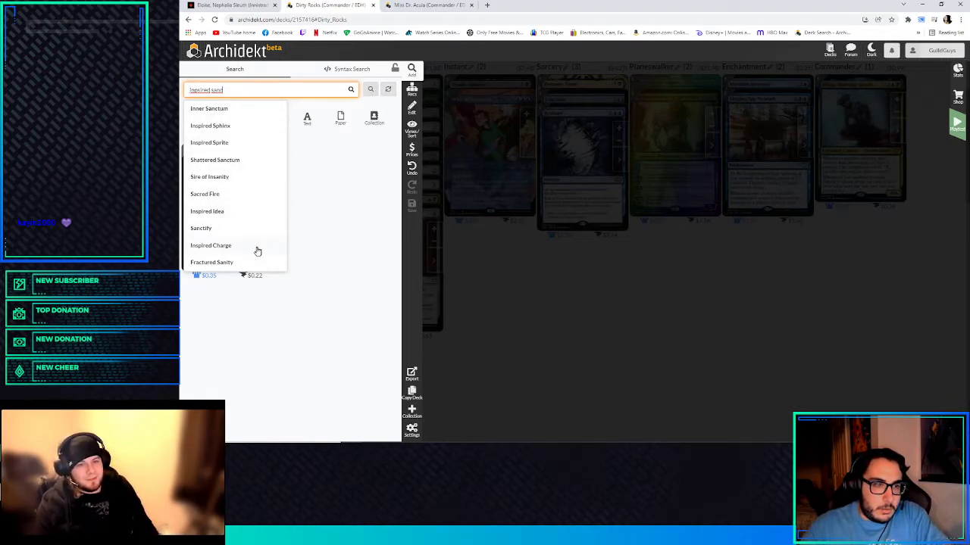
{"action": "mouse_move", "coordinate": [243, 227]}
{"action": "type", "text": "ctuary"}
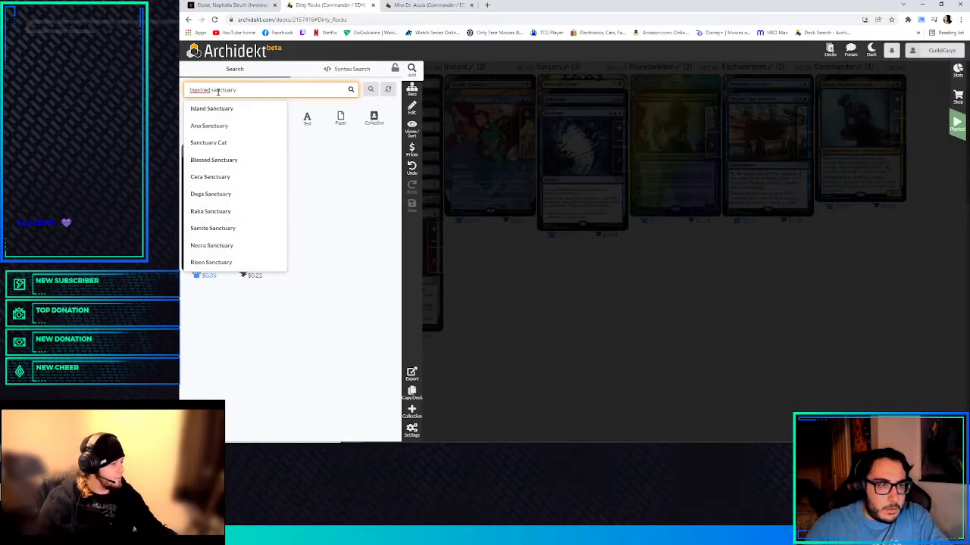
- Search 'ch' and add Chief Engineer, bringing creatures to thirty
{"action": "type", "text": "chief eng"}
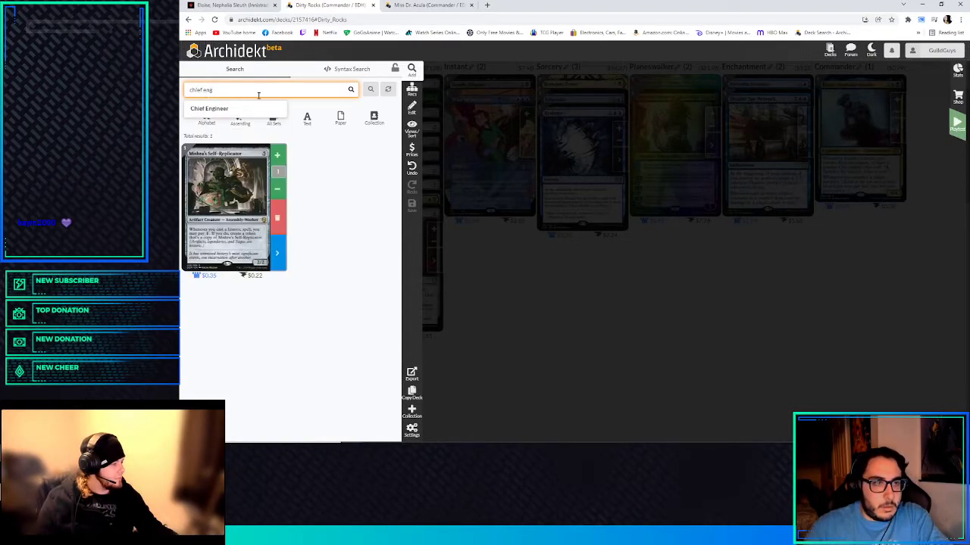
{"action": "left_click", "coordinate": [209, 109]}
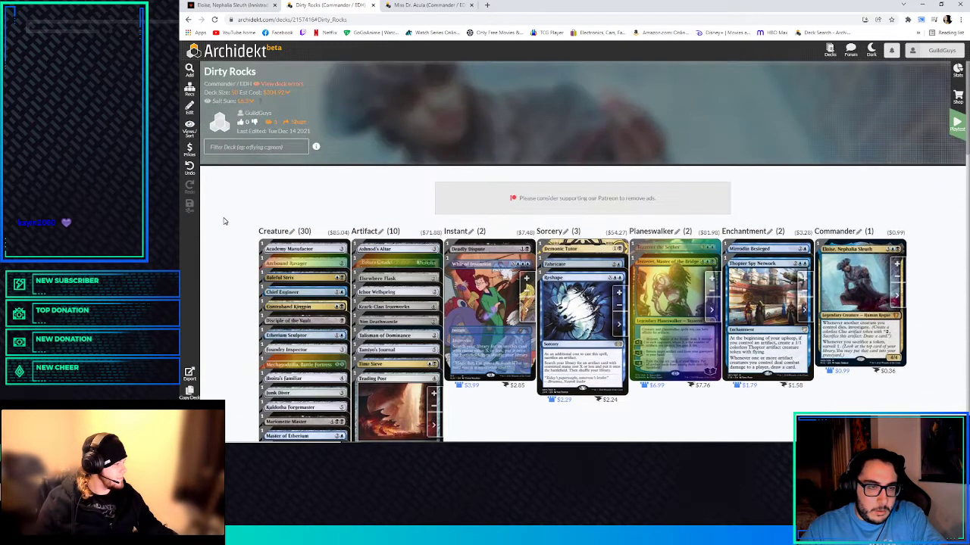
{"action": "left_click", "coordinate": [421, 6]}
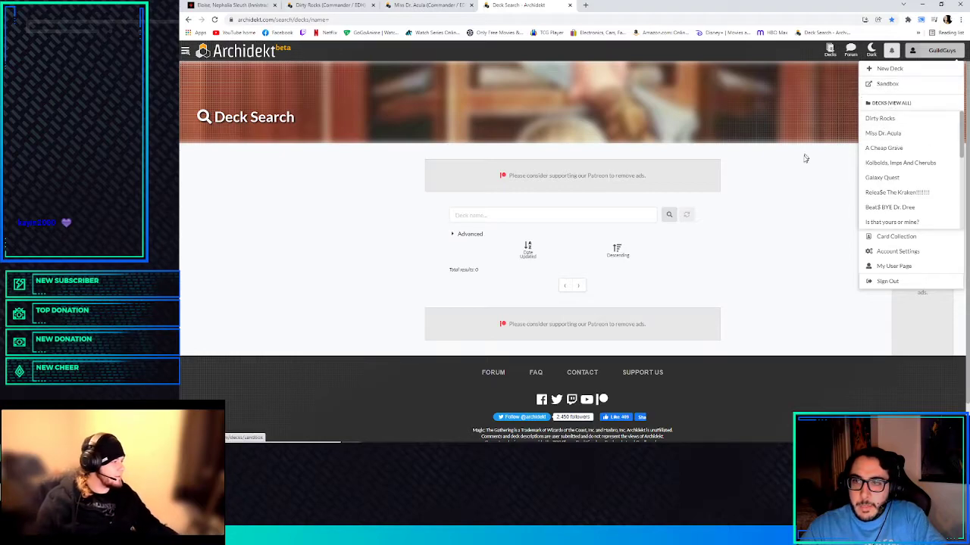
{"action": "left_click", "coordinate": [882, 133]}
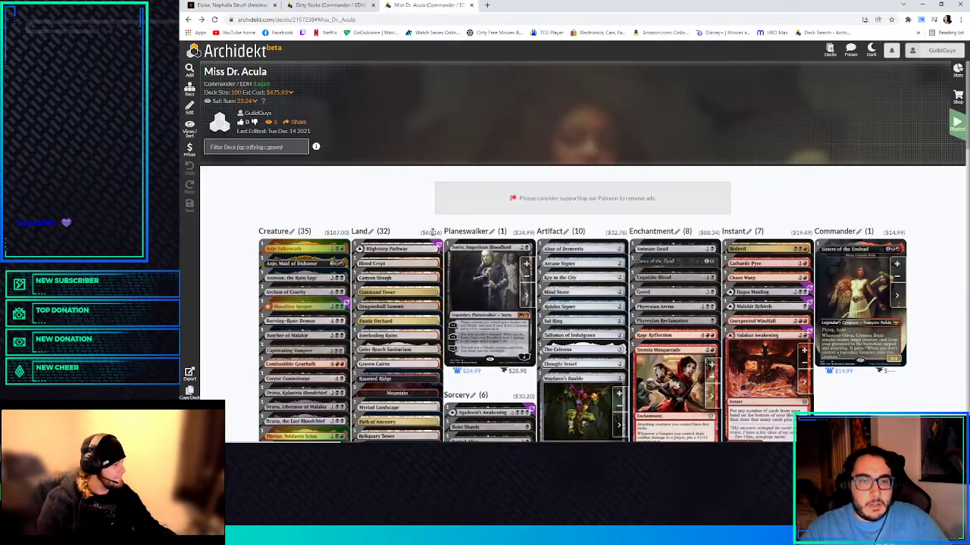
{"action": "left_click", "coordinate": [337, 6]}
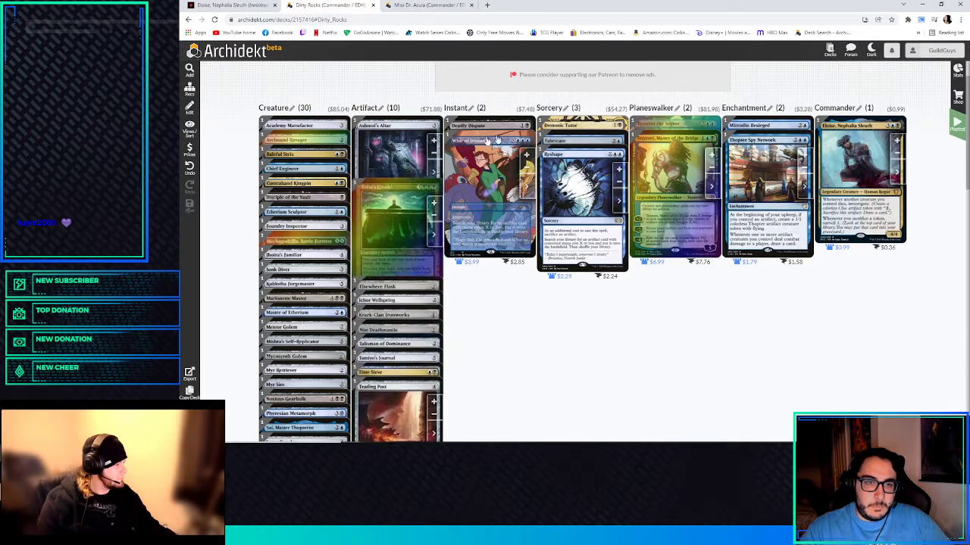
{"action": "scroll", "scroll_direction": "down", "scroll_amount": 3}
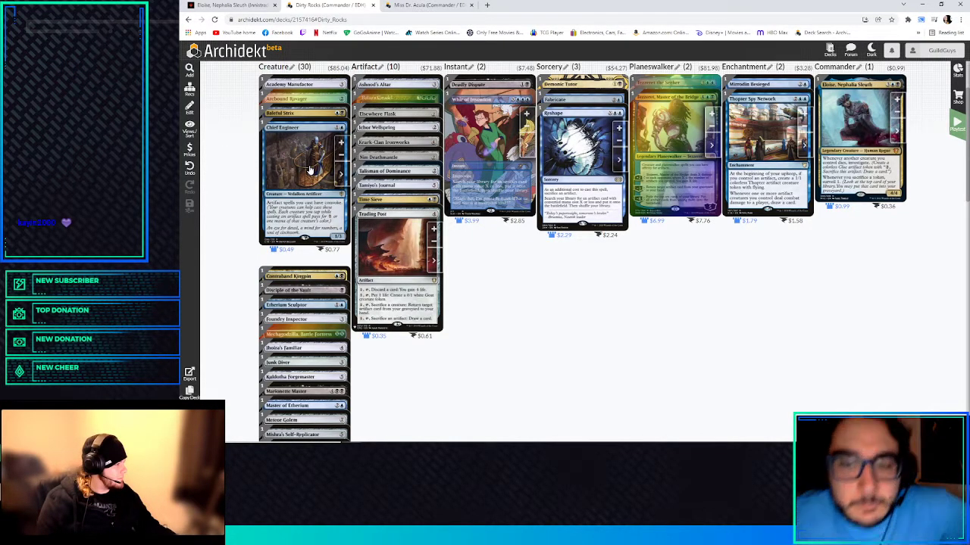
{"action": "mouse_move", "coordinate": [235, 190]}
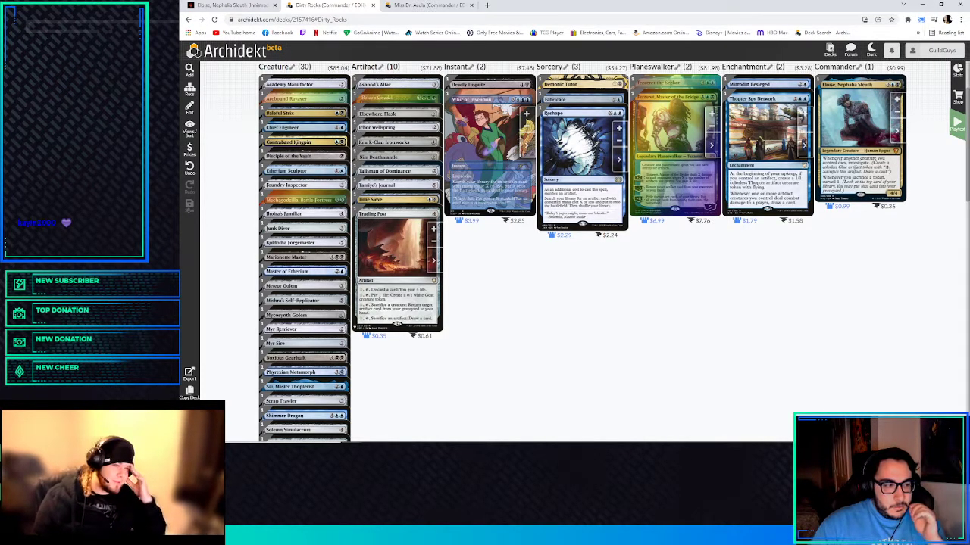
- Search and add Golden Egg and Thoughtcast to the deck
{"action": "left_click", "coordinate": [412, 72]}
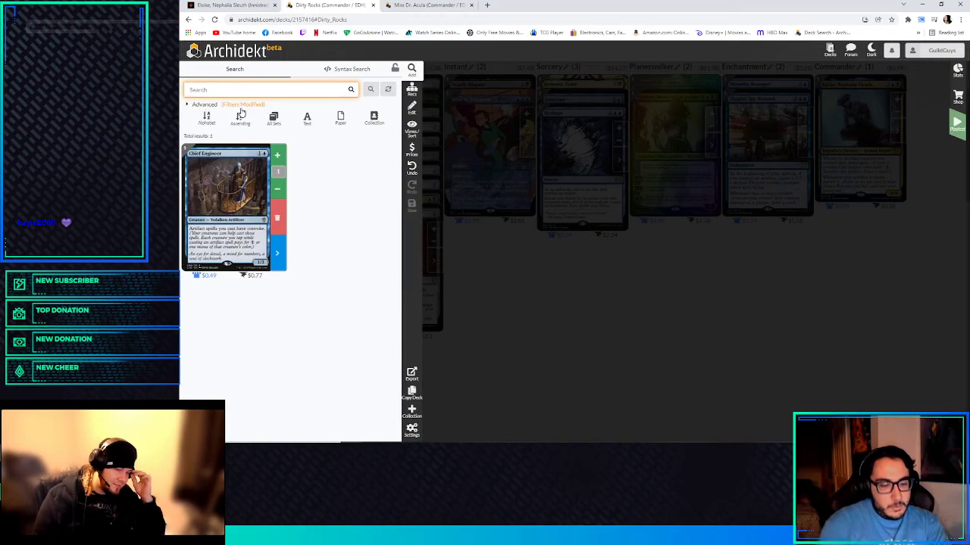
{"action": "type", "text": "golden egg"}
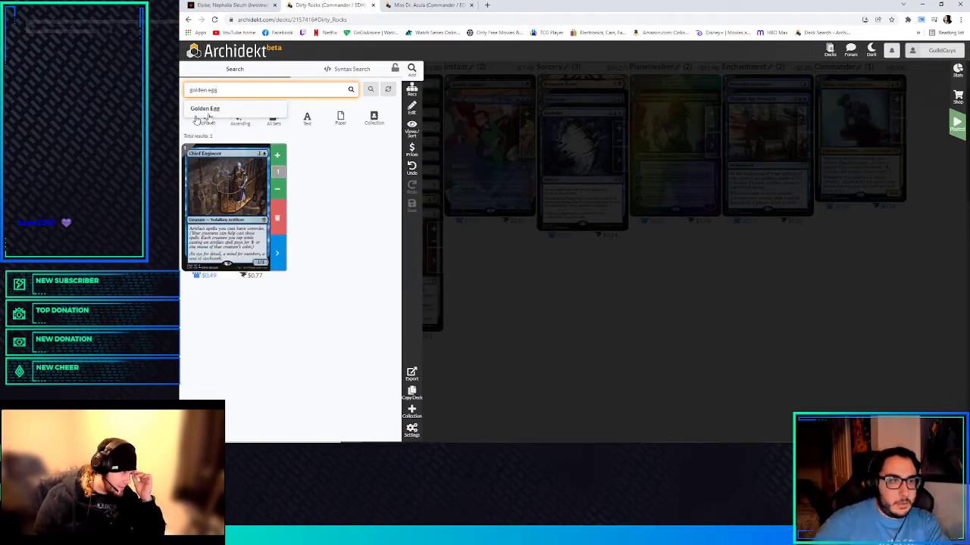
{"action": "left_click", "coordinate": [205, 109]}
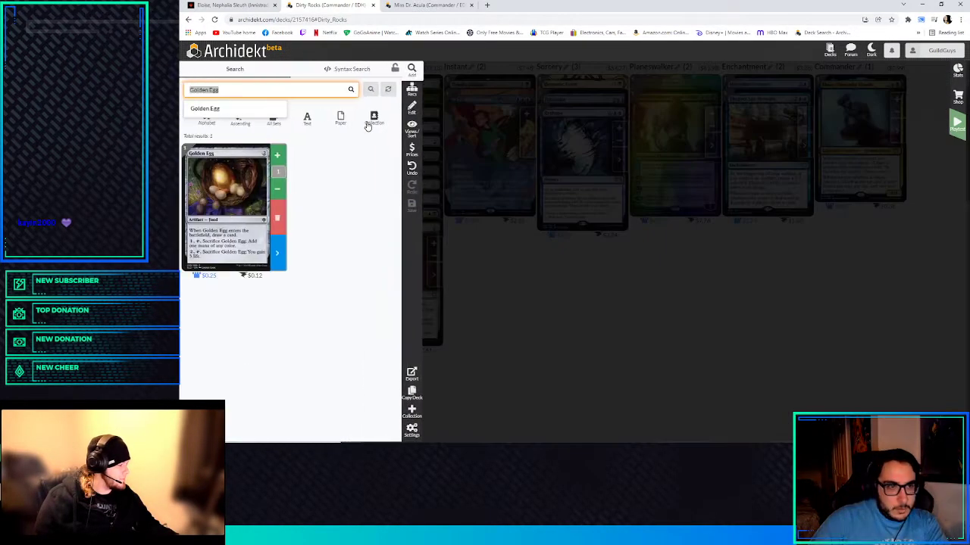
{"action": "type", "text": "thouhtcas"}
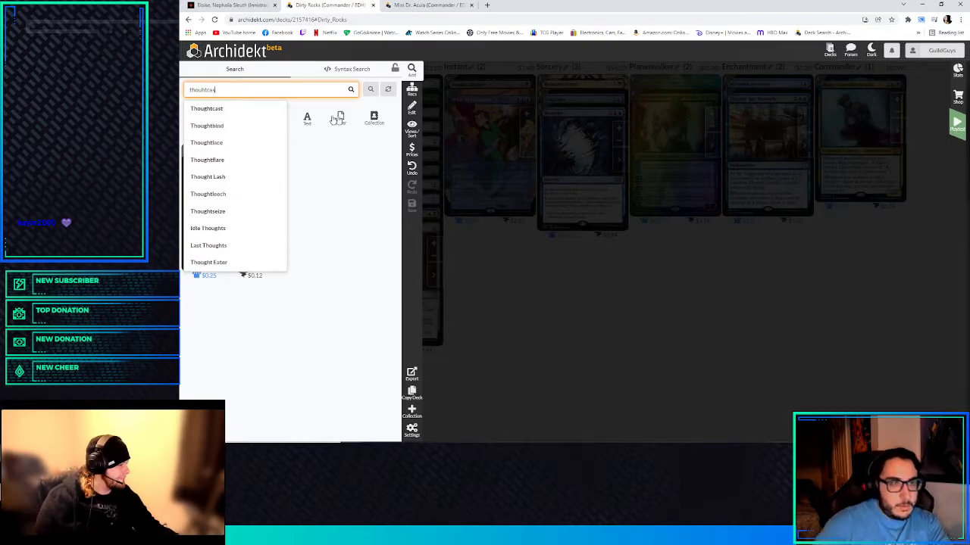
{"action": "left_click", "coordinate": [206, 109]}
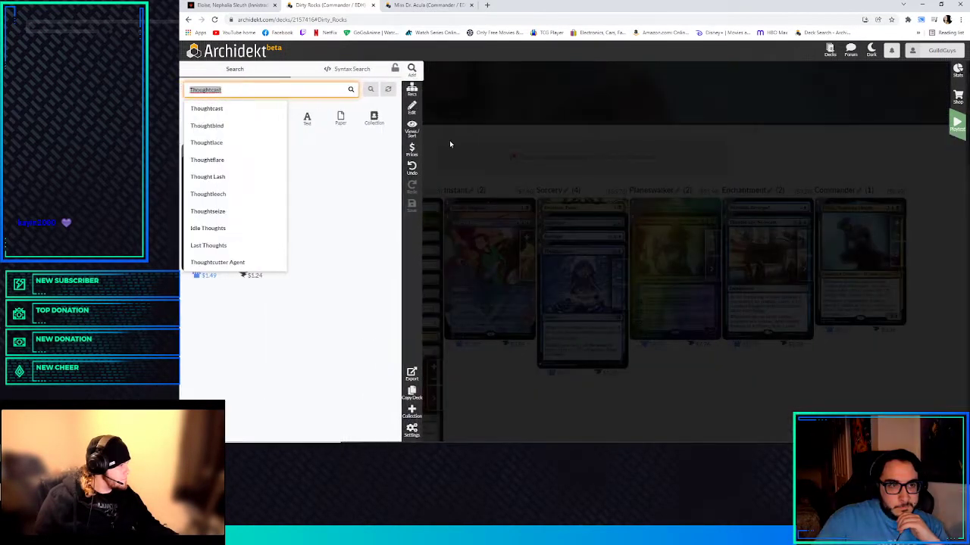
- Add artifact lands Darksteel Citadel and Seat of the Synod, then look up a Vault land
{"action": "type", "text": "dark"}
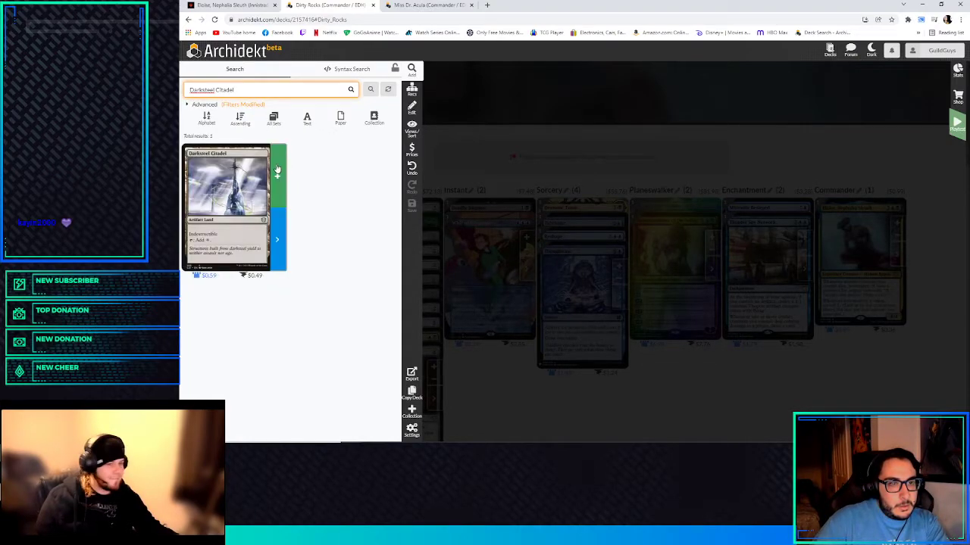
{"action": "left_click", "coordinate": [250, 90]}
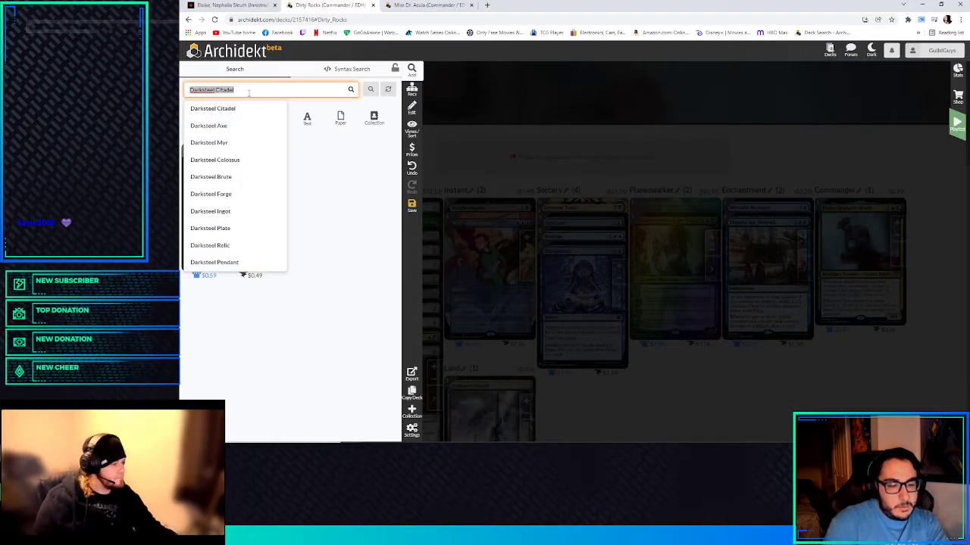
{"action": "type", "text": "seat of sy"}
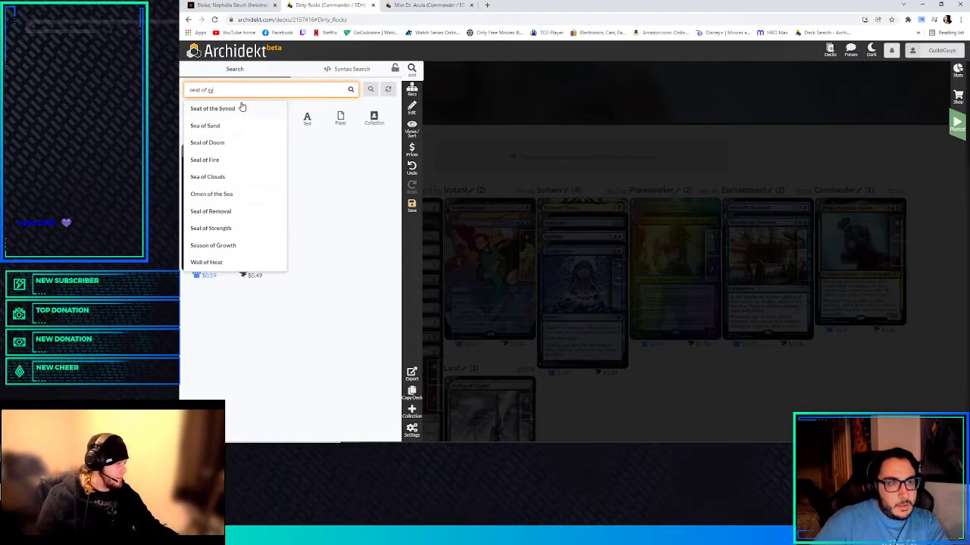
{"action": "left_click", "coordinate": [212, 109]}
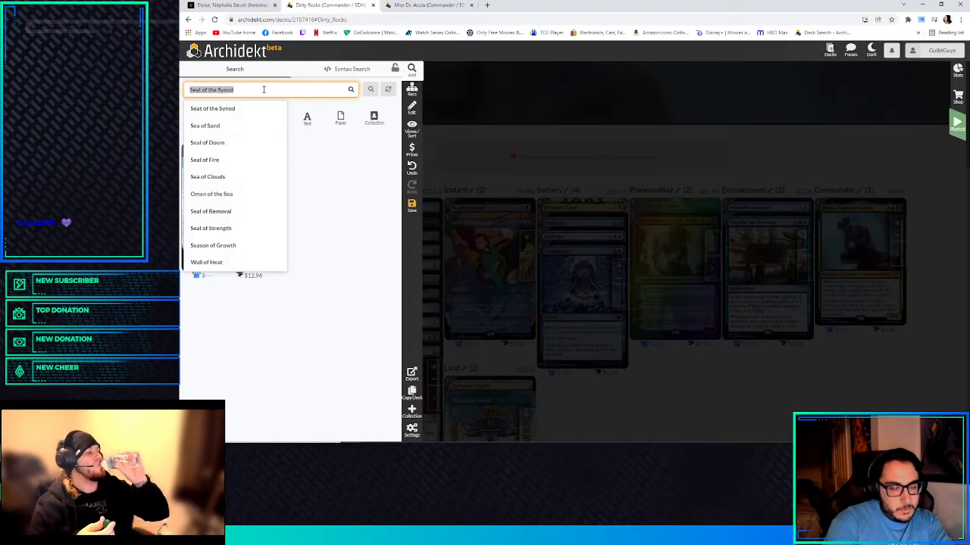
{"action": "left_click", "coordinate": [212, 109]}
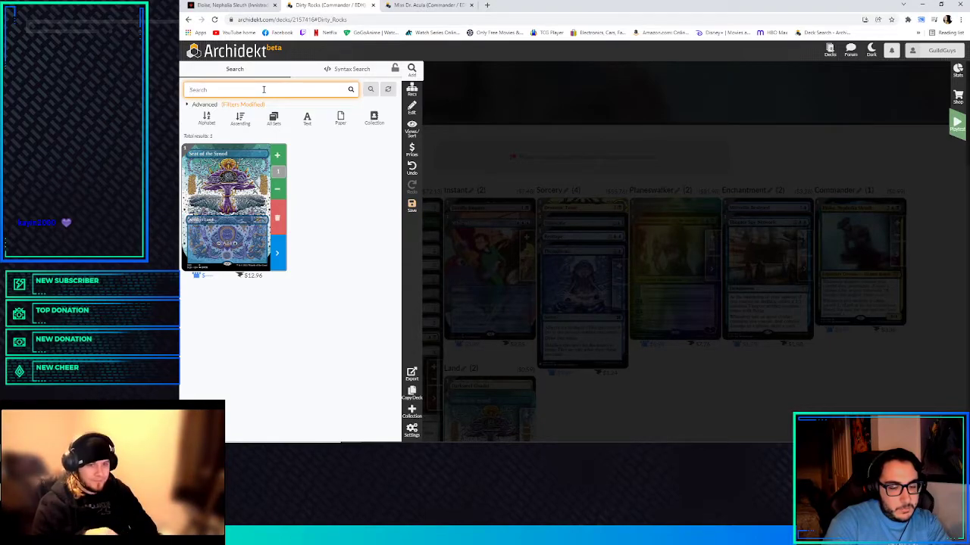
{"action": "type", "text": "vaul"}
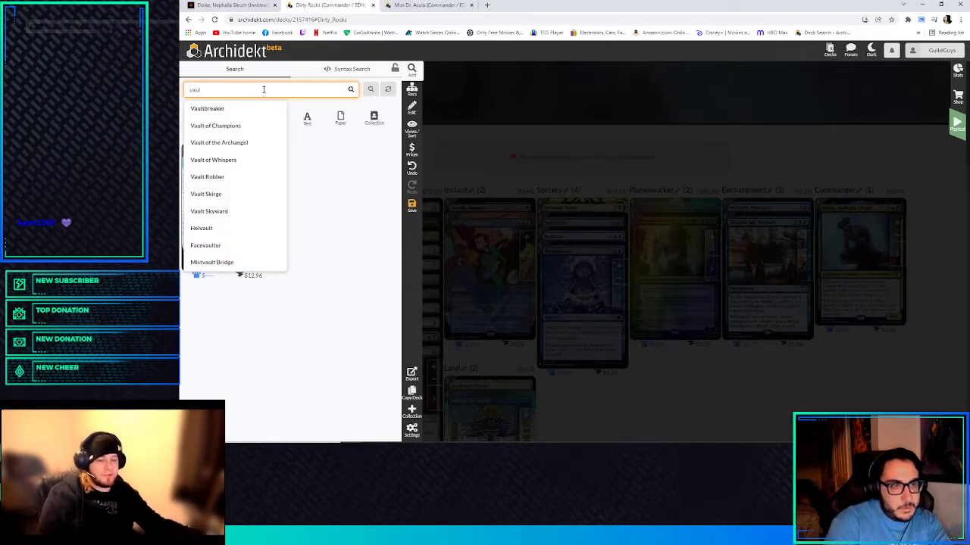
{"action": "left_click", "coordinate": [213, 160]}
{"action": "type", "text": "treasure v"}
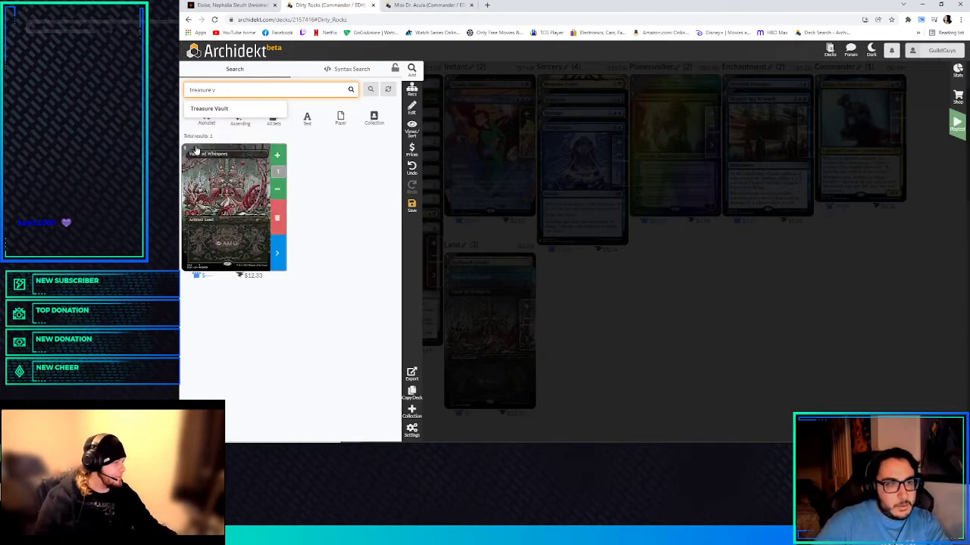
- Add Treasure Vault, Mistvault Bridge and Mox Opal for five lands and twelve artifacts
{"action": "left_click", "coordinate": [209, 109]}
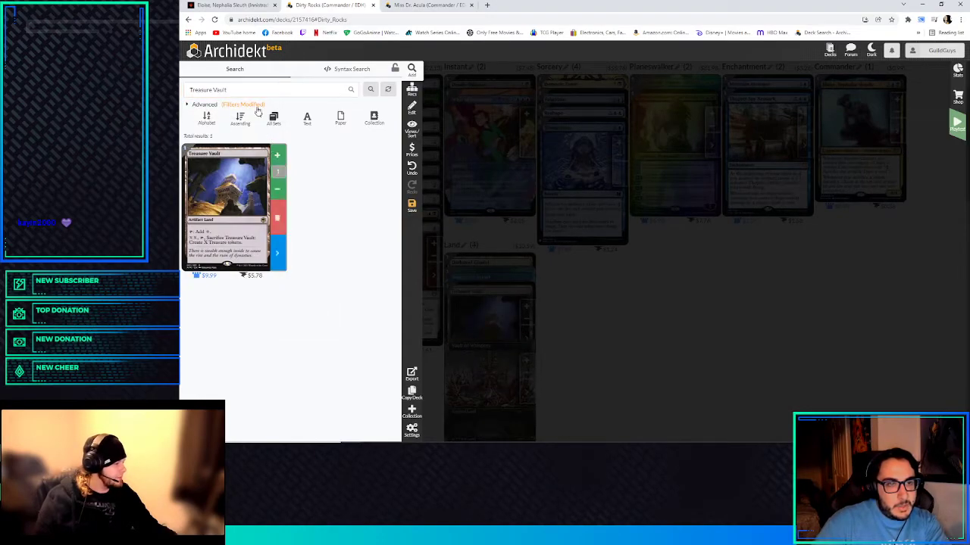
{"action": "left_click", "coordinate": [265, 90]}
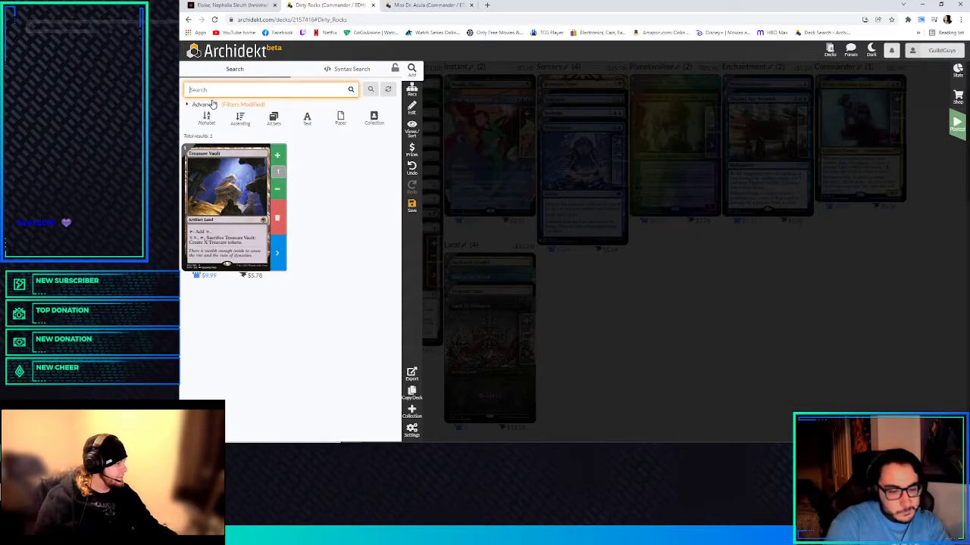
{"action": "type", "text": "mistv"}
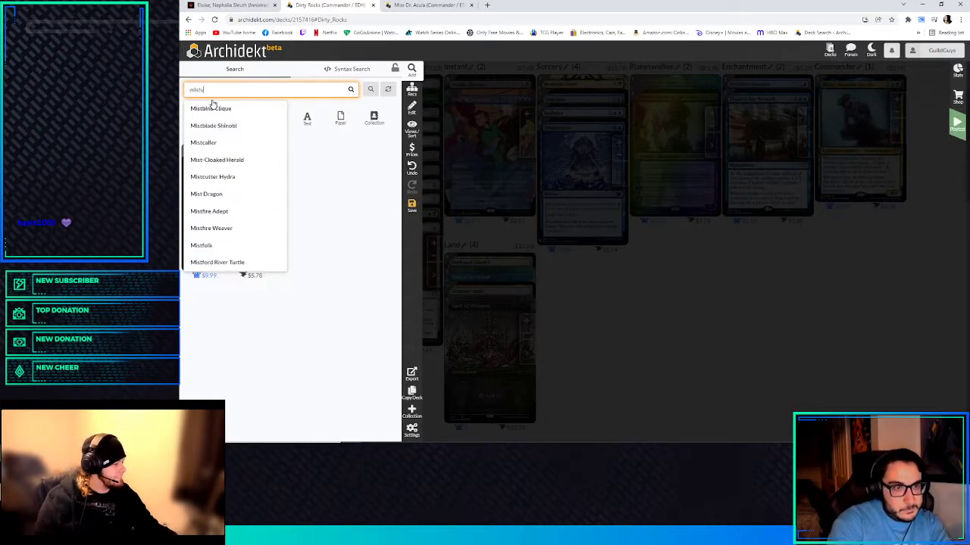
{"action": "type", "text": "Mistvault Bridge"}
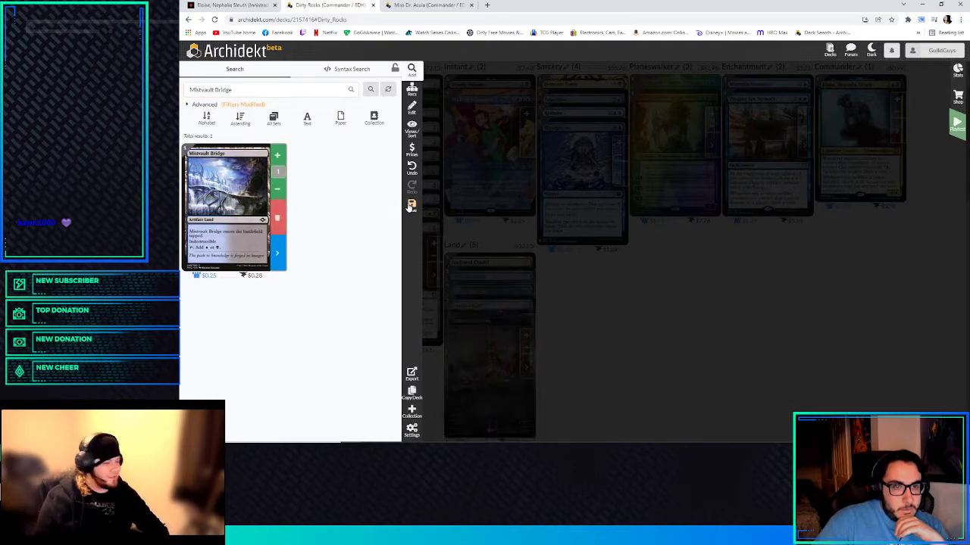
{"action": "type", "text": "mox opa"}
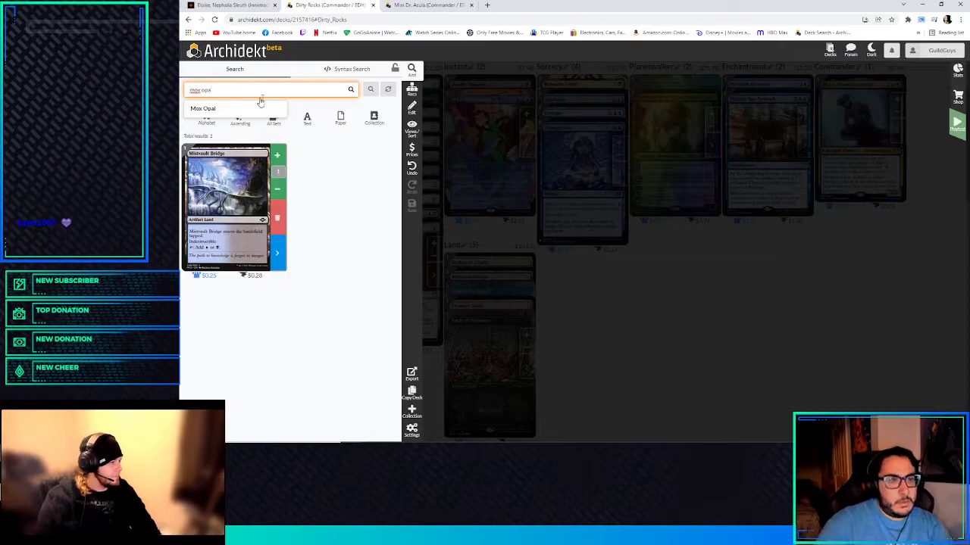
{"action": "left_click", "coordinate": [203, 109]}
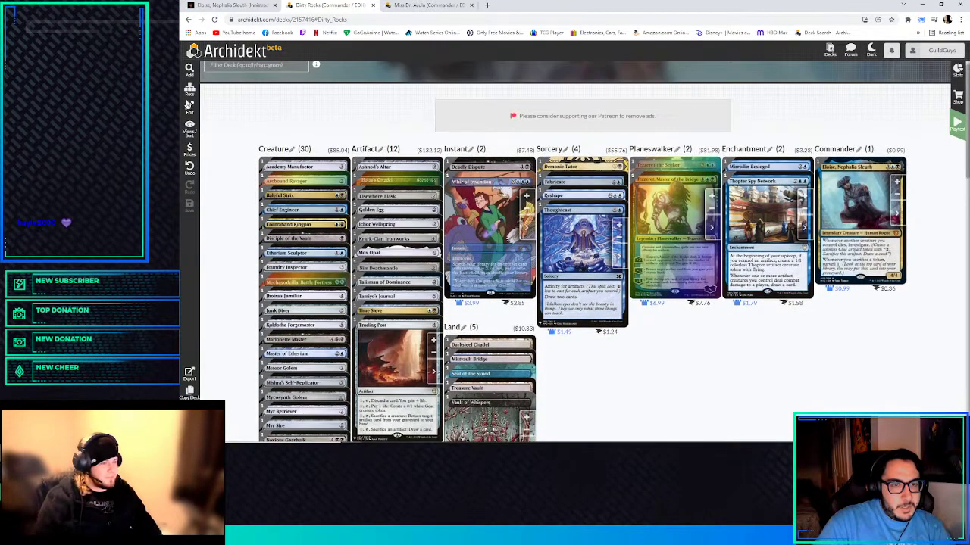
- Search 'sol', 'everflow', Efficient Construction and Ornithopter, adding picks from suggestions
{"action": "type", "text": "sol"}
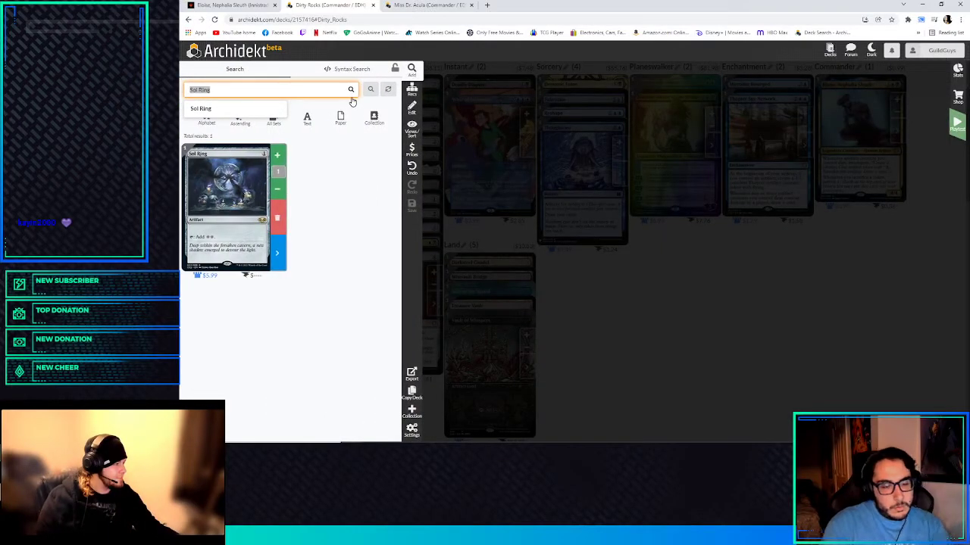
{"action": "type", "text": "everflow"}
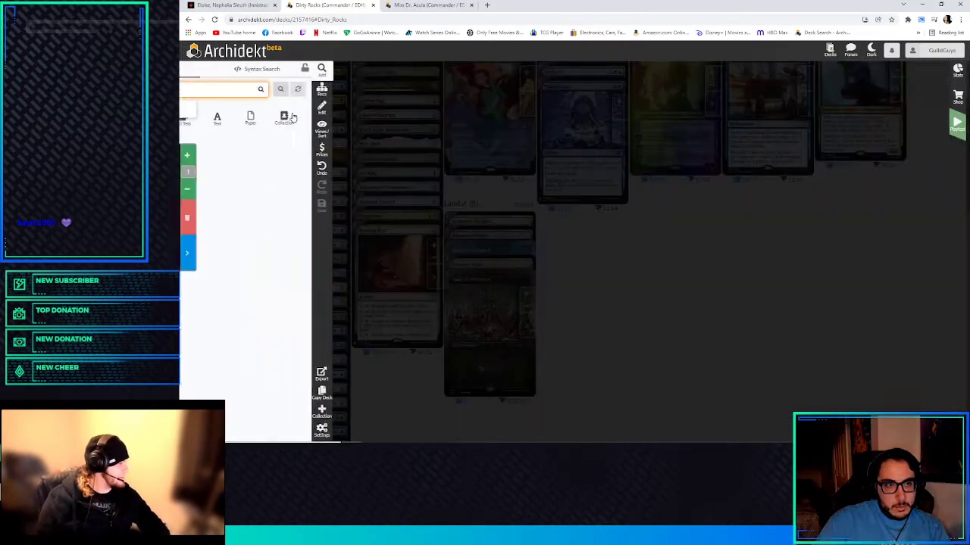
{"action": "type", "text": "eff"}
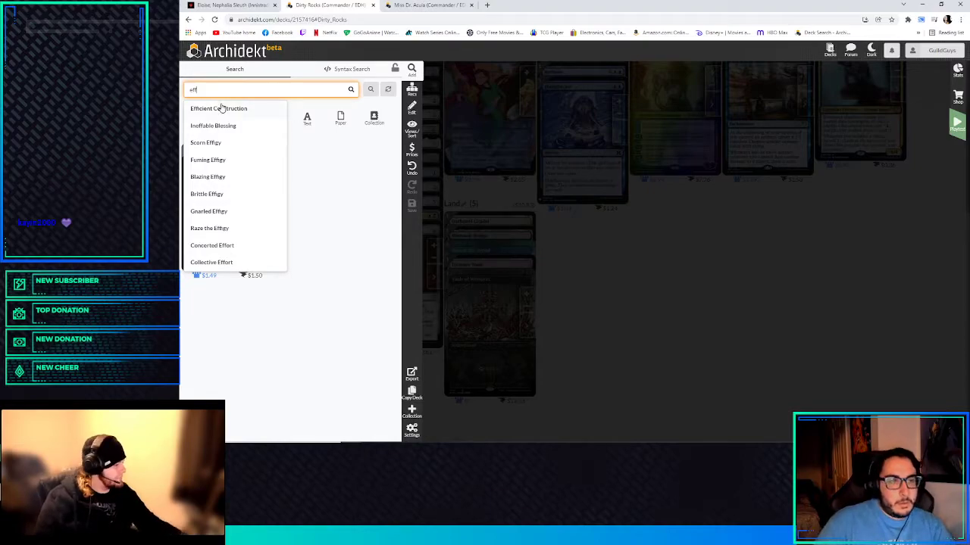
{"action": "left_click", "coordinate": [218, 109]}
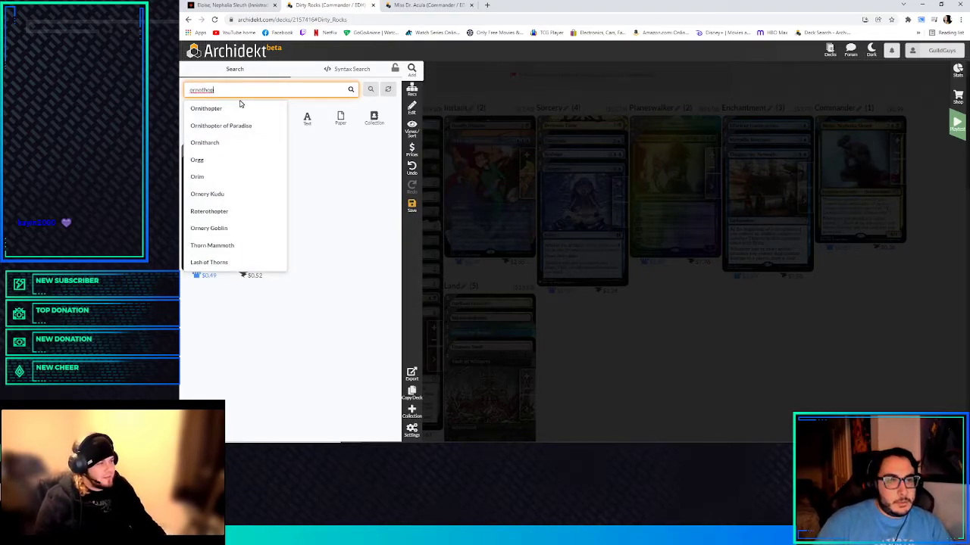
{"action": "left_click", "coordinate": [206, 107]}
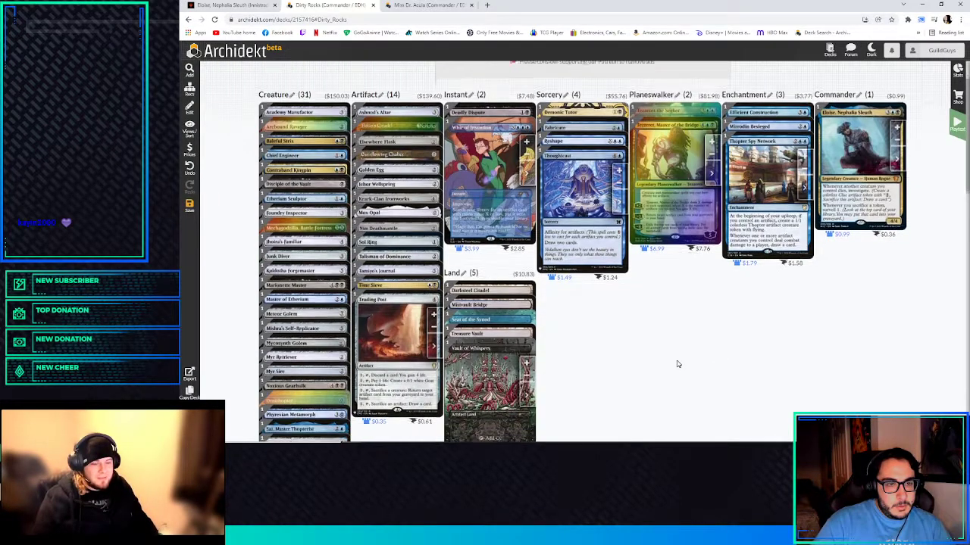
- Switch Ornithopter from its Secret Lair printing to the Mystery Booster edition
{"action": "scroll", "scroll_direction": "down", "scroll_amount": 3}
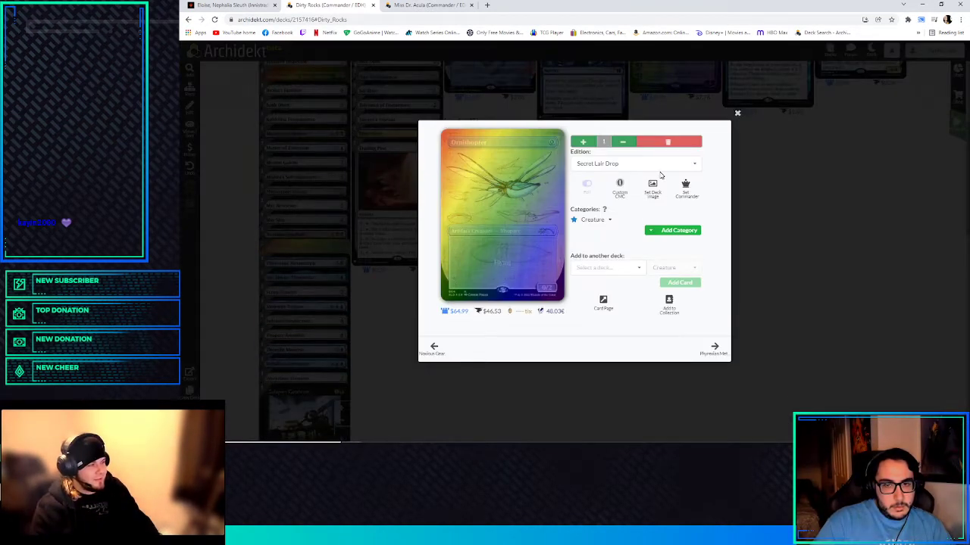
{"action": "left_click", "coordinate": [635, 164]}
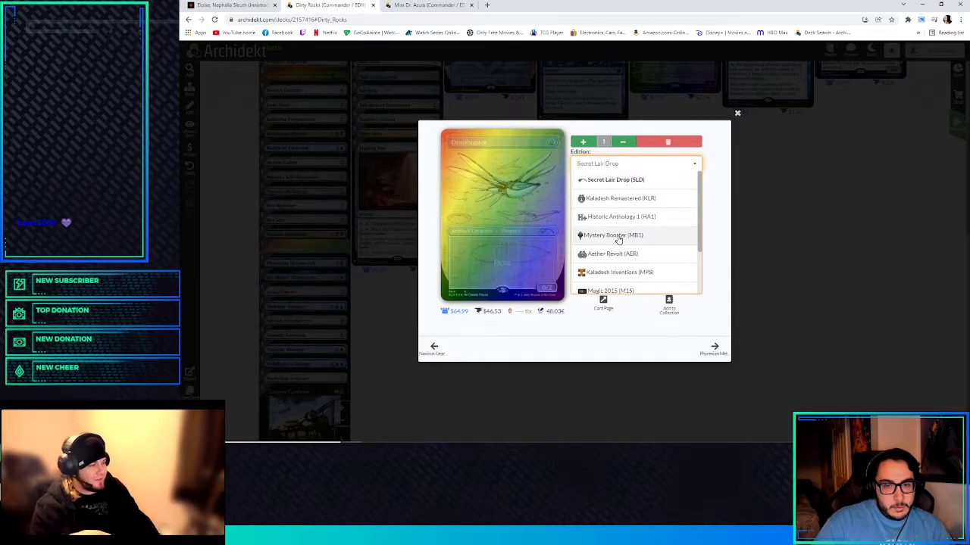
{"action": "left_click", "coordinate": [612, 235]}
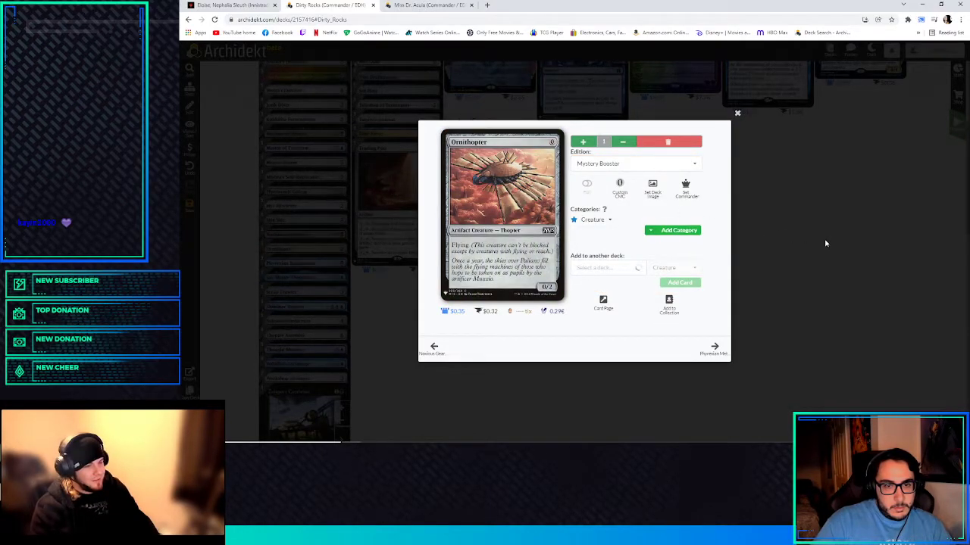
{"action": "left_click", "coordinate": [736, 113]}
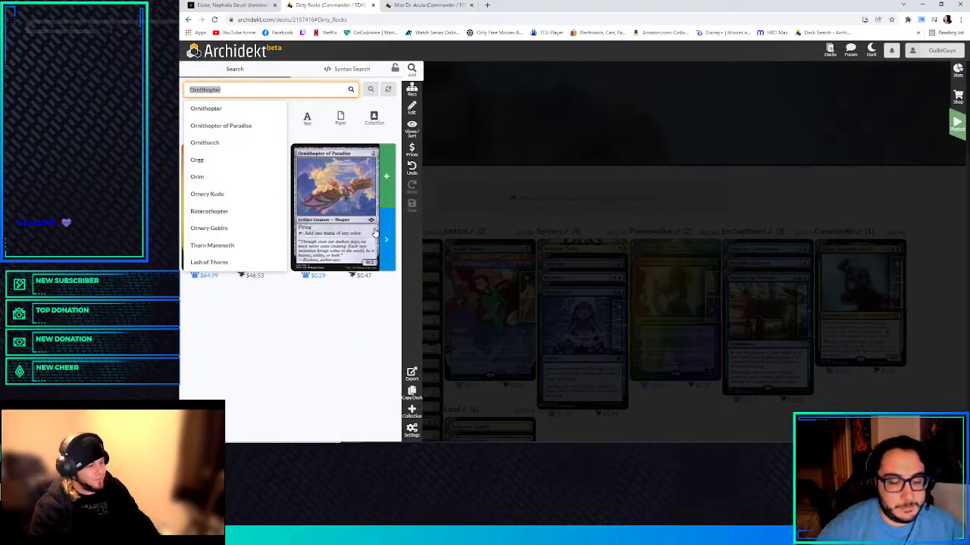
- Add Memnite to the deck (32 creatures) and look up Wall of Junk in card search
{"action": "type", "text": "memnite"}
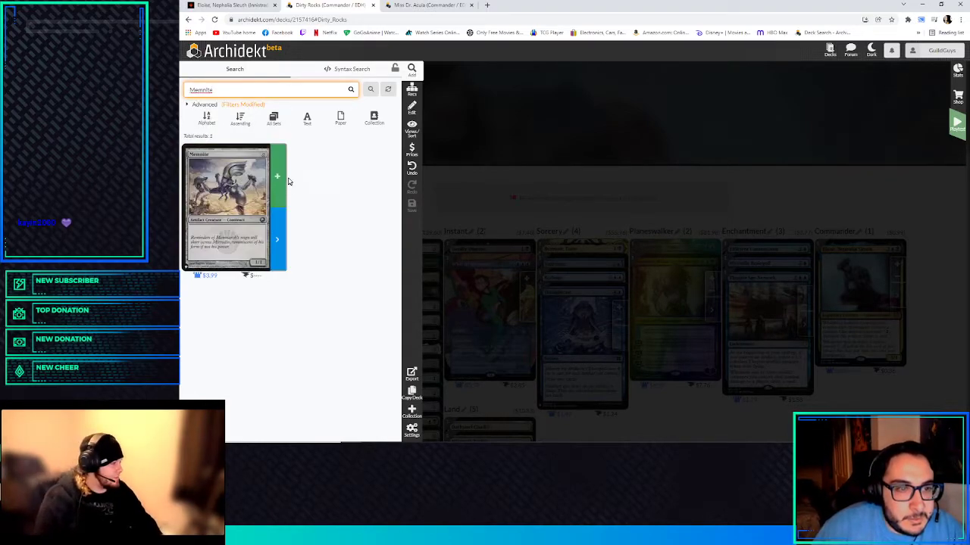
{"action": "left_click", "coordinate": [275, 155]}
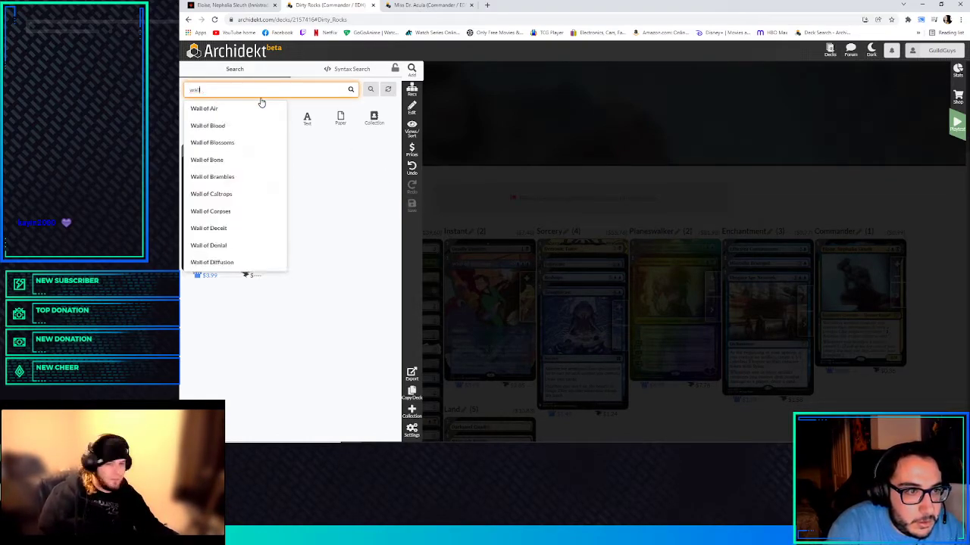
{"action": "type", "text": "wall of junk"}
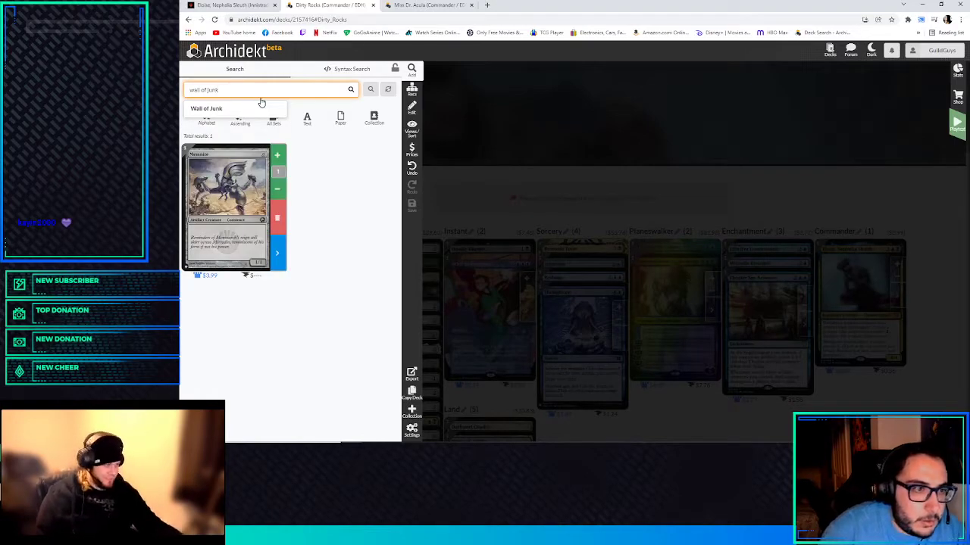
{"action": "left_click", "coordinate": [206, 109]}
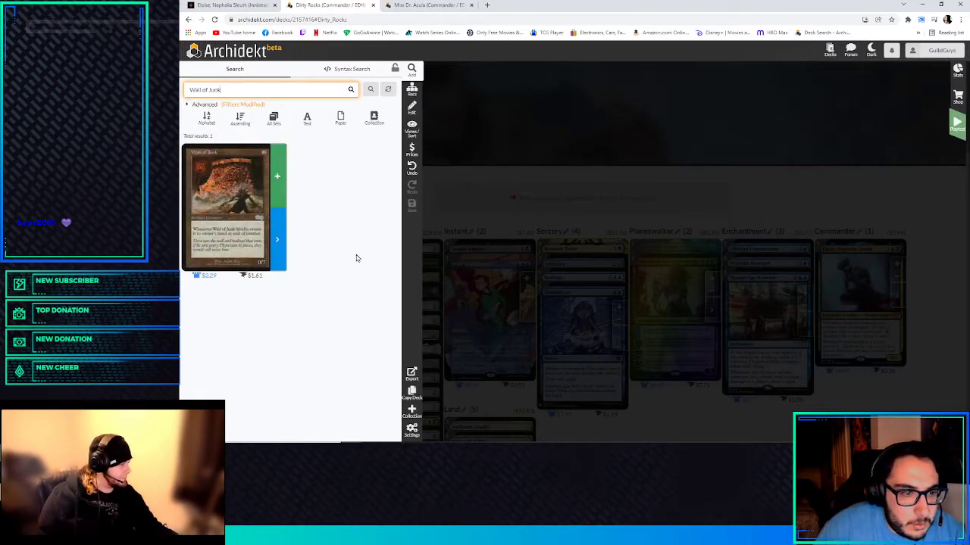
{"action": "mouse_move", "coordinate": [339, 246]}
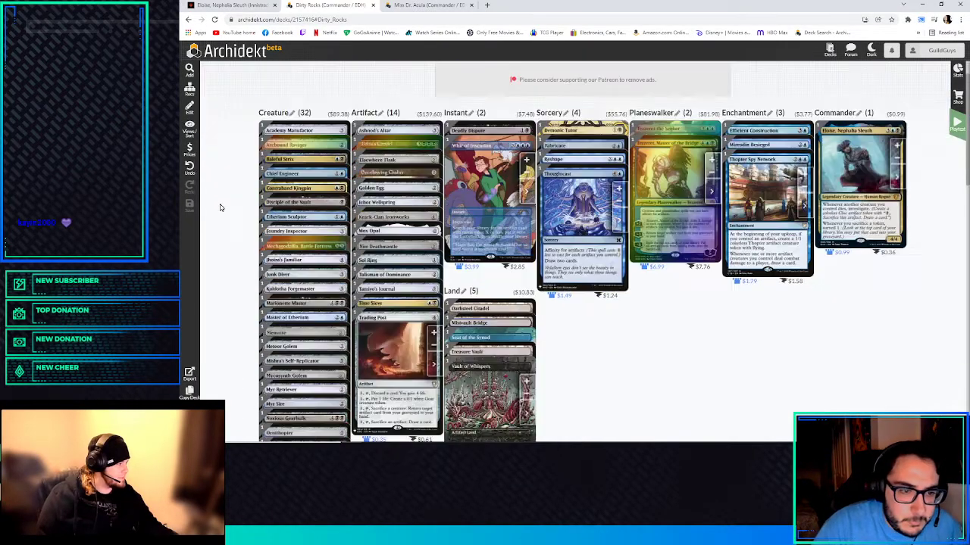
- Scroll through the Dirty Rocks deck view before returning to the Wall of Junk search result
{"action": "scroll", "scroll_direction": "down", "scroll_amount": 3}
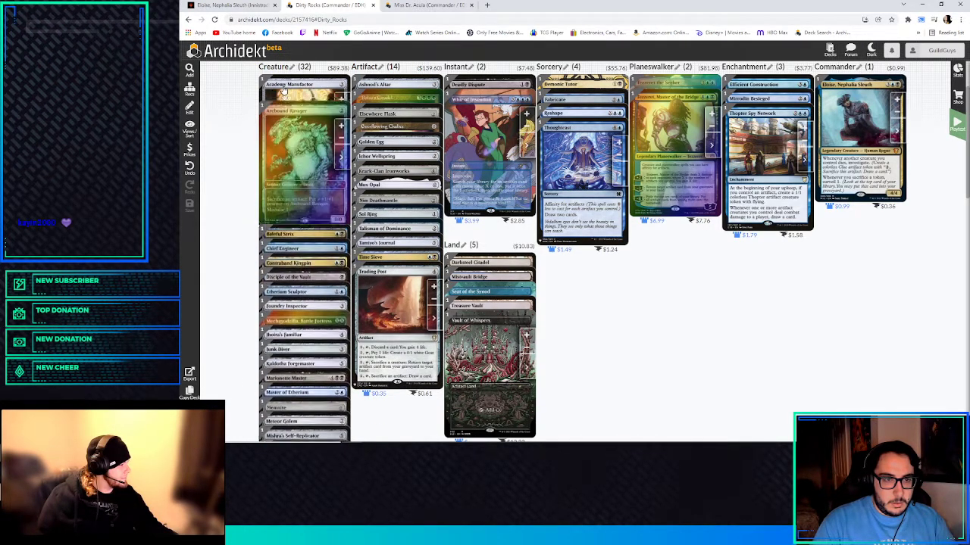
{"action": "scroll", "scroll_direction": "down", "scroll_amount": 3}
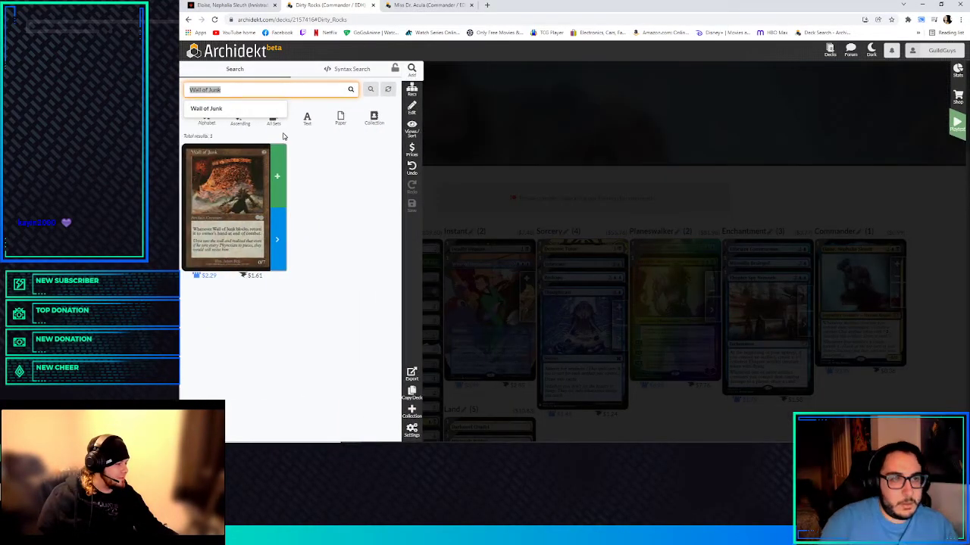
- Look up an Urza card from the suggestions and review the deck, now at 33 creatures
{"action": "type", "text": "urza"}
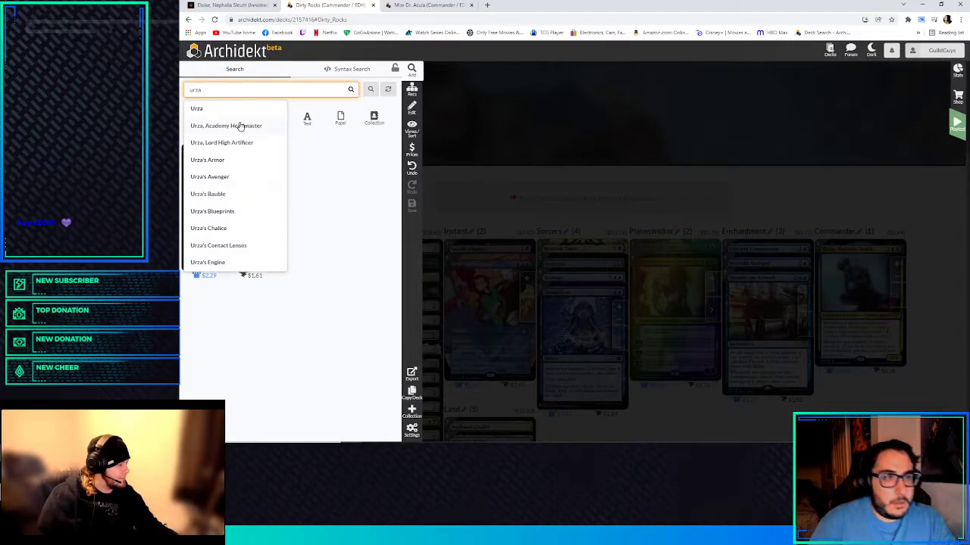
{"action": "left_click", "coordinate": [221, 142]}
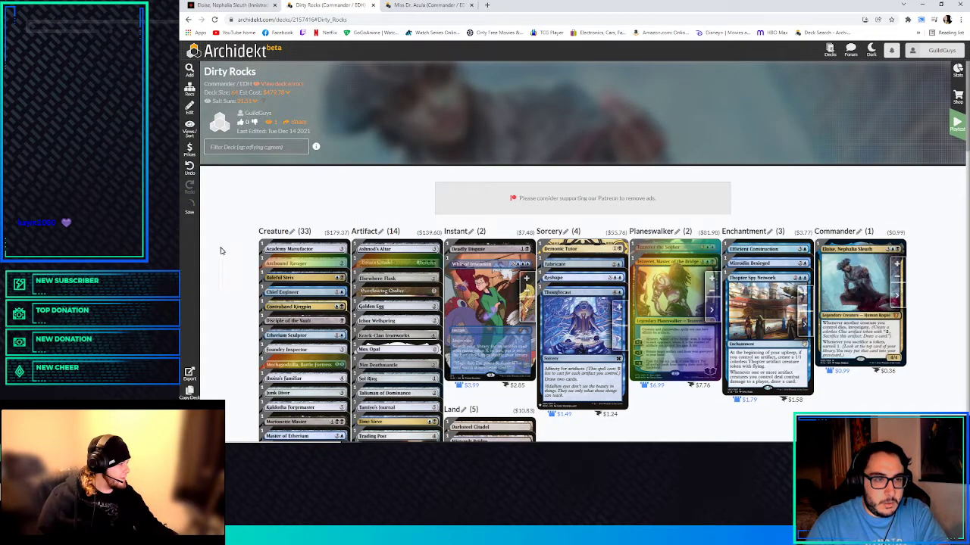
{"action": "scroll", "scroll_direction": "down", "scroll_amount": 3}
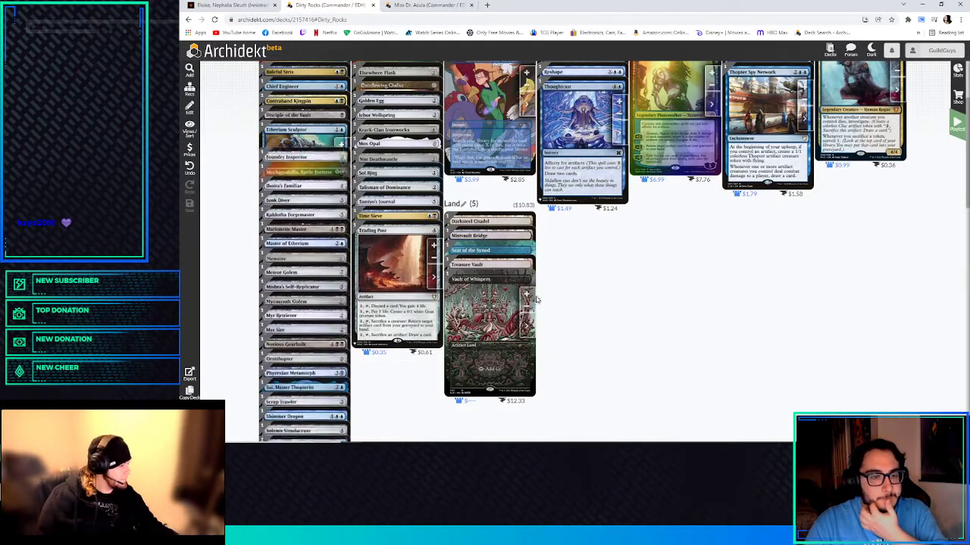
{"action": "scroll", "scroll_direction": "down", "scroll_amount": 3}
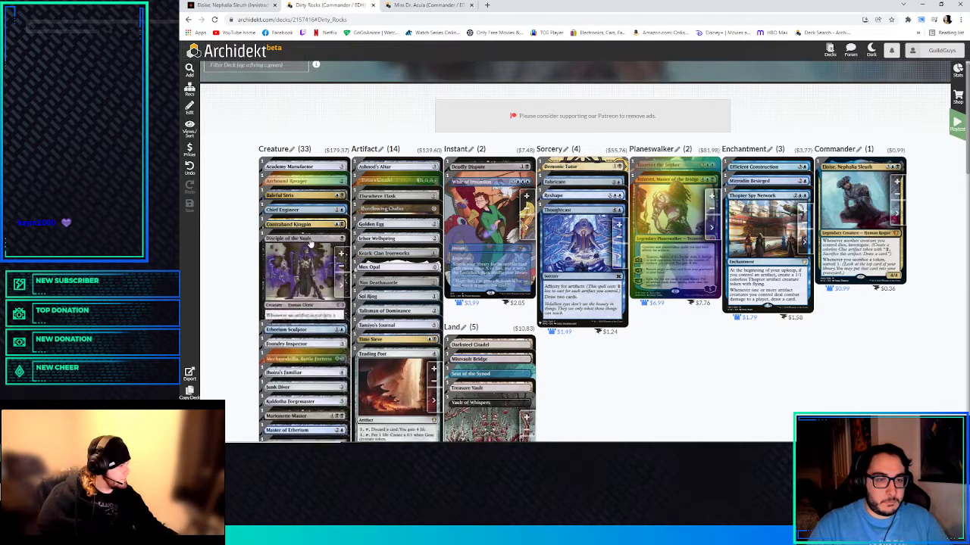
{"action": "scroll", "scroll_direction": "down", "scroll_amount": 3}
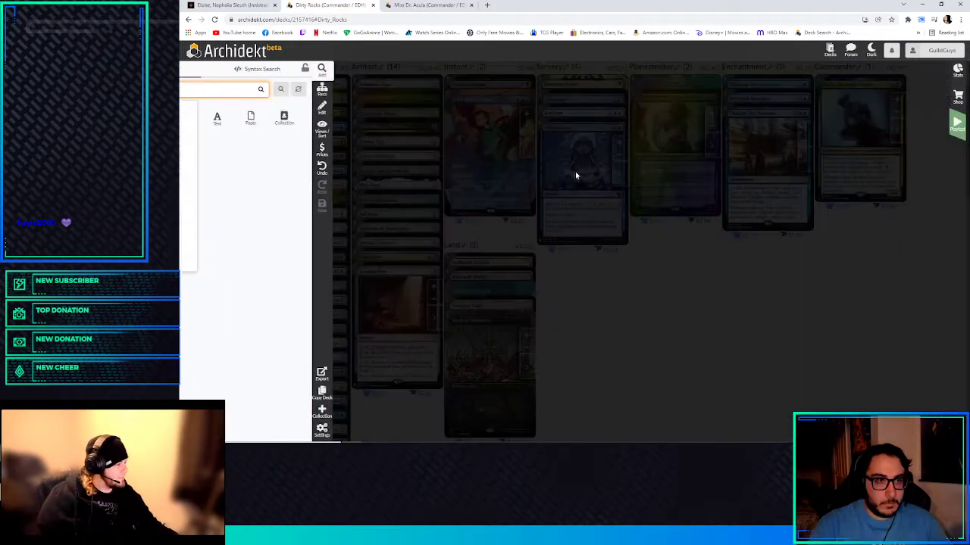
- Look up Sakura-Tribe, add Skullclamp for 15 artifacts, then search Master of Etherium
{"action": "type", "text": "saku"}
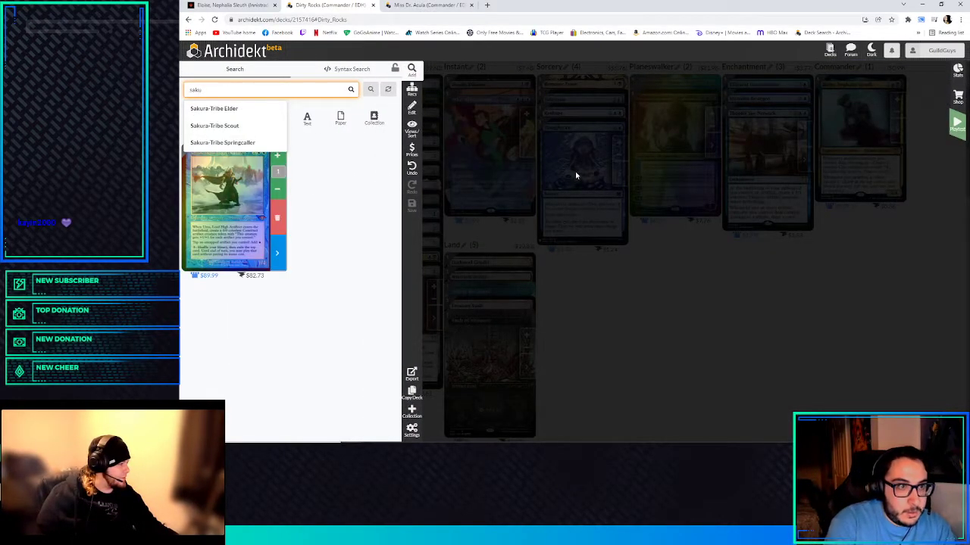
{"action": "type", "text": "skull cl"}
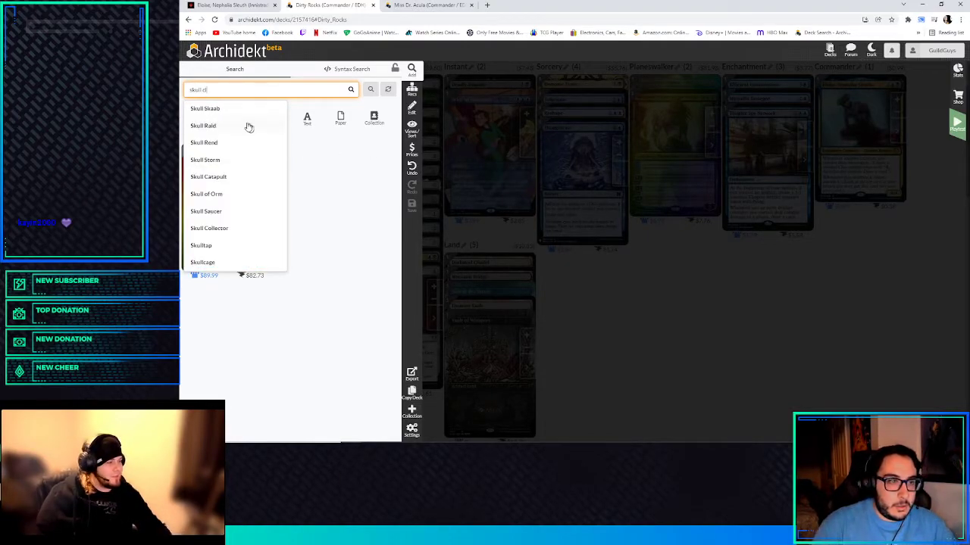
{"action": "mouse_move", "coordinate": [249, 179]}
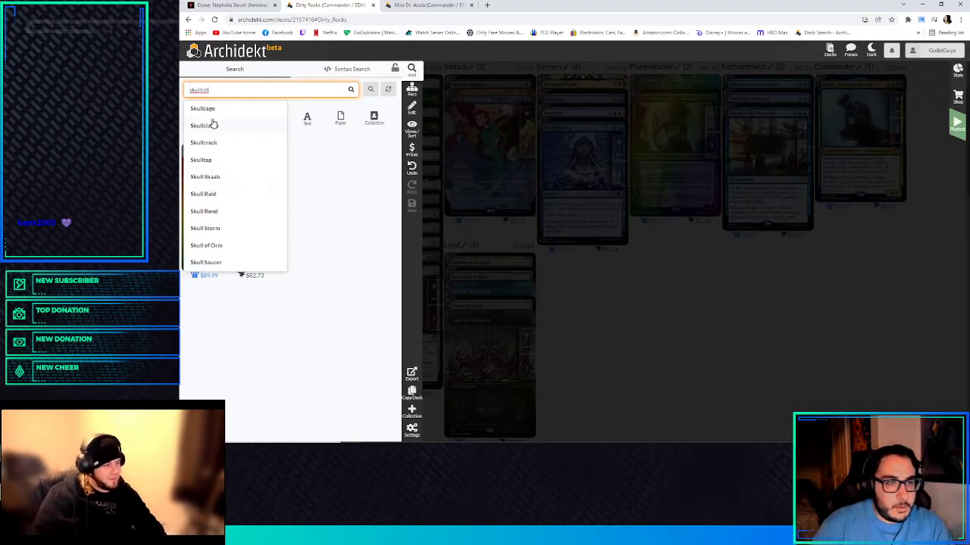
{"action": "left_click", "coordinate": [203, 124]}
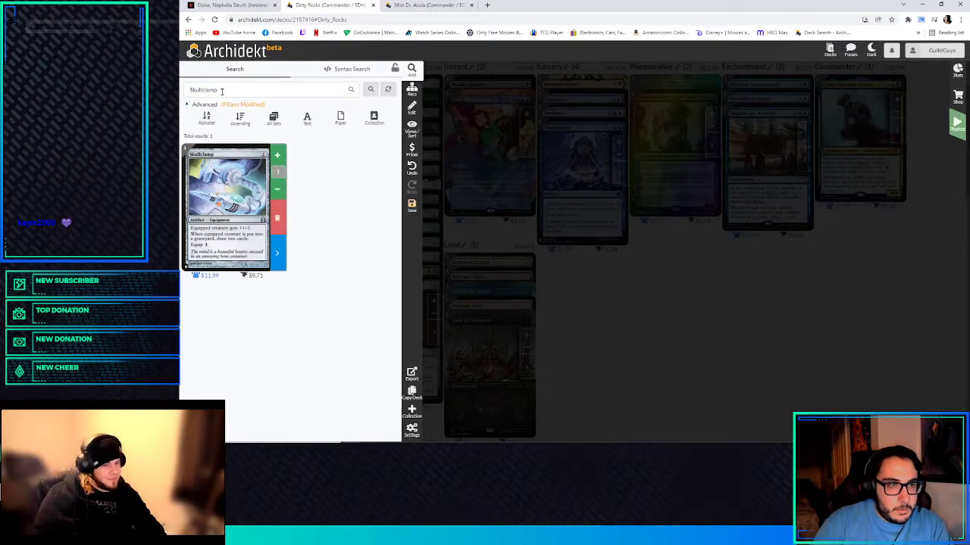
{"action": "type", "text": "master of"}
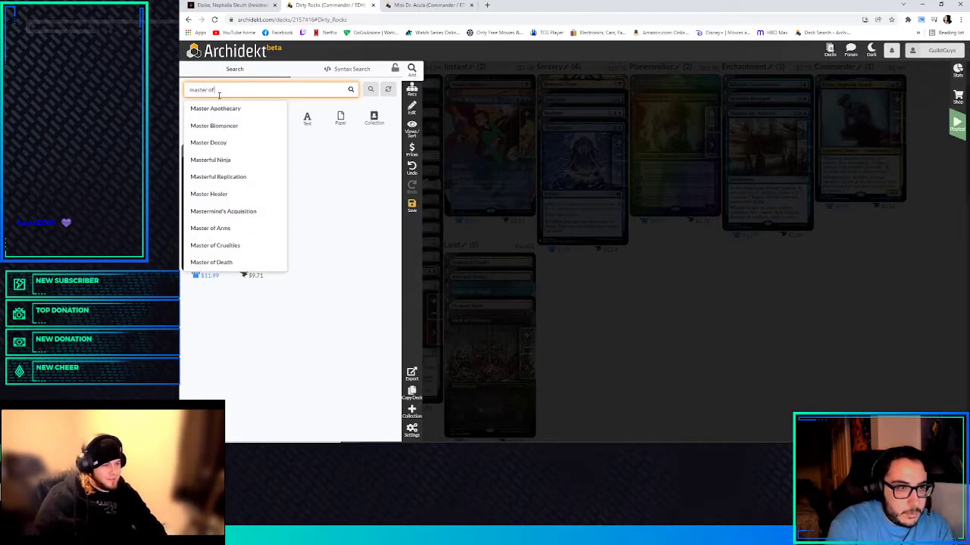
{"action": "type", "text": "Master of Etherium"}
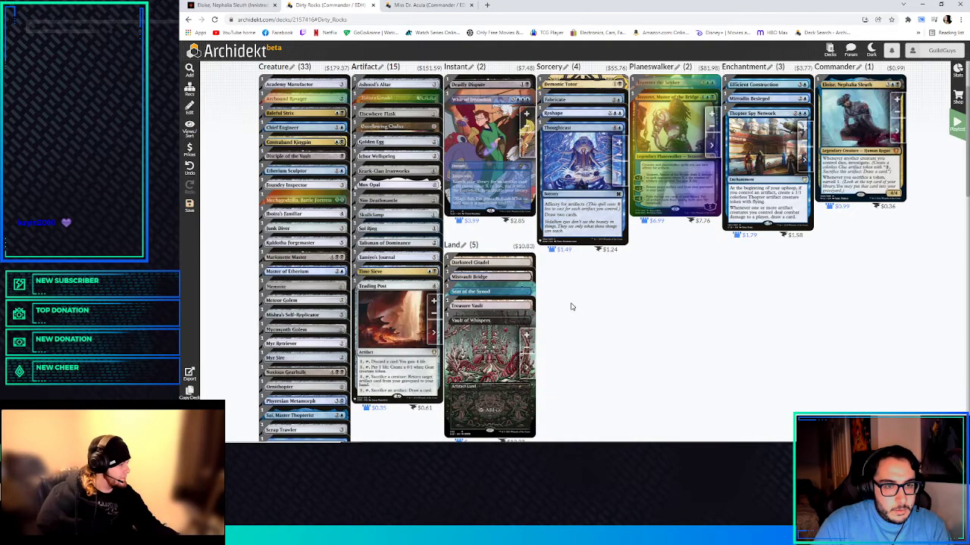
{"action": "scroll", "scroll_direction": "down", "scroll_amount": 3}
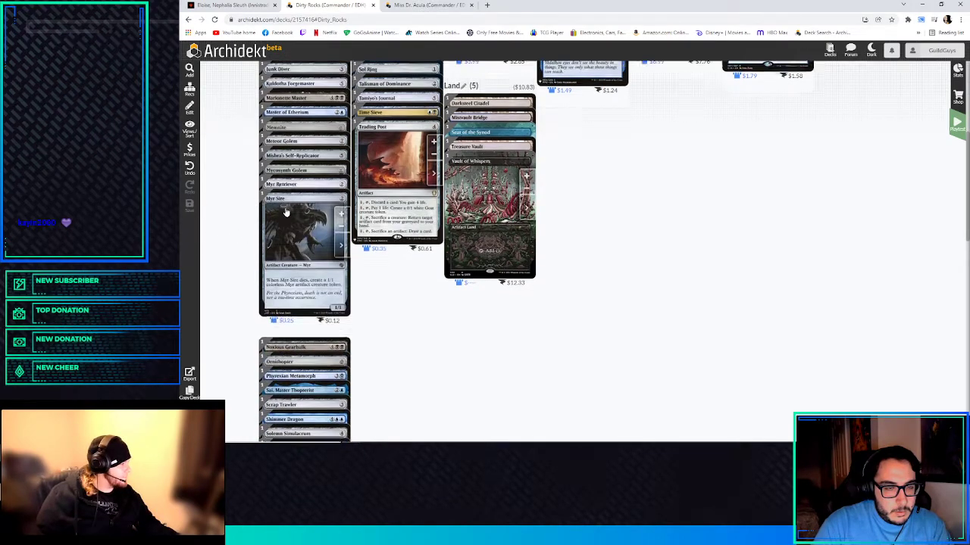
{"action": "scroll", "scroll_direction": "up", "scroll_amount": 3}
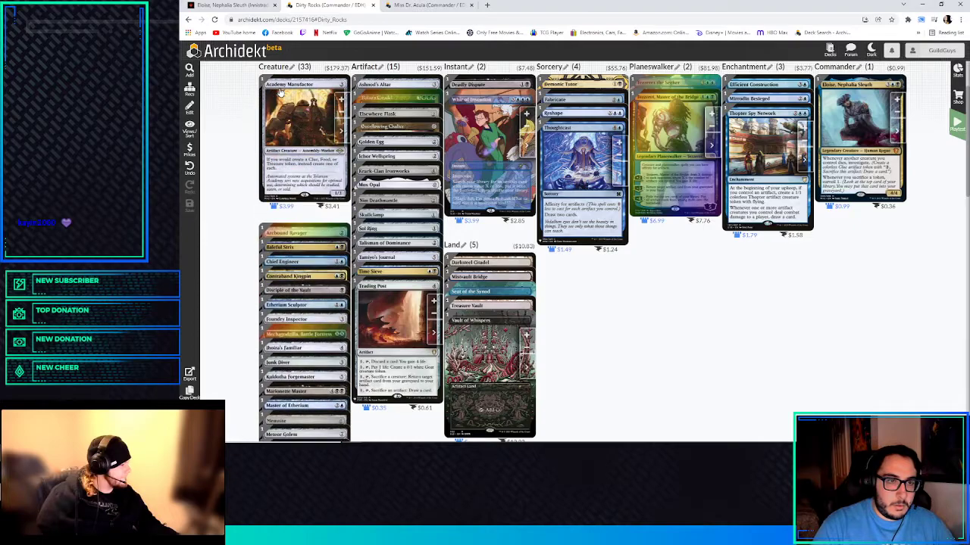
{"action": "scroll", "scroll_direction": "down", "scroll_amount": 3}
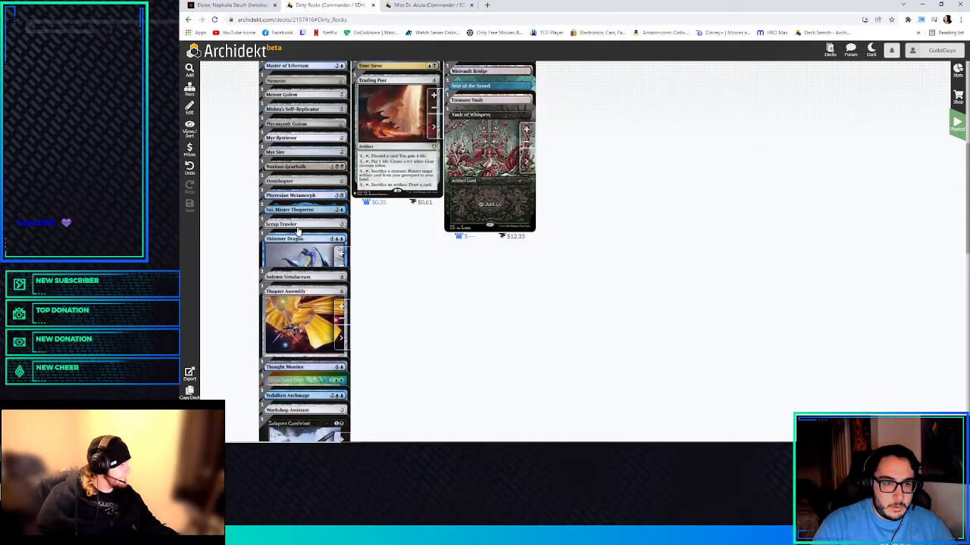
{"action": "scroll", "scroll_direction": "up", "scroll_amount": 3}
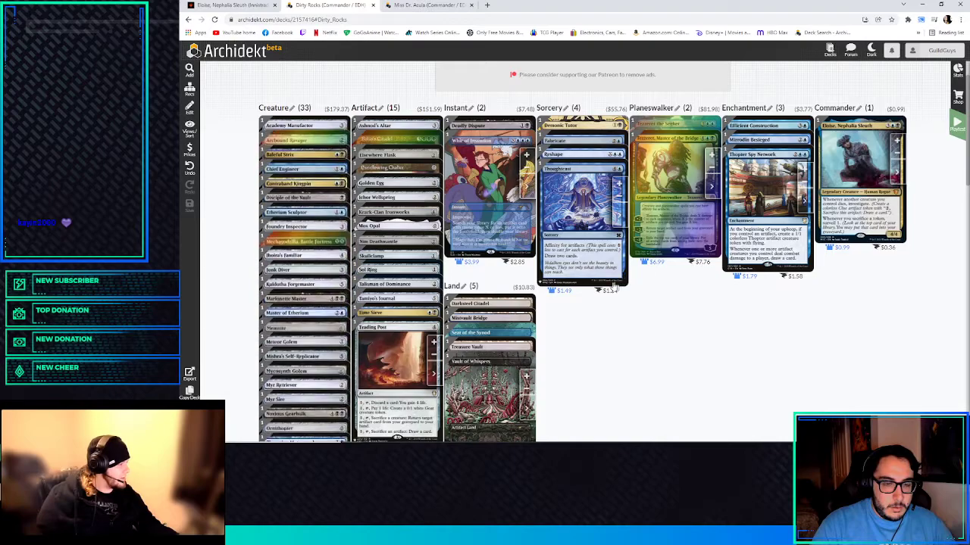
{"action": "scroll", "scroll_direction": "down", "scroll_amount": 3}
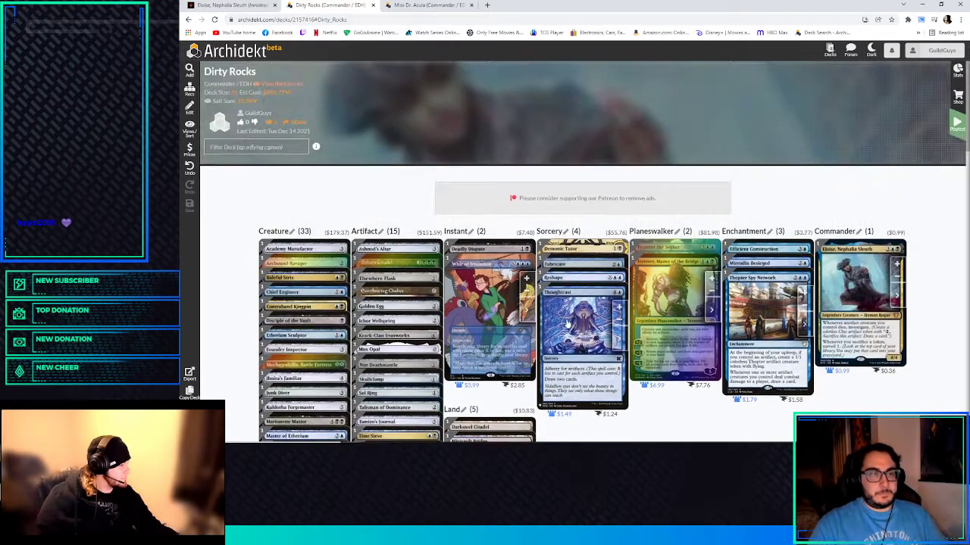
{"action": "scroll", "scroll_direction": "down", "scroll_amount": 3}
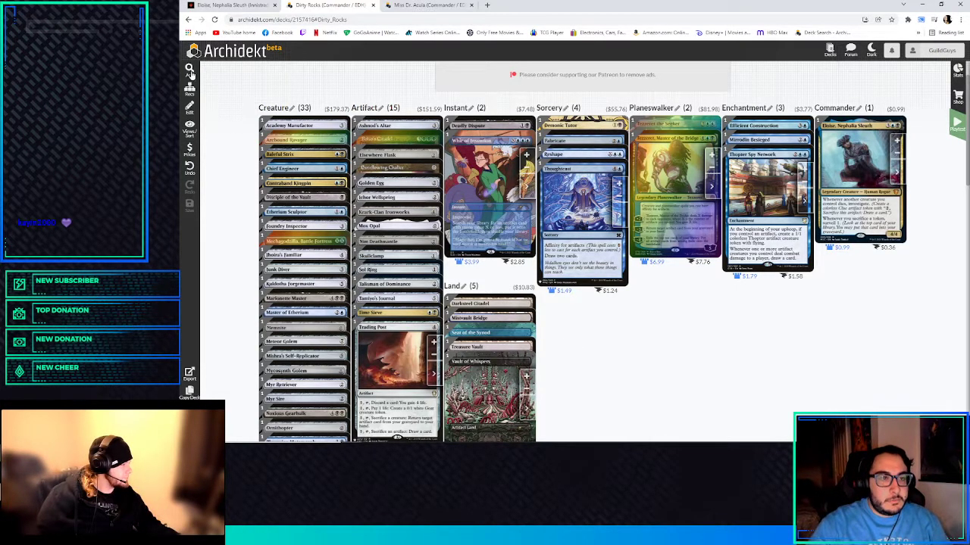
- Look up Phyrexian Altar and Mind Stone and add them to the deck's artifacts
{"action": "type", "text": "phyre"}
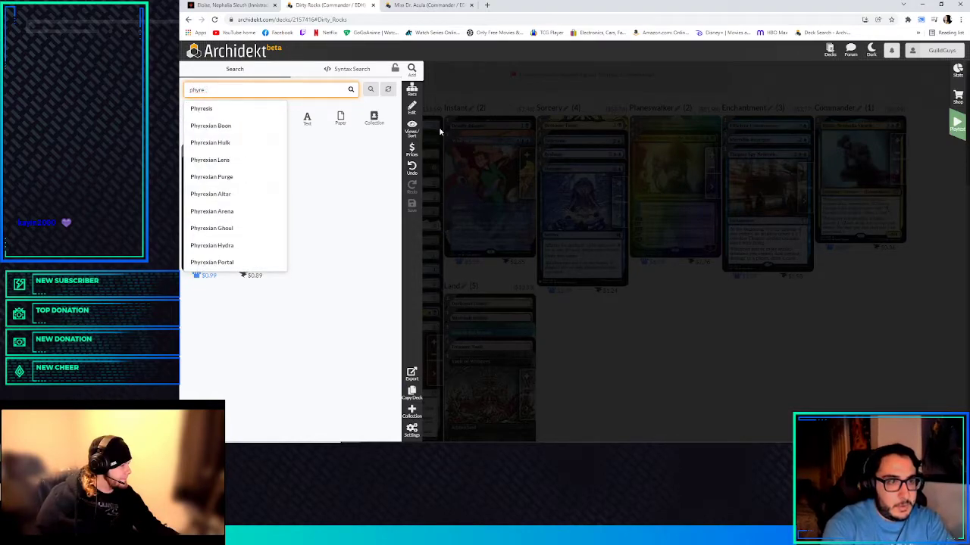
{"action": "type", "text": "phyrexian a"}
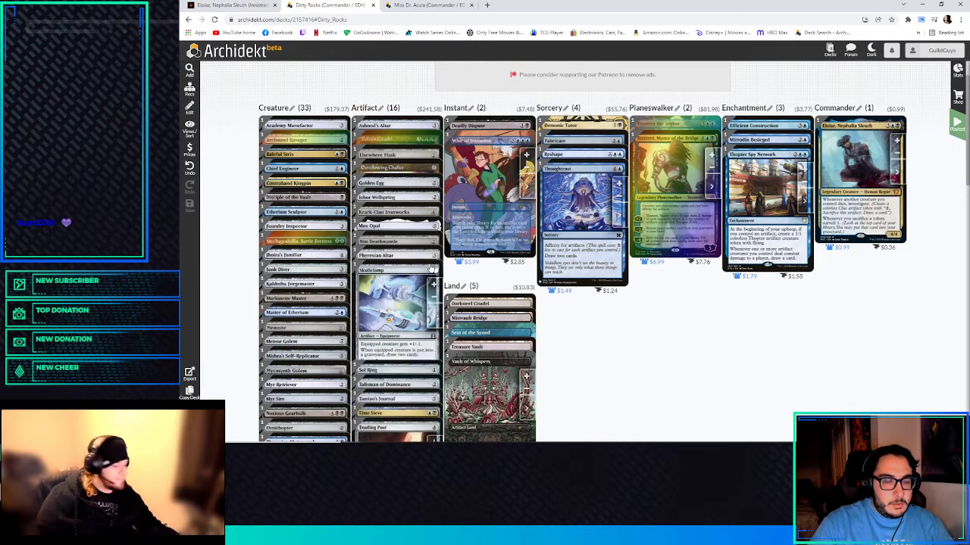
{"action": "scroll", "scroll_direction": "down", "scroll_amount": 3}
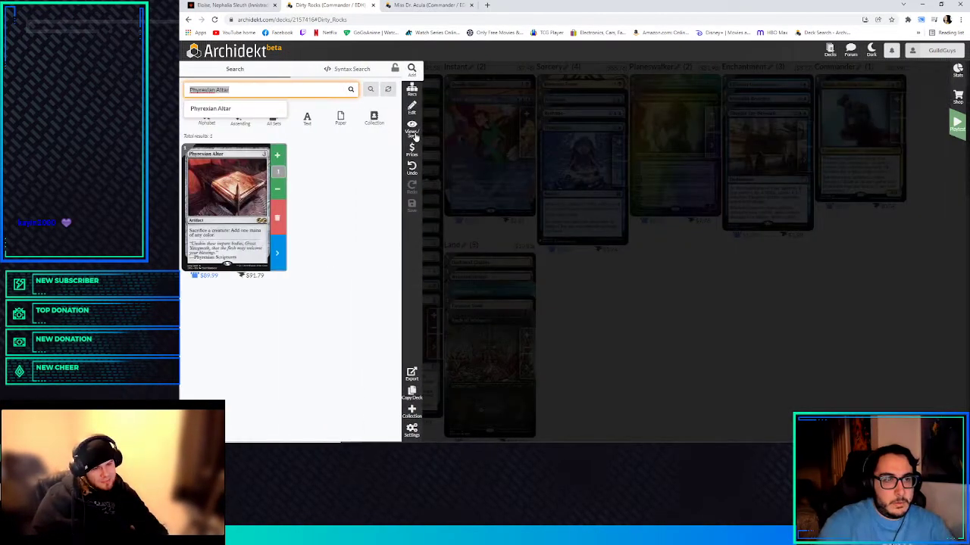
{"action": "type", "text": "mind stone"}
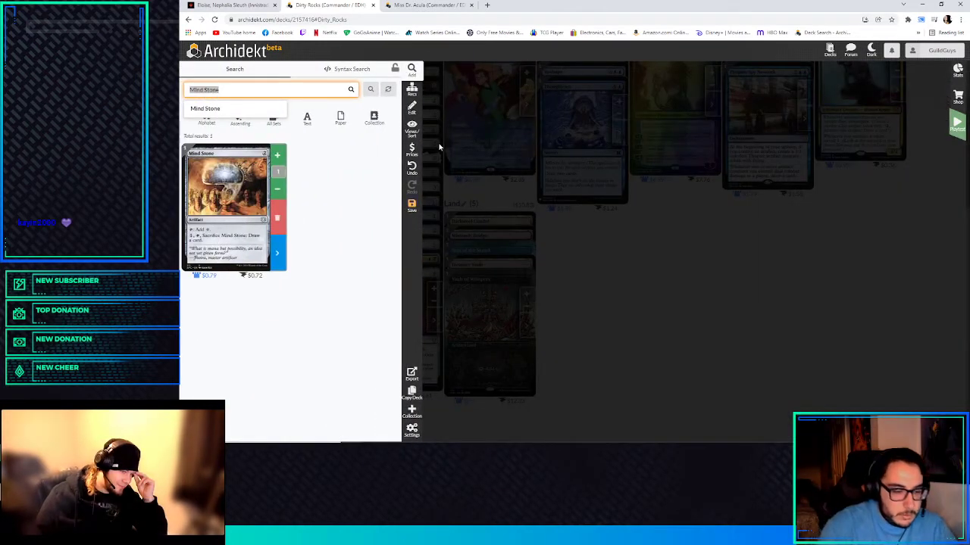
- Add Dreamstone, then look up Volta and Thought cards, bringing artifacts toward 20
{"action": "type", "text": "dreamstone"}
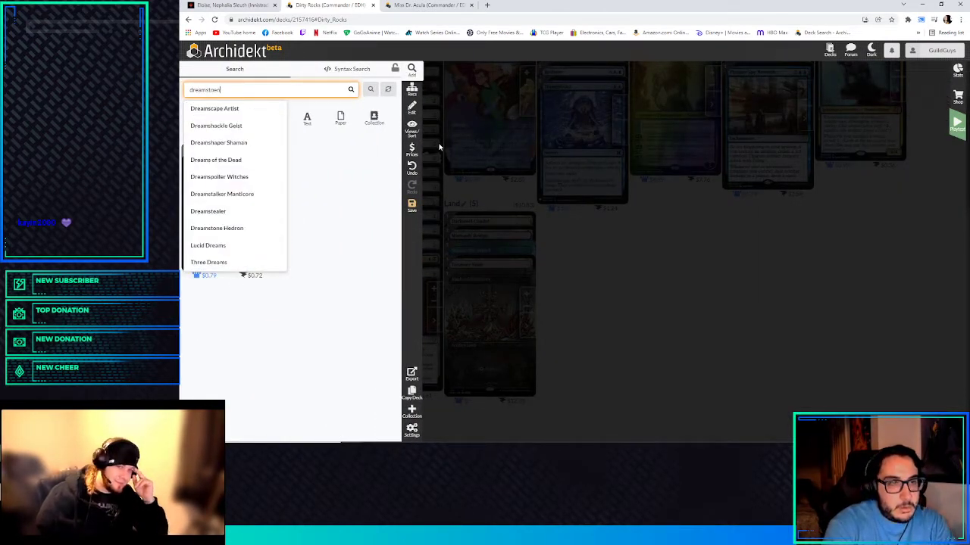
{"action": "left_click", "coordinate": [216, 227]}
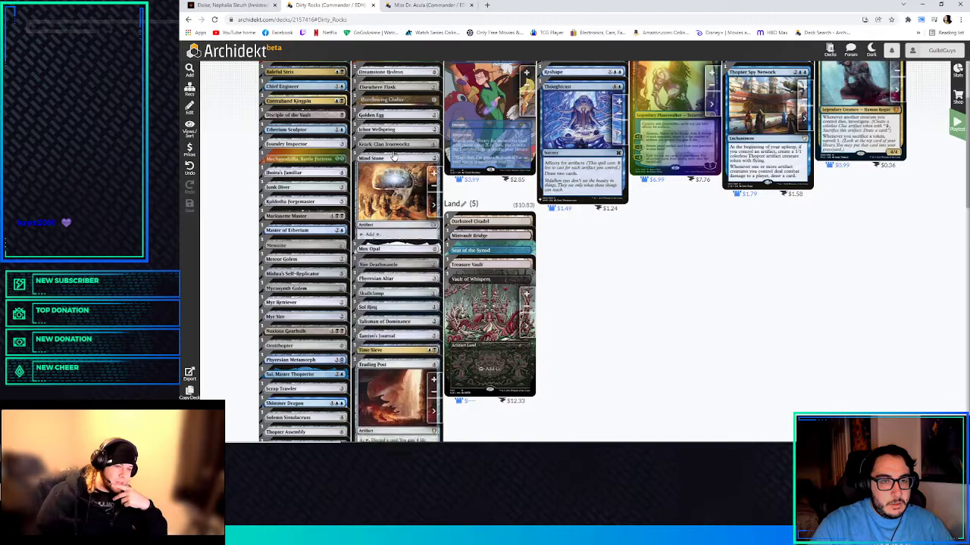
{"action": "scroll", "scroll_direction": "down", "scroll_amount": 3}
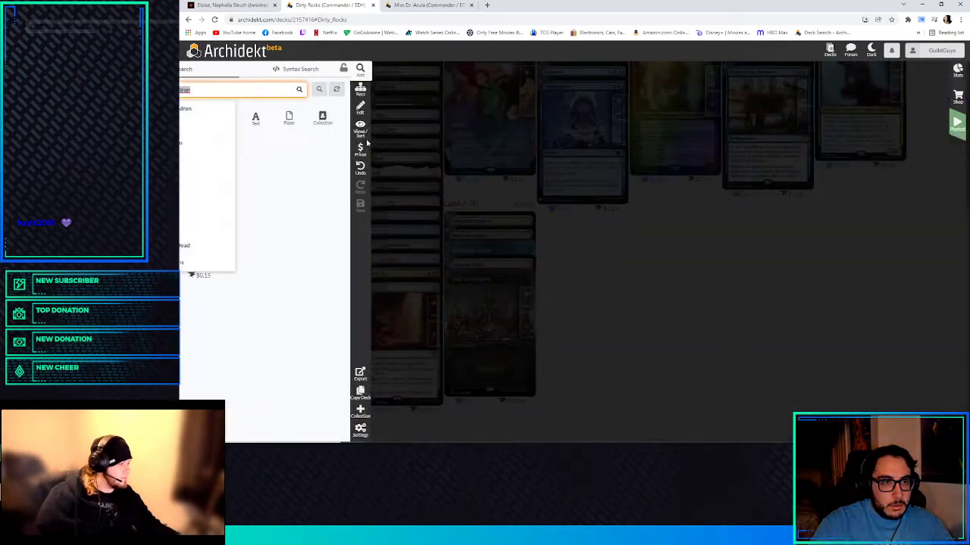
{"action": "type", "text": "volta"}
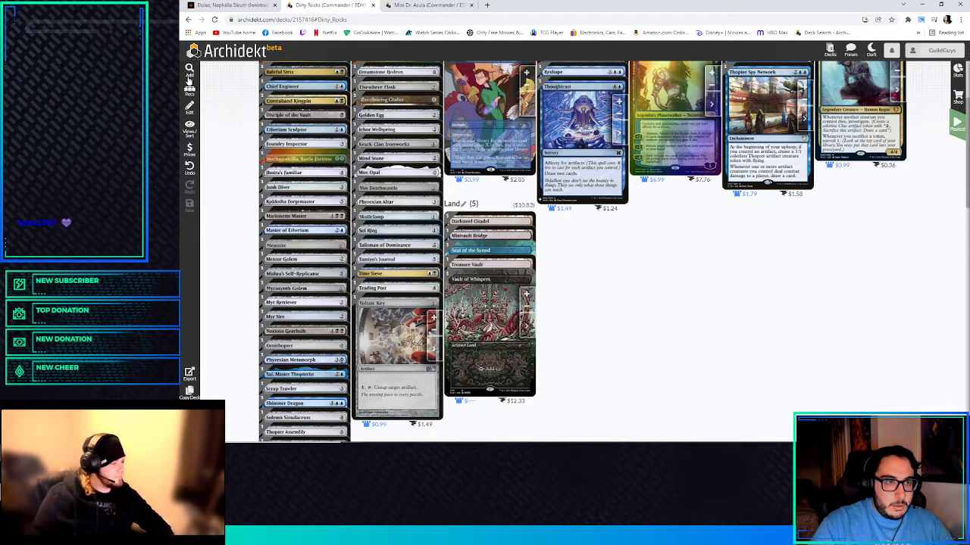
{"action": "type", "text": "thought"}
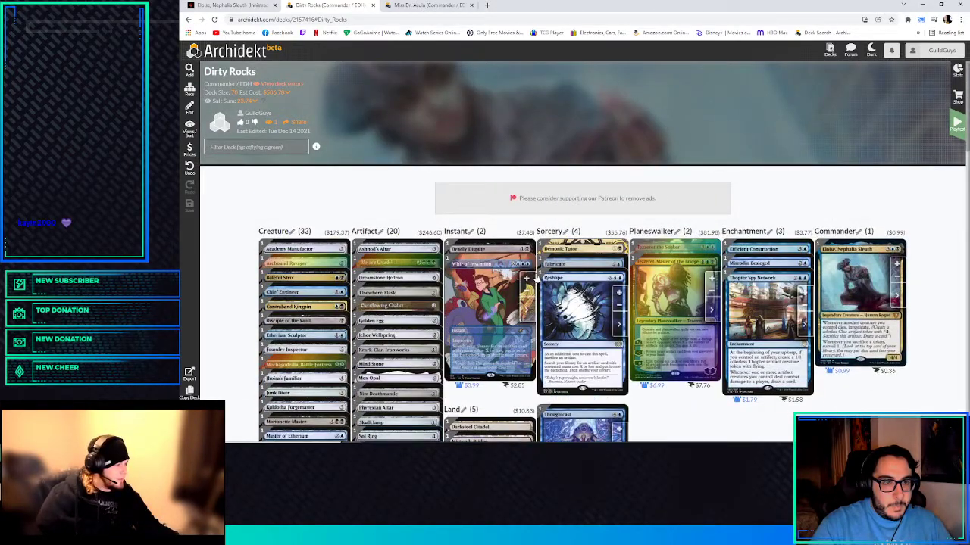
- Add Thought Vessel and Dimir Signet for 22 artifacts, search Arcane Signet, and return to the deck tab
{"action": "scroll", "scroll_direction": "down", "scroll_amount": 3}
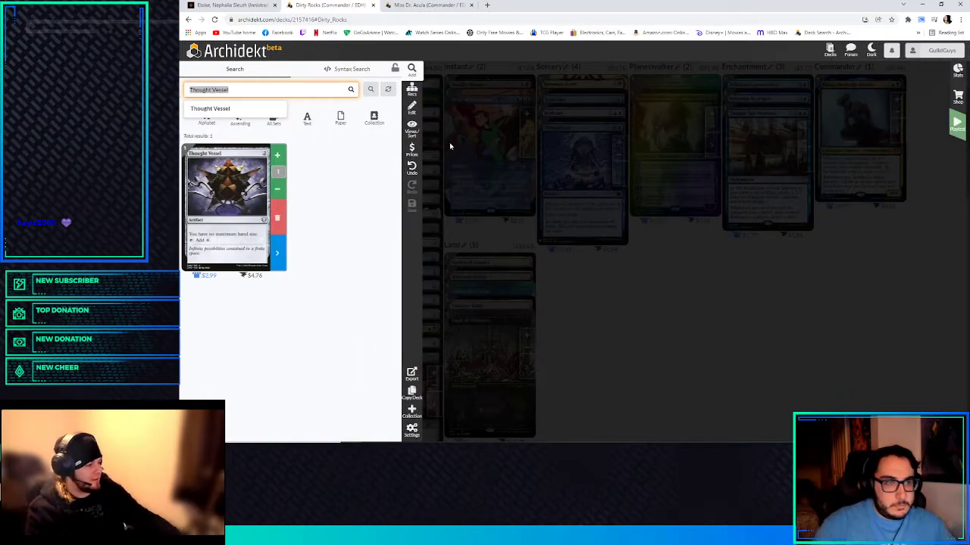
{"action": "type", "text": "dimir signet"}
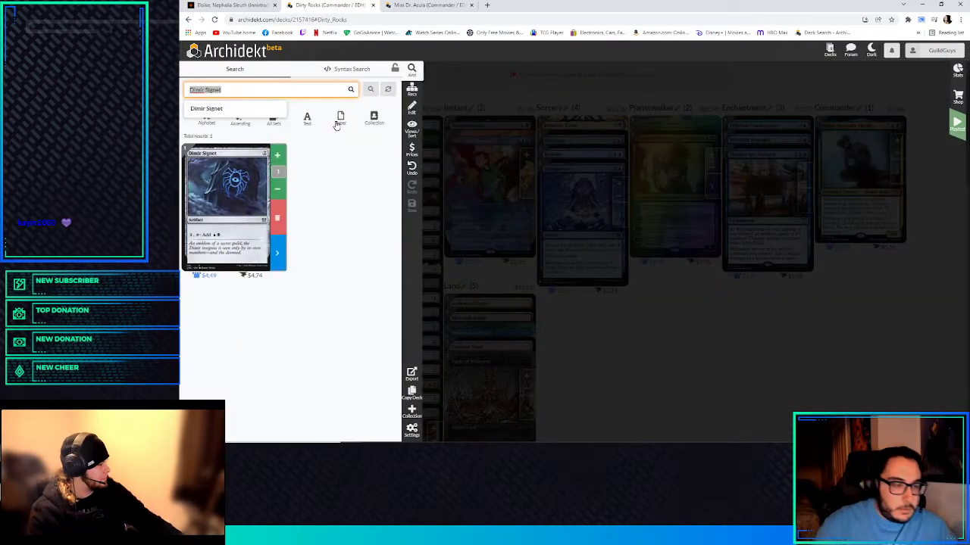
{"action": "type", "text": "arcane signet"}
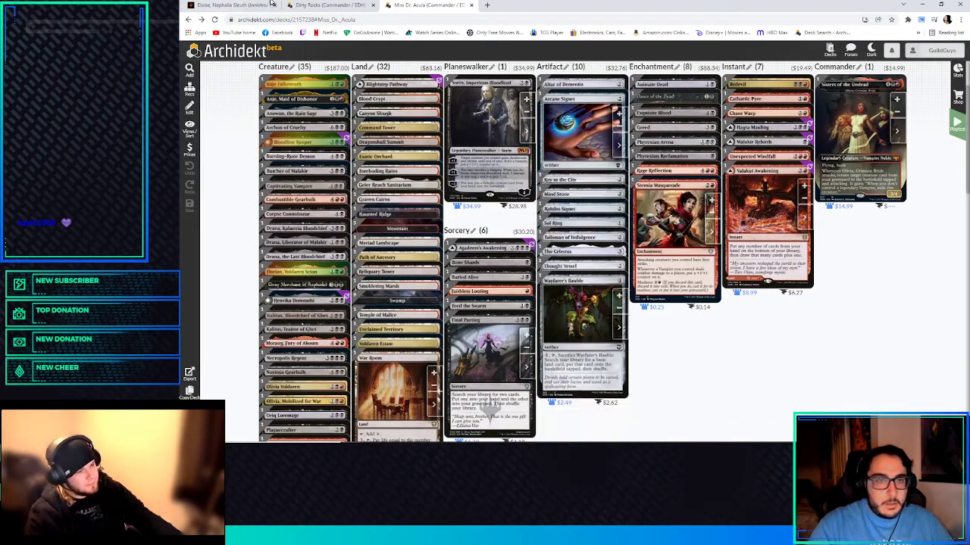
{"action": "left_click", "coordinate": [294, 6]}
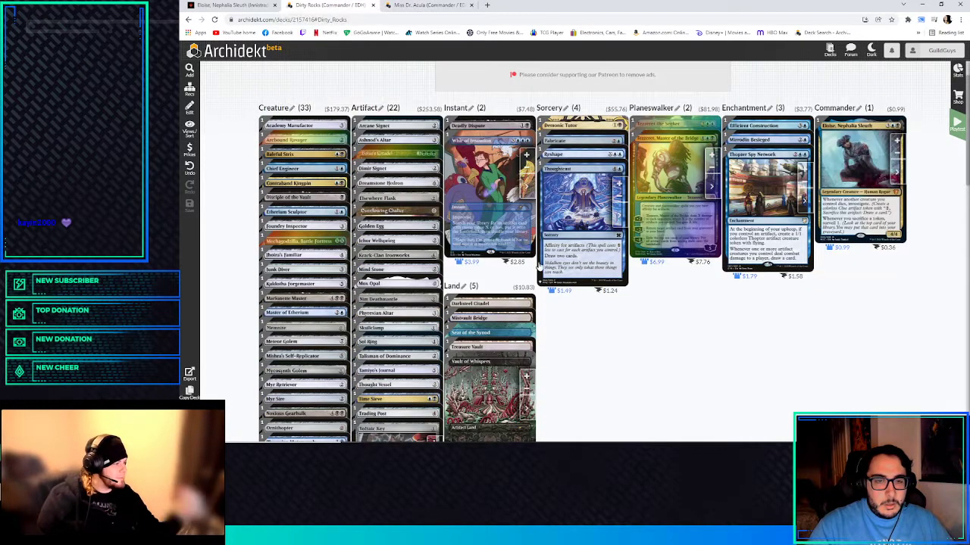
- Add Clock of Omens and Aetherflux Reservoir to the deck, reaching 24 artifacts
{"action": "scroll", "scroll_direction": "down", "scroll_amount": 3}
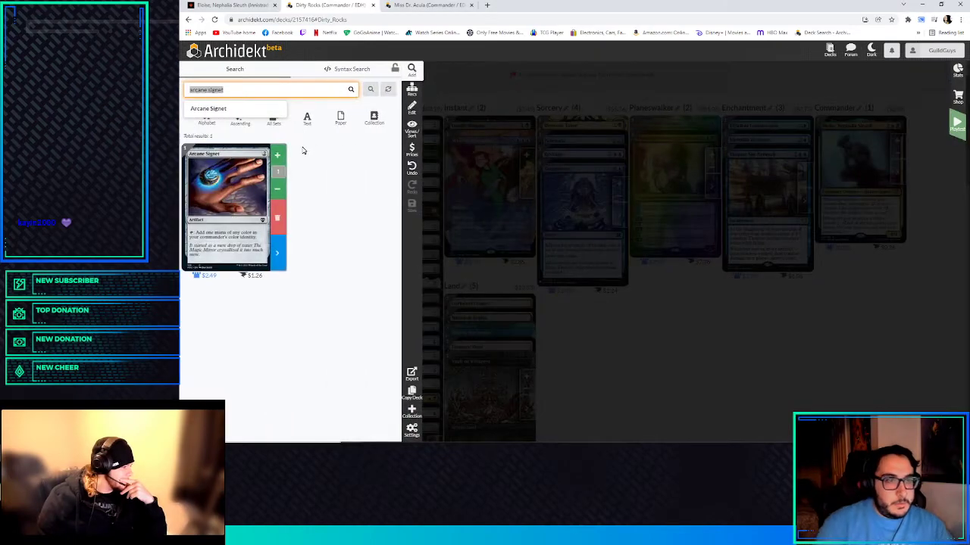
{"action": "type", "text": "clock of n"}
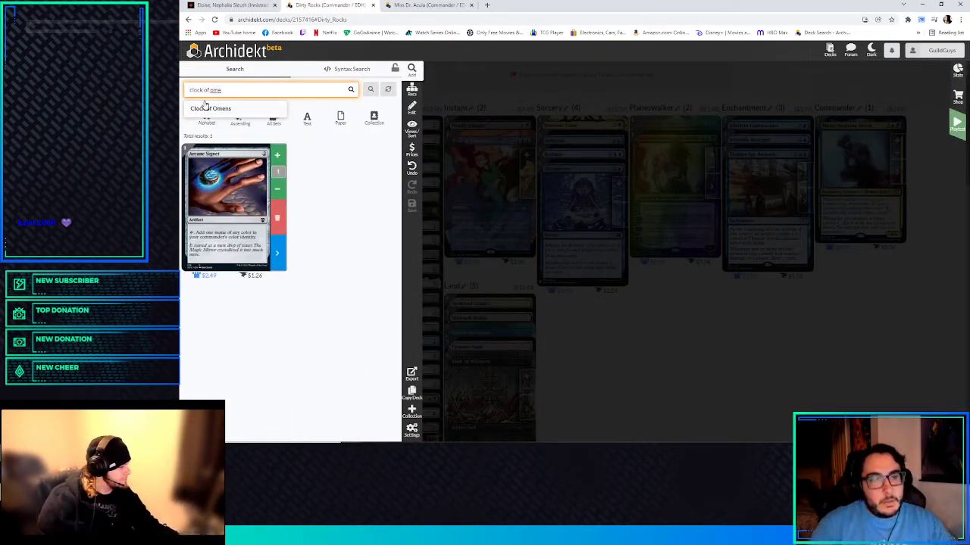
{"action": "left_click", "coordinate": [210, 110]}
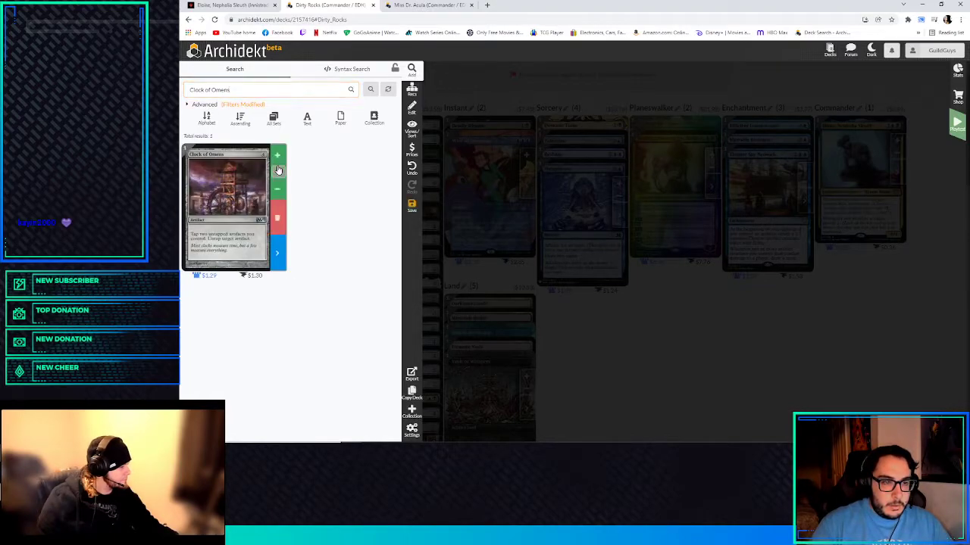
{"action": "left_click", "coordinate": [275, 155]}
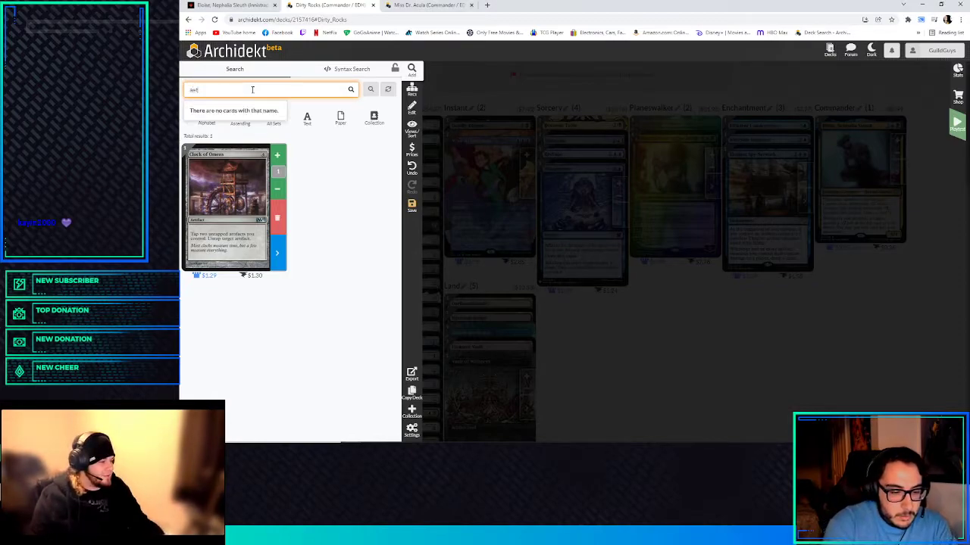
{"action": "type", "text": "aetherflux r"}
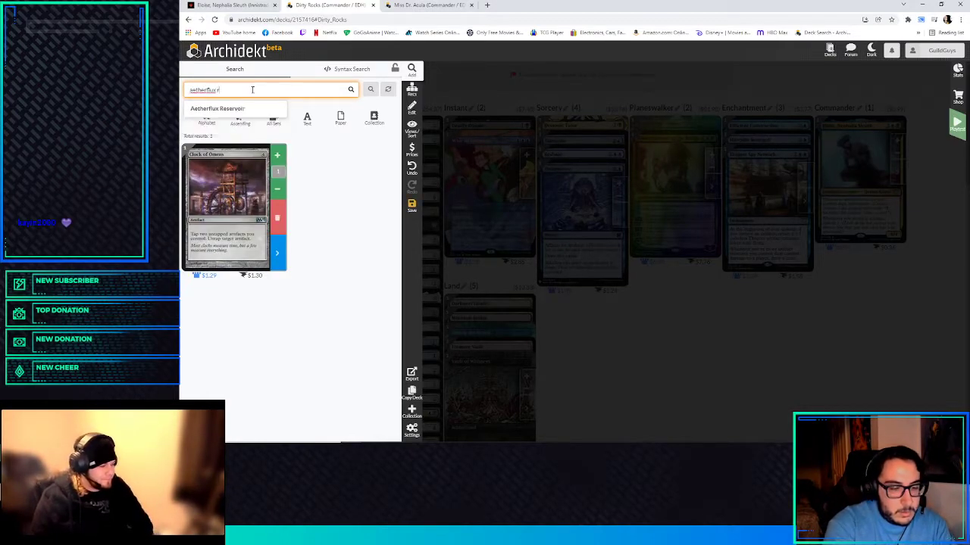
{"action": "left_click", "coordinate": [218, 109]}
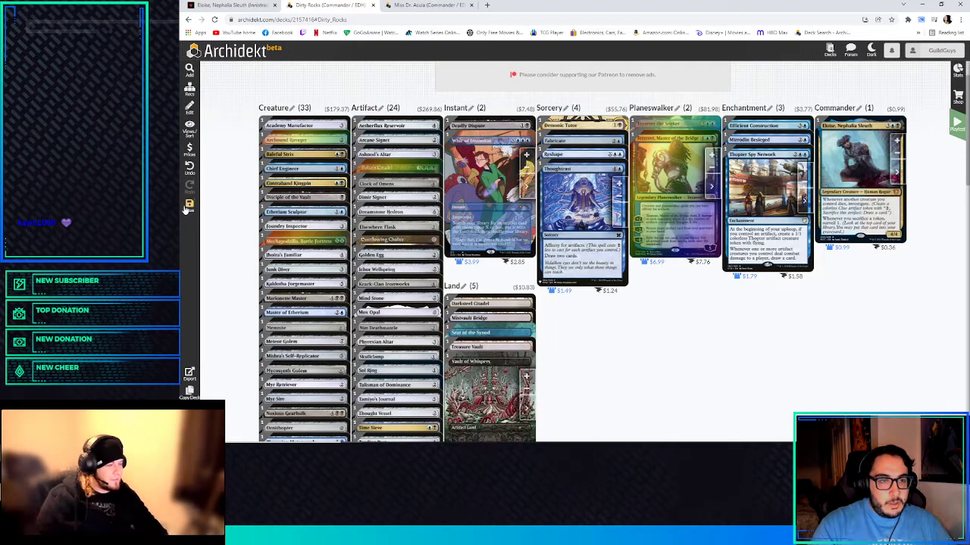
- Search Spine of Ish Sah and add it so the deck lists 25 artifacts
{"action": "scroll", "scroll_direction": "down", "scroll_amount": 3}
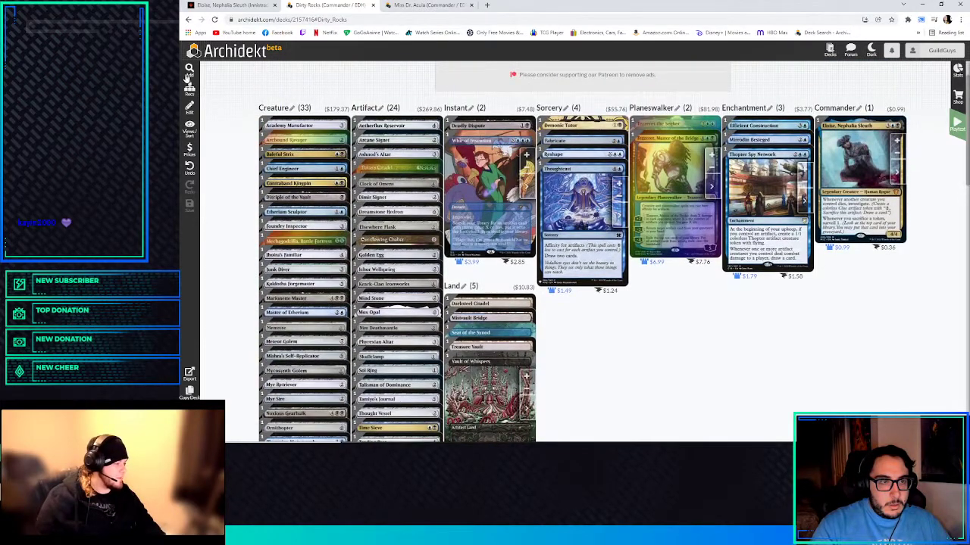
{"action": "type", "text": "spine"}
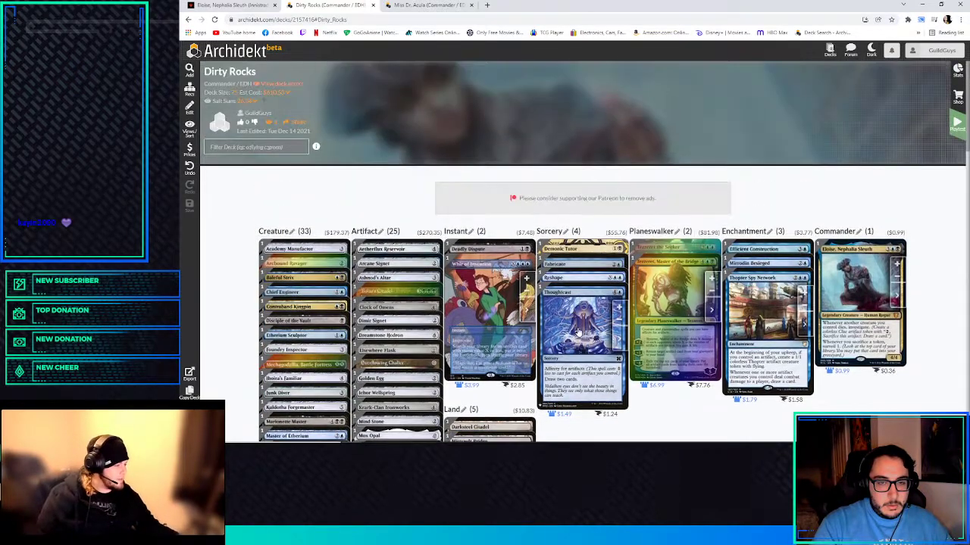
{"action": "scroll", "scroll_direction": "down", "scroll_amount": 3}
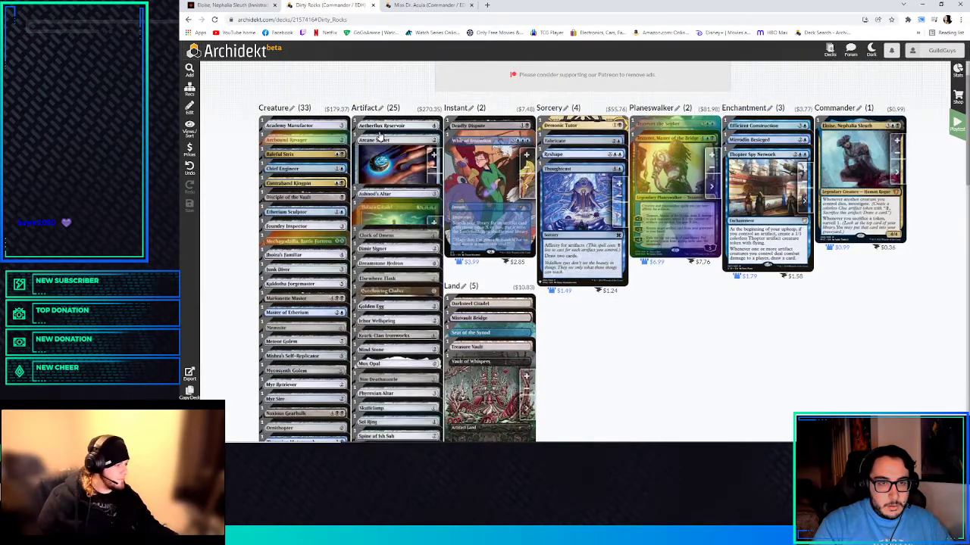
{"action": "scroll", "scroll_direction": "down", "scroll_amount": 3}
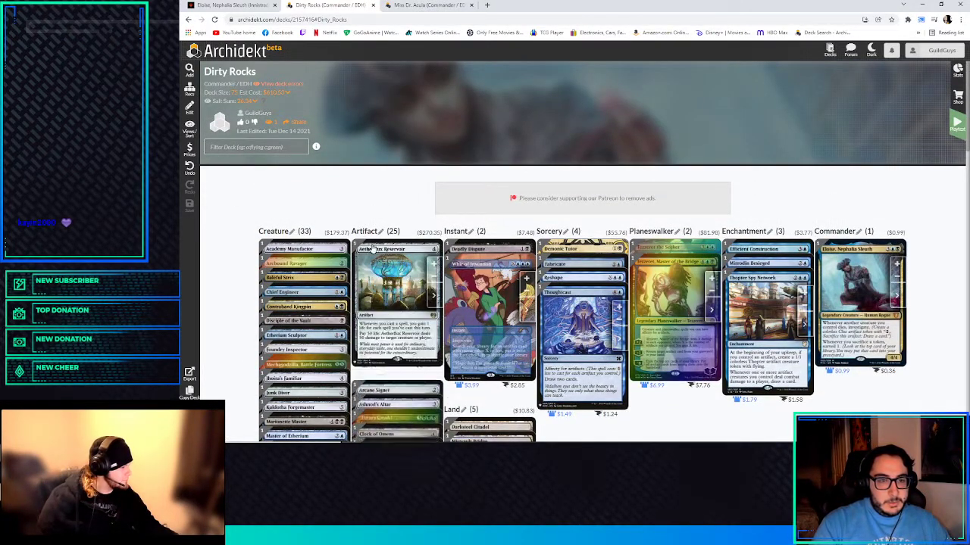
{"action": "type", "text": "Spine of Ish Sah"}
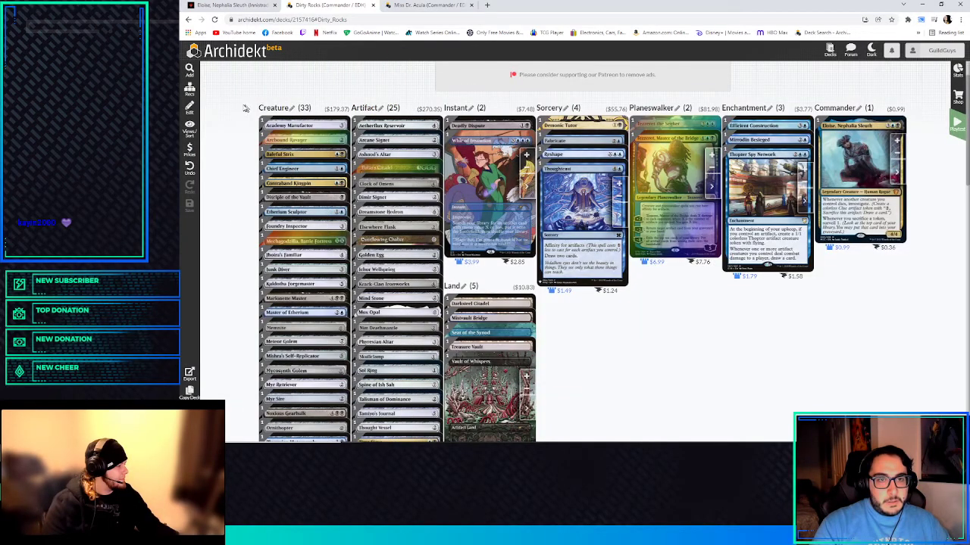
{"action": "scroll", "scroll_direction": "down", "scroll_amount": 3}
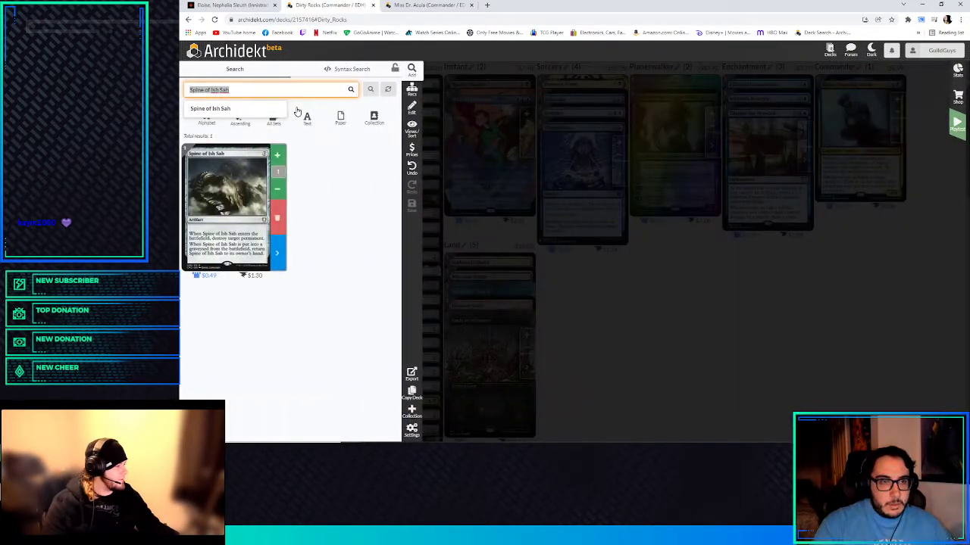
- Look up Metallic Rebuke's details, then find Stoic Rebuttal in card search
{"action": "type", "text": "metallic r"}
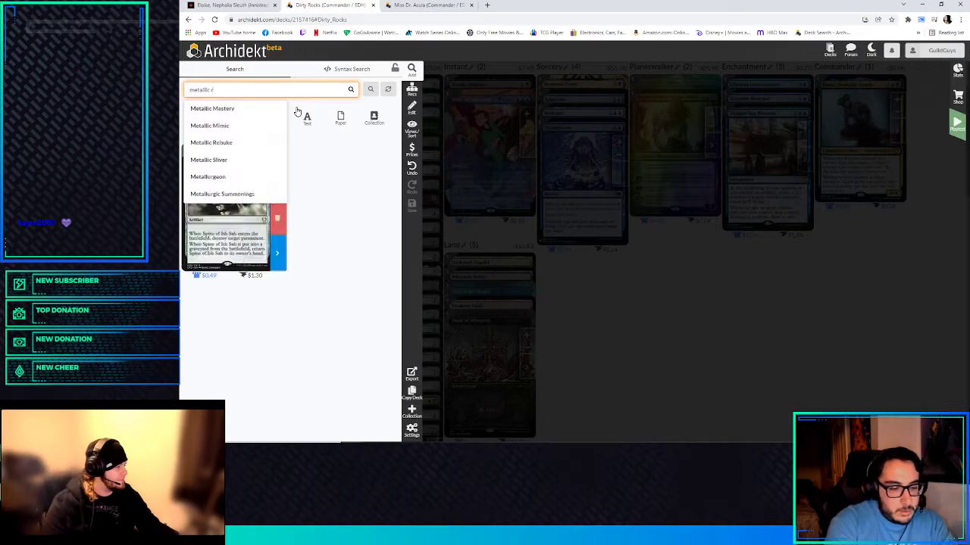
{"action": "left_click", "coordinate": [211, 142]}
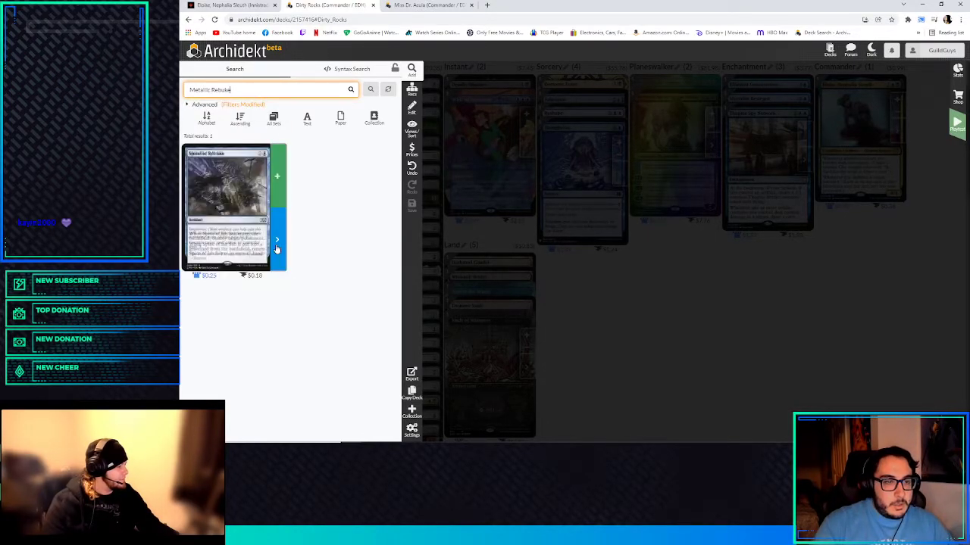
{"action": "left_click", "coordinate": [230, 204]}
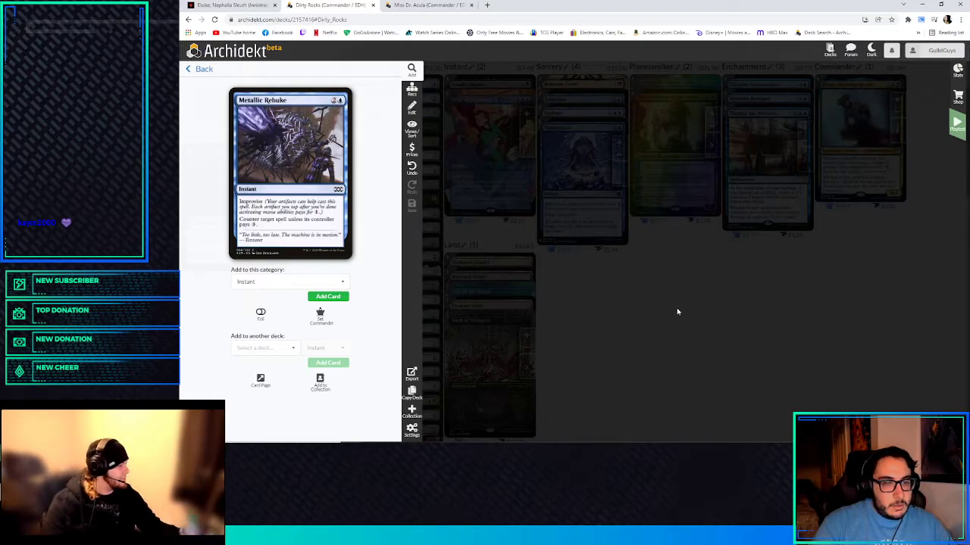
{"action": "mouse_move", "coordinate": [371, 182]}
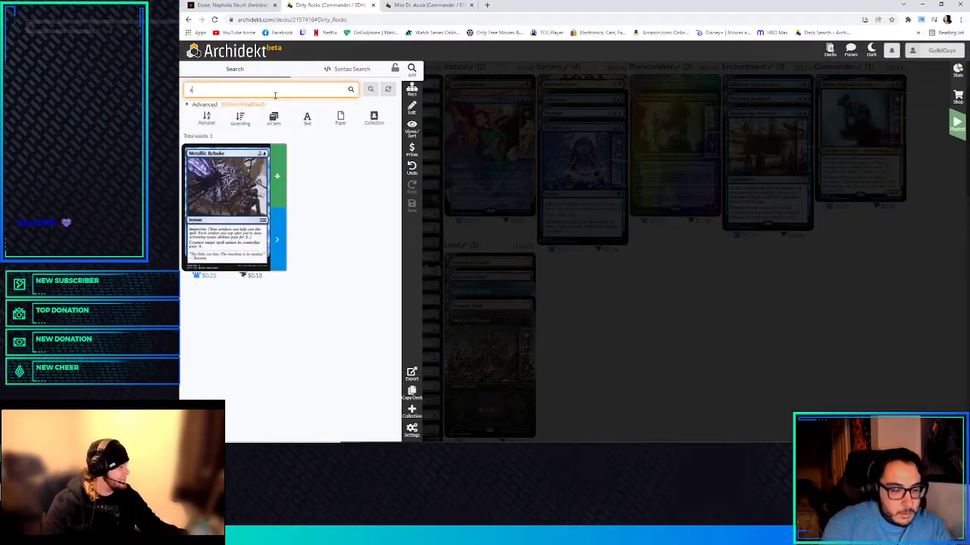
{"action": "type", "text": "stoic reb"}
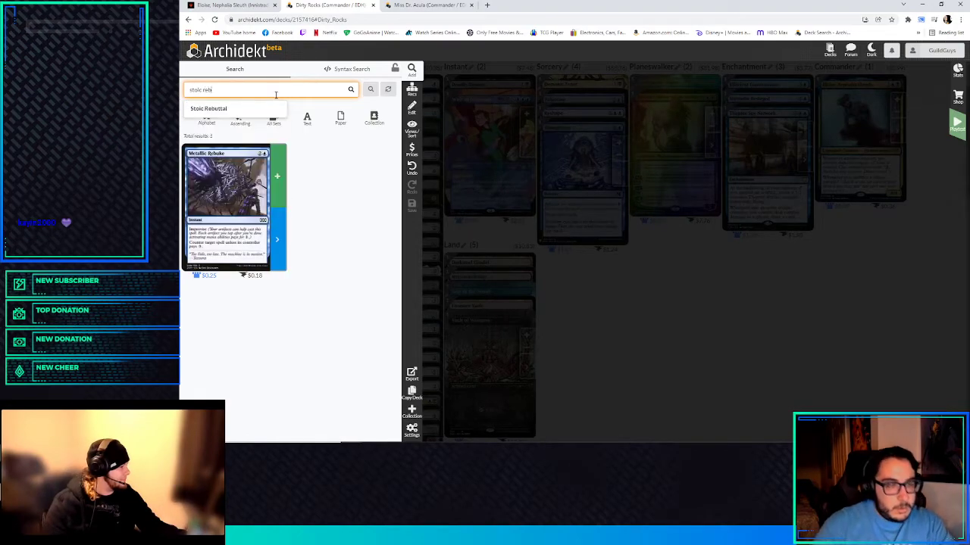
{"action": "left_click", "coordinate": [209, 109]}
{"action": "type", "text": "countersokk"}
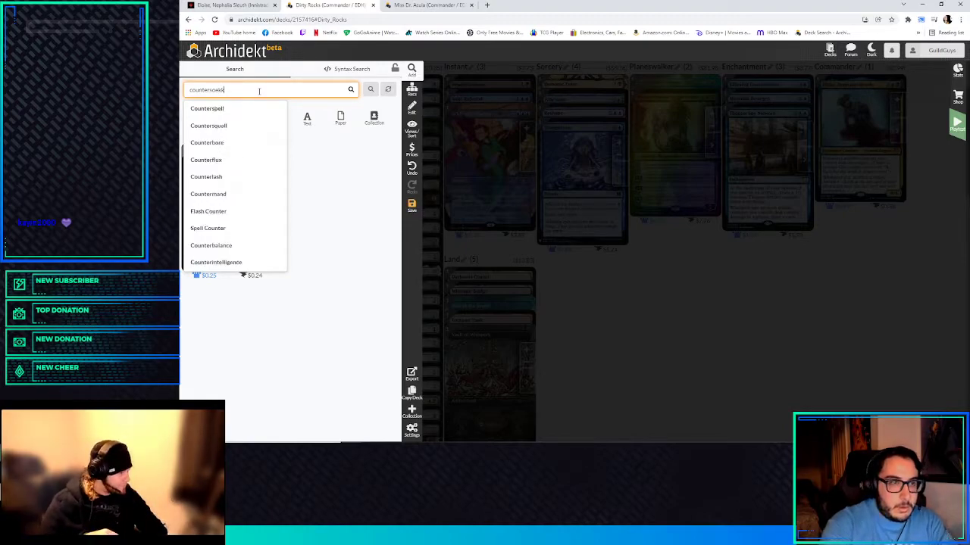
- Look up Counterspell and Dissolve, add the chosen instant, then add Plumb the Forbidden (five instants)
{"action": "left_click", "coordinate": [206, 109]}
{"action": "type", "text": "dis"}
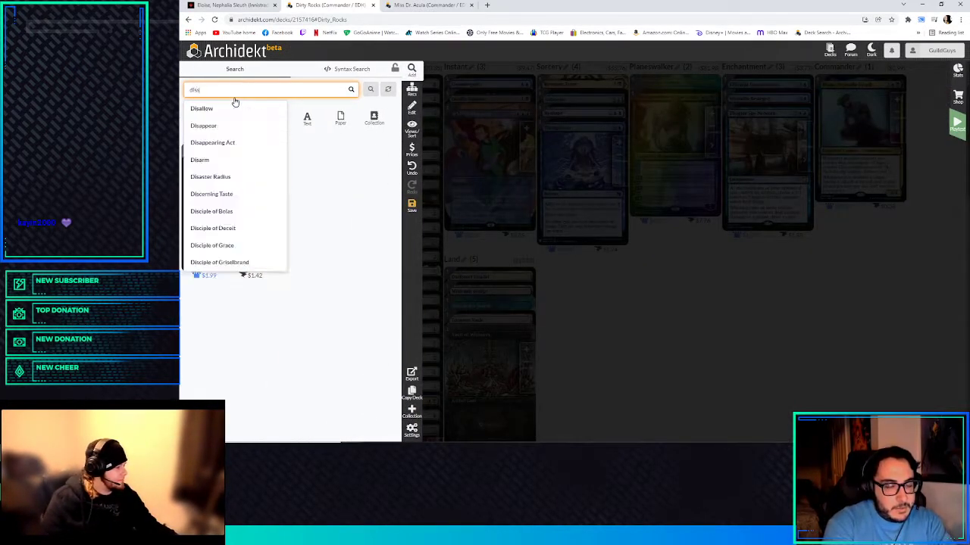
{"action": "left_click", "coordinate": [202, 109]}
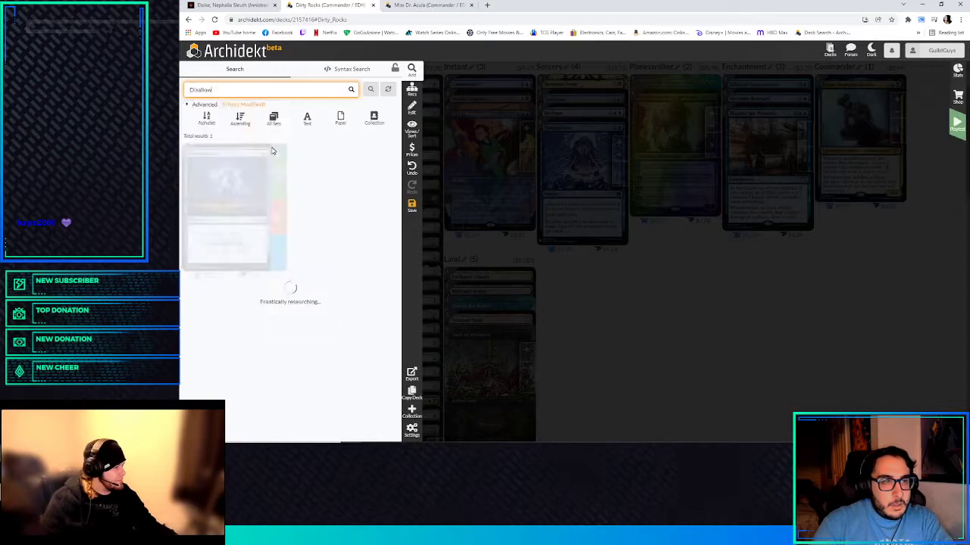
{"action": "left_click", "coordinate": [270, 89]}
{"action": "type", "text": "phl"}
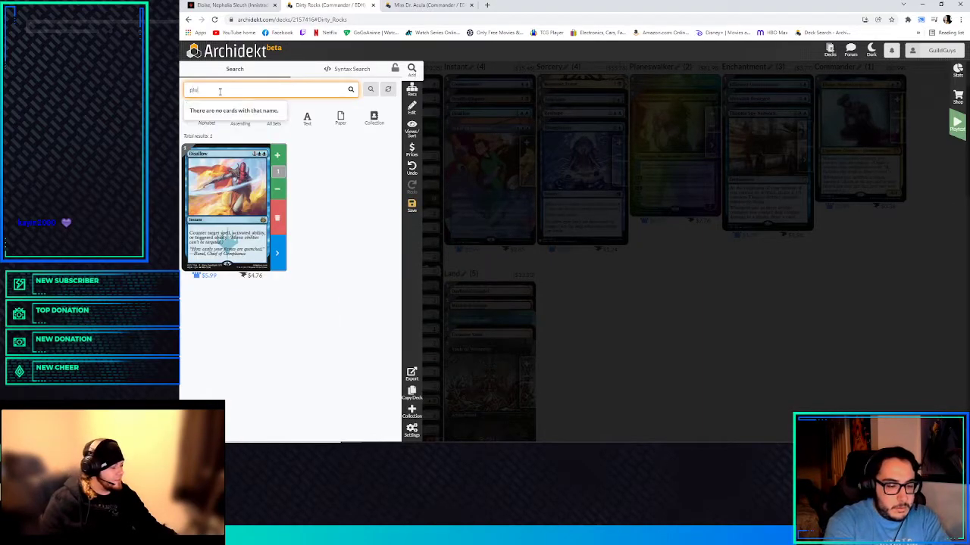
{"action": "type", "text": "plum the fo"}
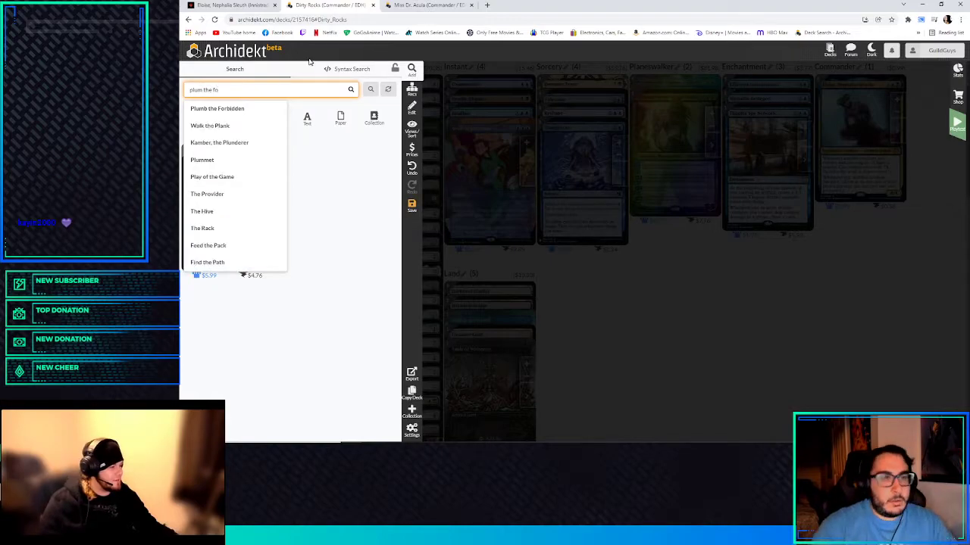
{"action": "left_click", "coordinate": [218, 110]}
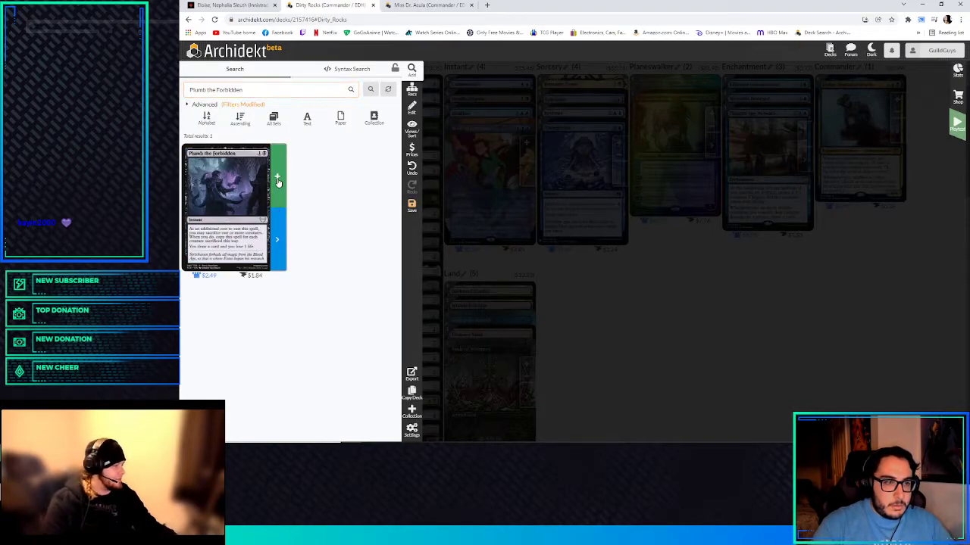
{"action": "left_click", "coordinate": [275, 179]}
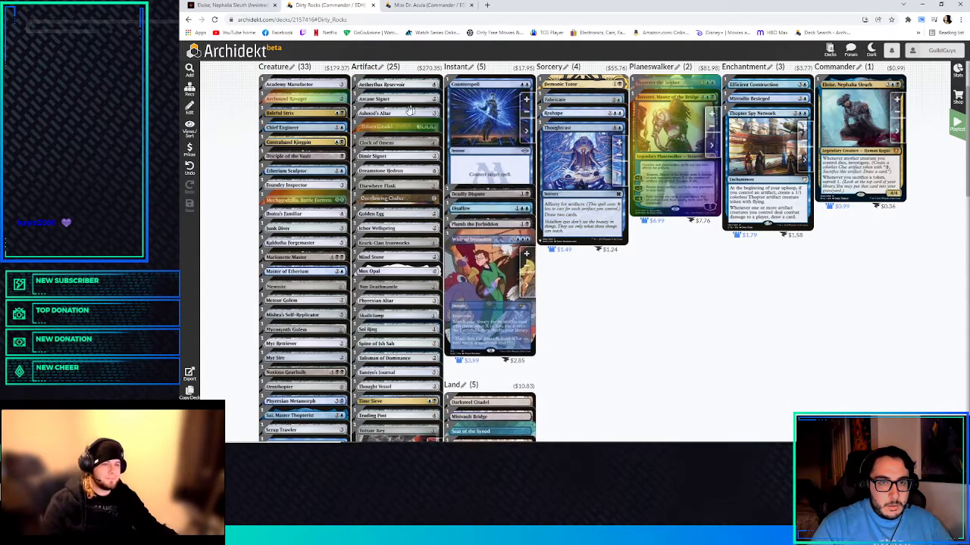
- Add Arcane Denial to the deck and bring up a blue card's printing choices
{"action": "type", "text": "ard"}
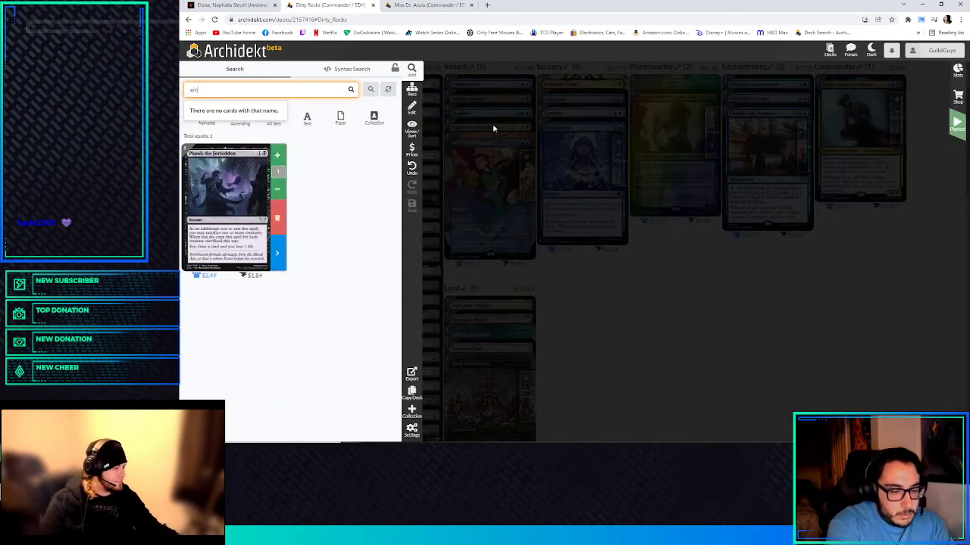
{"action": "type", "text": "arcane den"}
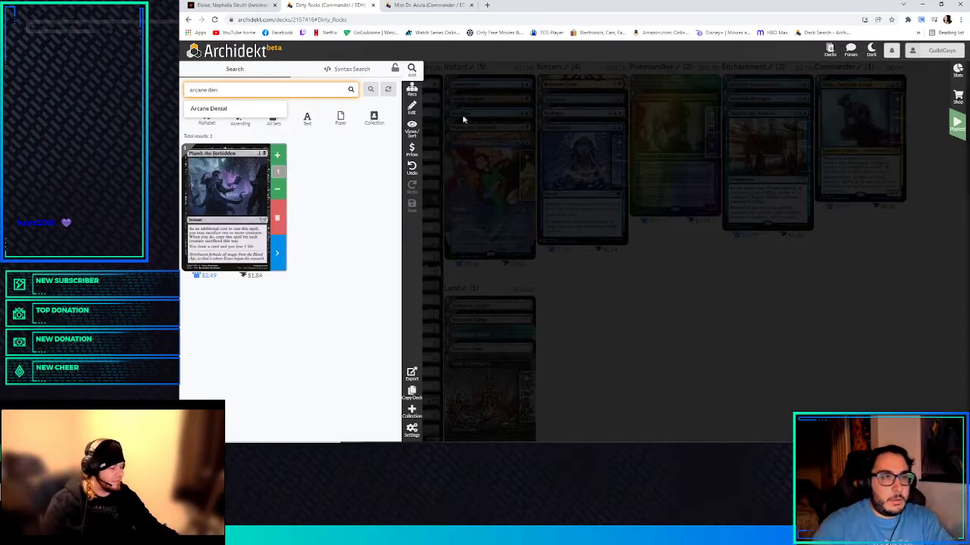
{"action": "left_click", "coordinate": [209, 109]}
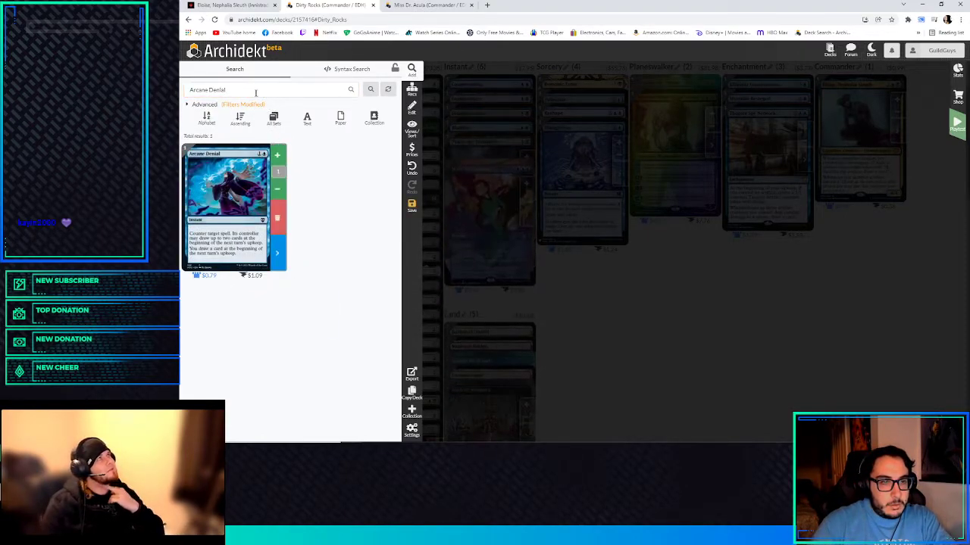
{"action": "type", "text": "blue"}
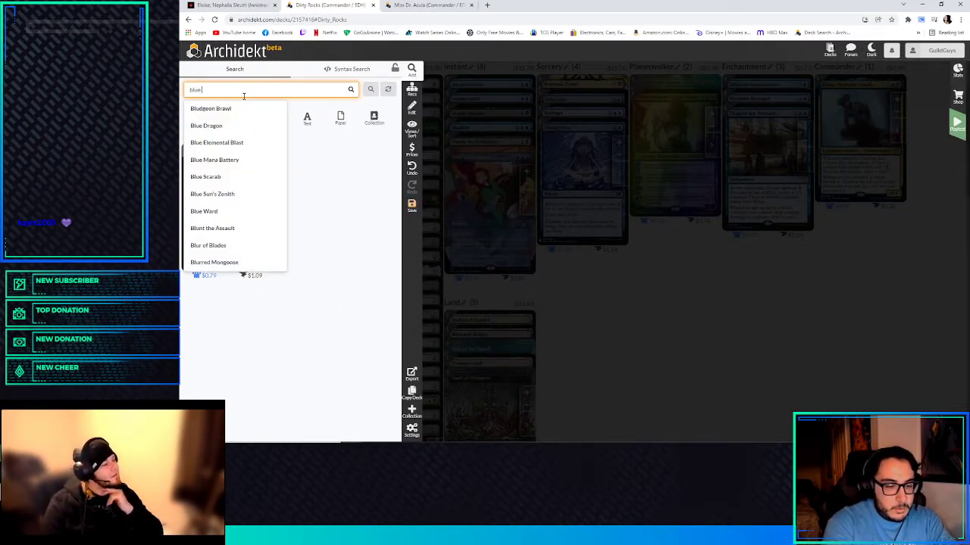
{"action": "left_click", "coordinate": [212, 194]}
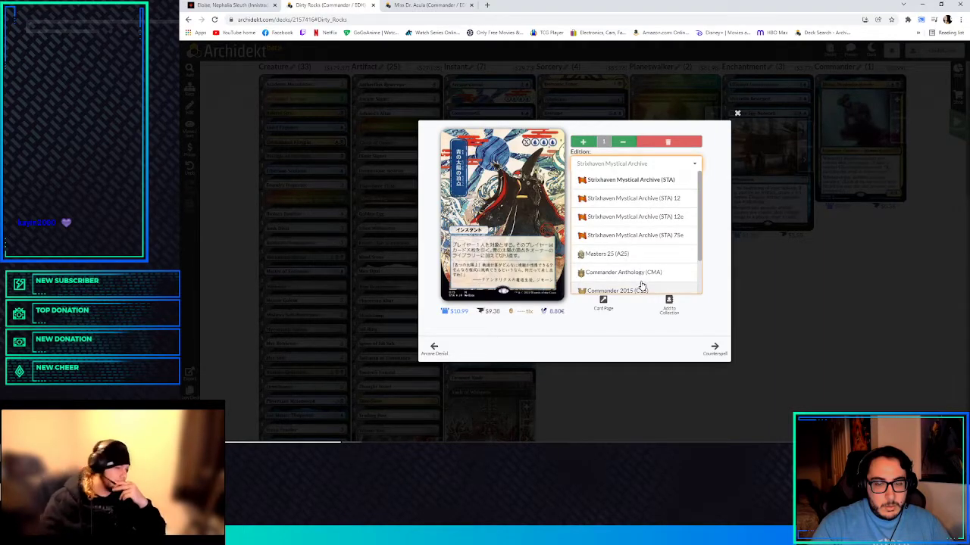
- Pick a printing for the blue card and add Muddle the Mixture, reaching eight instants
{"action": "left_click", "coordinate": [736, 112]}
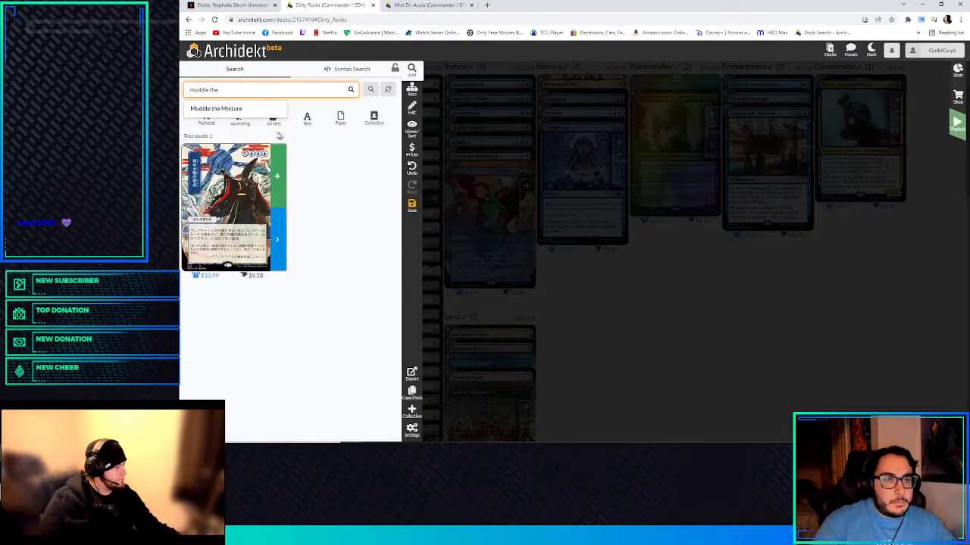
{"action": "left_click", "coordinate": [217, 109]}
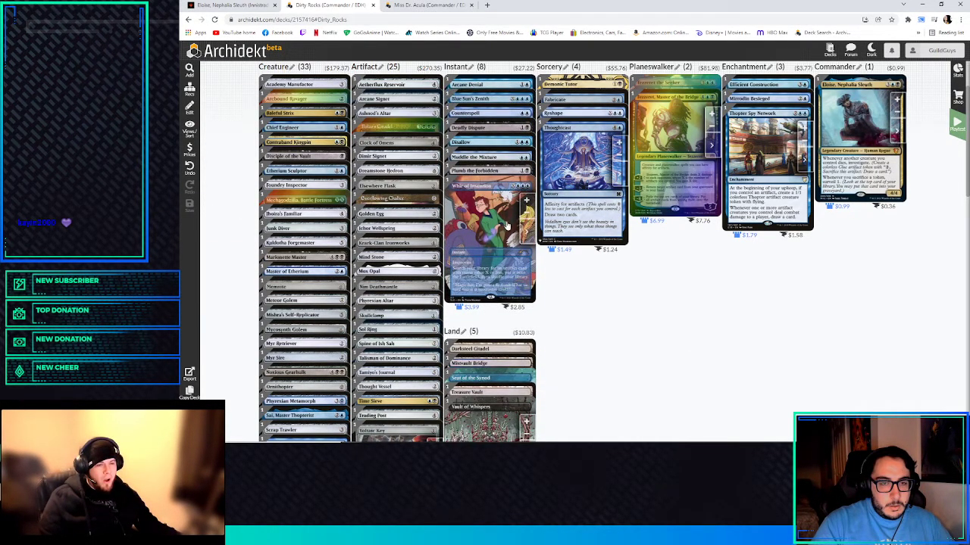
- Scroll through the Dirty Rocks deck overview before looking up Buried Ruin
{"action": "scroll", "scroll_direction": "down", "scroll_amount": 3}
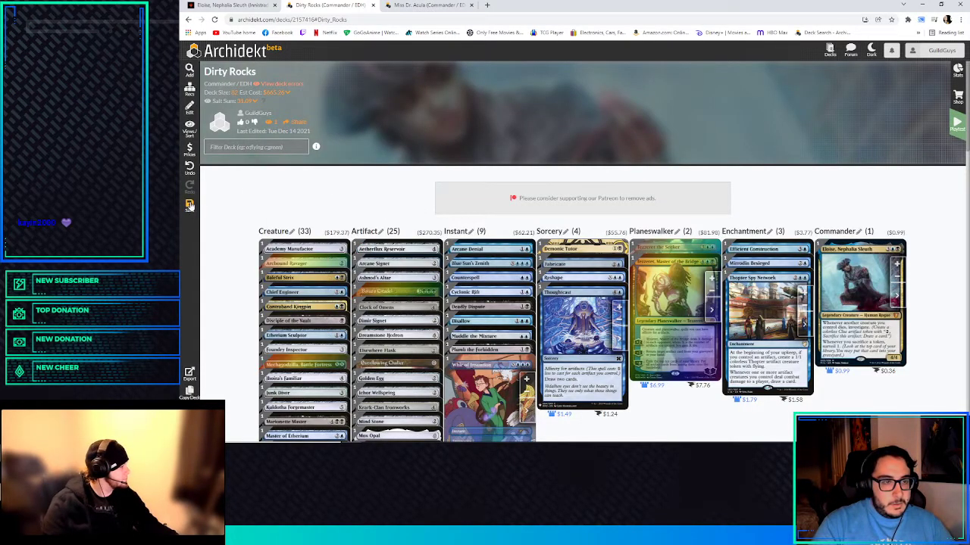
{"action": "scroll", "scroll_direction": "down", "scroll_amount": 3}
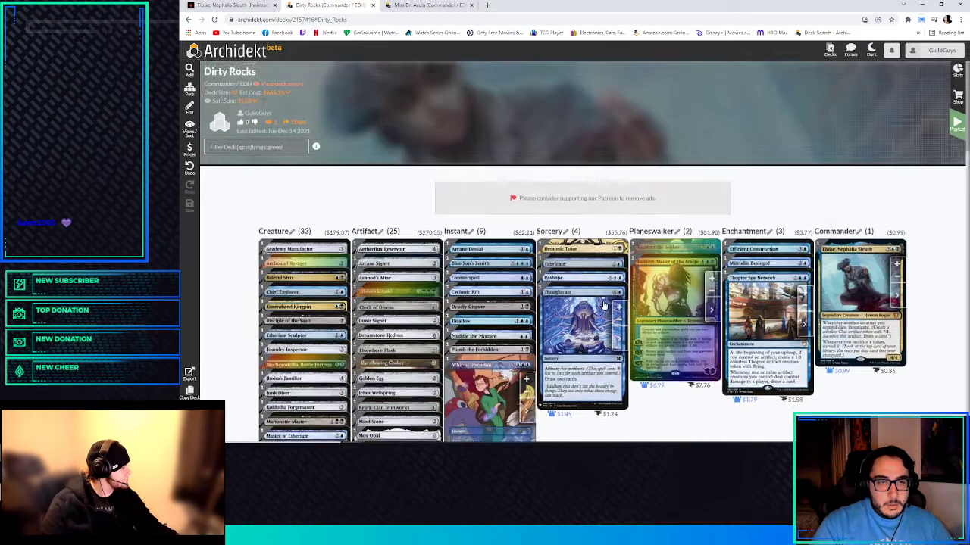
{"action": "scroll", "scroll_direction": "down", "scroll_amount": 3}
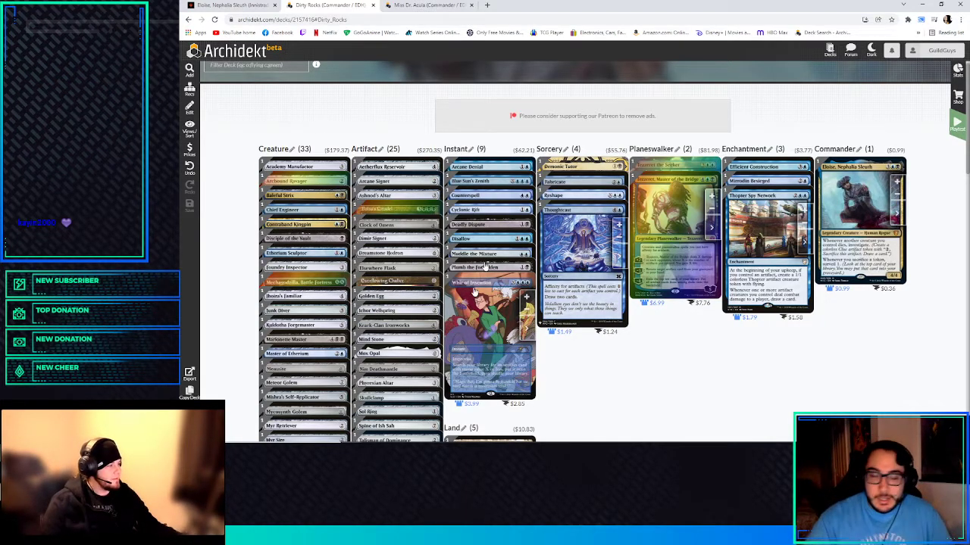
{"action": "scroll", "scroll_direction": "down", "scroll_amount": 3}
{"action": "type", "text": "buried ru"}
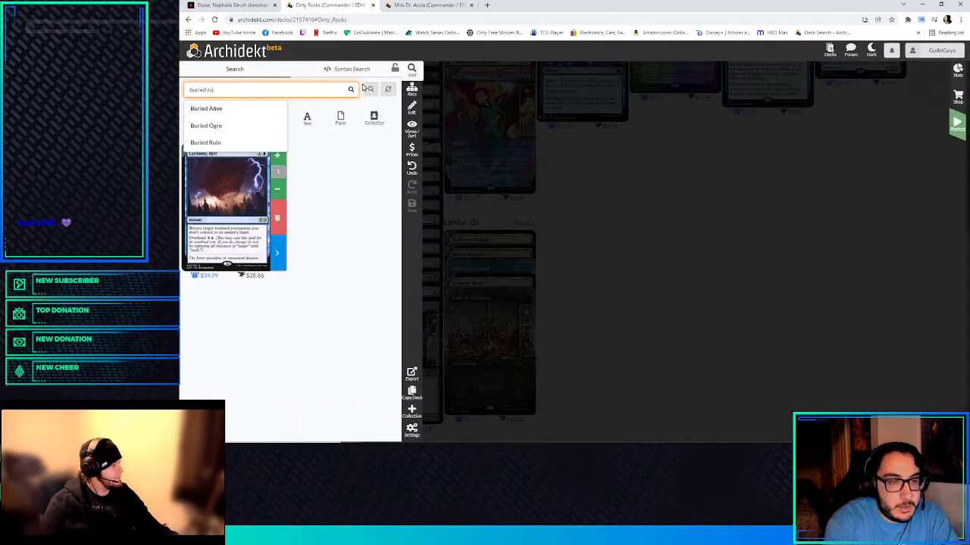
- Add Buried Ruin, Inventors' Fair and Academy Ruins to the lands
{"action": "left_click", "coordinate": [206, 143]}
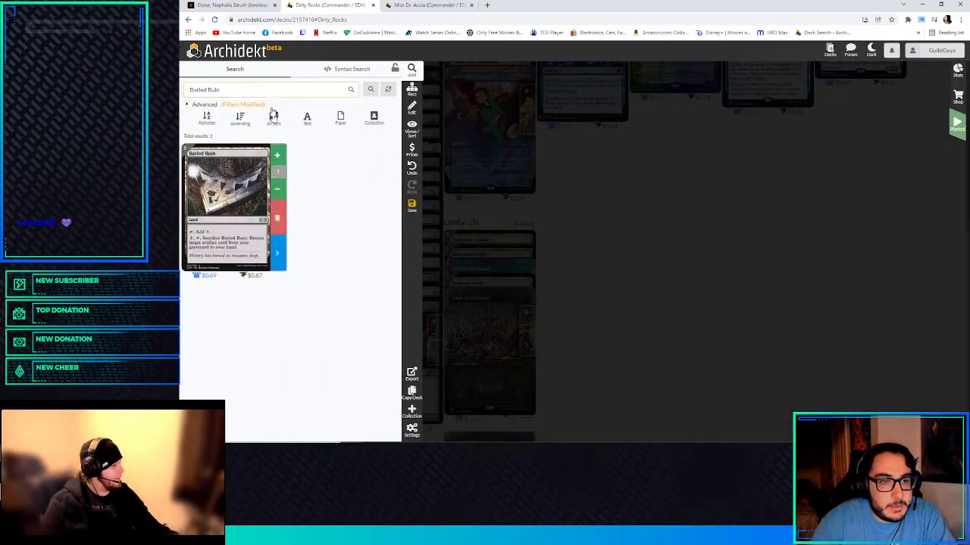
{"action": "type", "text": "Inventors' Fair"}
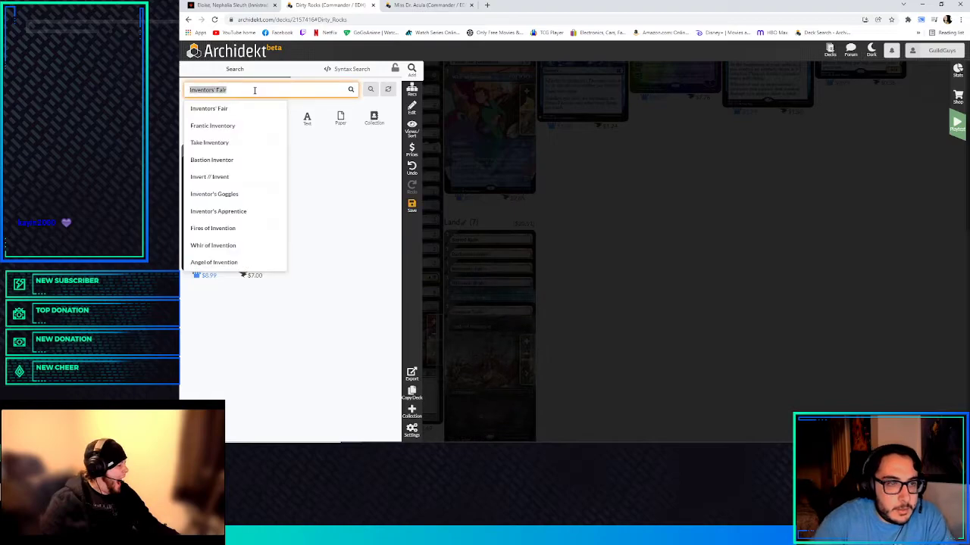
{"action": "type", "text": "academy ru"}
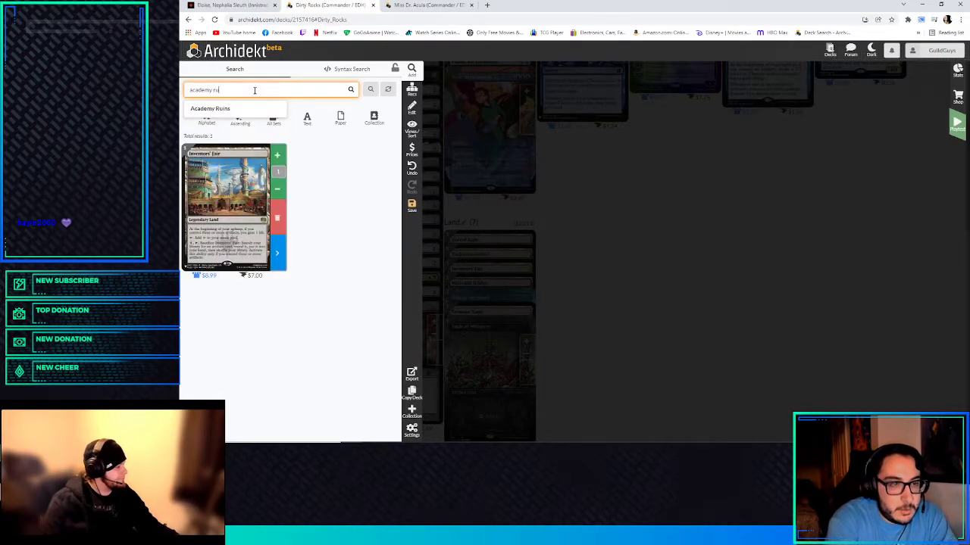
{"action": "left_click", "coordinate": [209, 109]}
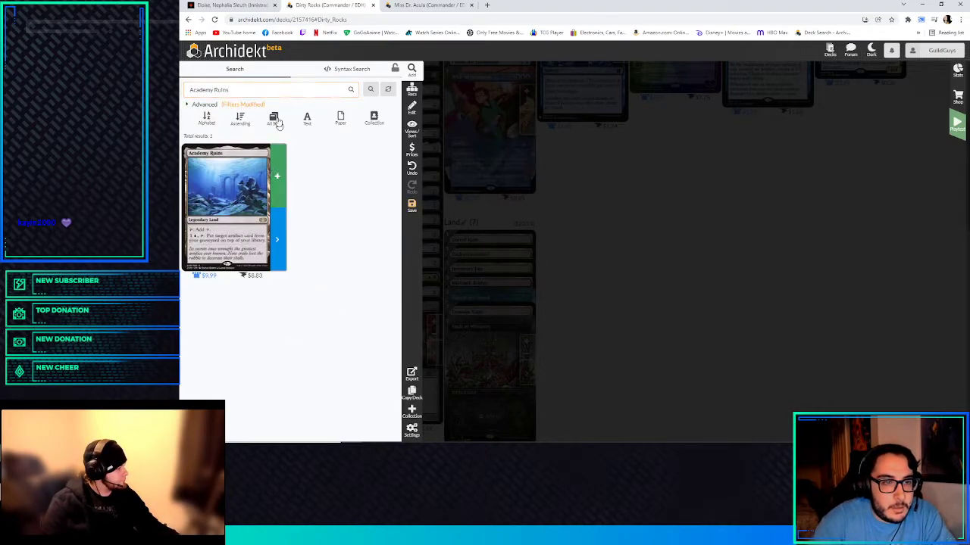
- Add Ancient Tomb and an Urza land, bringing the lands to ten
{"action": "type", "text": "ance"}
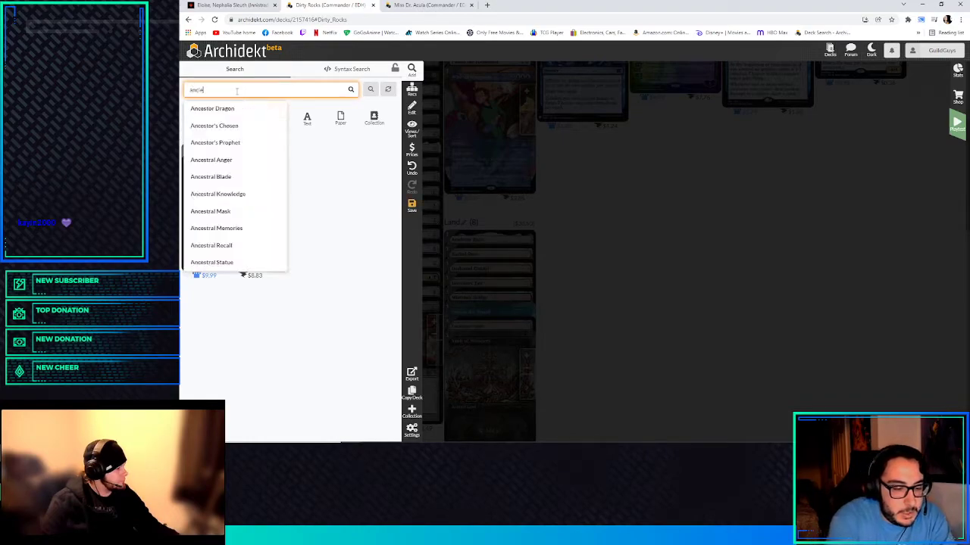
{"action": "type", "text": "Ancient Tomb"}
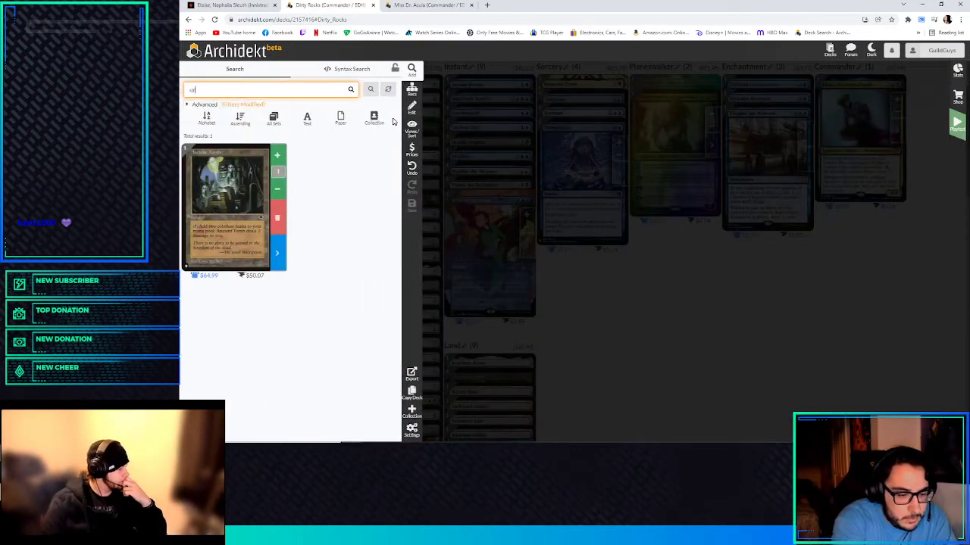
{"action": "type", "text": "urzas sa"}
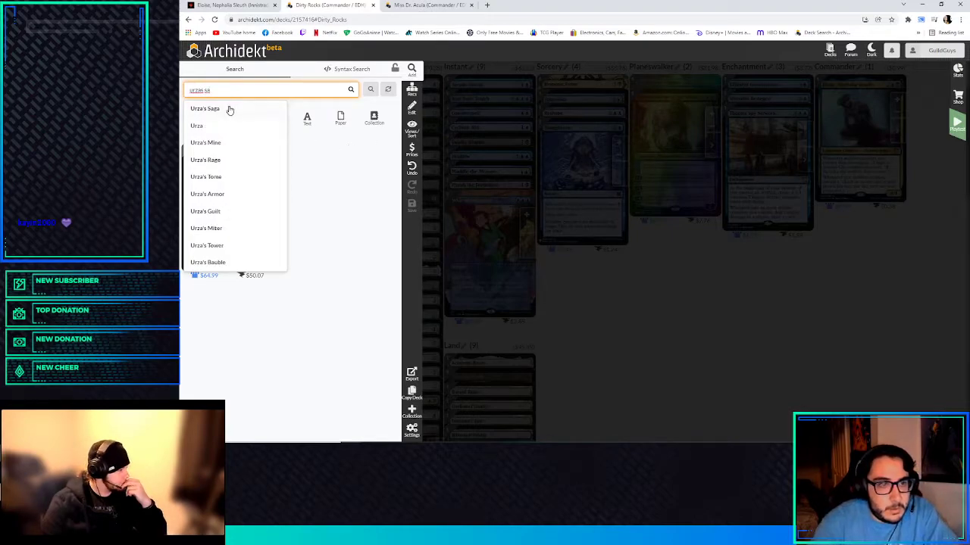
{"action": "left_click", "coordinate": [205, 109]}
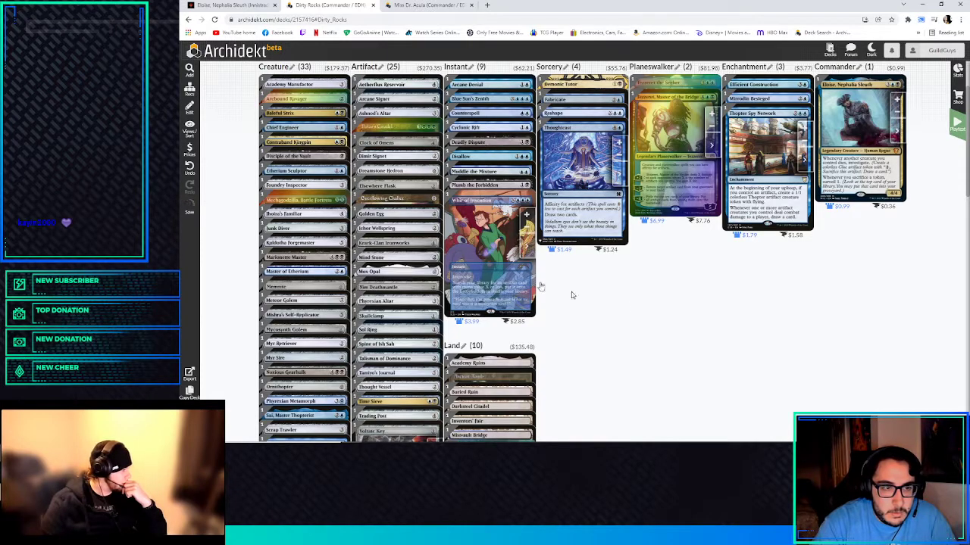
{"action": "scroll", "scroll_direction": "down", "scroll_amount": 3}
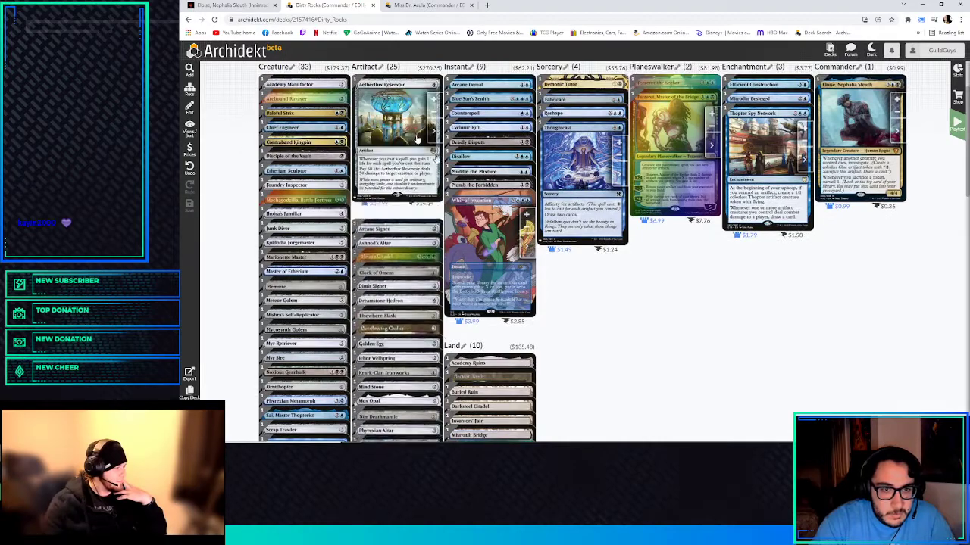
- Review the deck after the Urza land and search 'phyrexian' in card search
{"action": "scroll", "scroll_direction": "down", "scroll_amount": 3}
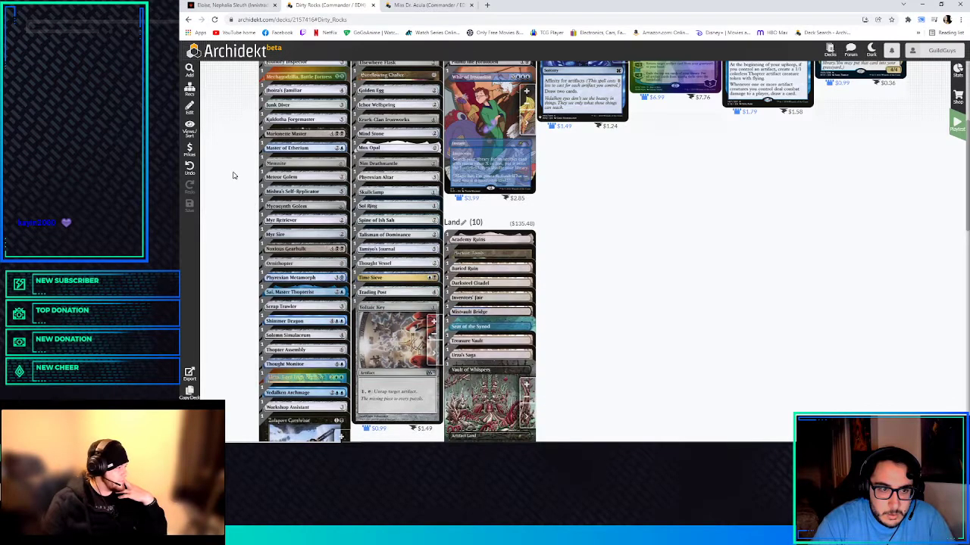
{"action": "scroll", "scroll_direction": "down", "scroll_amount": 3}
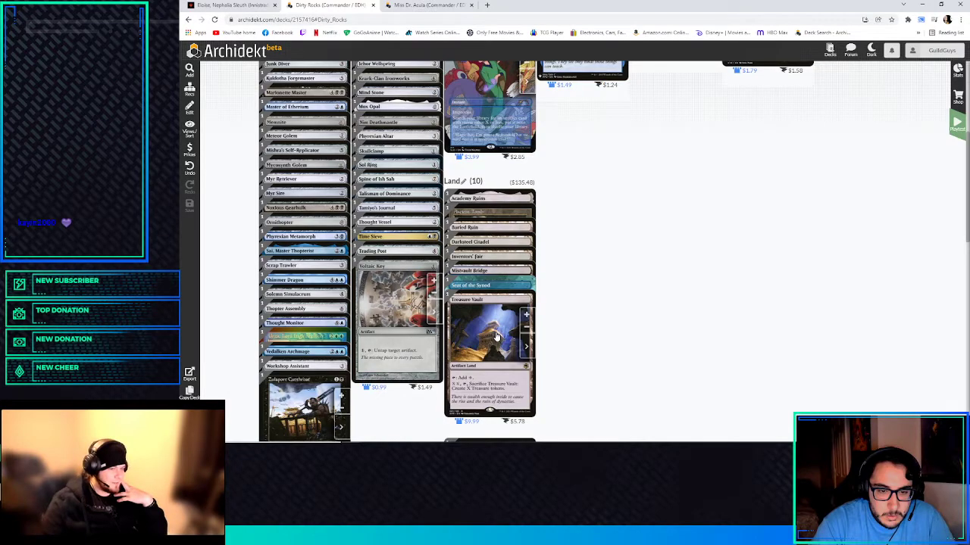
{"action": "scroll", "scroll_direction": "down", "scroll_amount": 3}
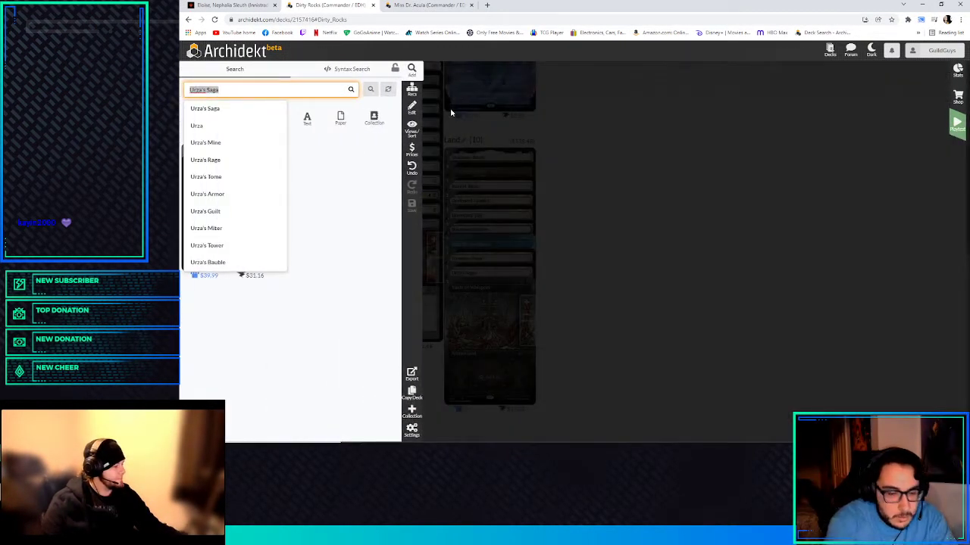
{"action": "type", "text": "phyrexian"}
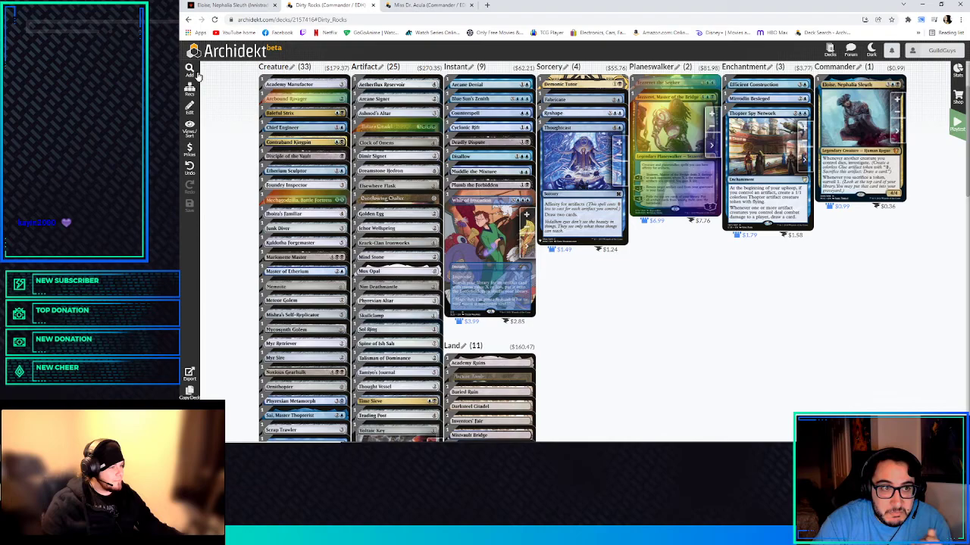
- Search 'urborg tom' and add Urborg, Tomb of Yawgmoth, reaching twelve lands
{"action": "type", "text": "urborg"}
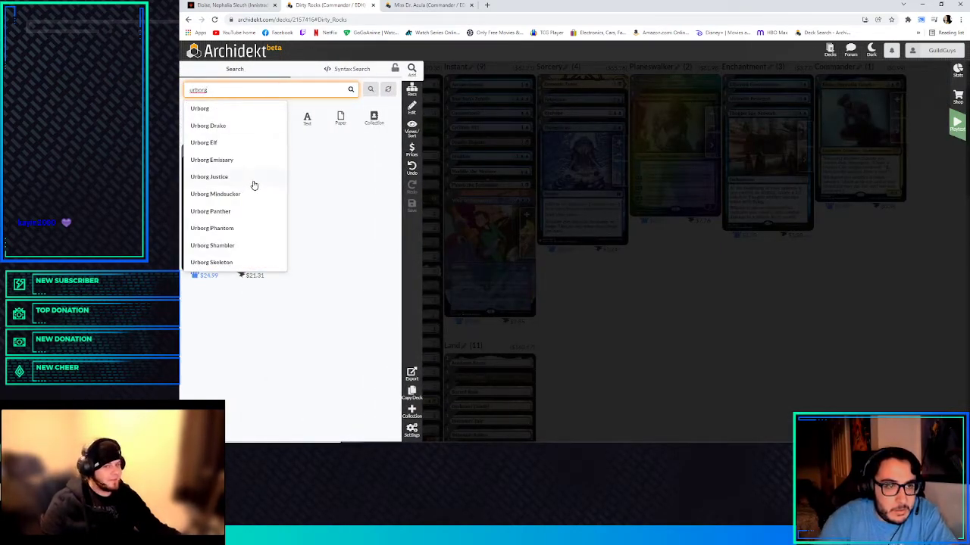
{"action": "type", "text": "tomb of"}
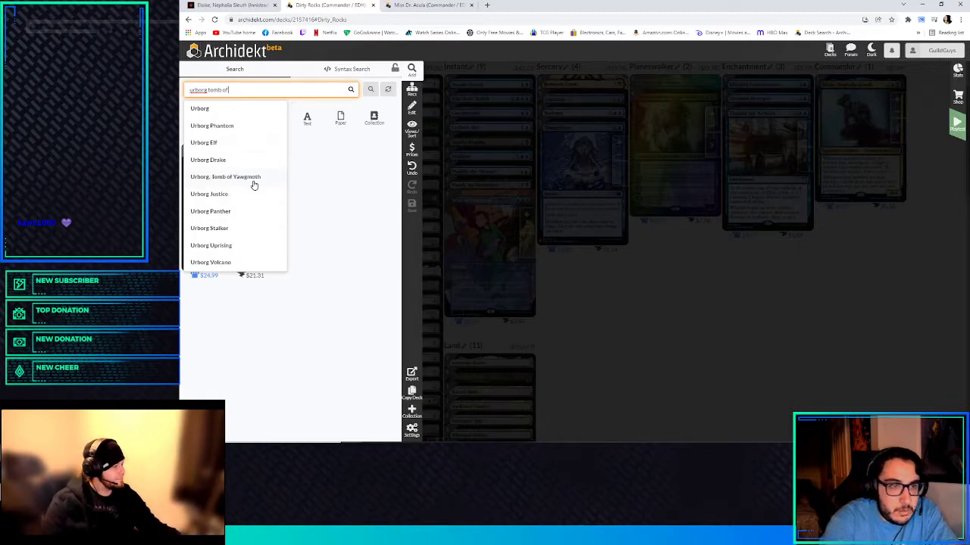
{"action": "type", "text": "Evil Eye of Urborg"}
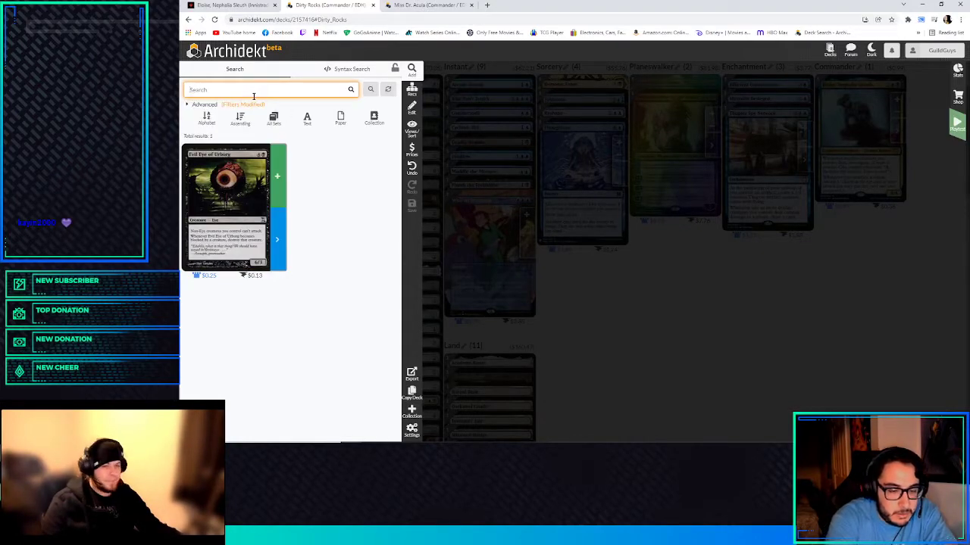
{"action": "type", "text": "urborg tomb of"}
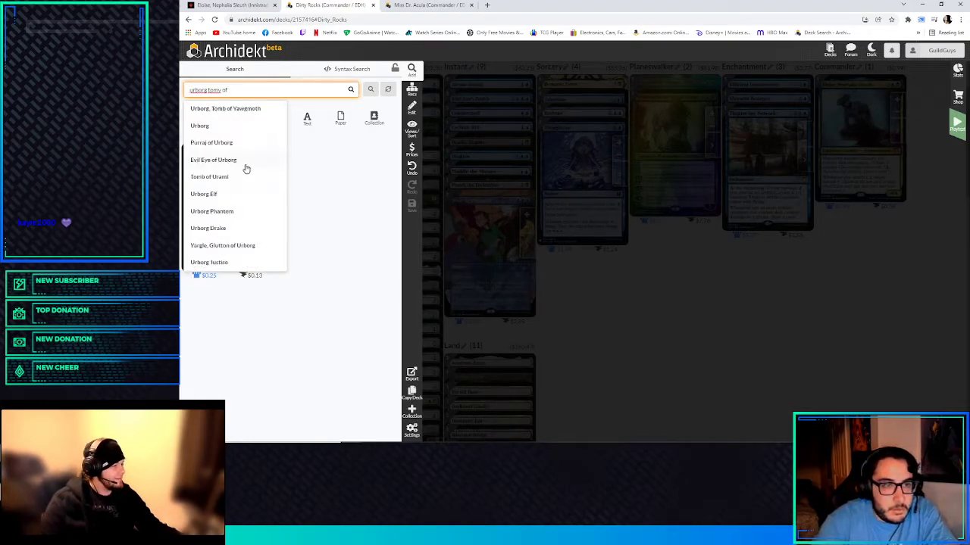
{"action": "left_click", "coordinate": [224, 109]}
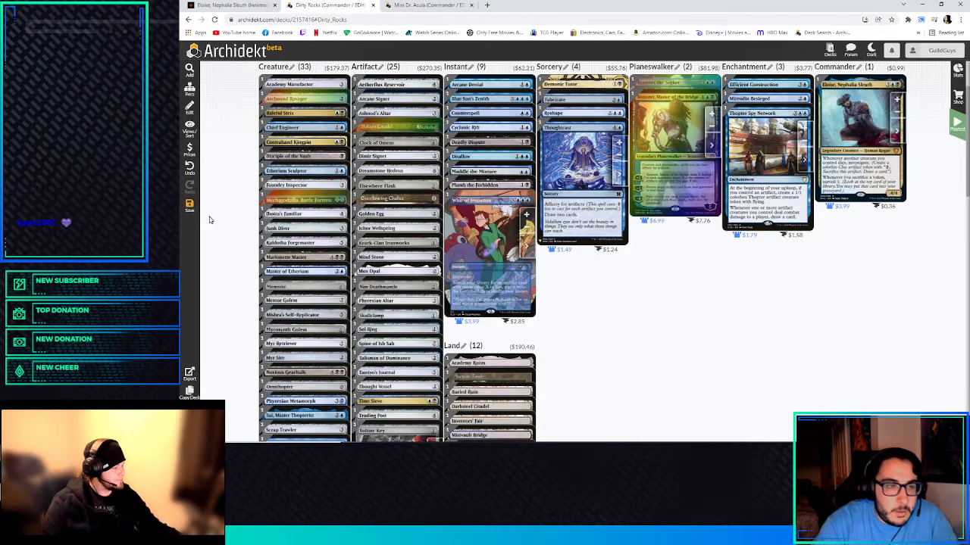
{"action": "scroll", "scroll_direction": "down", "scroll_amount": 3}
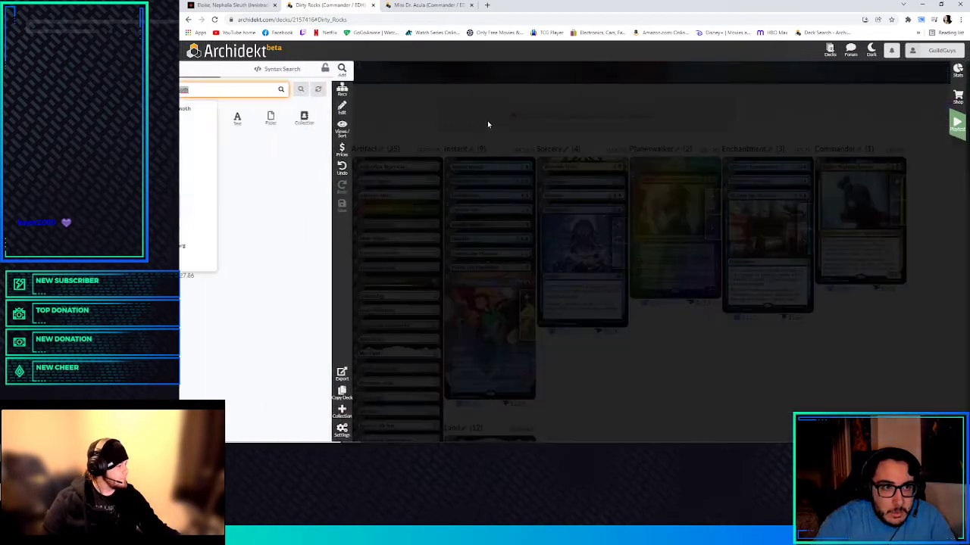
- Add Command Tower, Morphic Pool, Watery Grave and Underground River to the lands
{"action": "type", "text": "command to"}
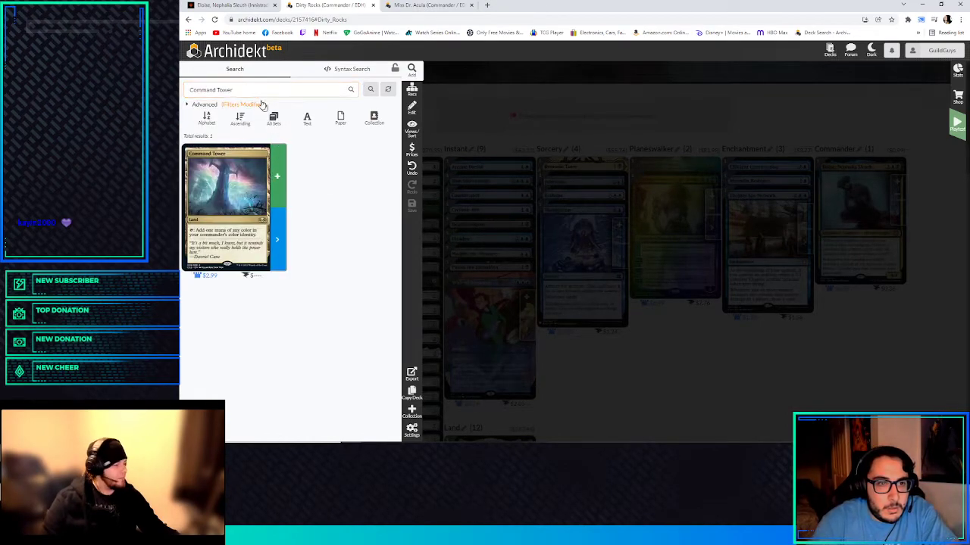
{"action": "type", "text": "morphic p"}
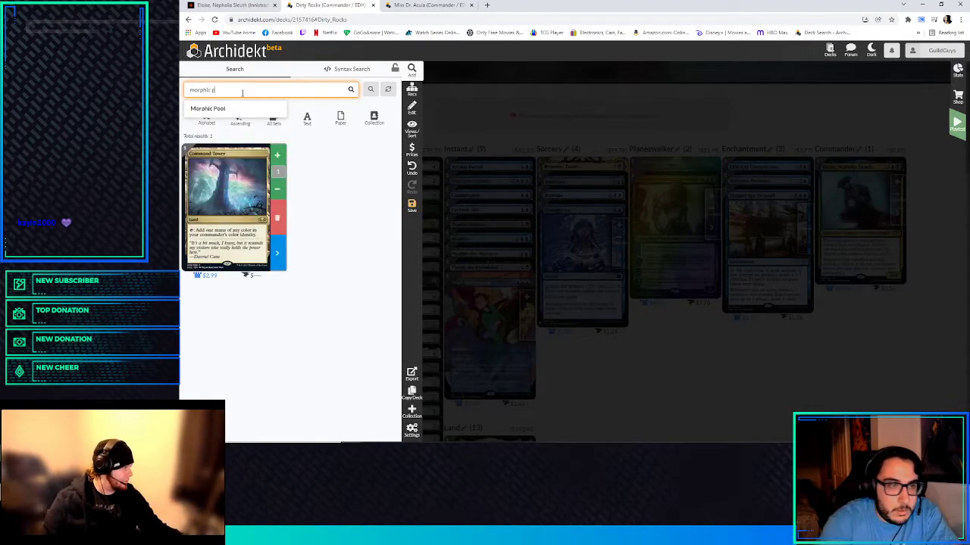
{"action": "left_click", "coordinate": [207, 109]}
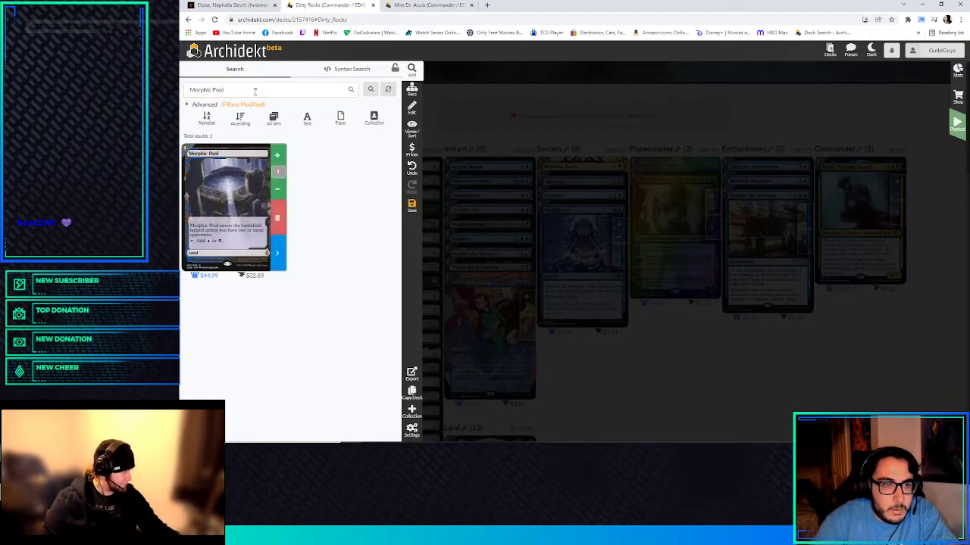
{"action": "type", "text": "watery Grave"}
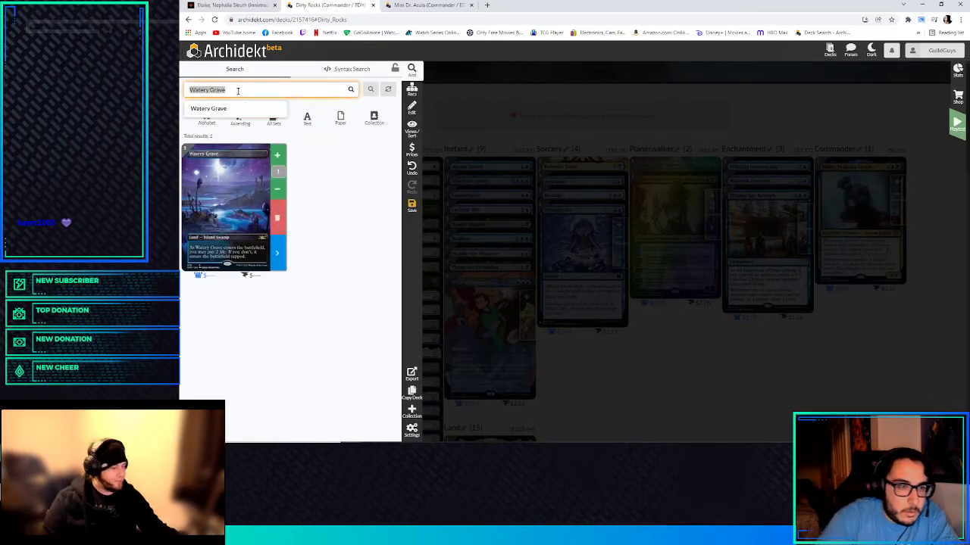
{"action": "type", "text": "underground"}
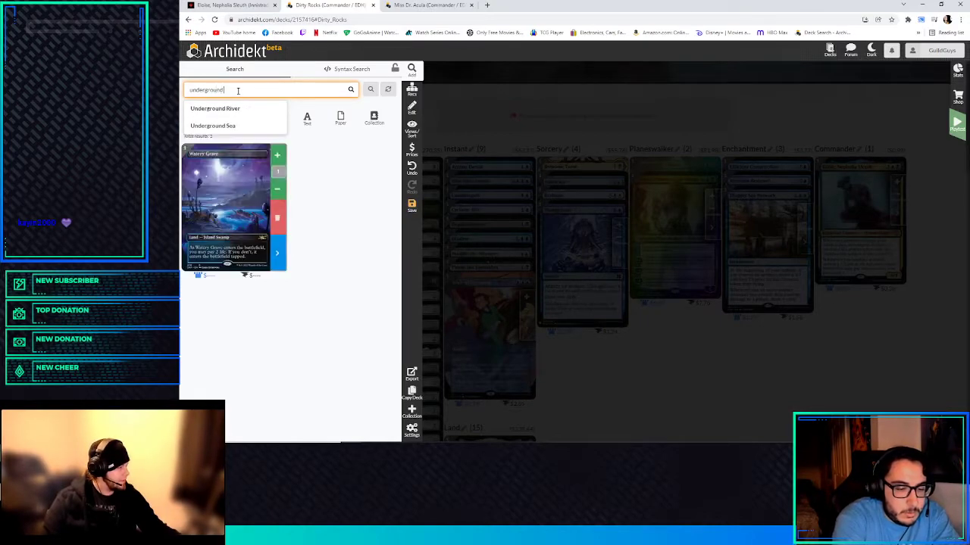
{"action": "left_click", "coordinate": [215, 109]}
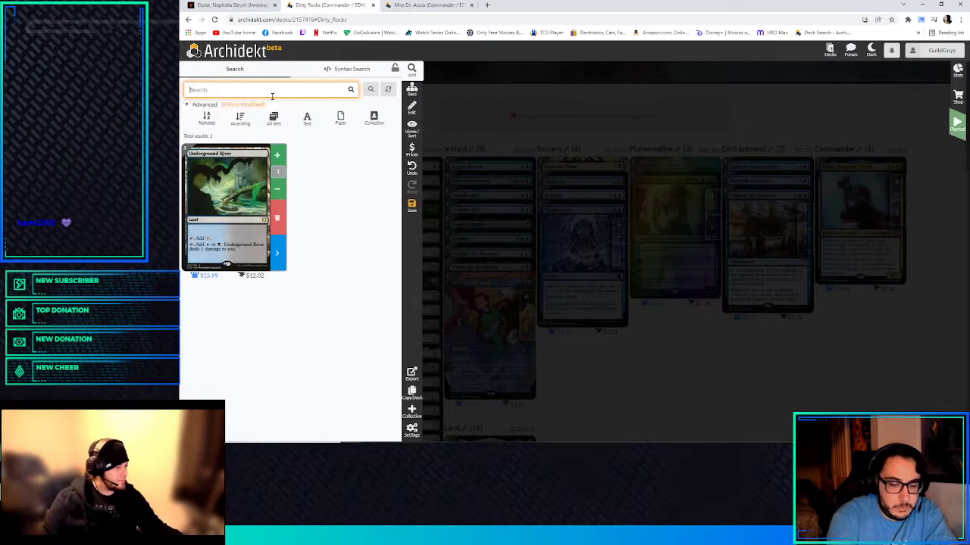
- Add Clearwater Pathway and Spire of Industry to the lands
{"action": "type", "text": "clearwater path"}
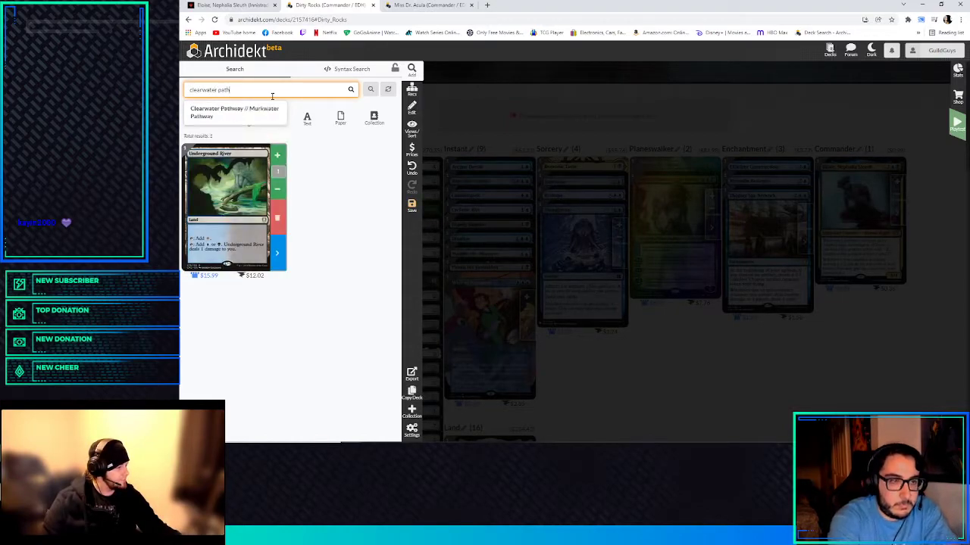
{"action": "left_click", "coordinate": [233, 112]}
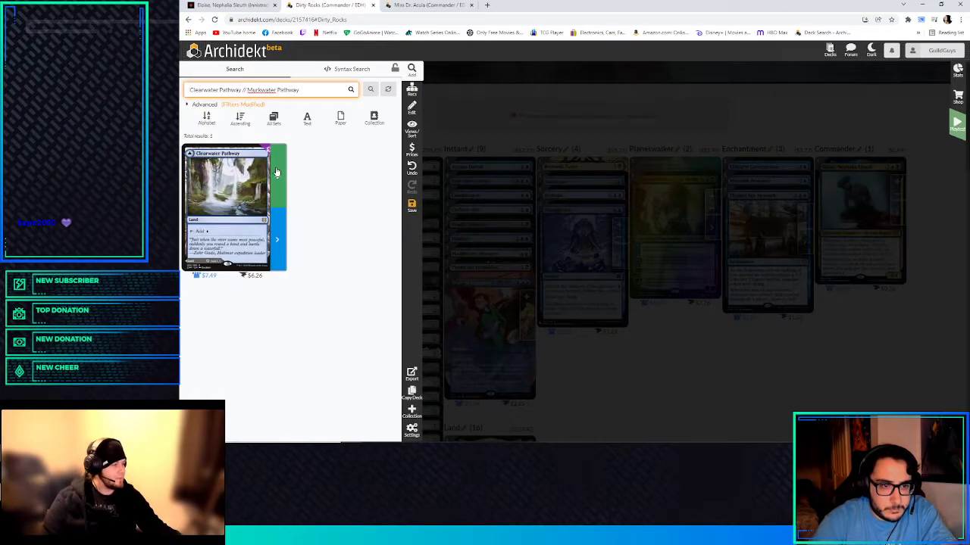
{"action": "type", "text": "fi"}
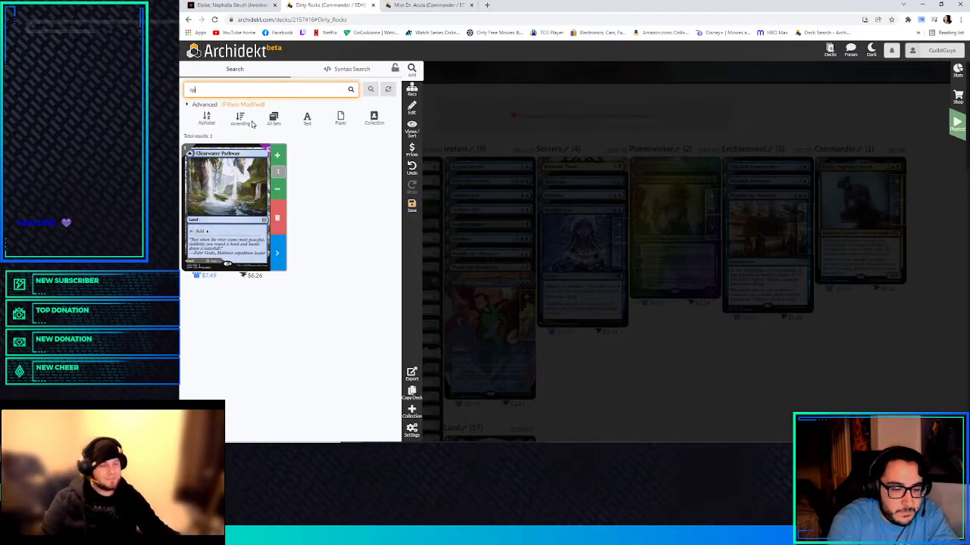
{"action": "type", "text": "spire of in"}
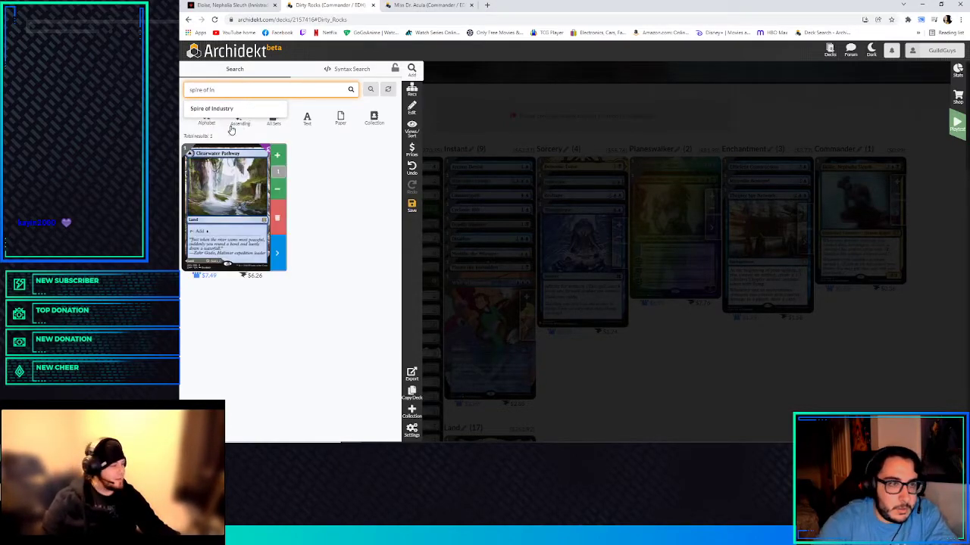
{"action": "left_click", "coordinate": [215, 109]}
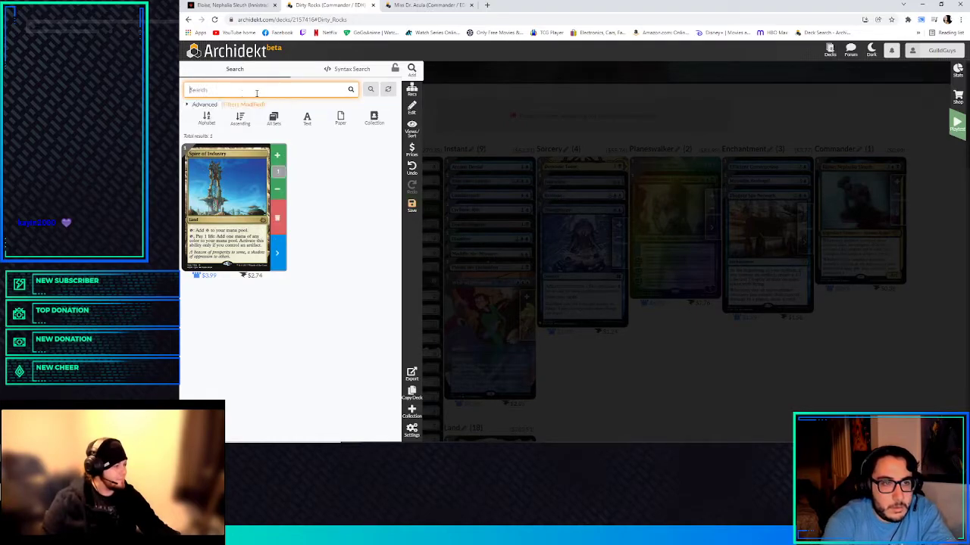
{"action": "type", "text": "wi"}
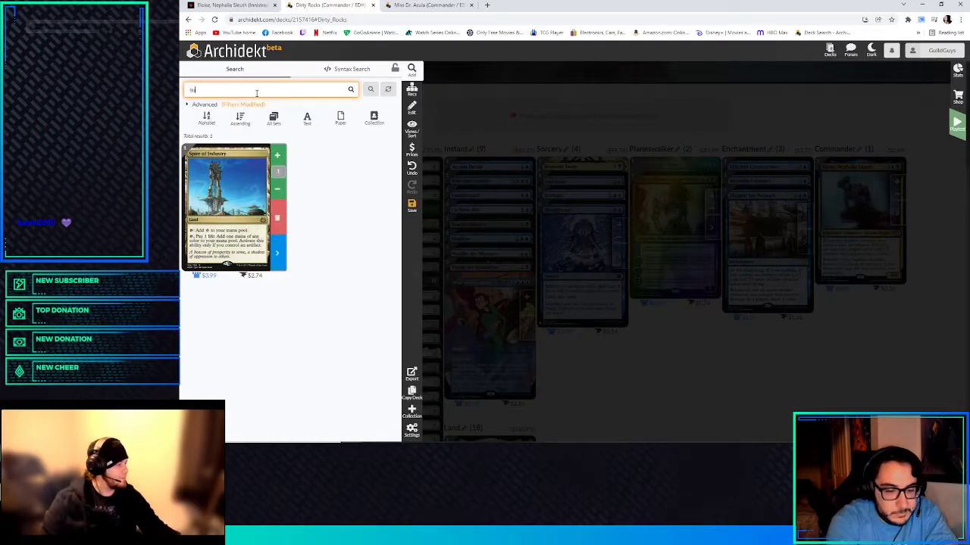
- Look up Sunken Ruins and add Drowned Catacomb and Exotic Orchard to the lands
{"action": "type", "text": "sunken ruin"}
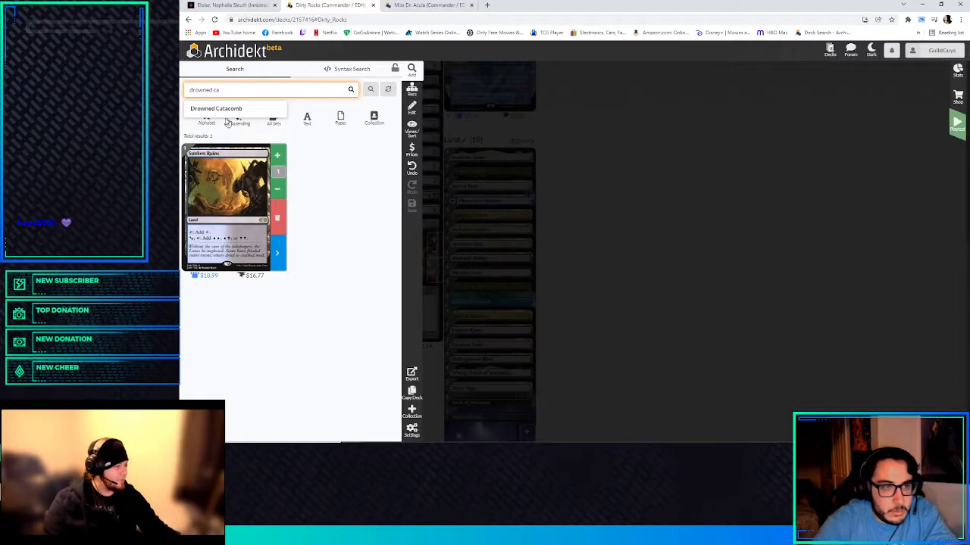
{"action": "left_click", "coordinate": [218, 110]}
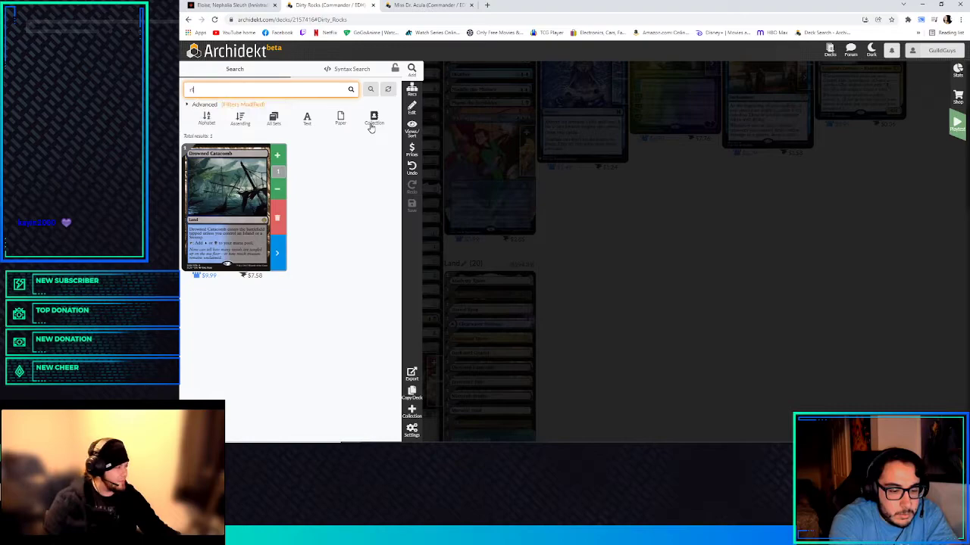
{"action": "type", "text": "exotic orch"}
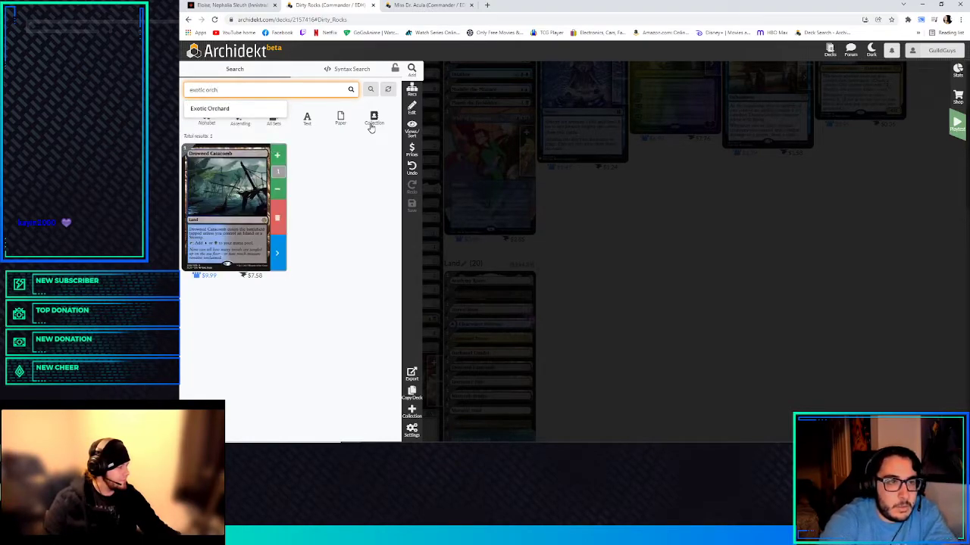
{"action": "left_click", "coordinate": [209, 109]}
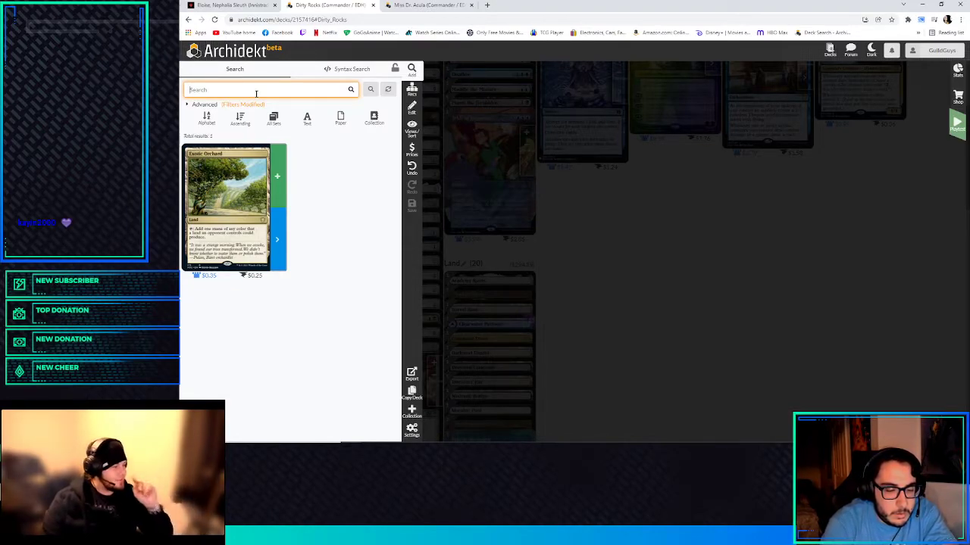
- Add Shipwreck Marsh and Moonsilver Key, raising artifacts to 26
{"action": "type", "text": "shiwa"}
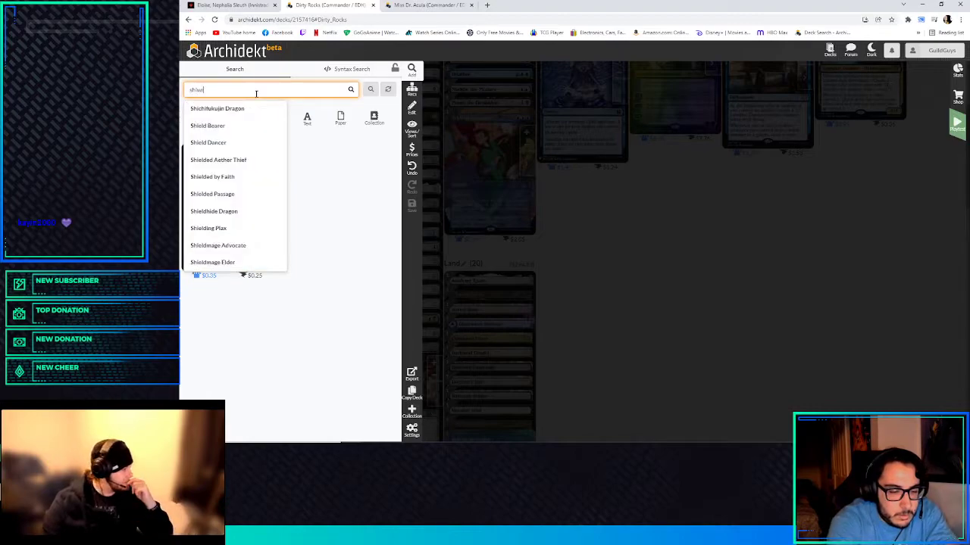
{"action": "type", "text": "shipwreck mar"}
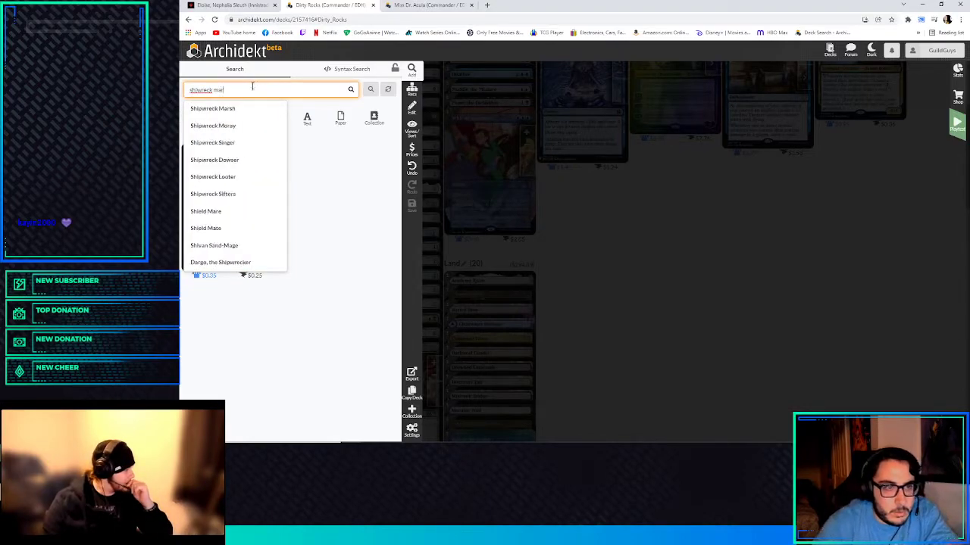
{"action": "left_click", "coordinate": [212, 109]}
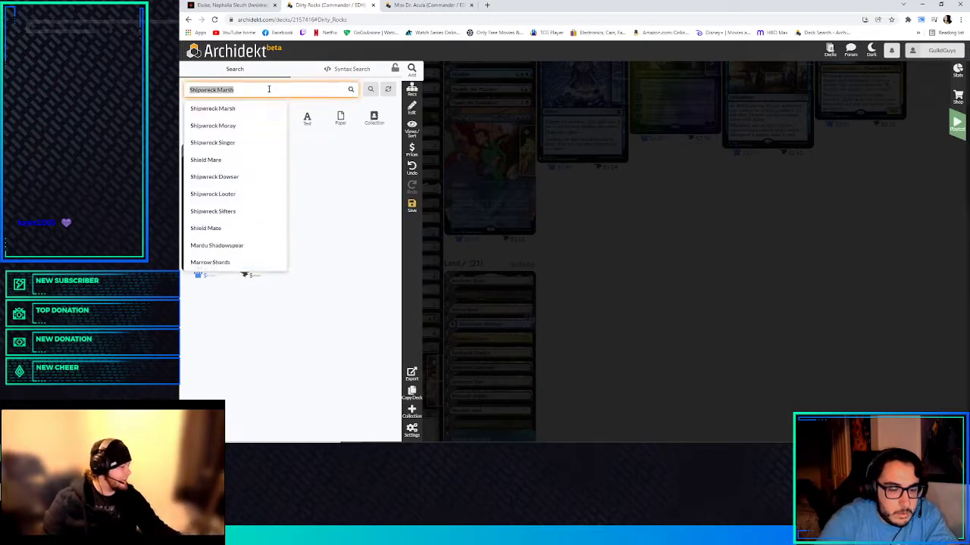
{"action": "type", "text": "moonsilver"}
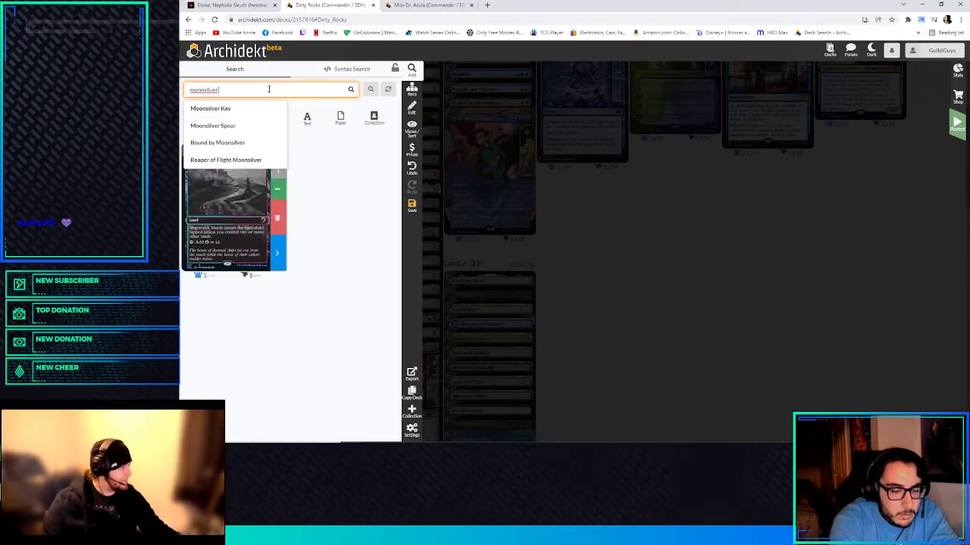
{"action": "left_click", "coordinate": [210, 109]}
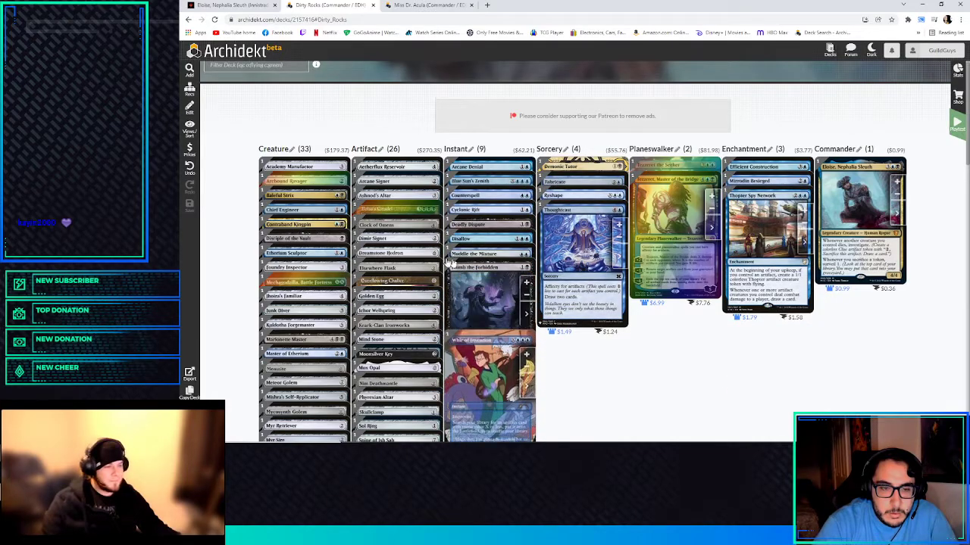
{"action": "scroll", "scroll_direction": "down", "scroll_amount": 3}
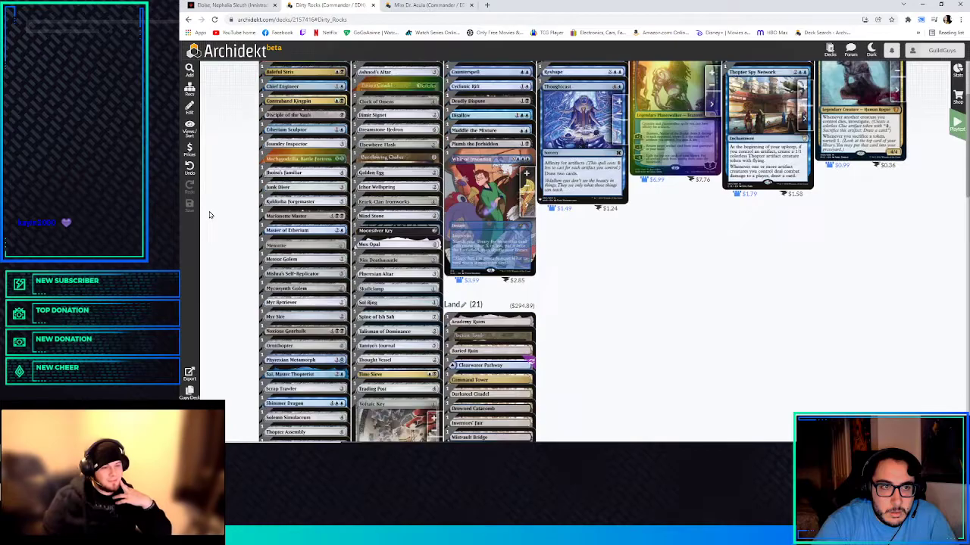
{"action": "scroll", "scroll_direction": "down", "scroll_amount": 3}
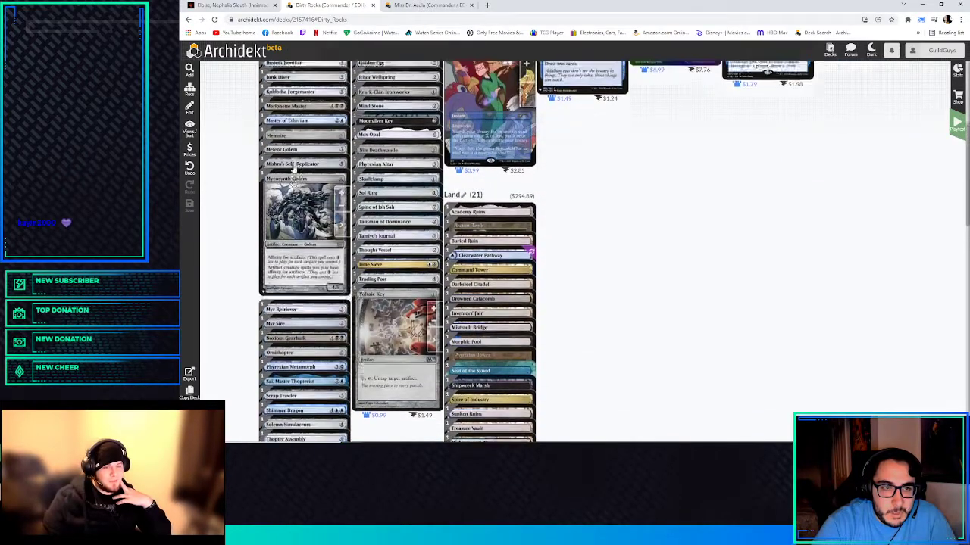
{"action": "scroll", "scroll_direction": "up", "scroll_amount": 3}
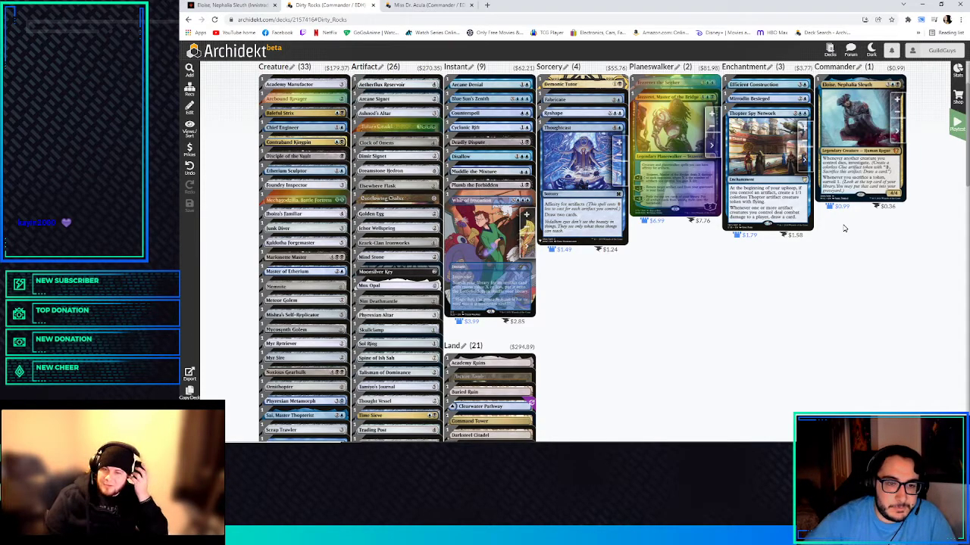
{"action": "scroll", "scroll_direction": "down", "scroll_amount": 3}
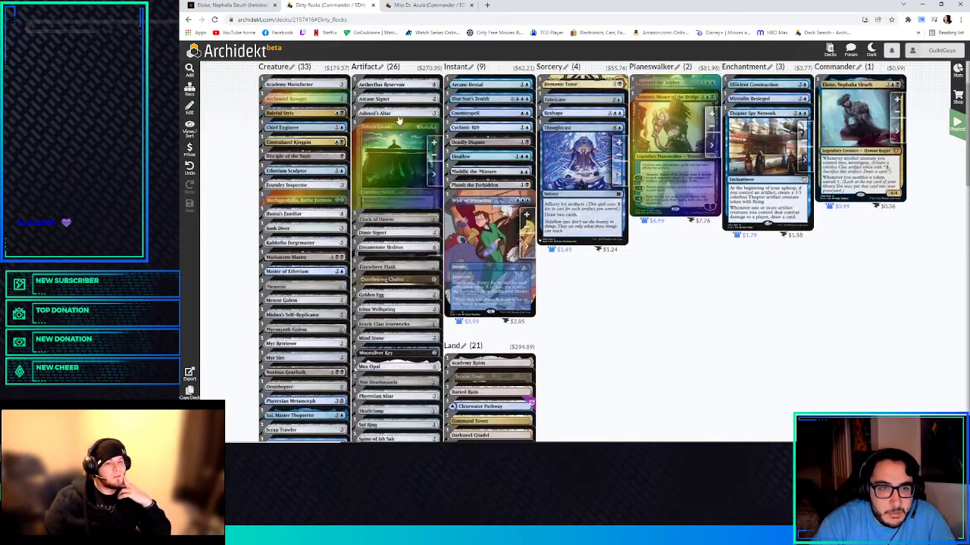
{"action": "scroll", "scroll_direction": "down", "scroll_amount": 3}
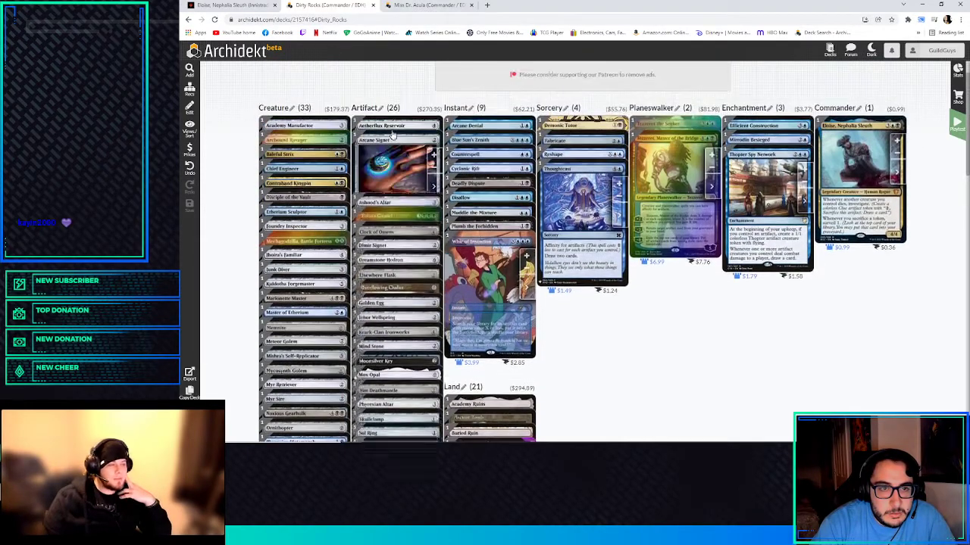
- Search 'mana vault' and add Mana Vault, reaching twenty-eight artifacts
{"action": "left_click", "coordinate": [411, 70]}
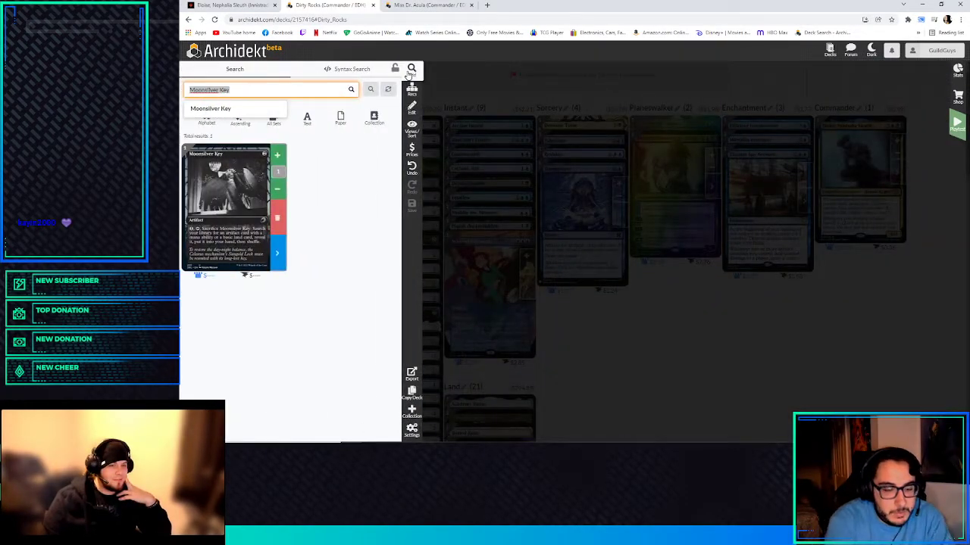
{"action": "type", "text": "mana vault"}
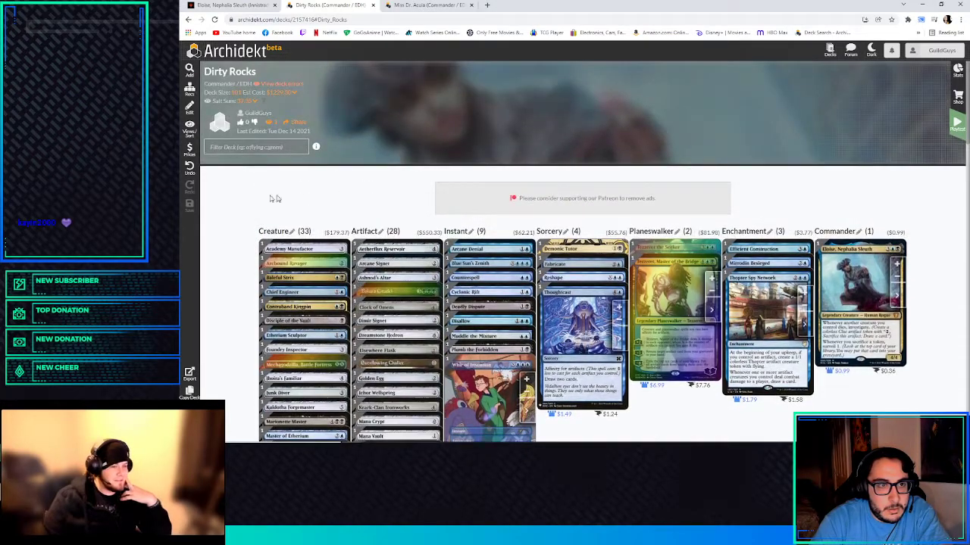
{"action": "scroll", "scroll_direction": "down", "scroll_amount": 3}
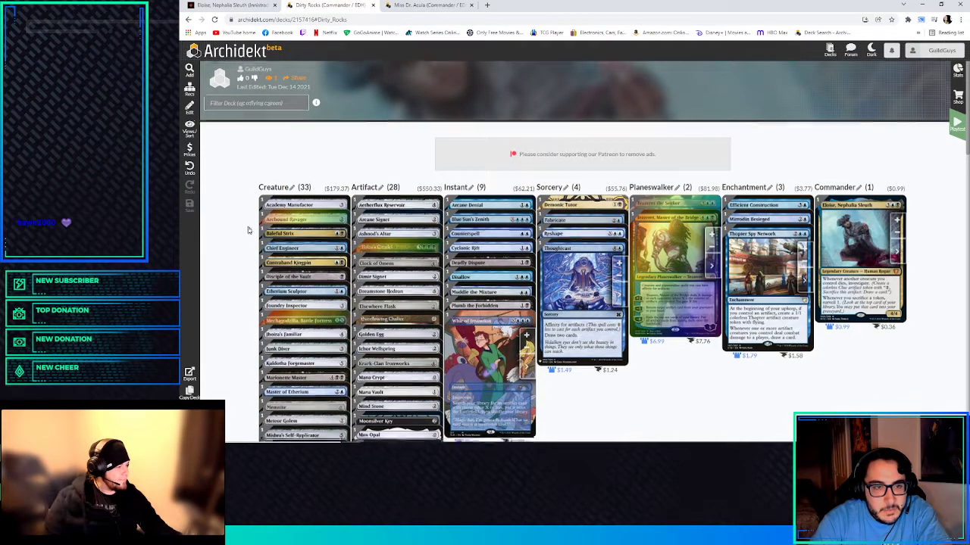
{"action": "scroll", "scroll_direction": "down", "scroll_amount": 3}
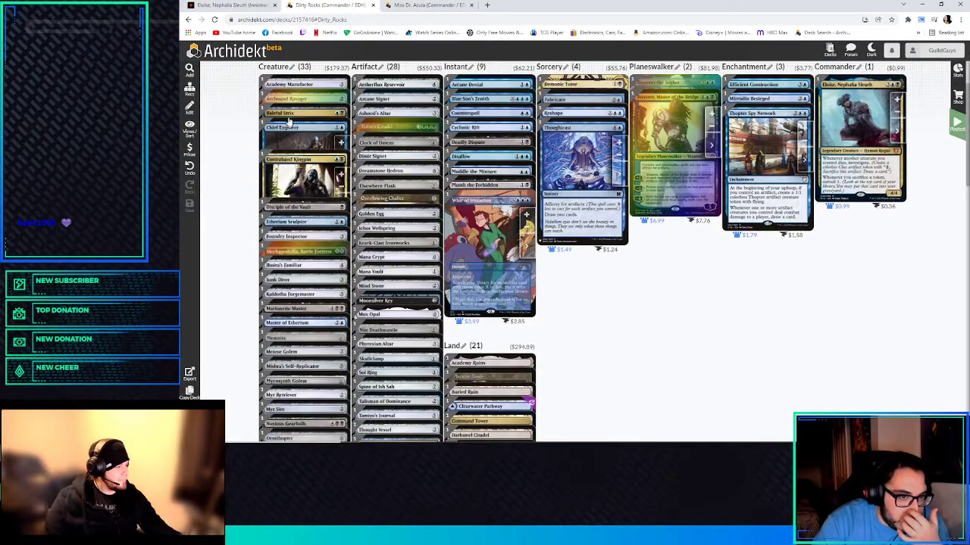
{"action": "scroll", "scroll_direction": "down", "scroll_amount": 3}
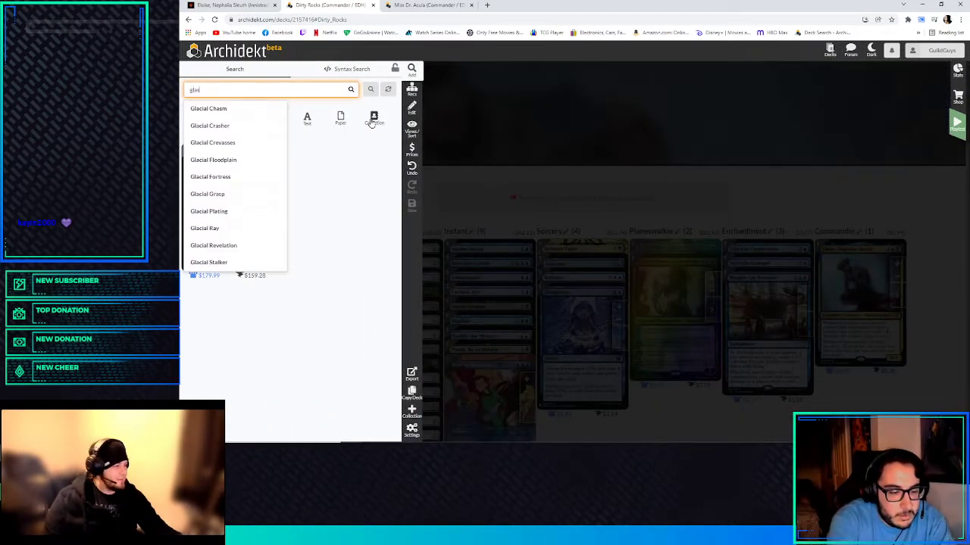
- Add Glasspool Mimic, Sea Gate Restoration and Agadeem's Awakening to the deck
{"action": "type", "text": "glasspool mim"}
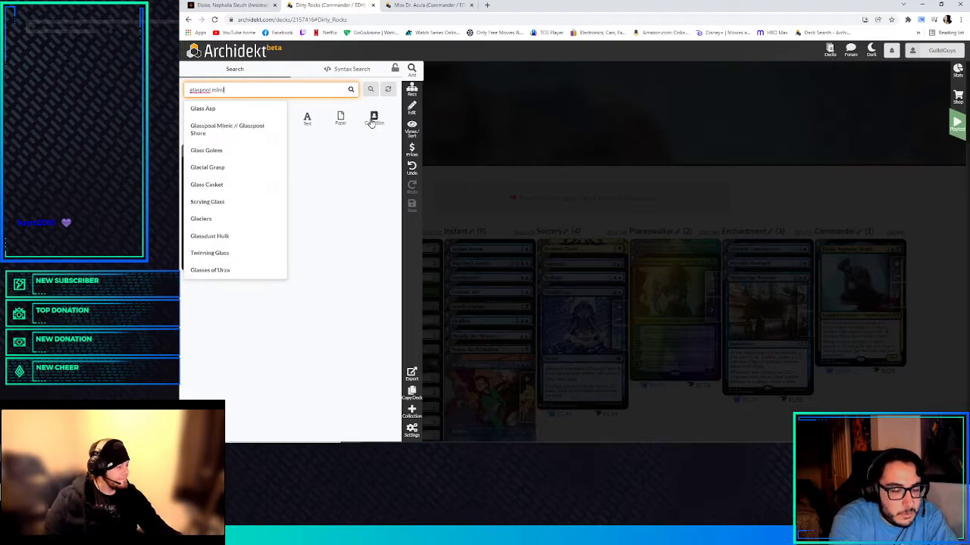
{"action": "left_click", "coordinate": [227, 129]}
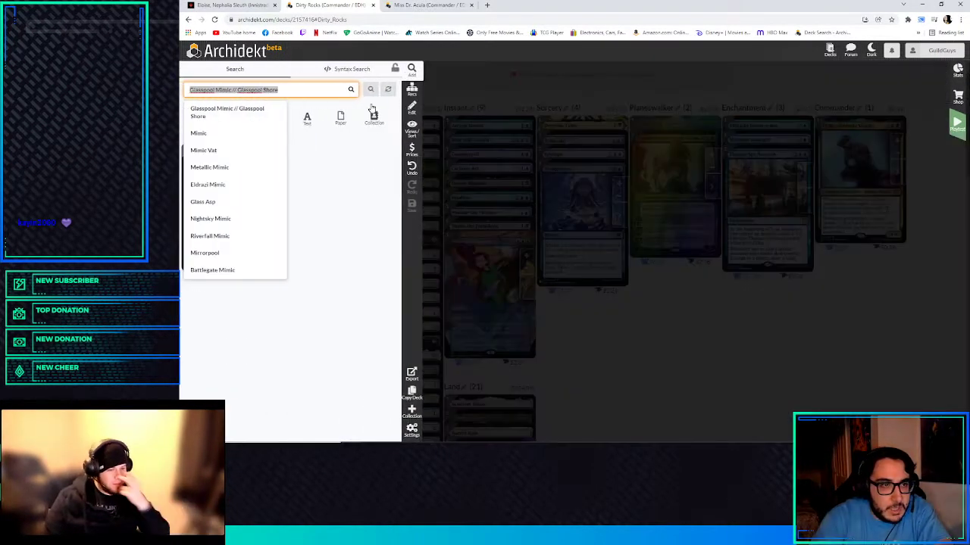
{"action": "type", "text": "sea gate re"}
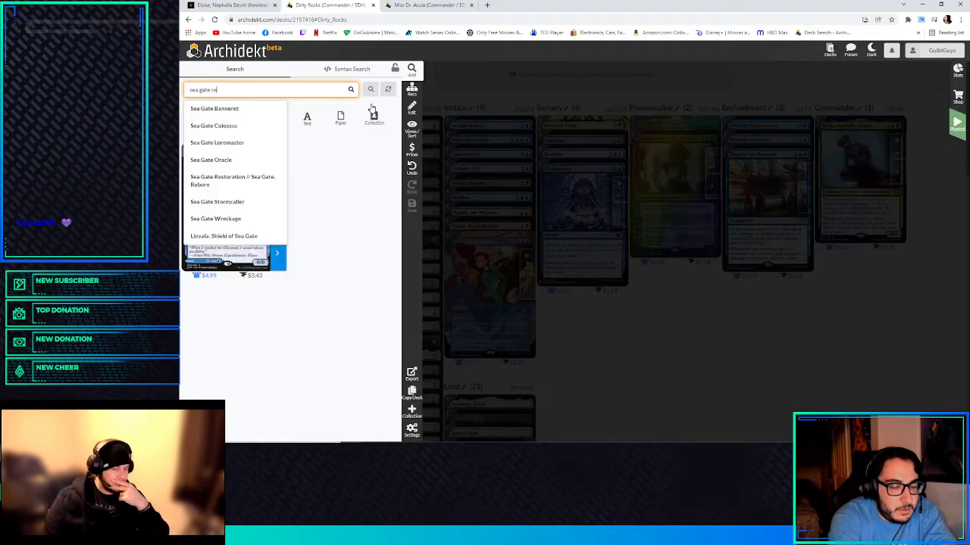
{"action": "left_click", "coordinate": [234, 180]}
{"action": "type", "text": "s"}
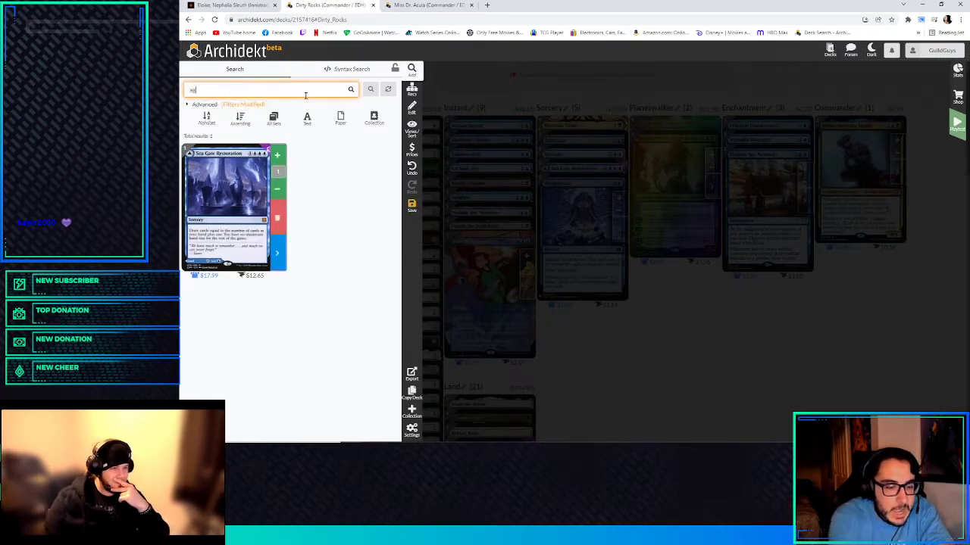
{"action": "type", "text": "agadeems"}
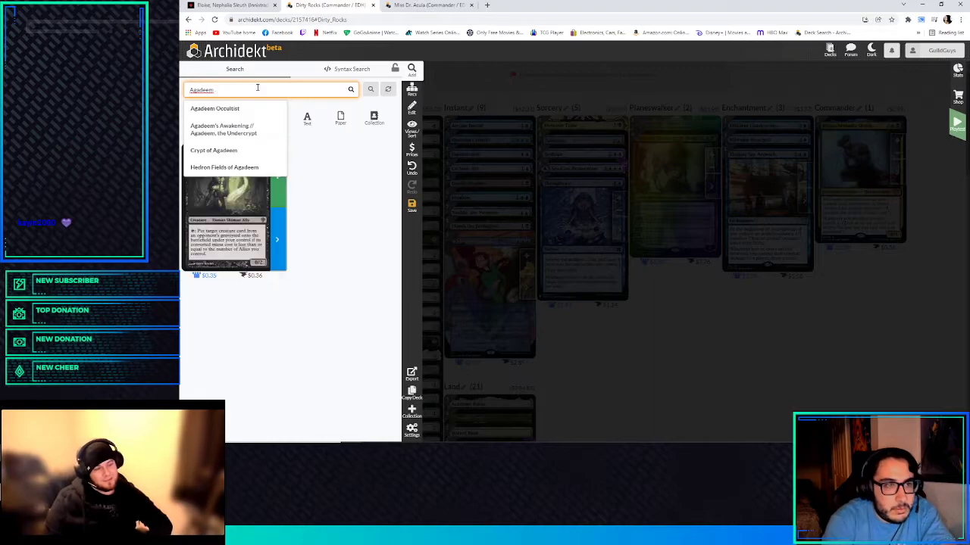
{"action": "left_click", "coordinate": [223, 129]}
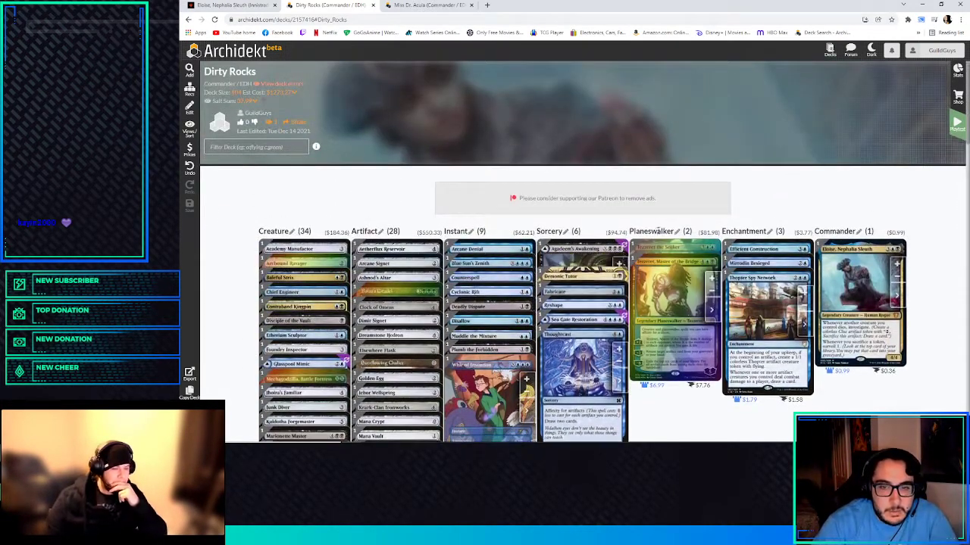
- Add Island and Swamp basic lands, bringing the land section to 23
{"action": "scroll", "scroll_direction": "down", "scroll_amount": 3}
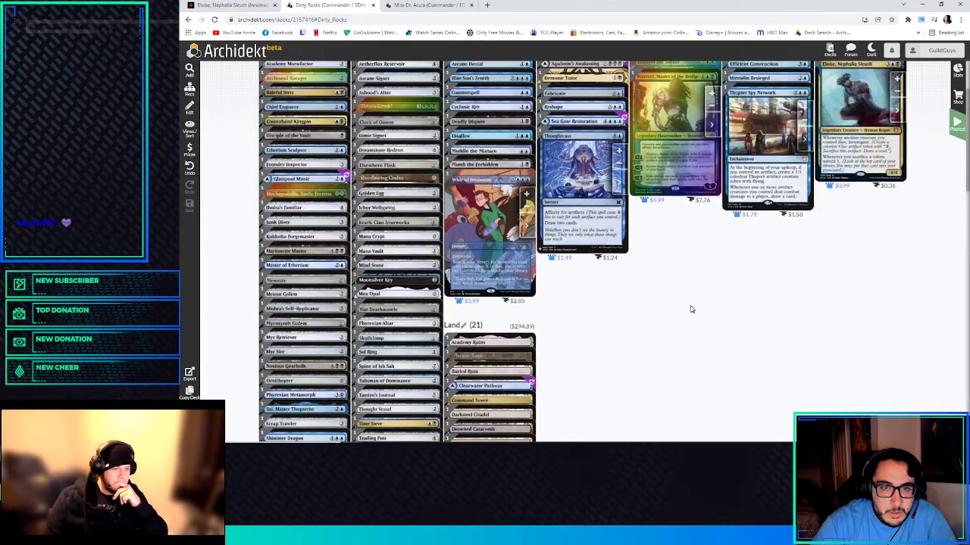
{"action": "scroll", "scroll_direction": "down", "scroll_amount": 3}
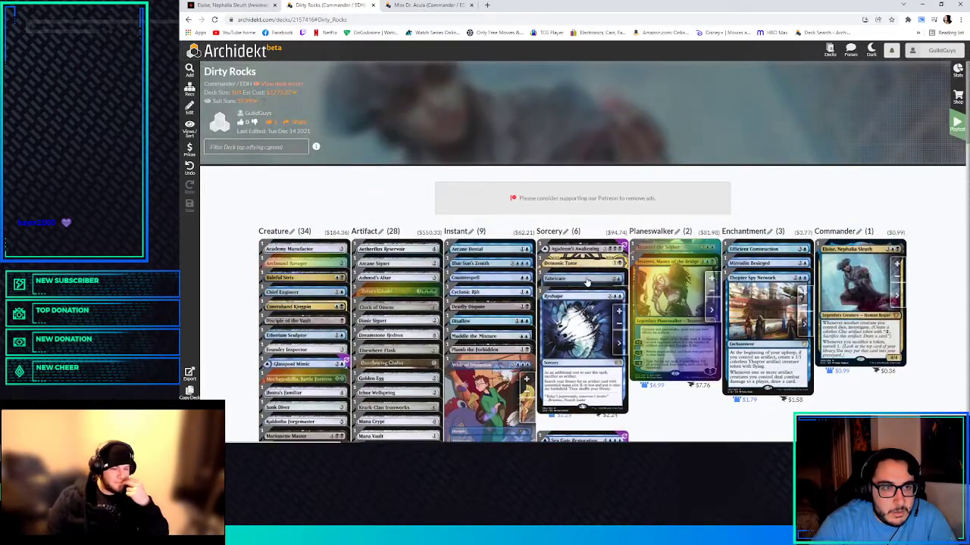
{"action": "scroll", "scroll_direction": "down", "scroll_amount": 3}
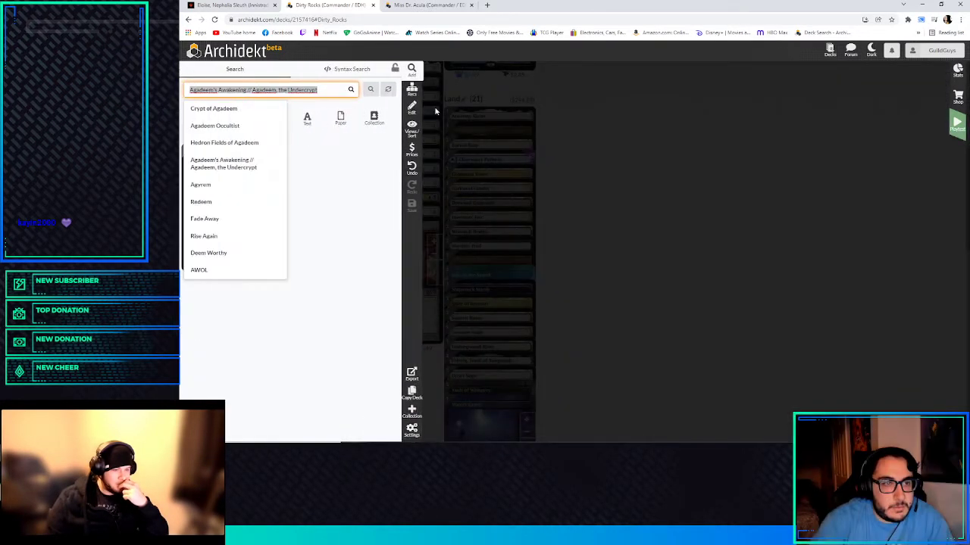
{"action": "type", "text": "Island"}
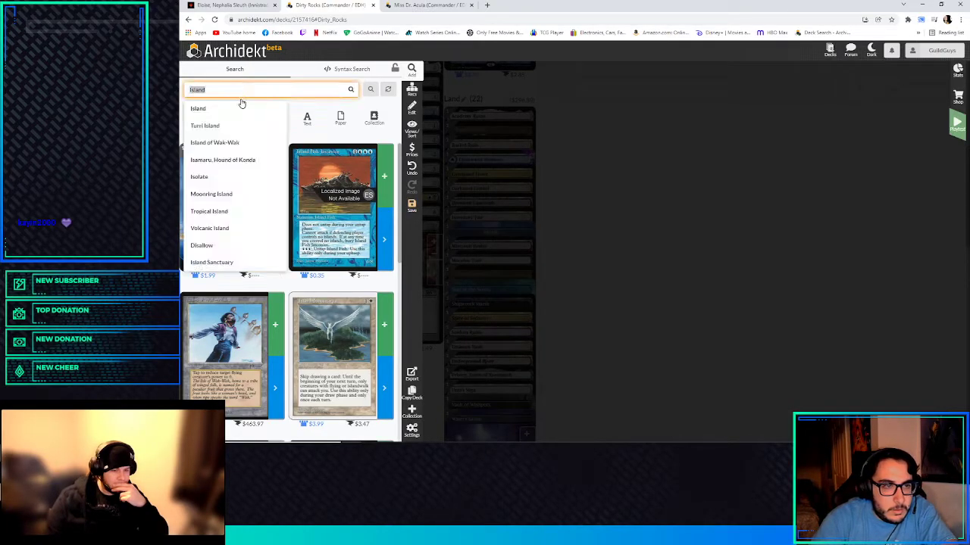
{"action": "type", "text": "swa"}
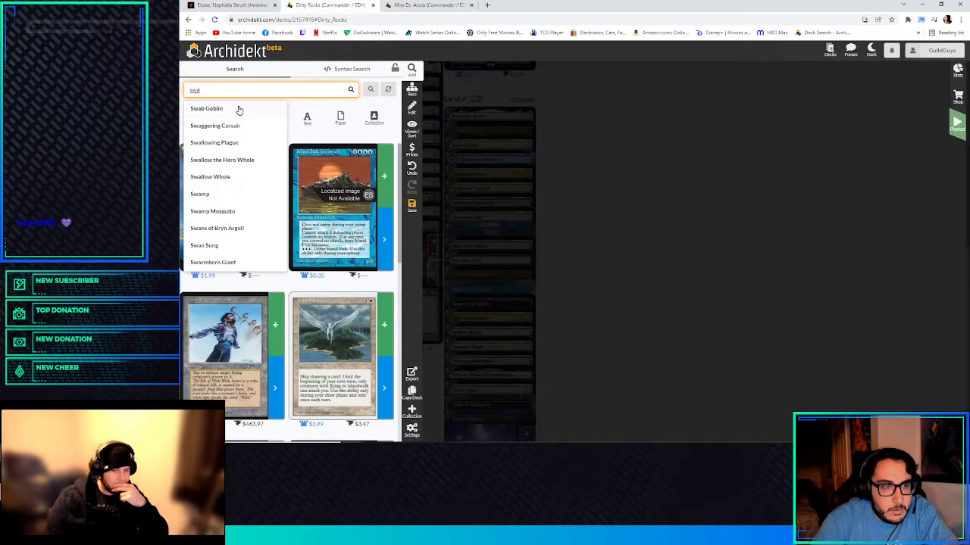
{"action": "left_click", "coordinate": [200, 194]}
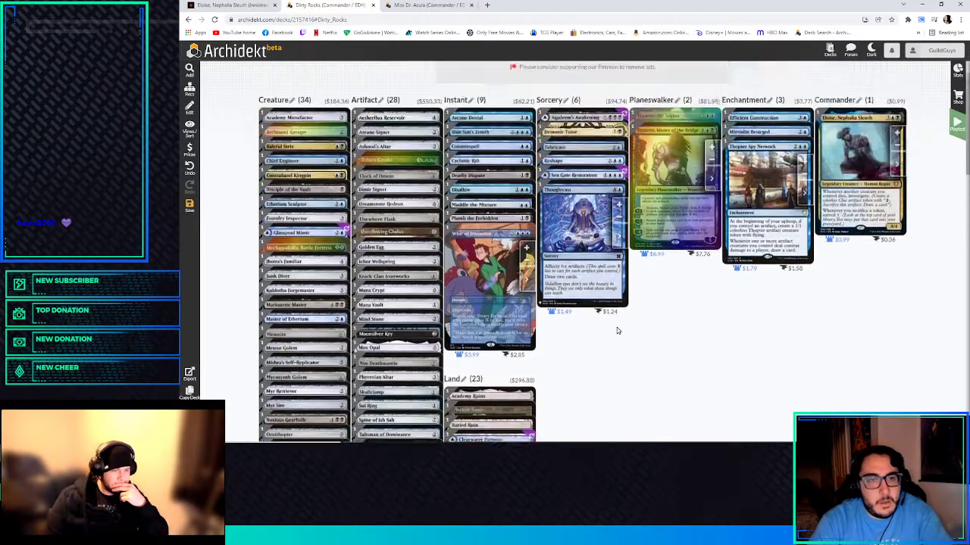
- Add two more copies of a basic land in the Land column, bringing lands to thirty-three
{"action": "scroll", "scroll_direction": "down", "scroll_amount": 3}
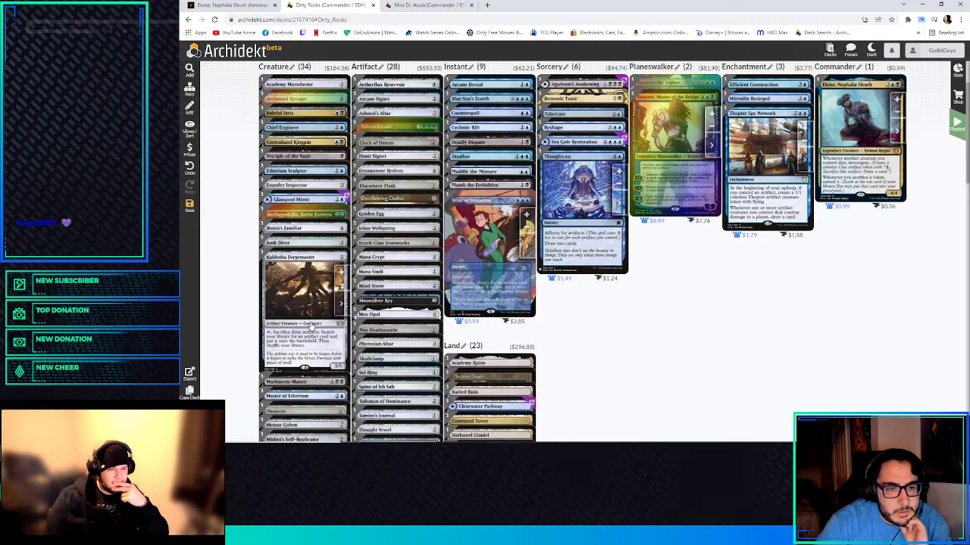
{"action": "scroll", "scroll_direction": "down", "scroll_amount": 3}
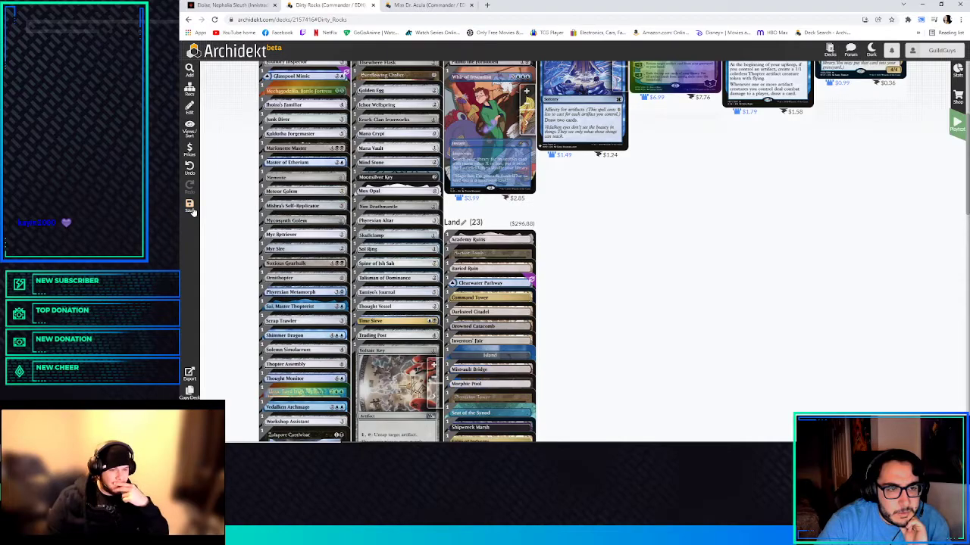
{"action": "scroll", "scroll_direction": "down", "scroll_amount": 3}
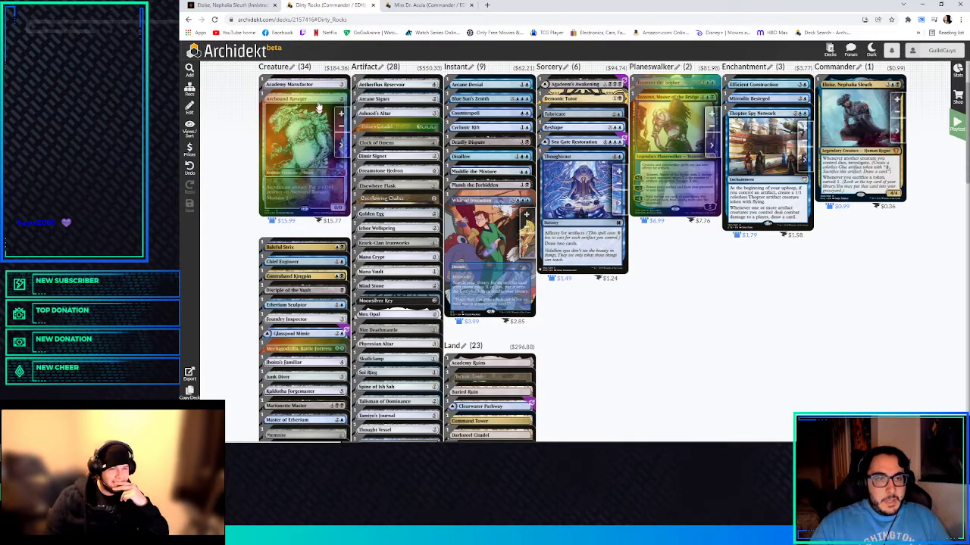
{"action": "scroll", "scroll_direction": "down", "scroll_amount": 3}
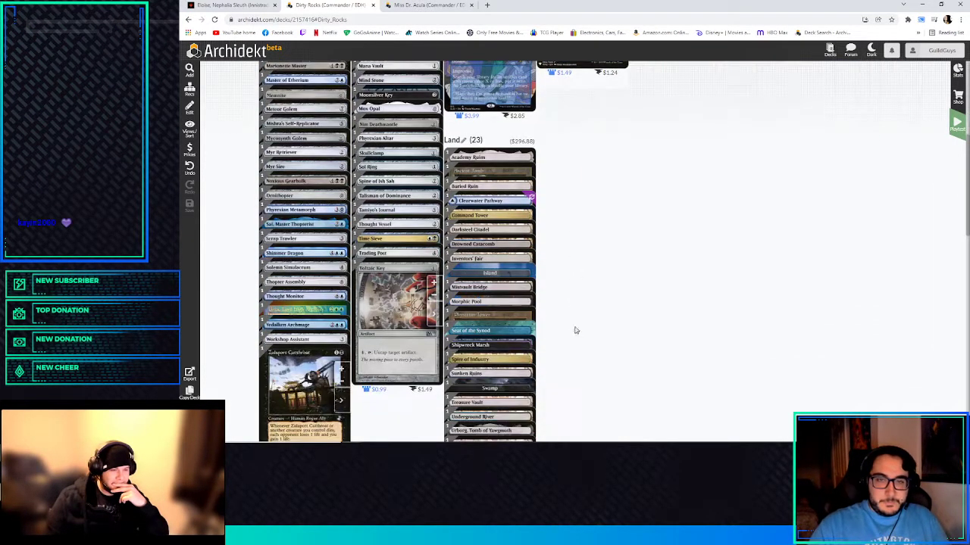
{"action": "left_click", "coordinate": [490, 273]}
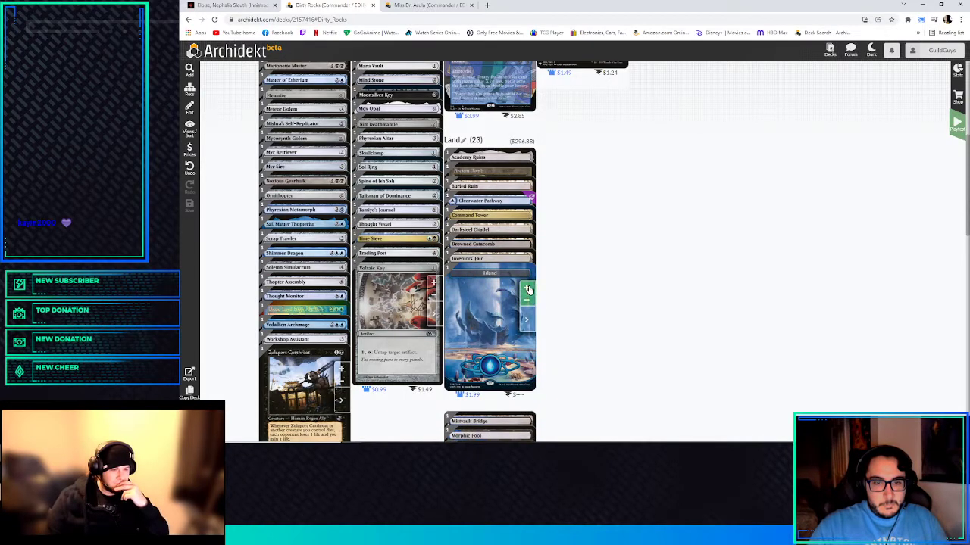
{"action": "left_click", "coordinate": [528, 288]}
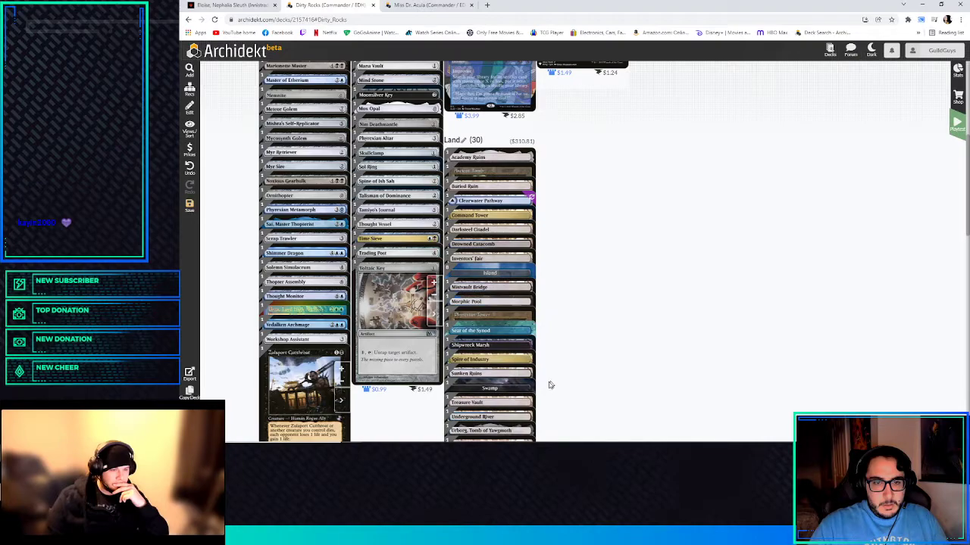
{"action": "scroll", "scroll_direction": "down", "scroll_amount": 3}
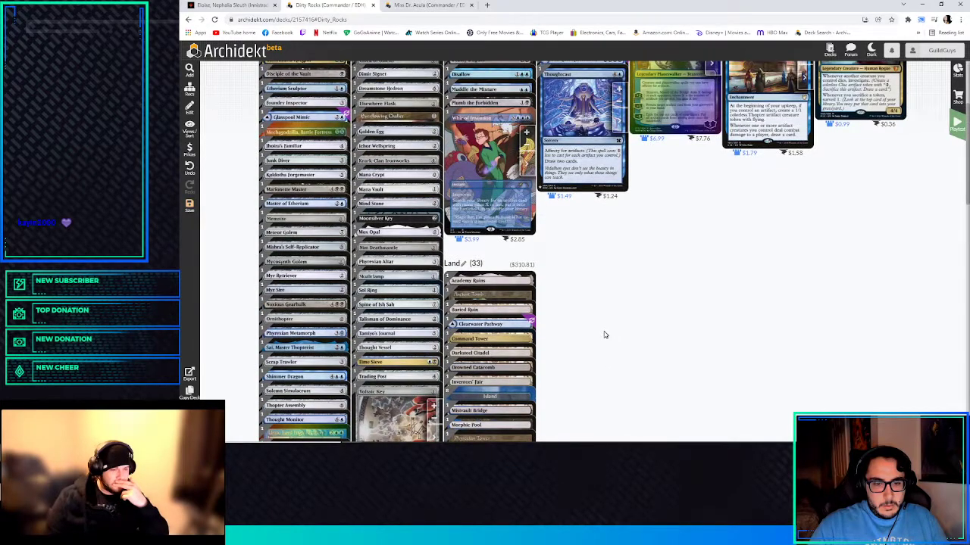
{"action": "scroll", "scroll_direction": "down", "scroll_amount": 3}
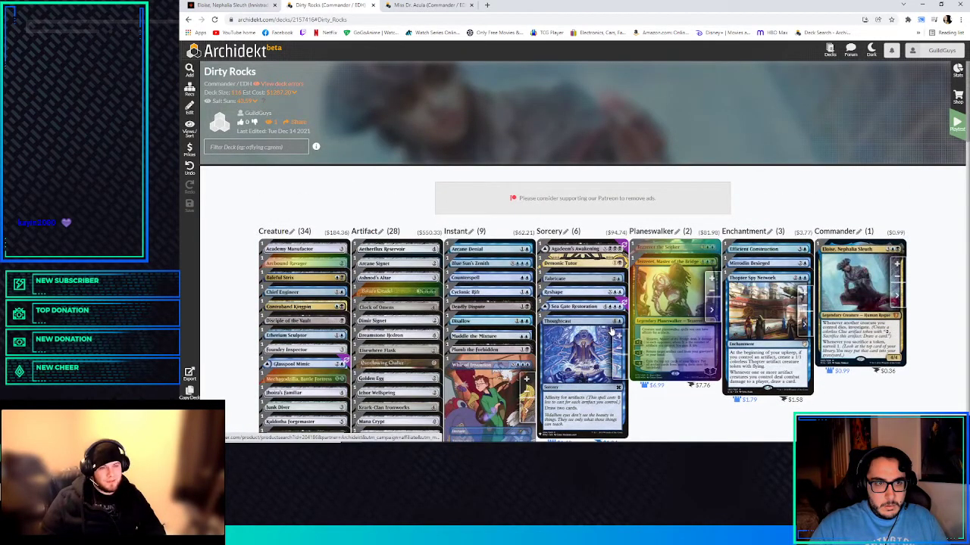
- Close the Thopter Spy Network card details and return to the Dirty Rocks deck view
{"action": "scroll", "scroll_direction": "down", "scroll_amount": 3}
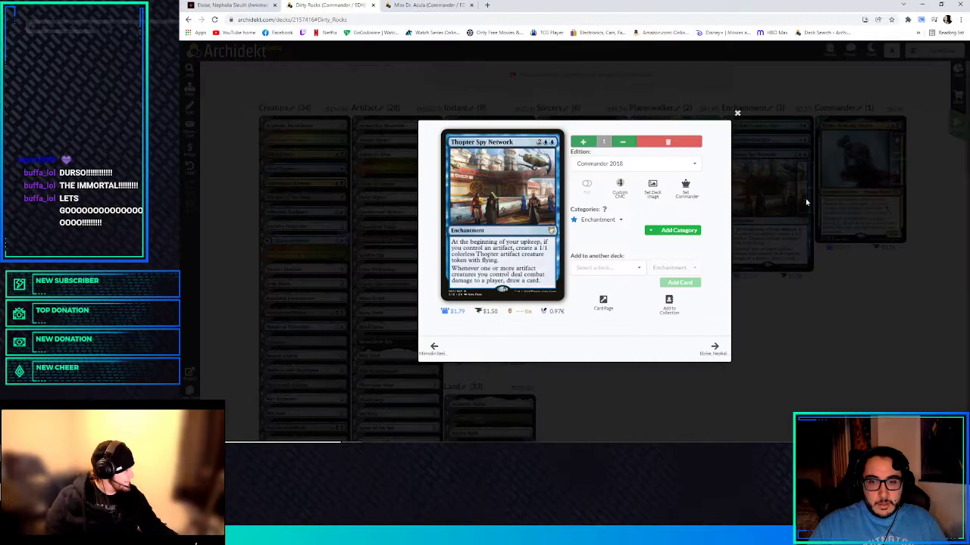
{"action": "mouse_move", "coordinate": [746, 347]}
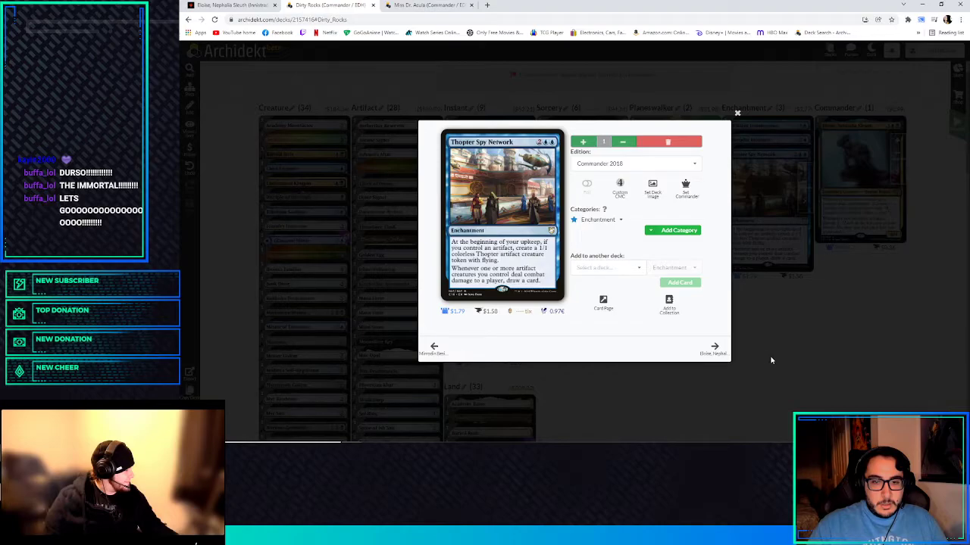
{"action": "left_click", "coordinate": [736, 112]}
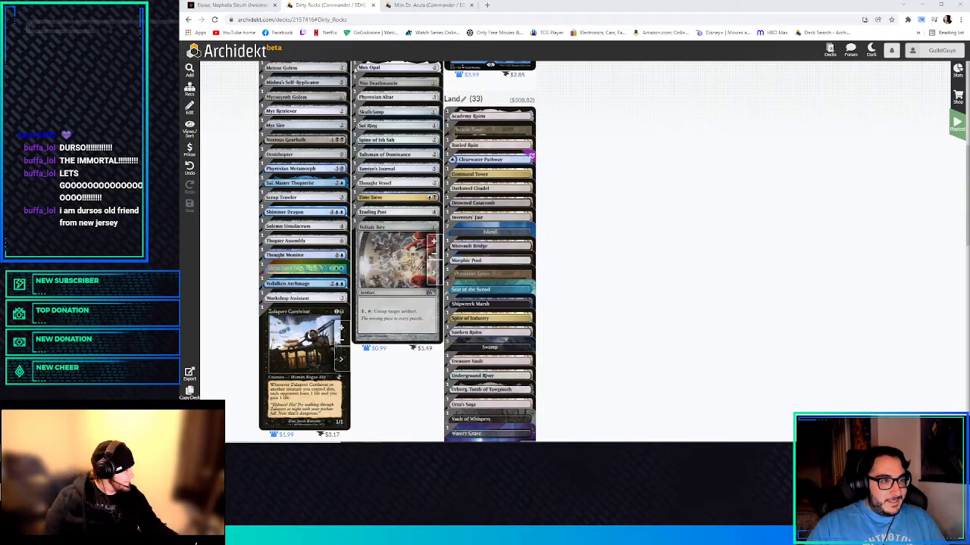
{"action": "mouse_move", "coordinate": [740, 317]}
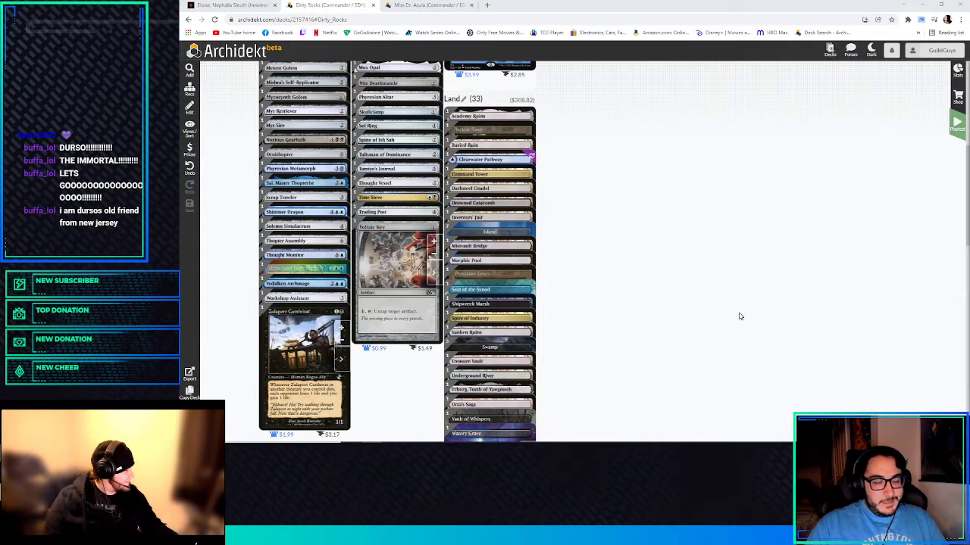
{"action": "mouse_move", "coordinate": [351, 311]}
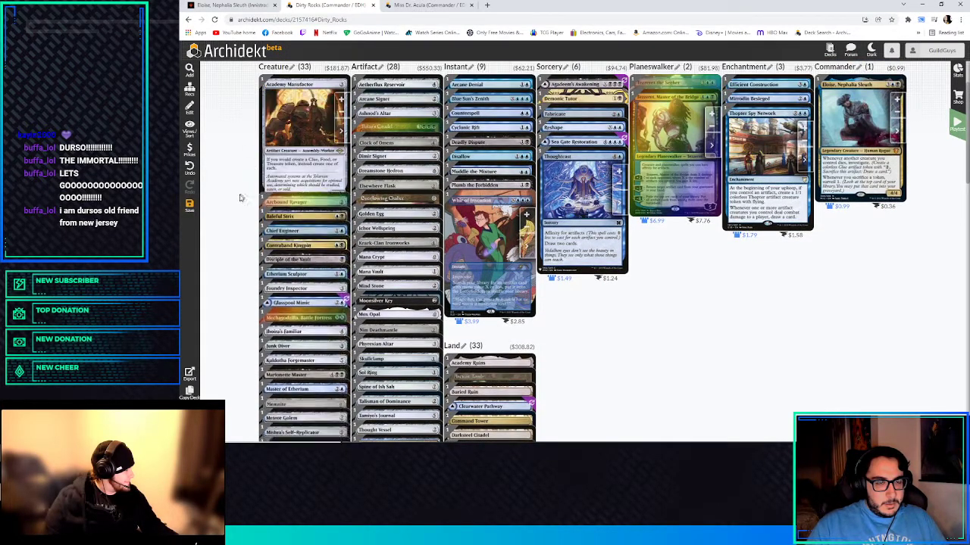
{"action": "scroll", "scroll_direction": "down", "scroll_amount": 3}
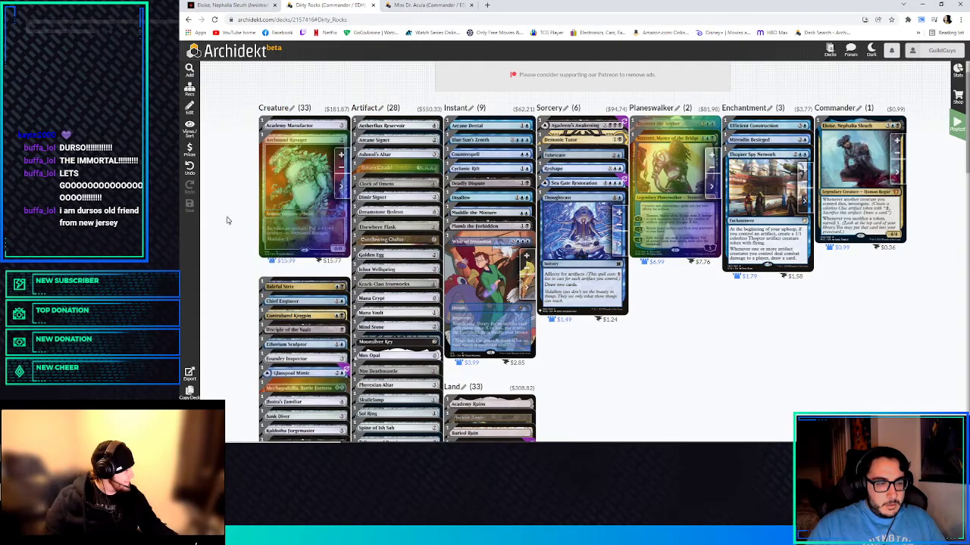
{"action": "scroll", "scroll_direction": "down", "scroll_amount": 3}
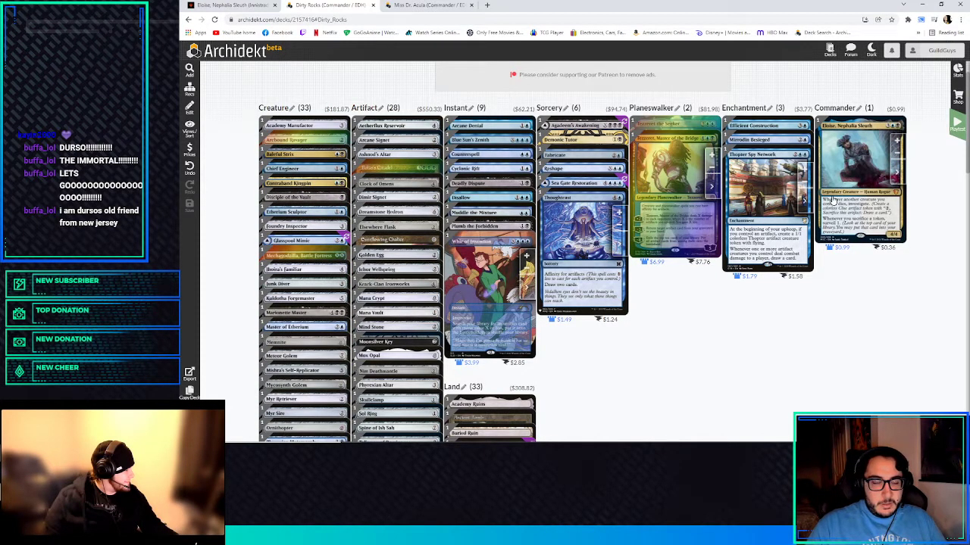
{"action": "scroll", "scroll_direction": "down", "scroll_amount": 3}
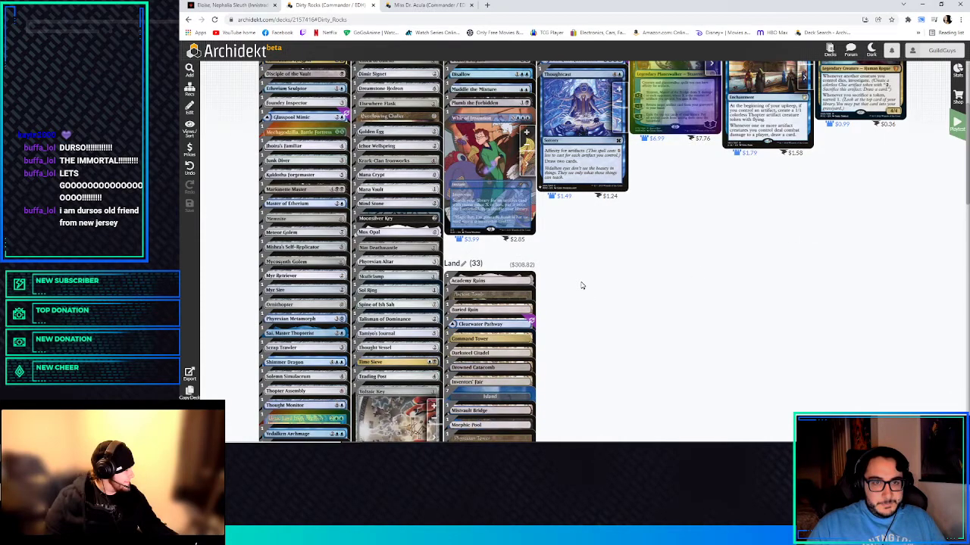
{"action": "scroll", "scroll_direction": "down", "scroll_amount": 3}
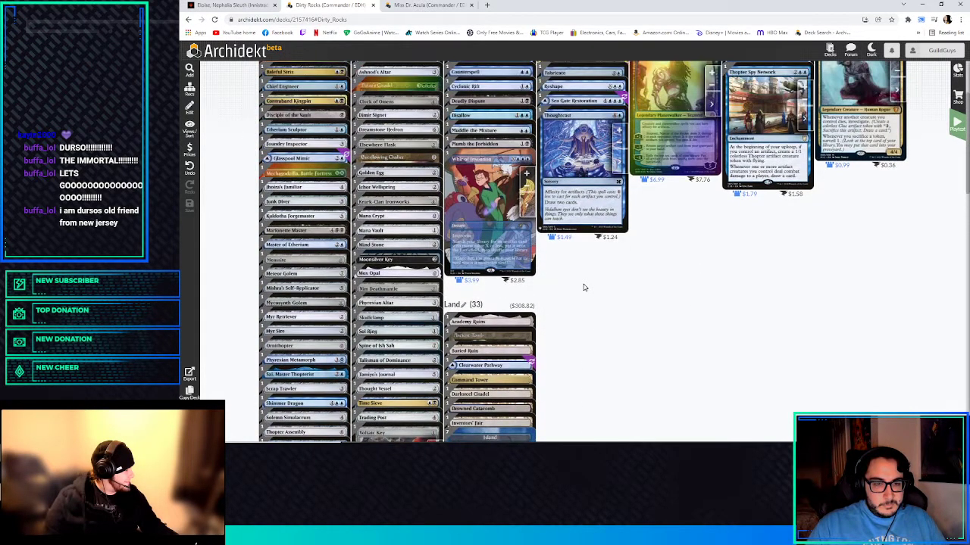
{"action": "scroll", "scroll_direction": "down", "scroll_amount": 3}
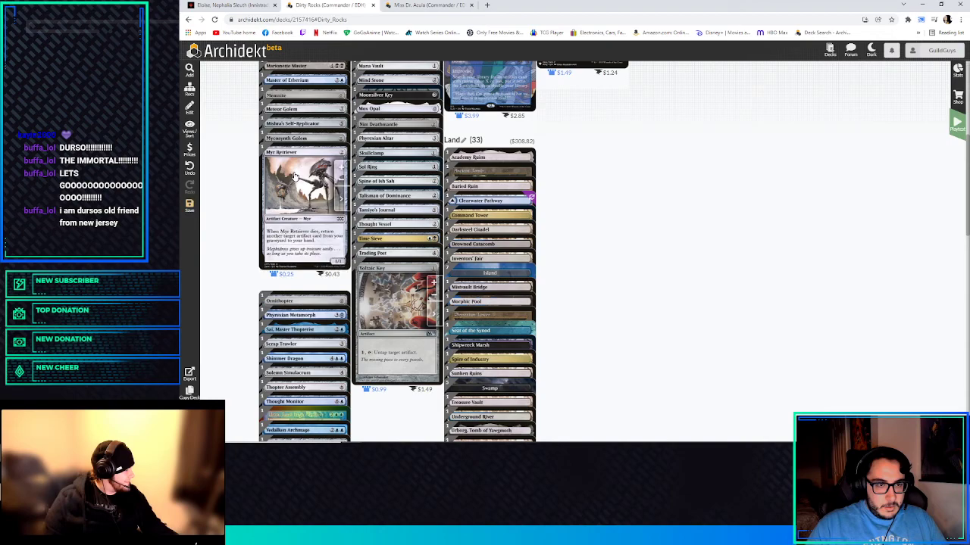
- Scroll through the deck columns while cutting creatures, artifacts and instants, creatures dropping to thirty
{"action": "scroll", "scroll_direction": "down", "scroll_amount": 3}
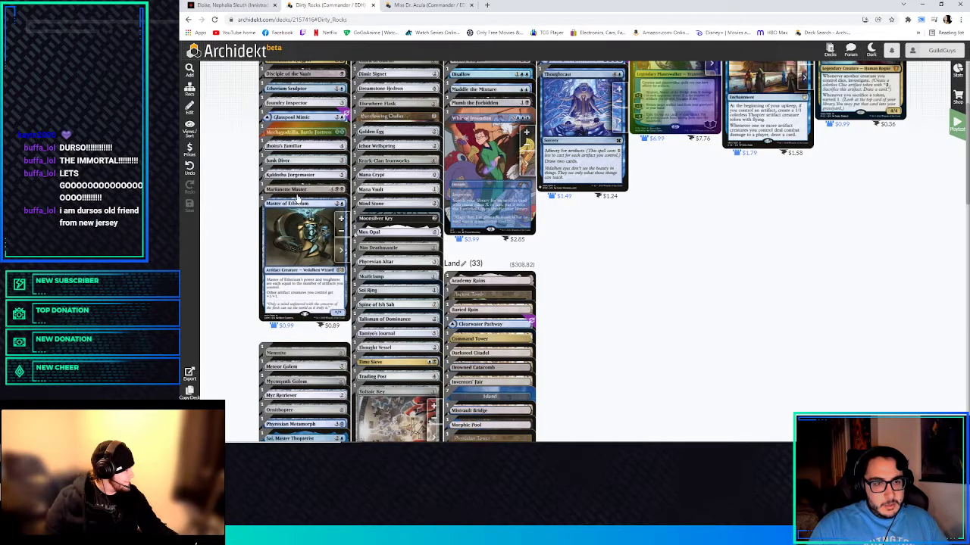
{"action": "mouse_move", "coordinate": [303, 174]}
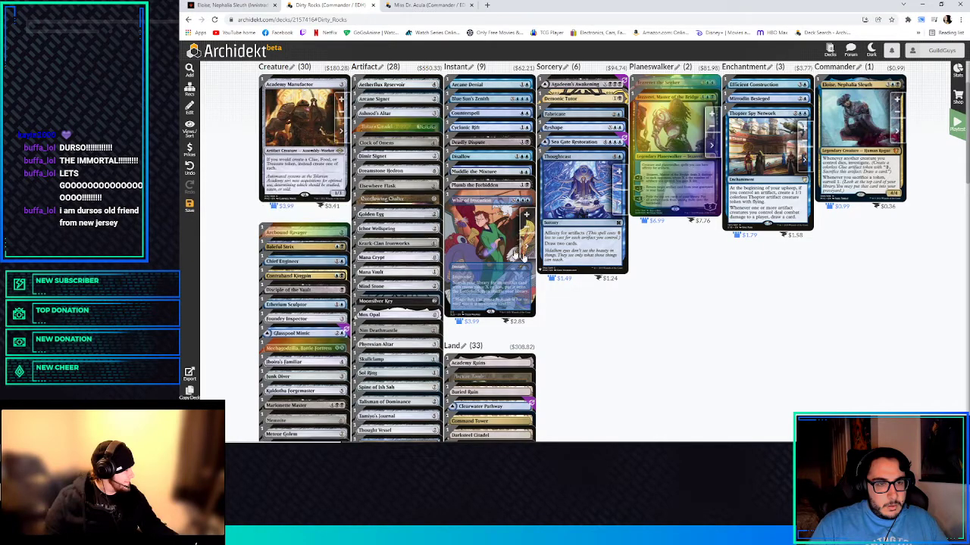
{"action": "scroll", "scroll_direction": "down", "scroll_amount": 3}
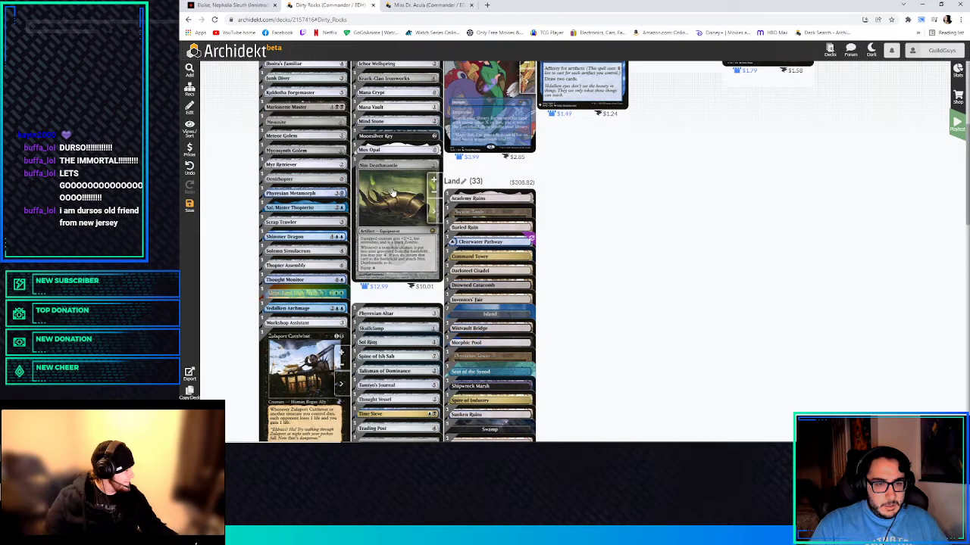
{"action": "mouse_move", "coordinate": [397, 150]}
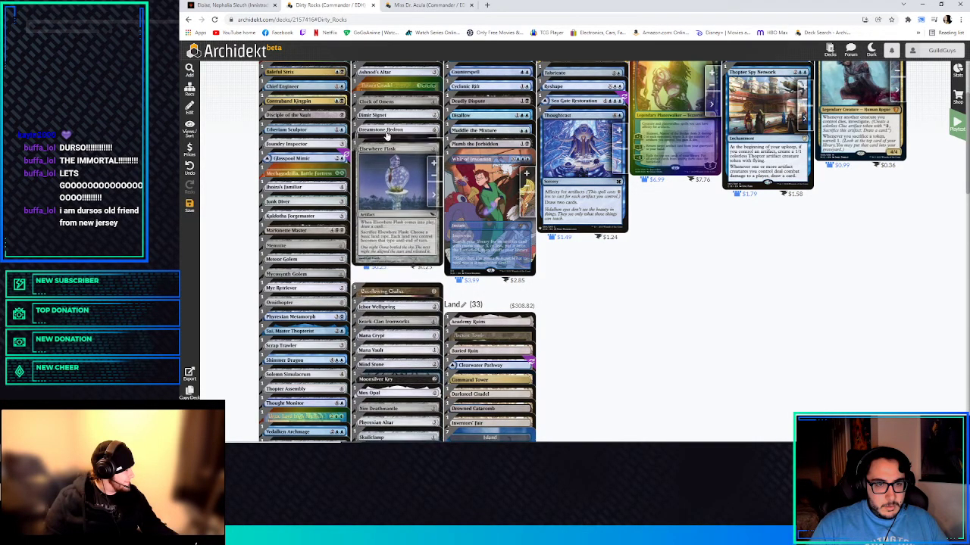
{"action": "mouse_move", "coordinate": [388, 130]}
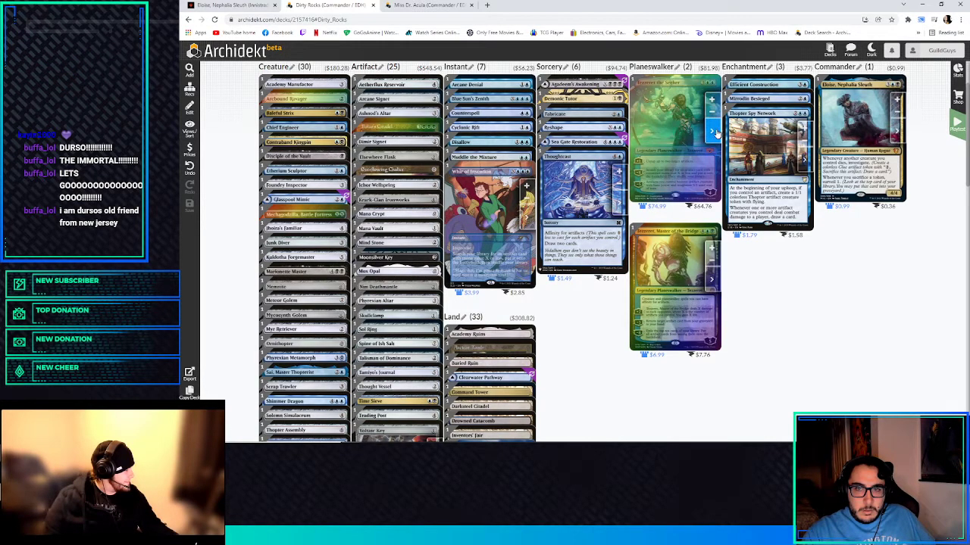
- Switch Tezzeret the Seeker to its Shards of Alara printing via the Edition dropdown
{"action": "left_click", "coordinate": [672, 136]}
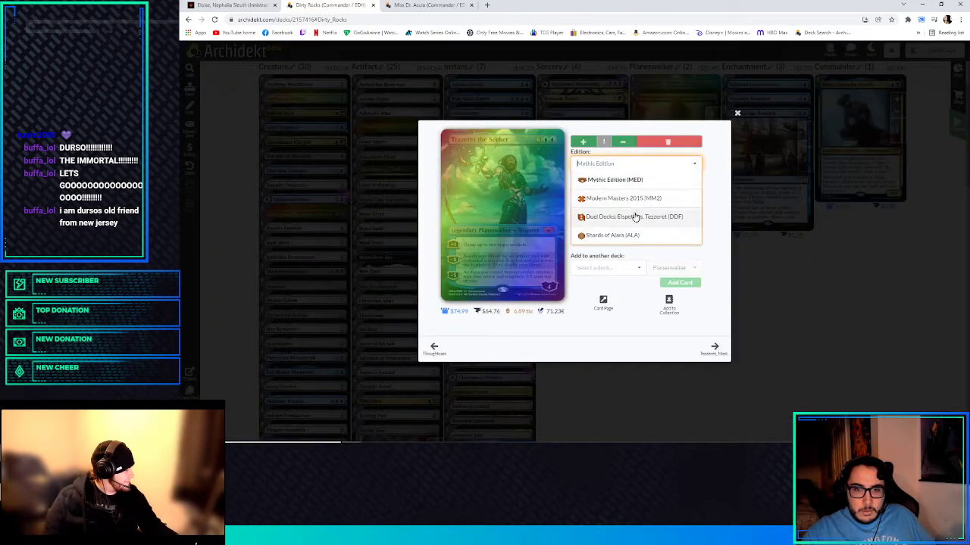
{"action": "left_click", "coordinate": [610, 235]}
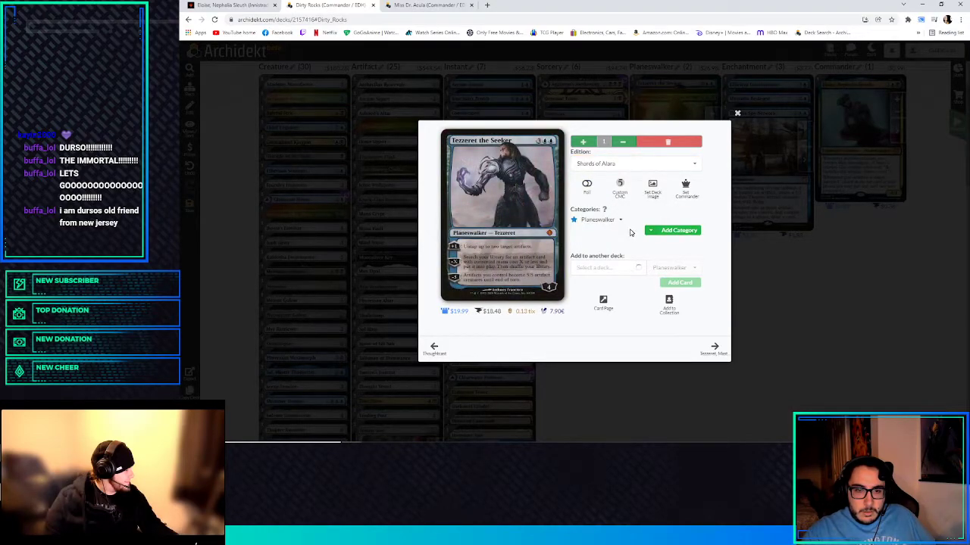
{"action": "left_click", "coordinate": [736, 112]}
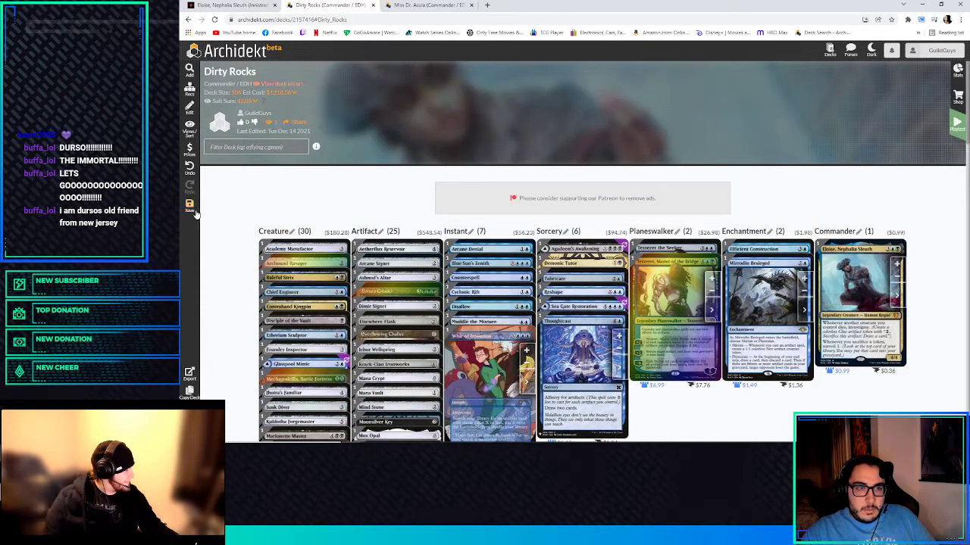
{"action": "scroll", "scroll_direction": "down", "scroll_amount": 3}
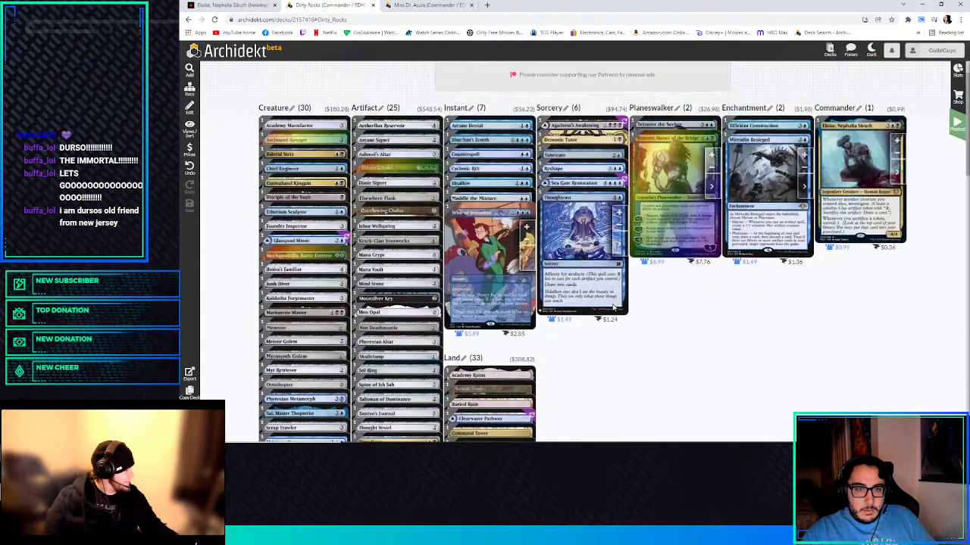
{"action": "scroll", "scroll_direction": "down", "scroll_amount": 3}
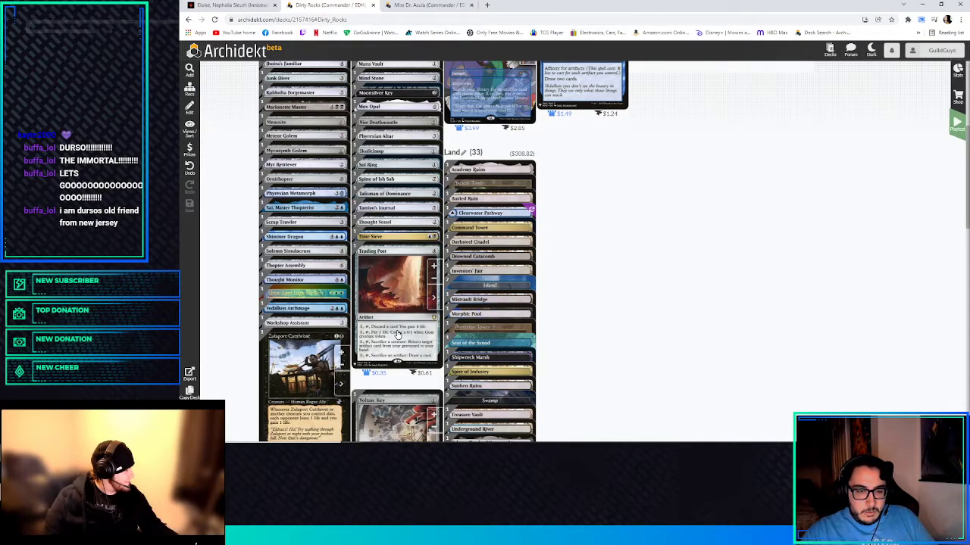
{"action": "mouse_move", "coordinate": [402, 353]}
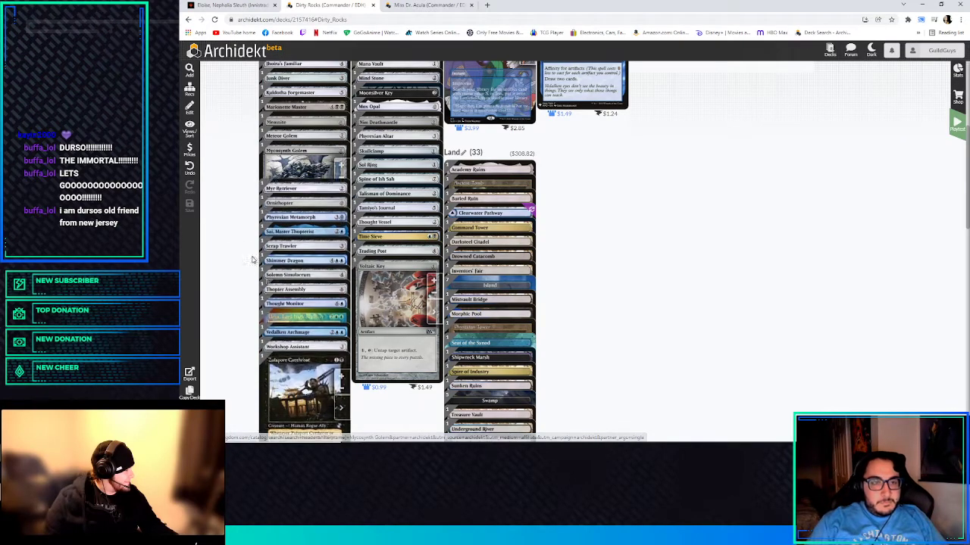
{"action": "scroll", "scroll_direction": "down", "scroll_amount": 3}
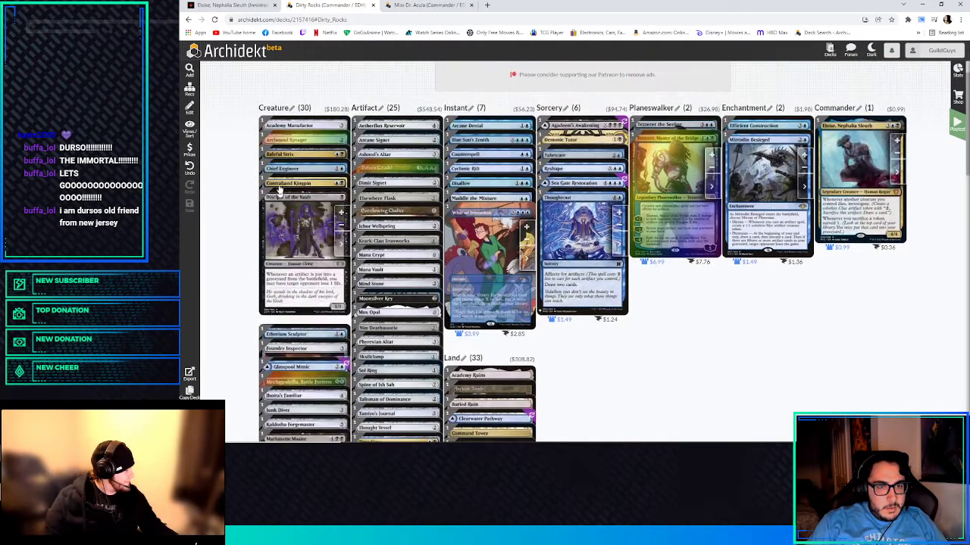
- Scroll the Creature column while removing two weaker creatures, bringing creatures to twenty-eight
{"action": "scroll", "scroll_direction": "down", "scroll_amount": 3}
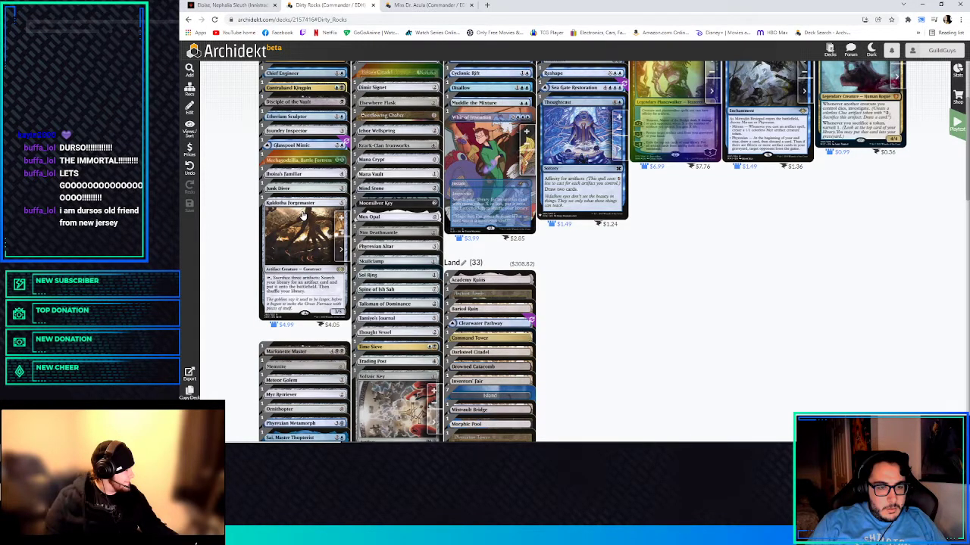
{"action": "mouse_move", "coordinate": [303, 188]}
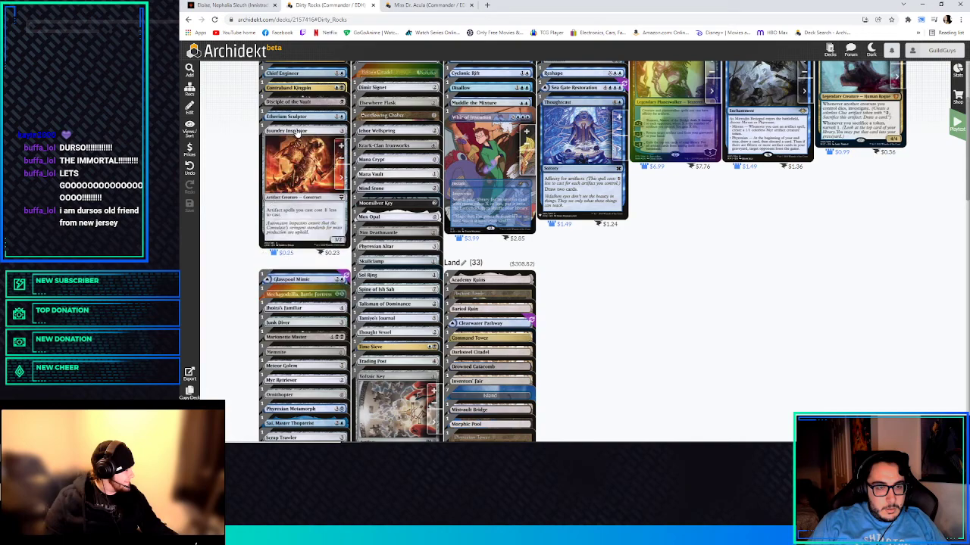
{"action": "mouse_move", "coordinate": [303, 101]}
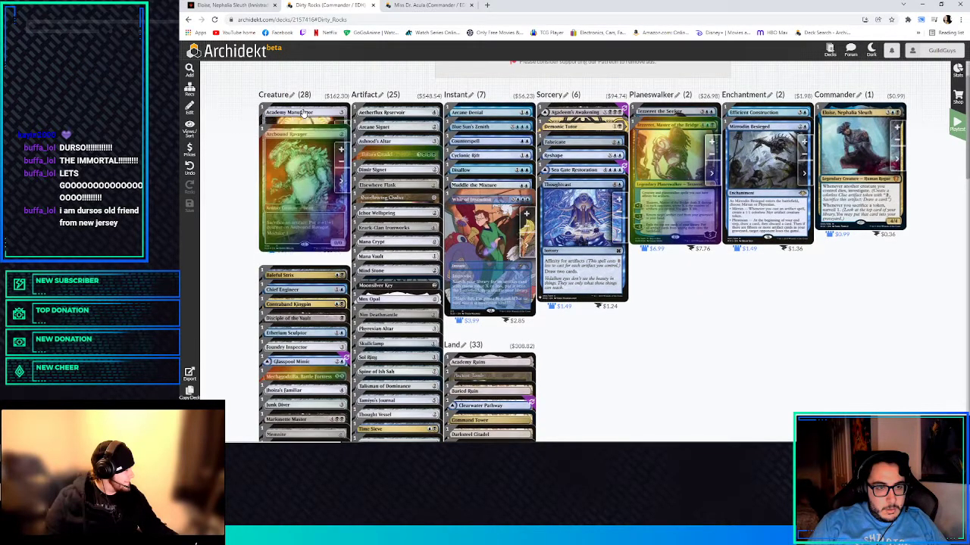
{"action": "scroll", "scroll_direction": "down", "scroll_amount": 3}
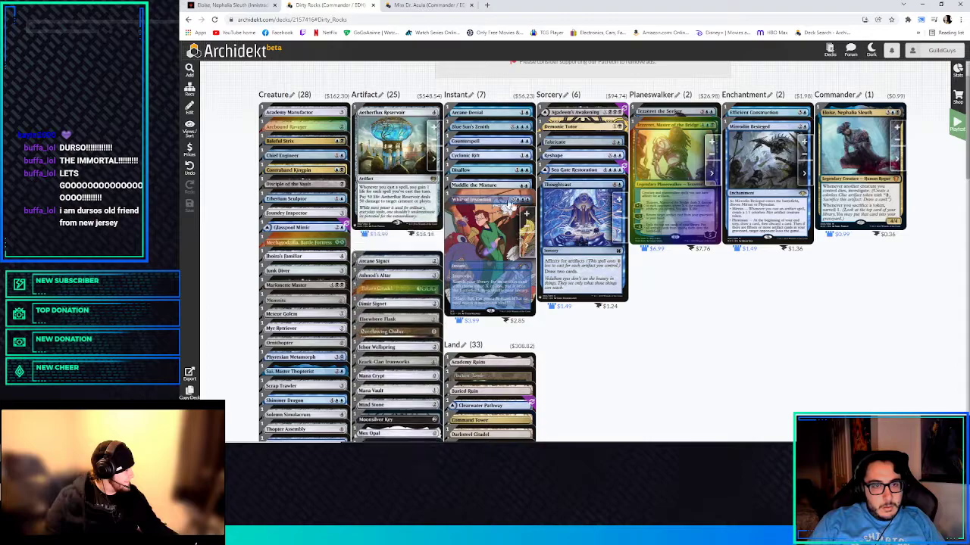
{"action": "scroll", "scroll_direction": "down", "scroll_amount": 3}
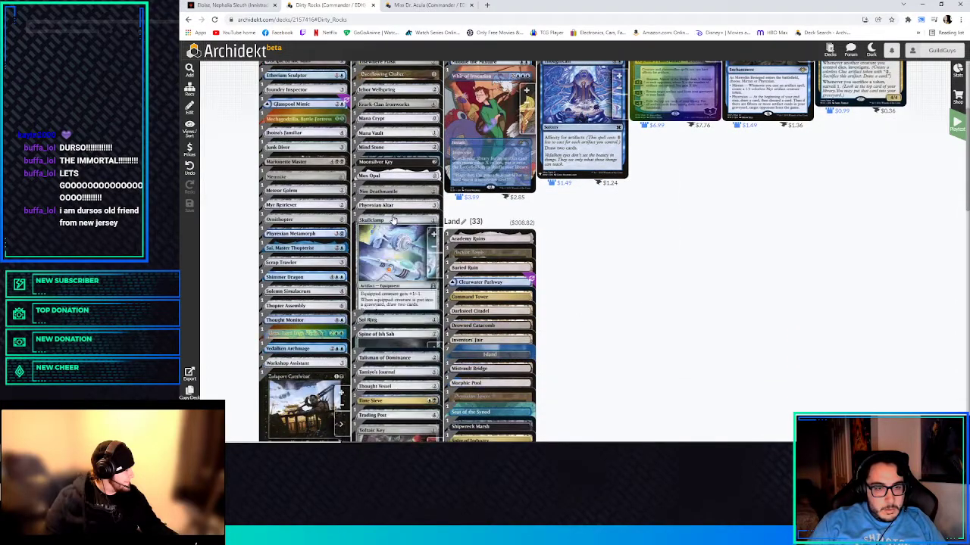
{"action": "scroll", "scroll_direction": "down", "scroll_amount": 3}
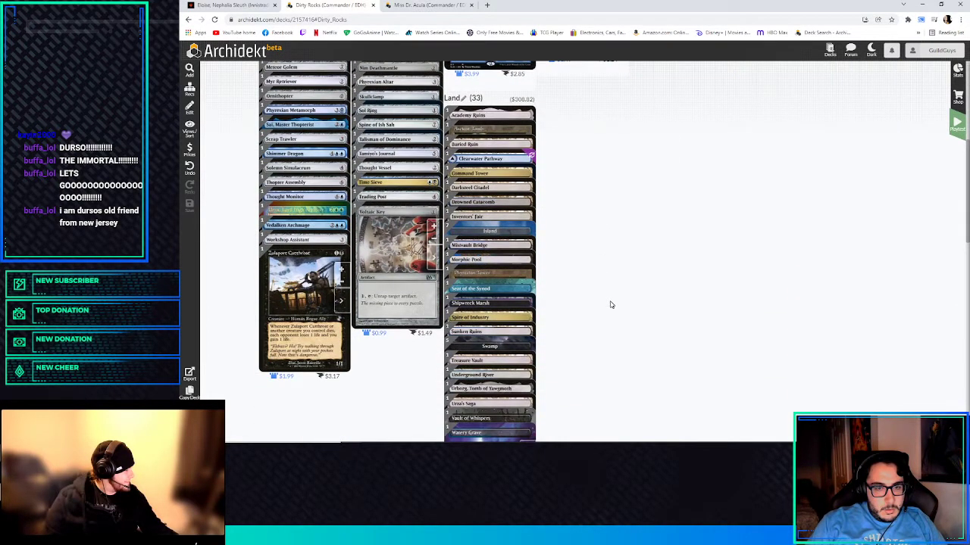
{"action": "scroll", "scroll_direction": "down", "scroll_amount": 3}
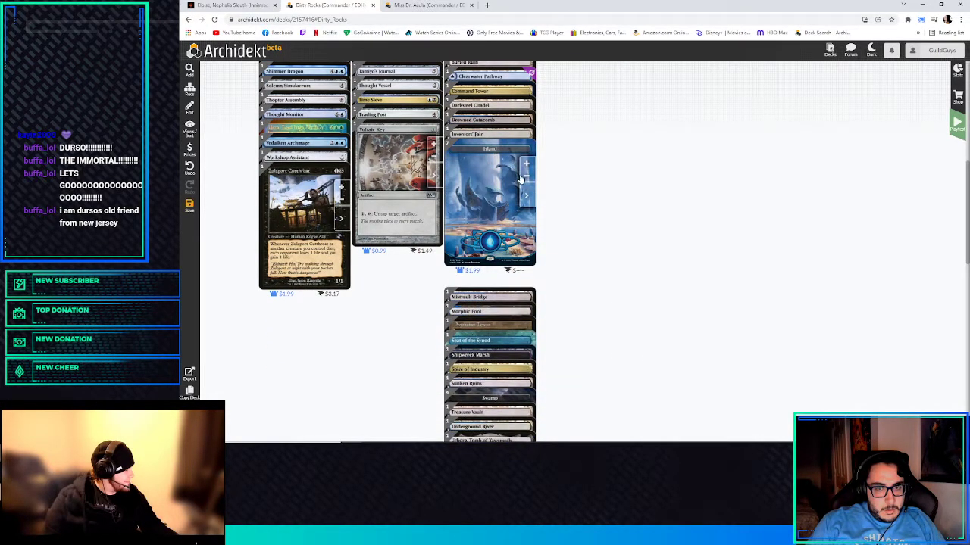
{"action": "scroll", "scroll_direction": "down", "scroll_amount": 3}
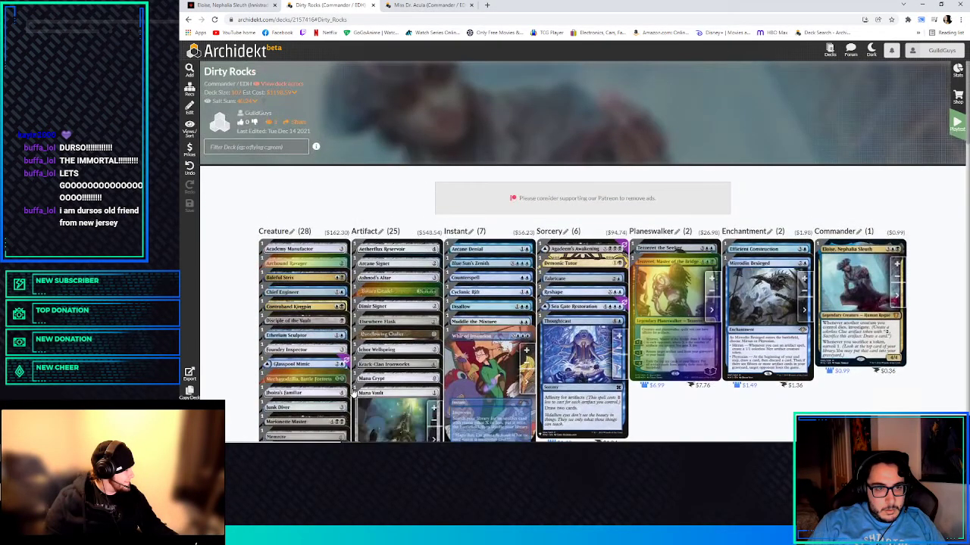
{"action": "scroll", "scroll_direction": "down", "scroll_amount": 3}
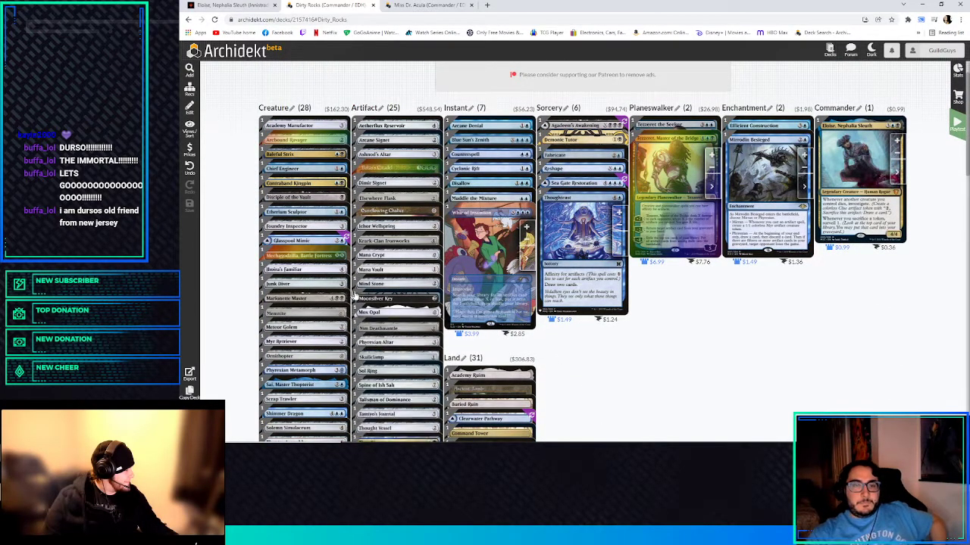
{"action": "mouse_move", "coordinate": [612, 348]}
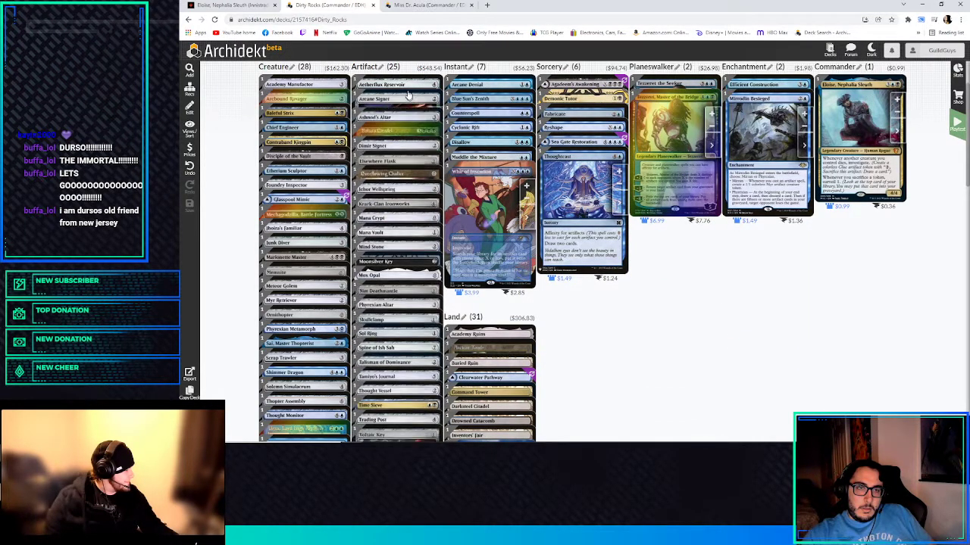
- Scroll the Artifact column while removing one weak artifact, bringing artifacts to twenty-four
{"action": "scroll", "scroll_direction": "down", "scroll_amount": 3}
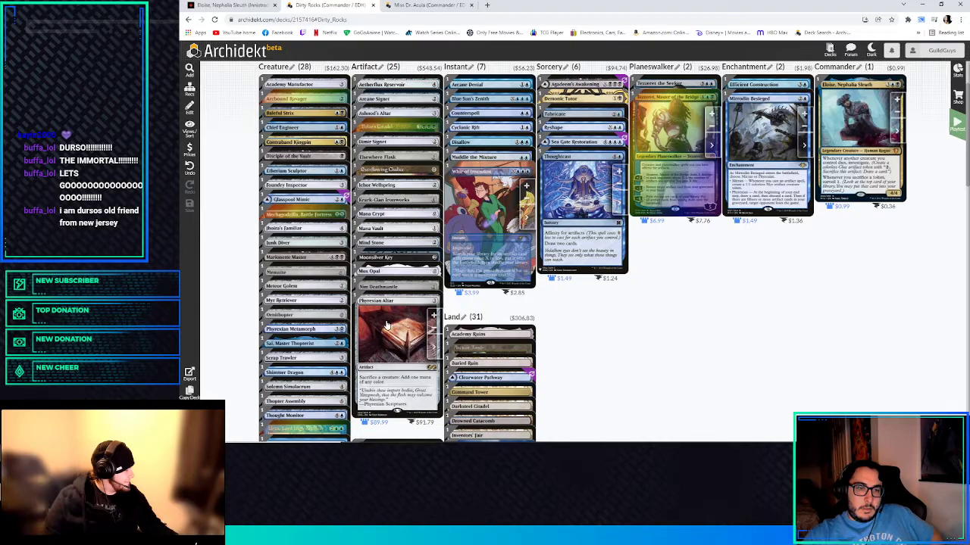
{"action": "mouse_move", "coordinate": [381, 324]}
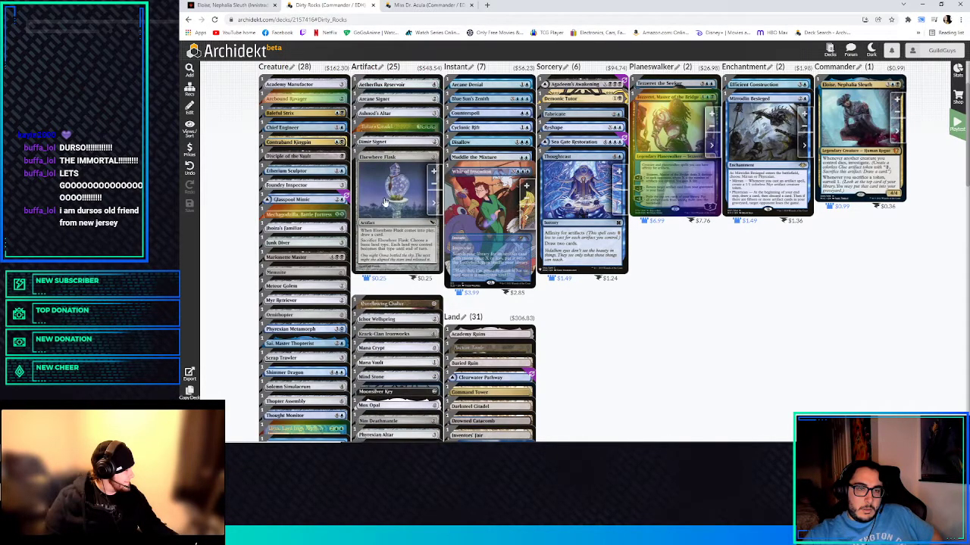
{"action": "mouse_move", "coordinate": [391, 205]}
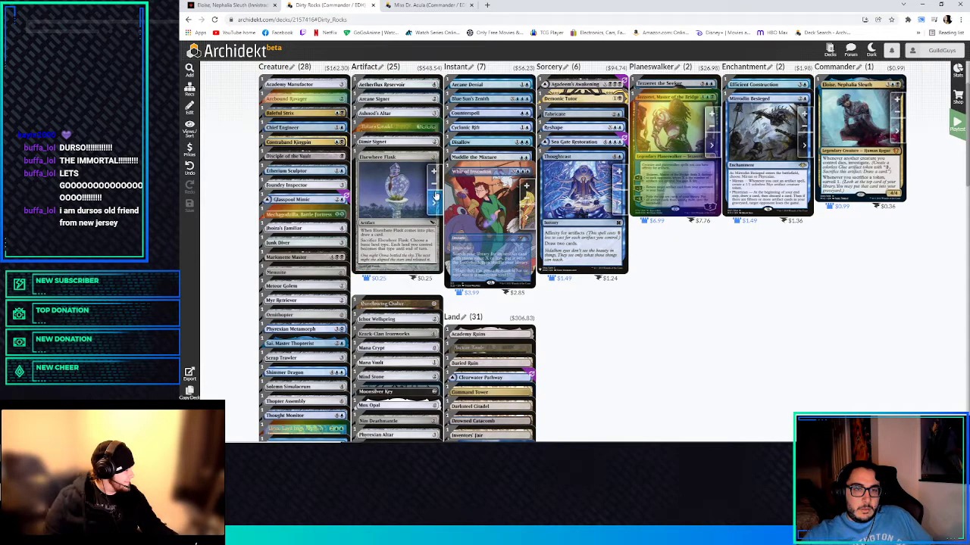
{"action": "scroll", "scroll_direction": "down", "scroll_amount": 3}
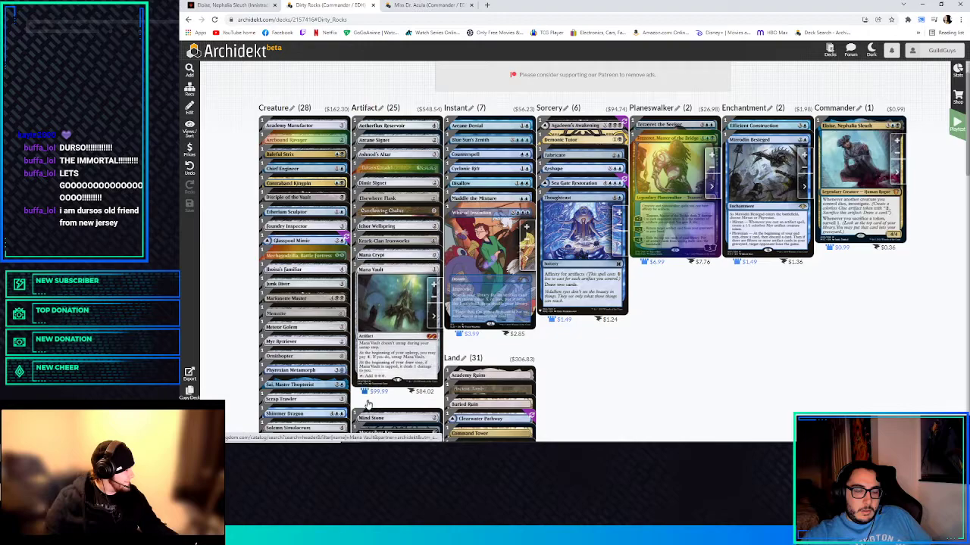
{"action": "scroll", "scroll_direction": "down", "scroll_amount": 3}
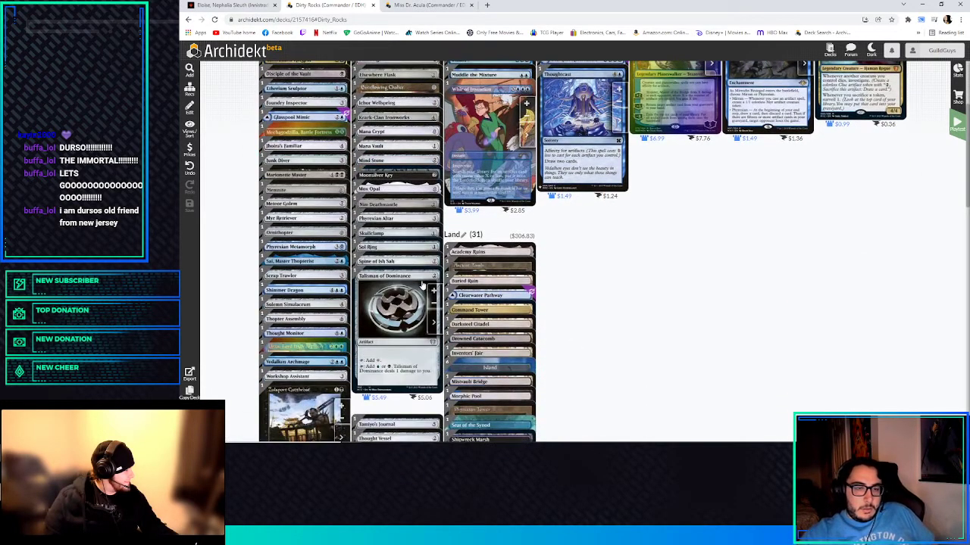
{"action": "scroll", "scroll_direction": "down", "scroll_amount": 3}
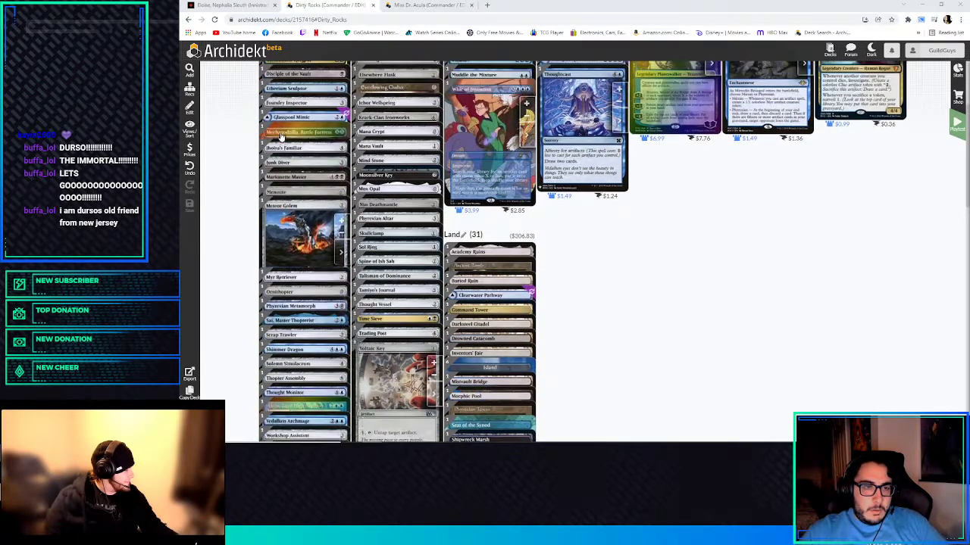
{"action": "scroll", "scroll_direction": "down", "scroll_amount": 3}
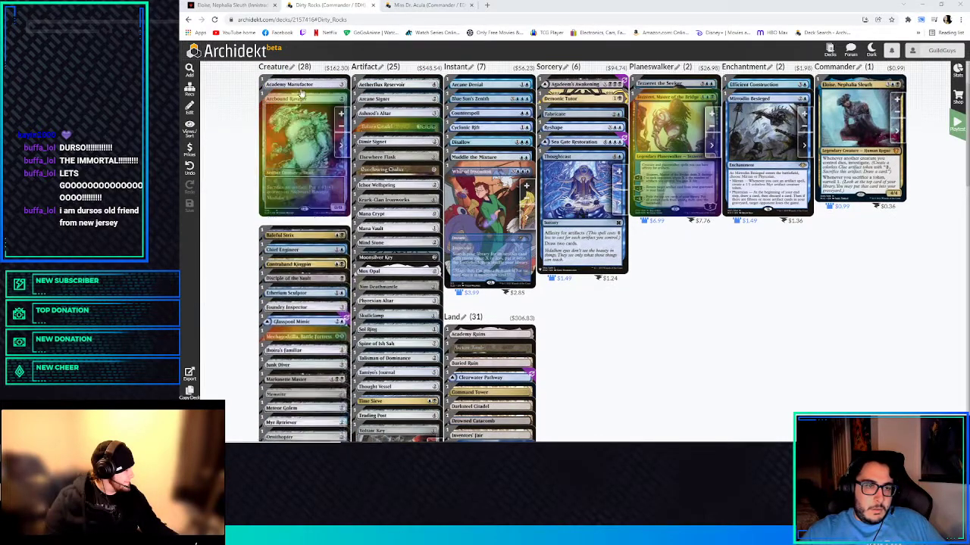
{"action": "scroll", "scroll_direction": "down", "scroll_amount": 3}
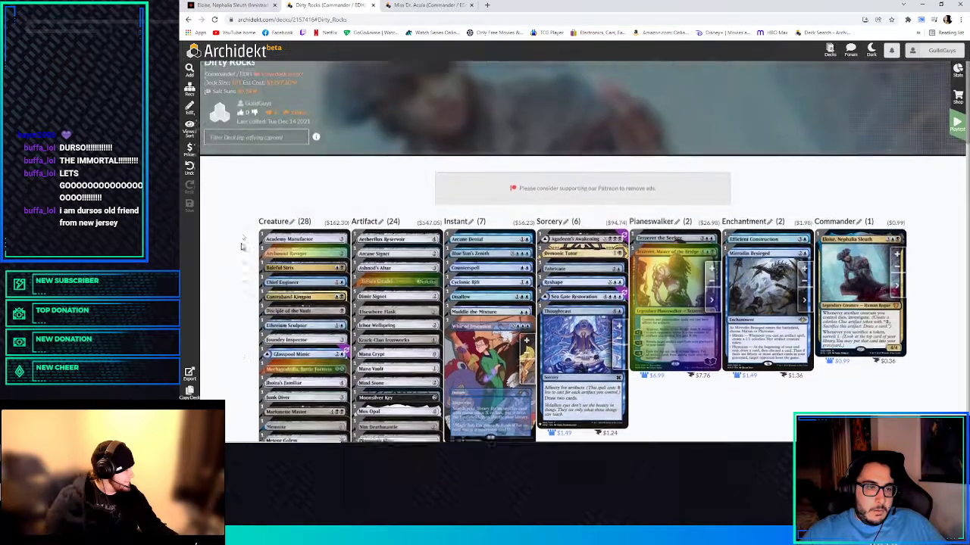
{"action": "scroll", "scroll_direction": "down", "scroll_amount": 3}
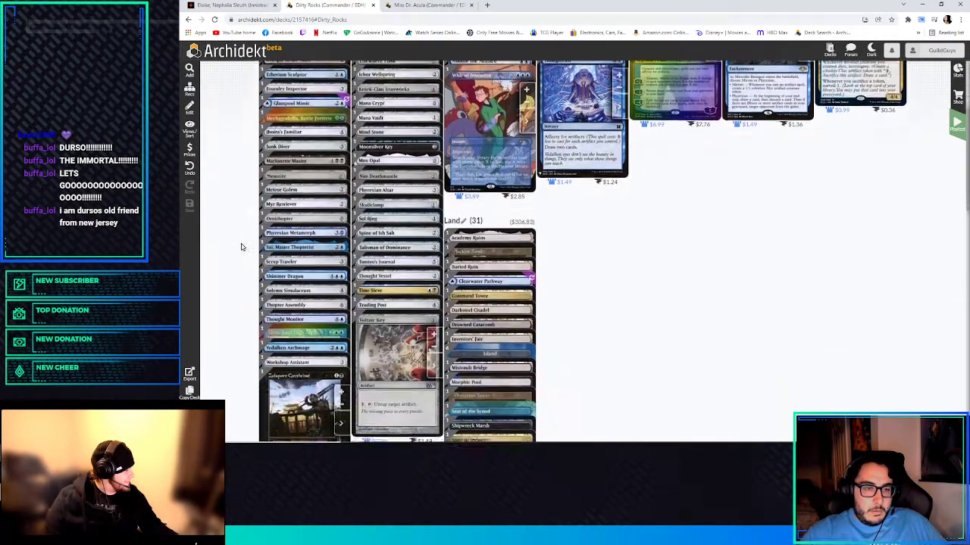
{"action": "scroll", "scroll_direction": "down", "scroll_amount": 3}
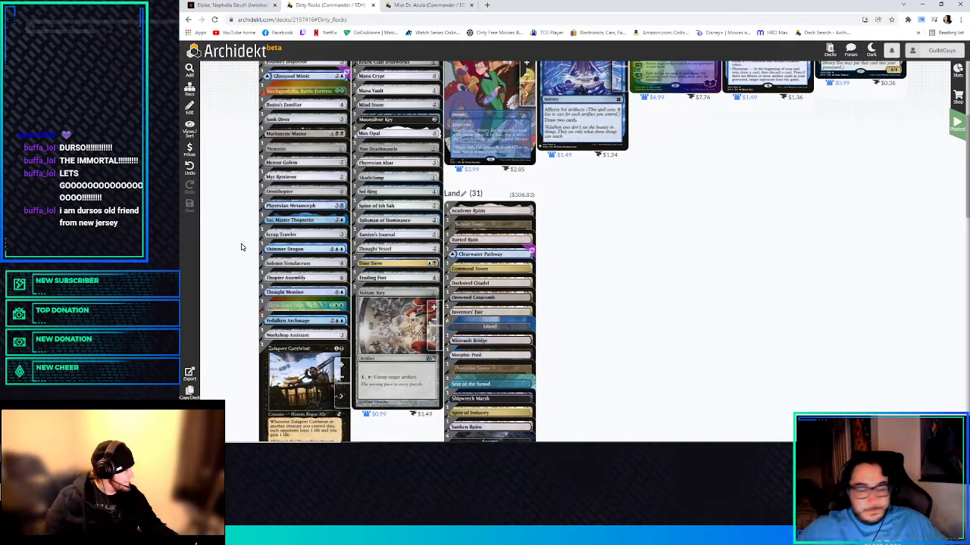
{"action": "mouse_move", "coordinate": [235, 215]}
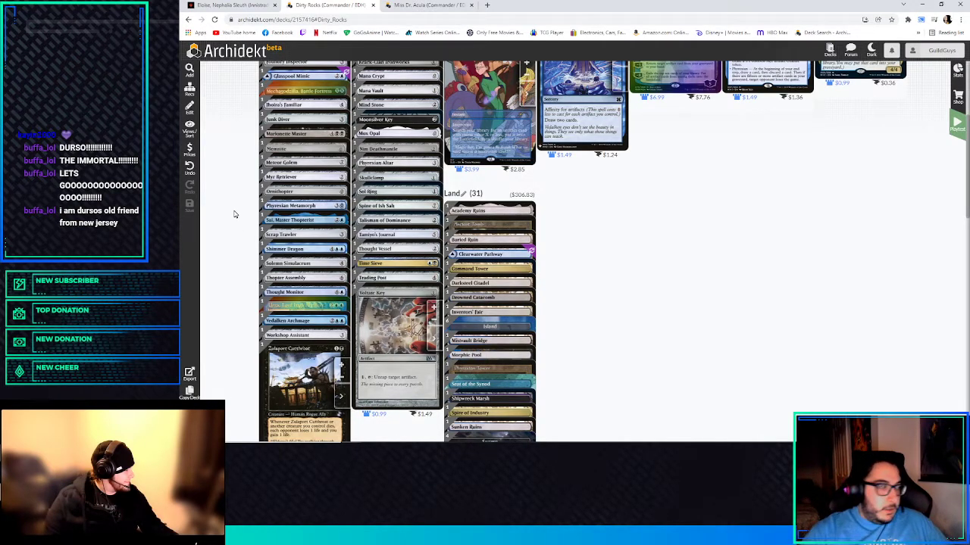
{"action": "mouse_move", "coordinate": [630, 342]}
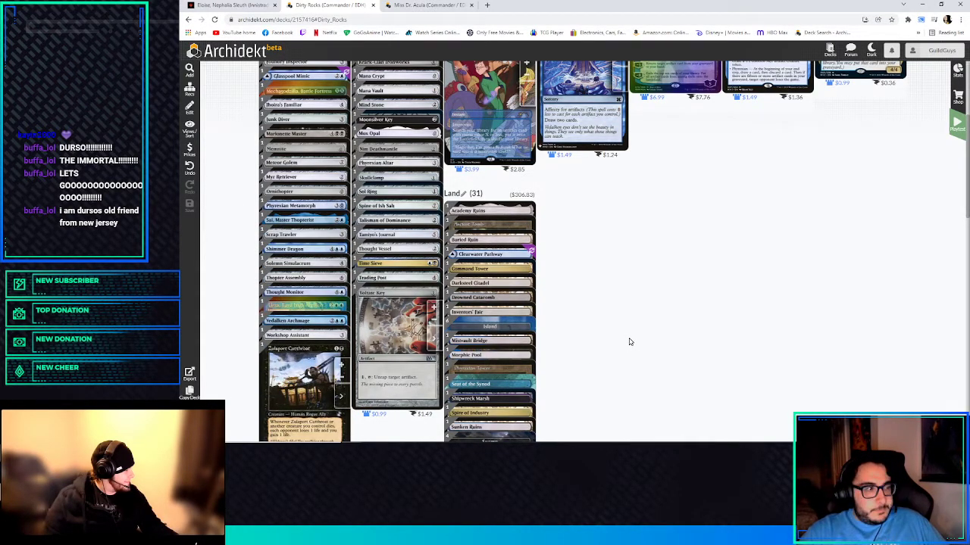
{"action": "mouse_move", "coordinate": [624, 339]}
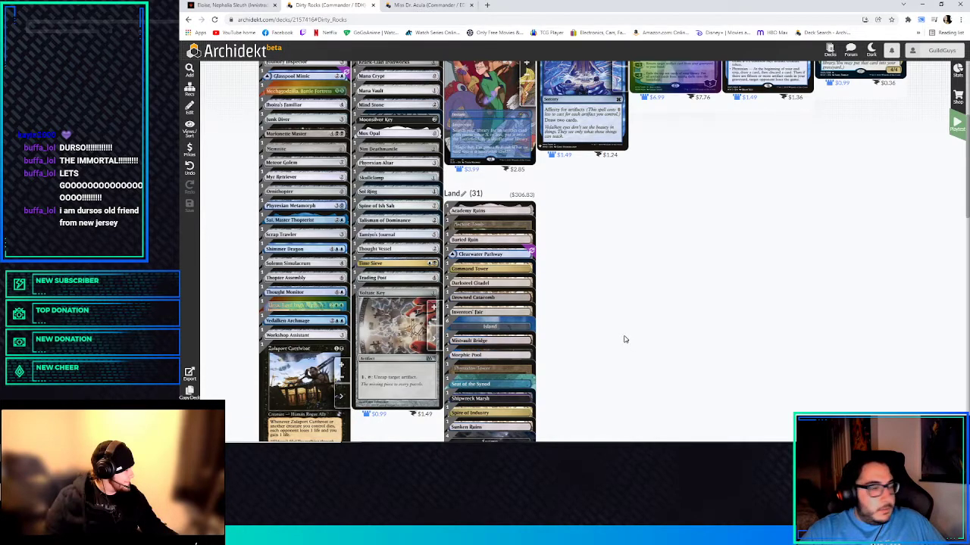
{"action": "mouse_move", "coordinate": [615, 338]}
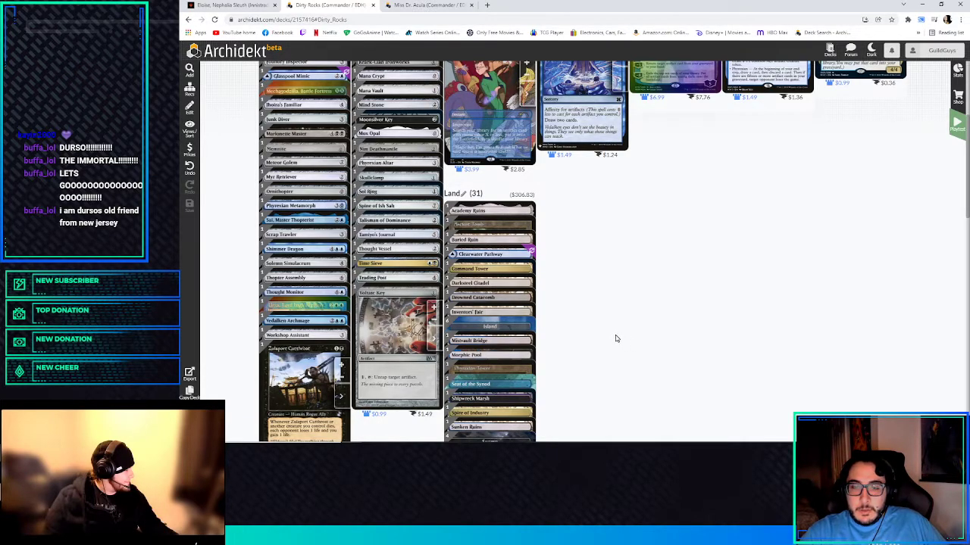
{"action": "scroll", "scroll_direction": "down", "scroll_amount": 3}
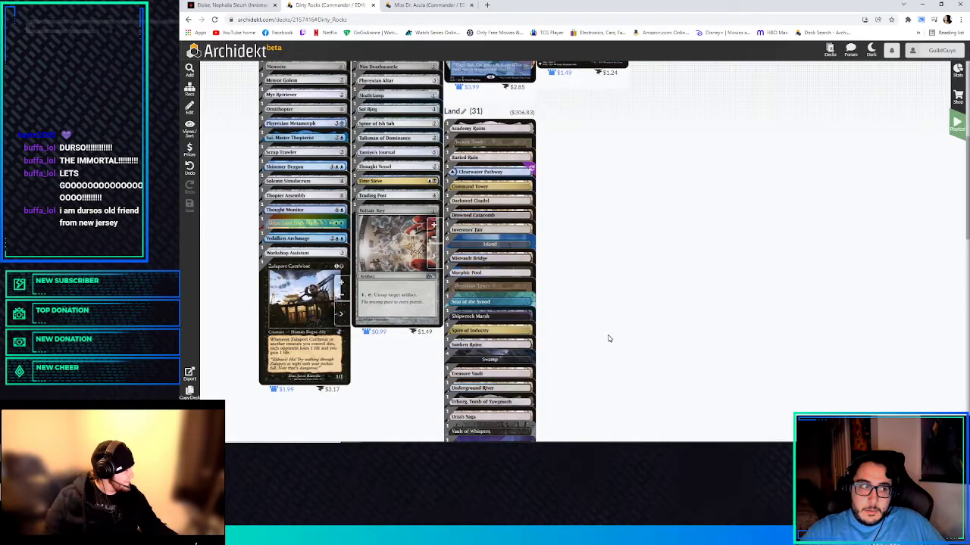
{"action": "mouse_move", "coordinate": [632, 340]}
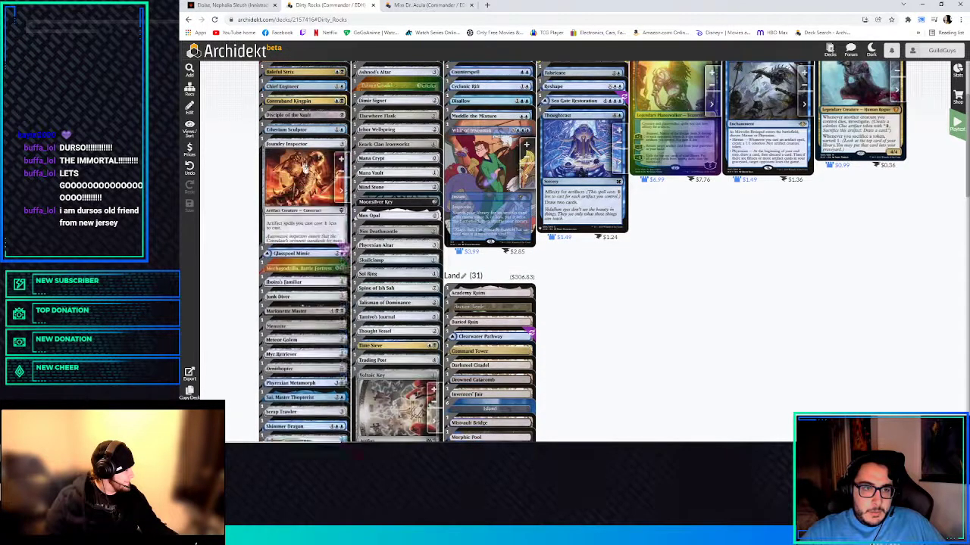
{"action": "scroll", "scroll_direction": "down", "scroll_amount": 3}
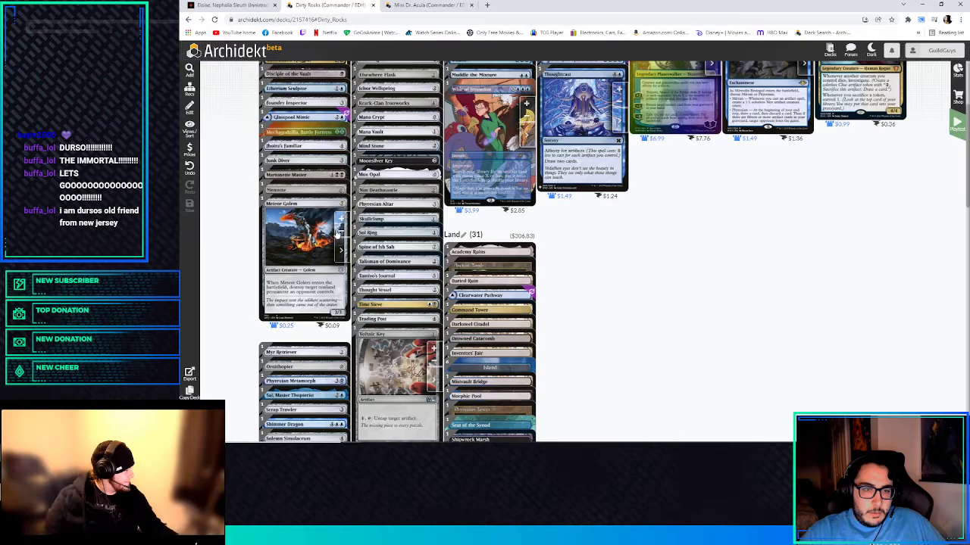
- Scroll the deck page after removing a creature, leaving creatures at twenty-seven
{"action": "scroll", "scroll_direction": "down", "scroll_amount": 3}
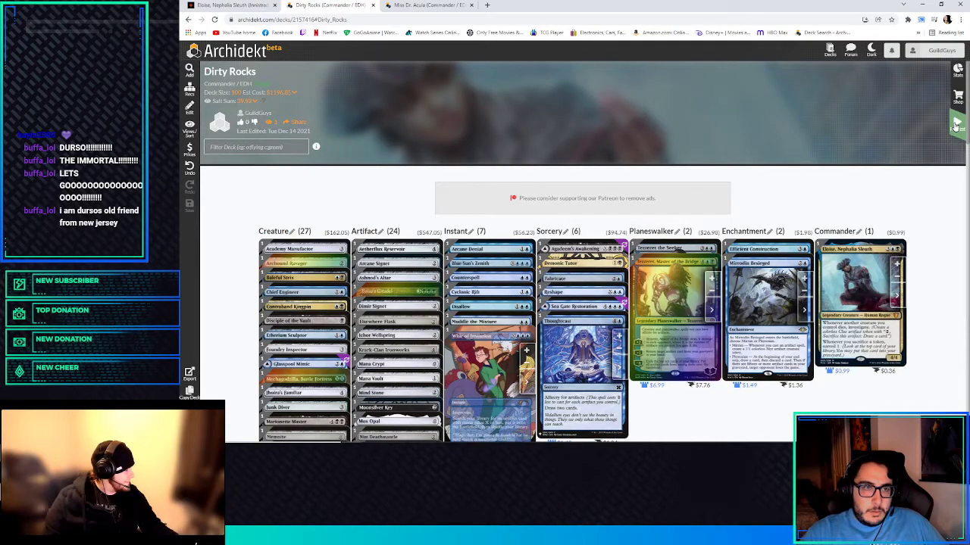
{"action": "mouse_move", "coordinate": [279, 93]}
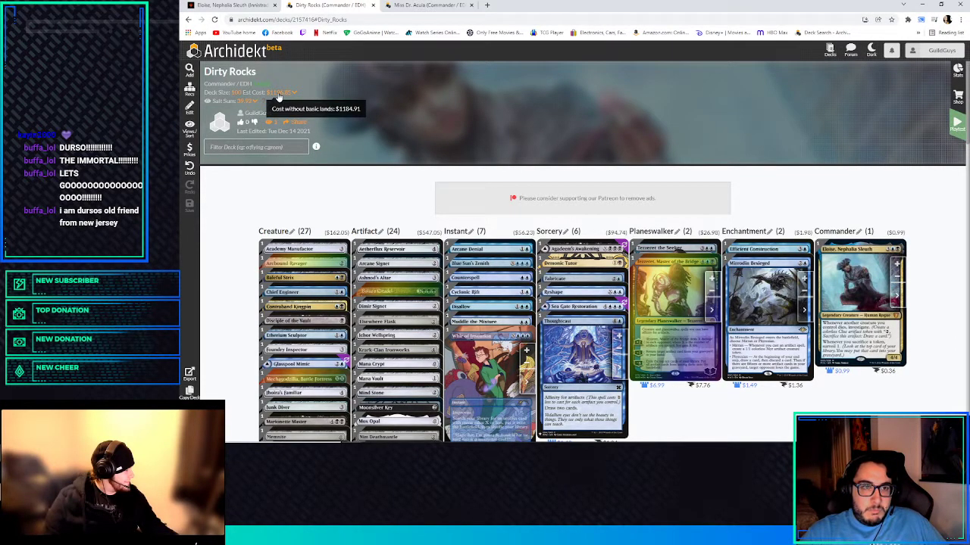